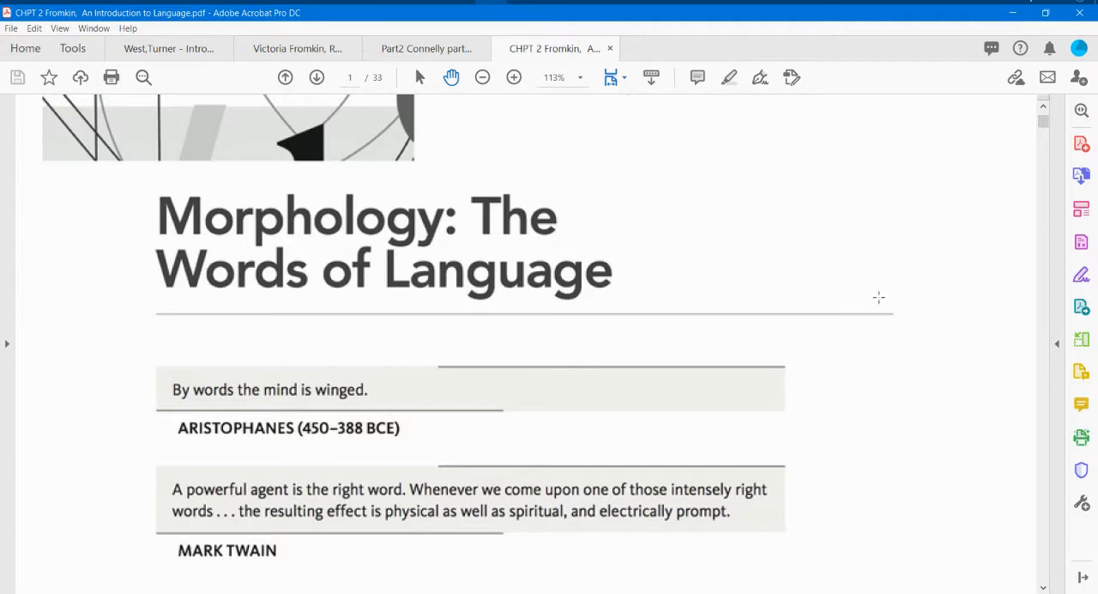
pyautogui.moveTo(817, 322)
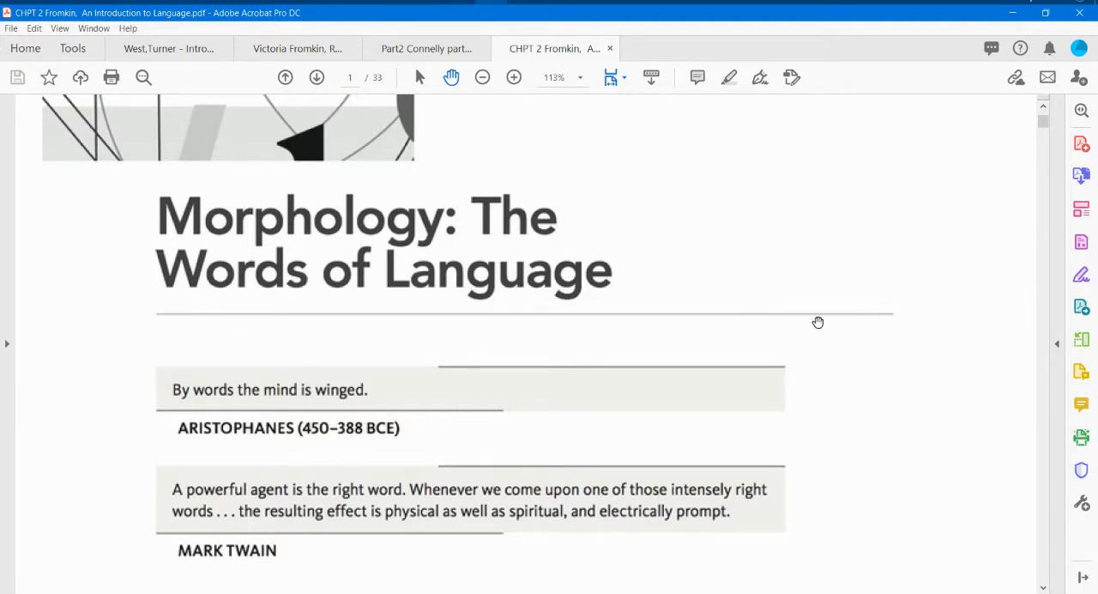
pyautogui.moveTo(841, 283)
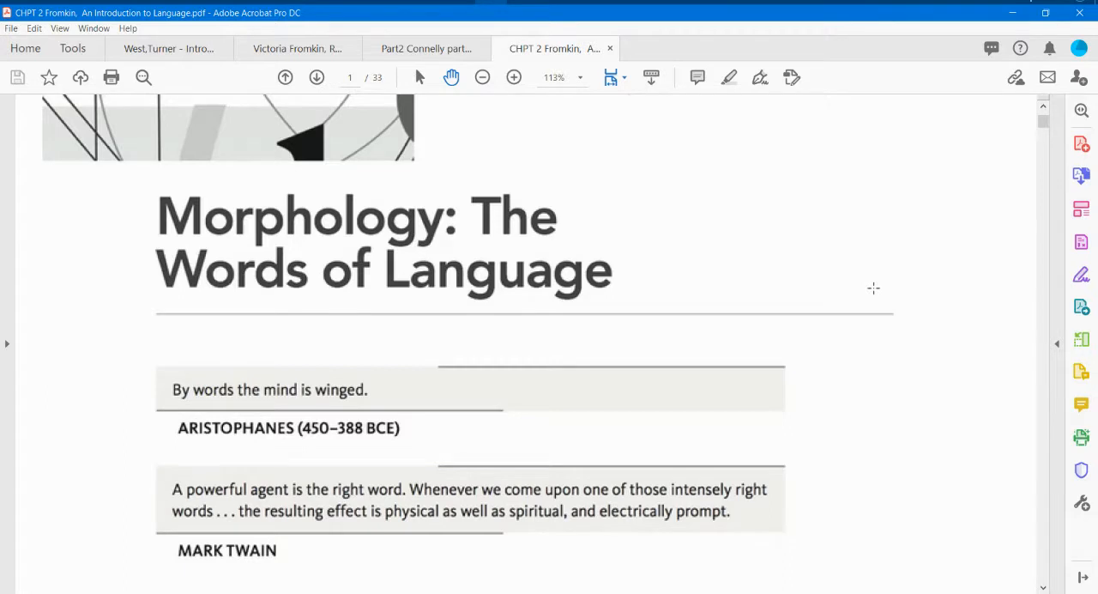
pyautogui.moveTo(882, 298)
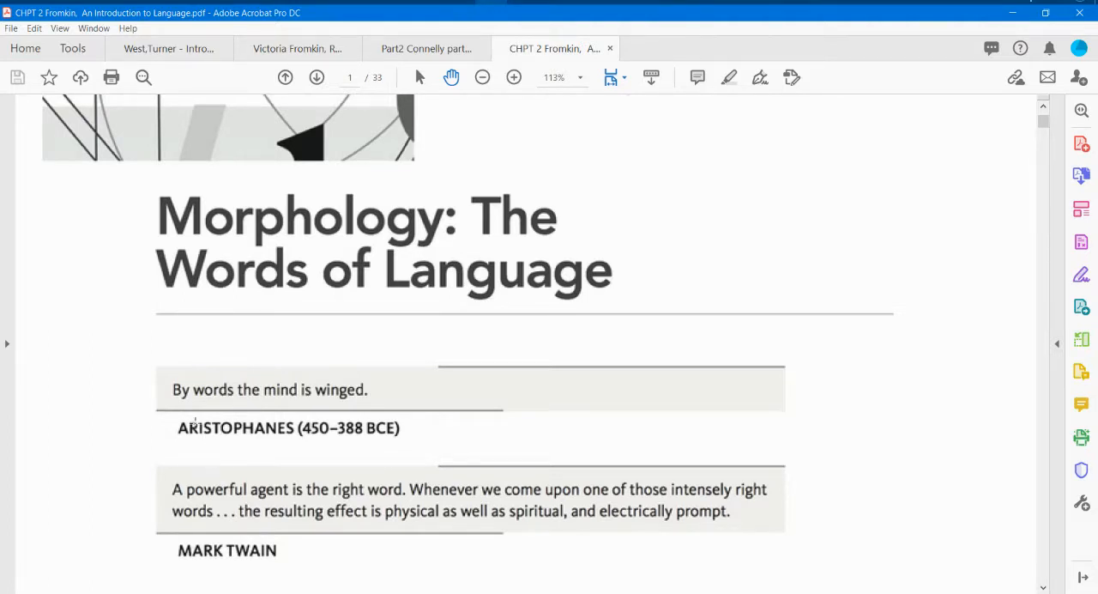
pyautogui.moveTo(375, 403)
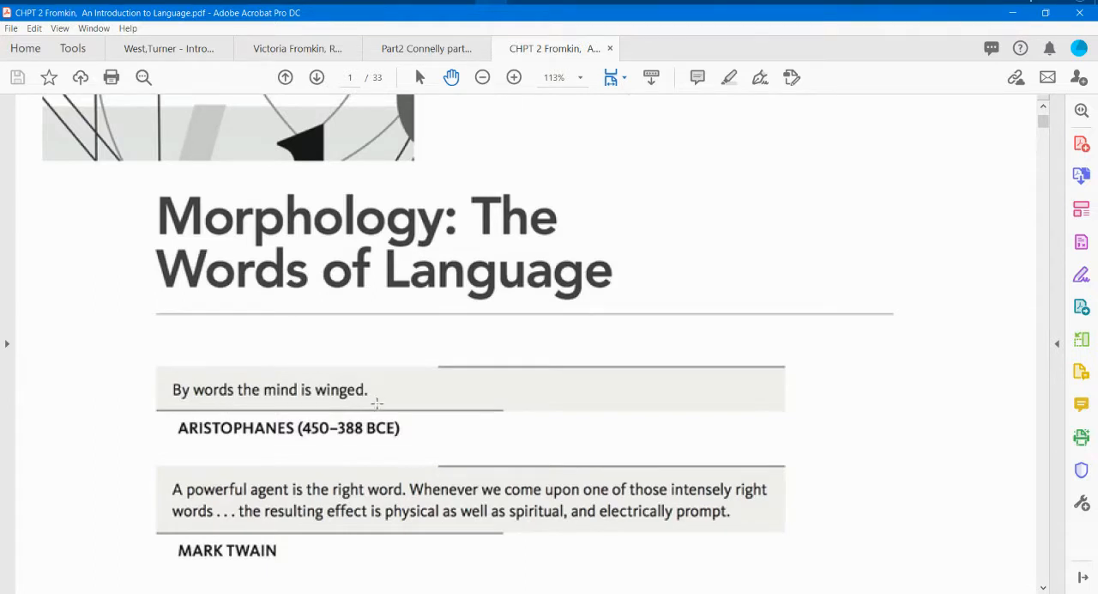
pyautogui.scroll(-3)
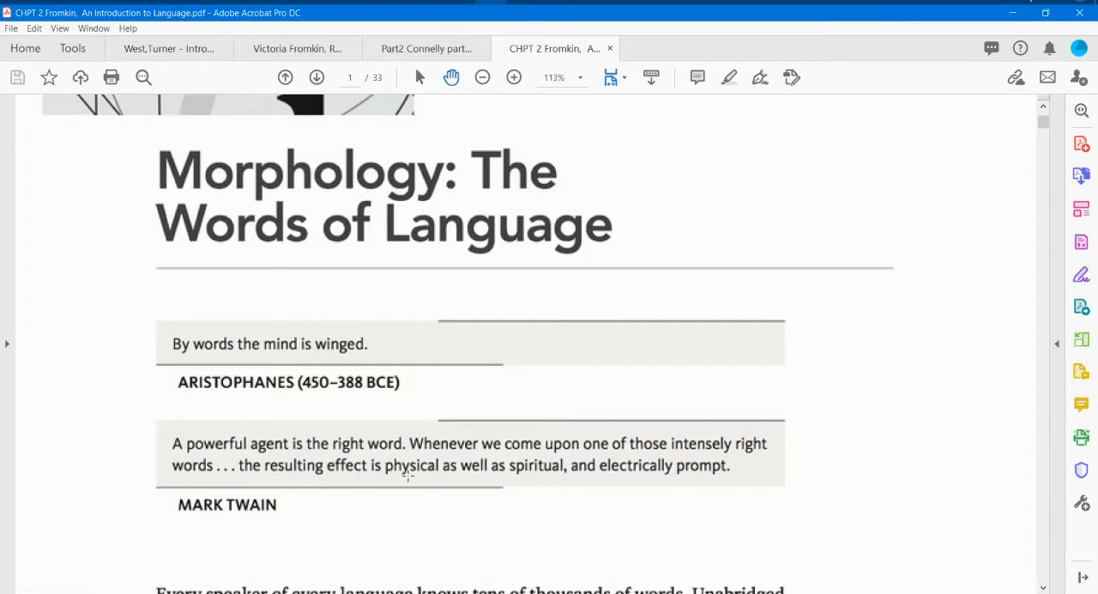
pyautogui.moveTo(629, 479)
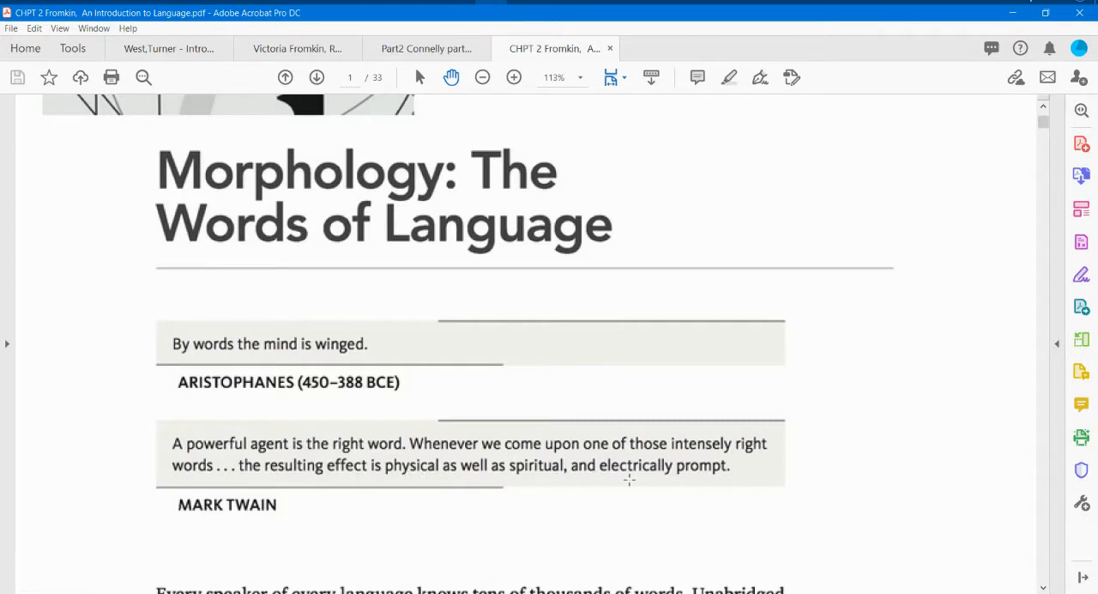
pyautogui.moveTo(343, 497)
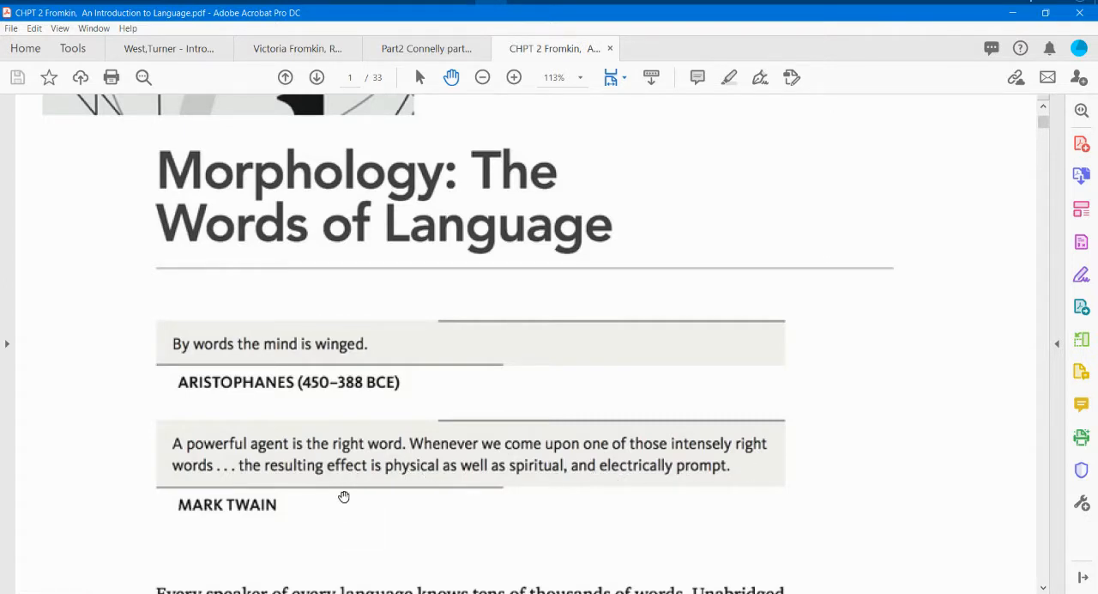
pyautogui.moveTo(455, 494)
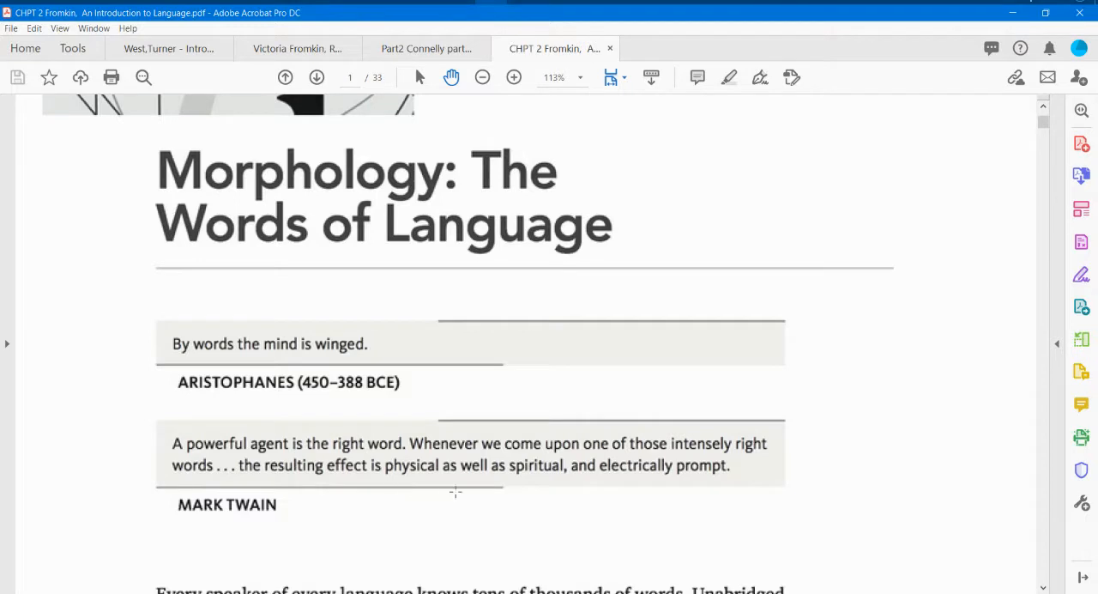
pyautogui.moveTo(665, 477)
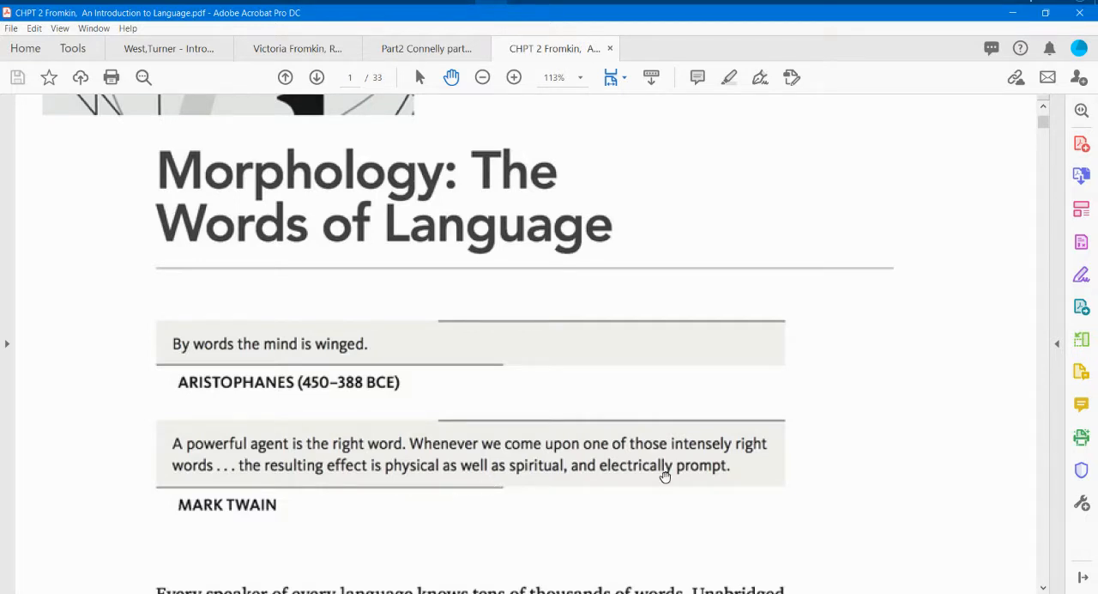
pyautogui.scroll(-3)
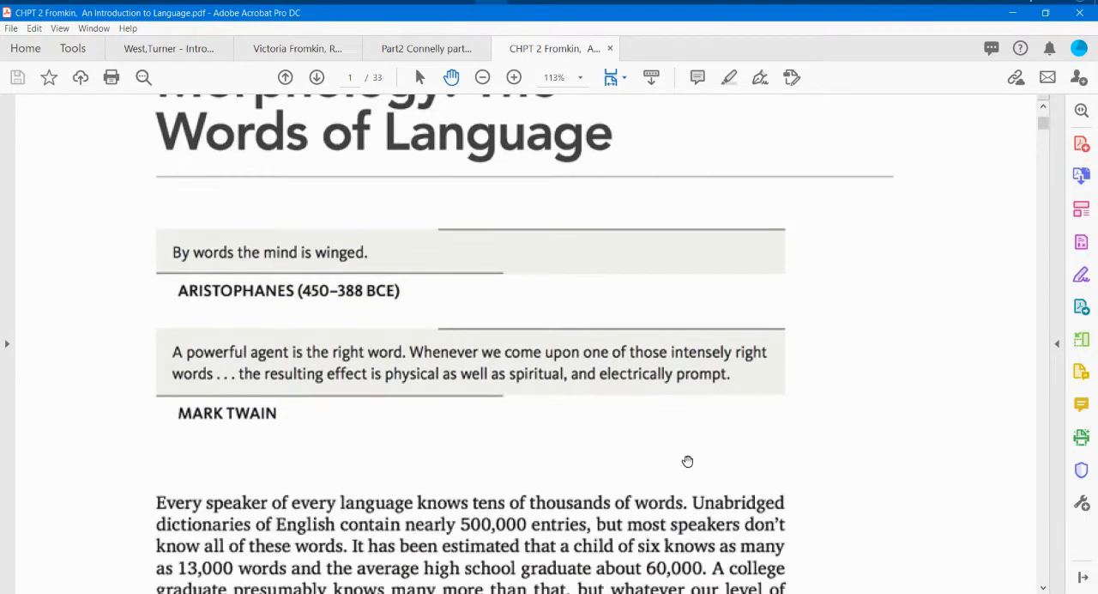
pyautogui.scroll(-3)
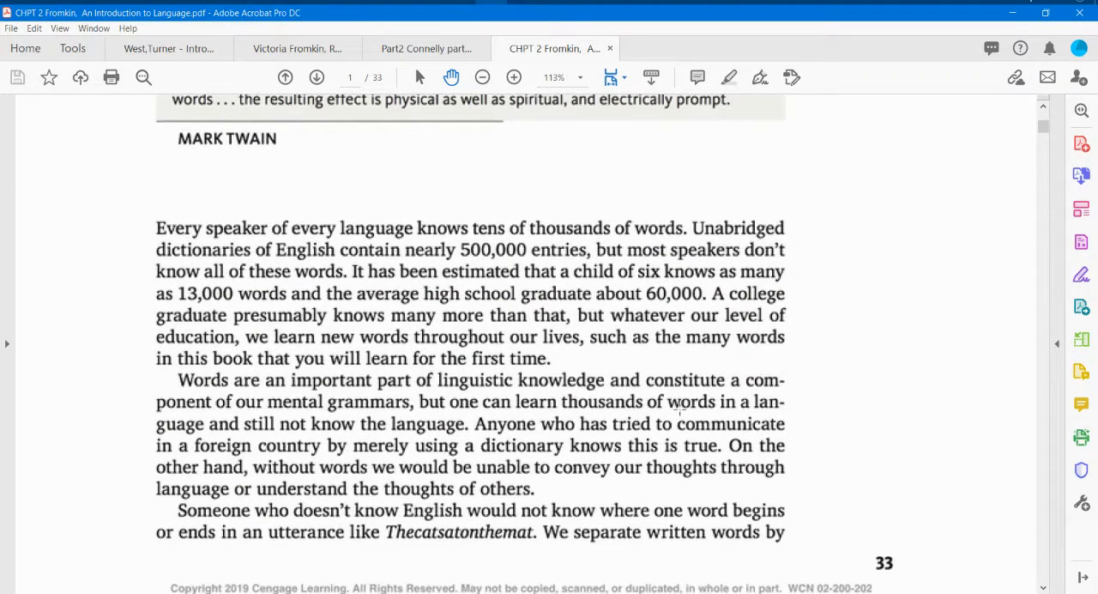
pyautogui.moveTo(833, 262)
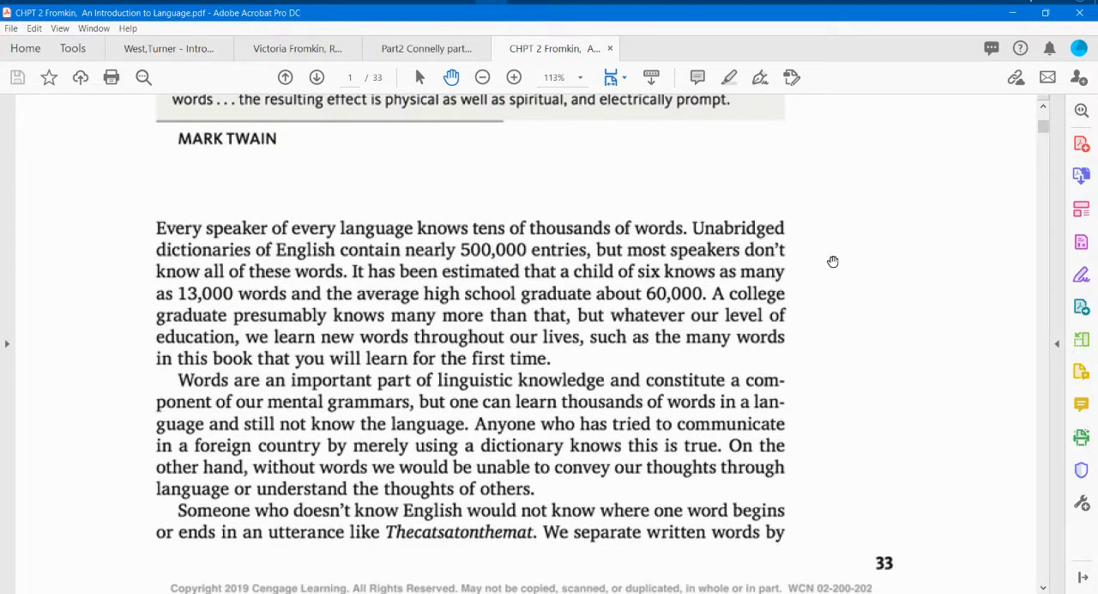
pyautogui.moveTo(903, 215)
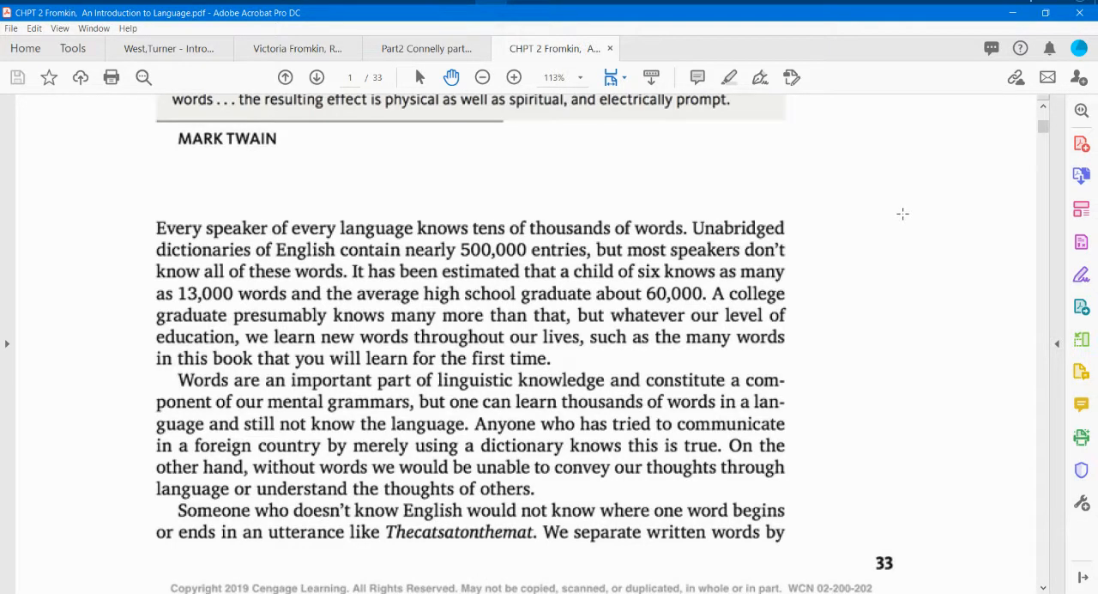
pyautogui.moveTo(556, 422)
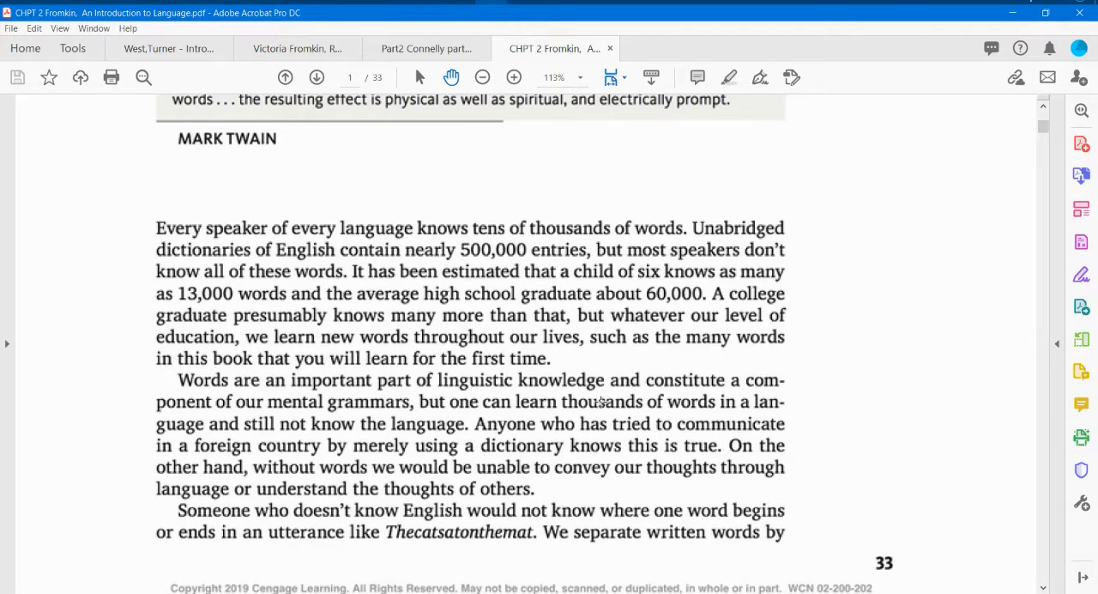
pyautogui.moveTo(613, 396)
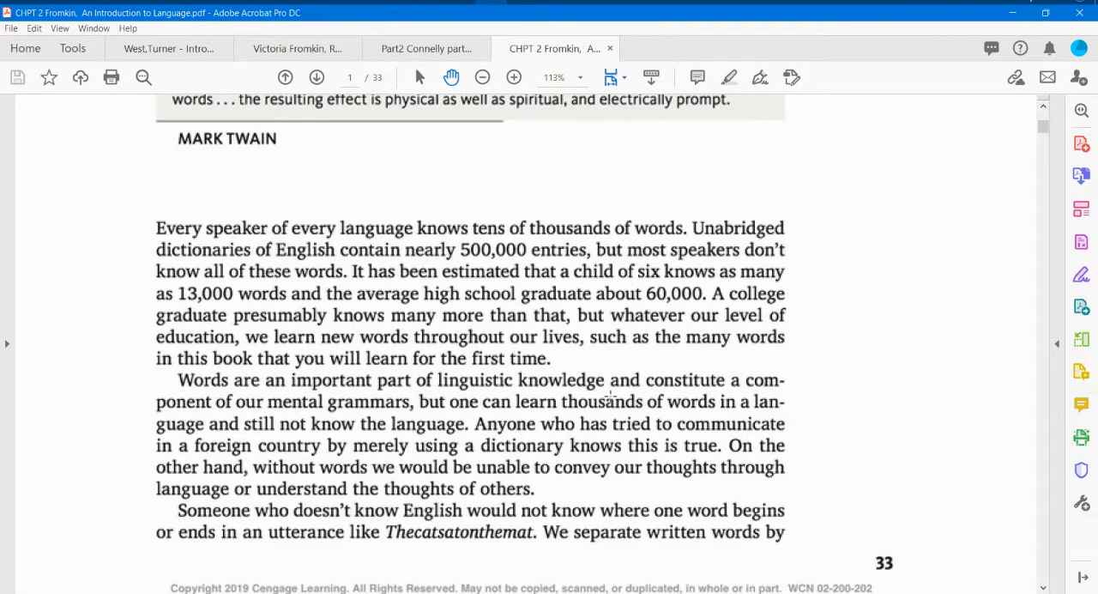
pyautogui.scroll(-3)
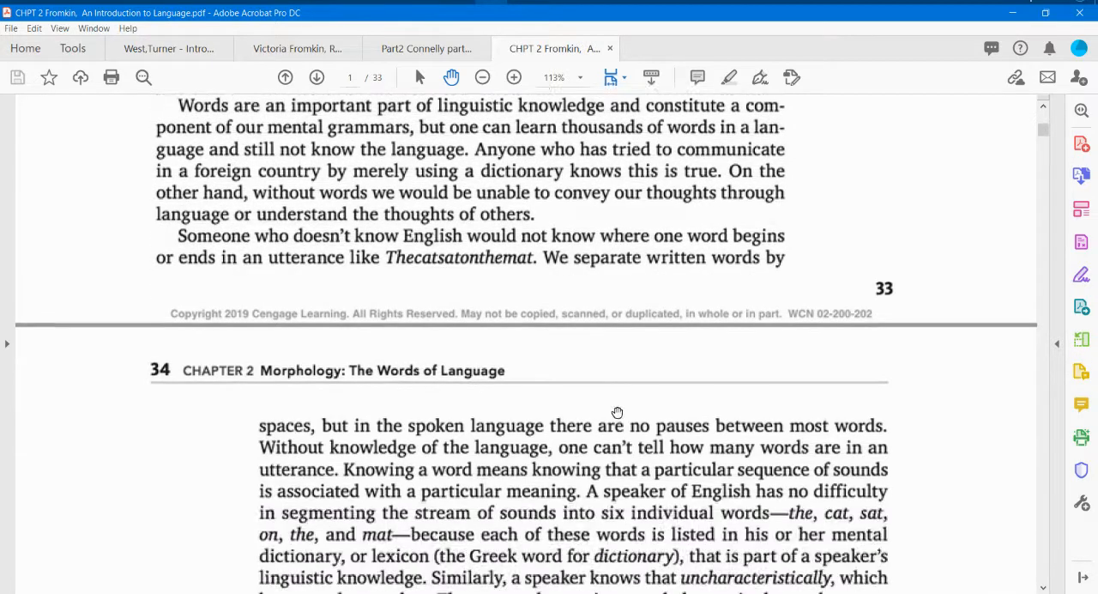
pyautogui.scroll(-3)
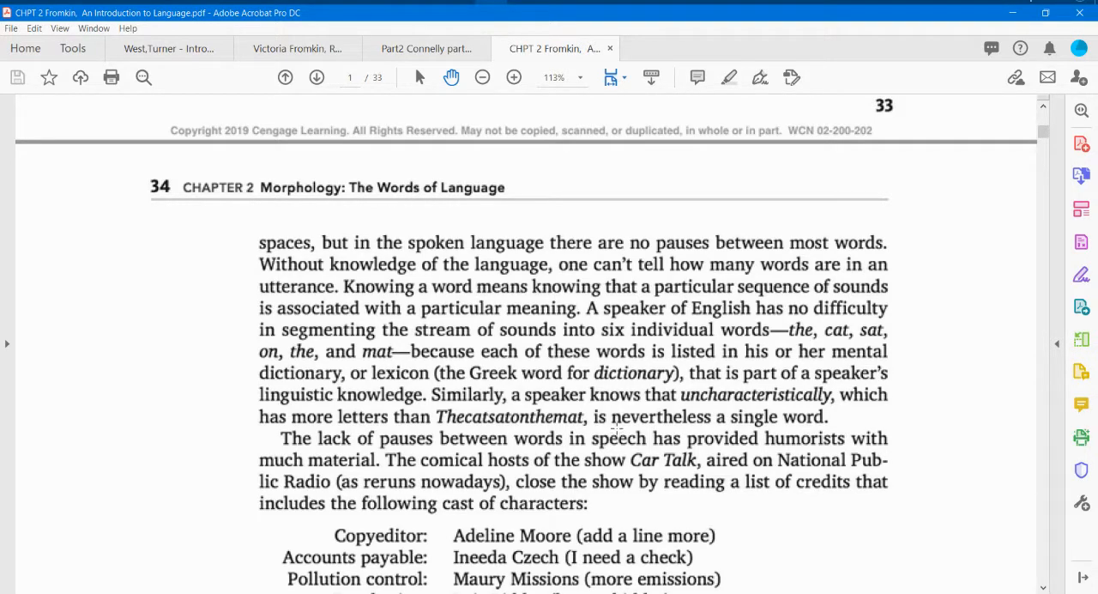
pyautogui.scroll(-3)
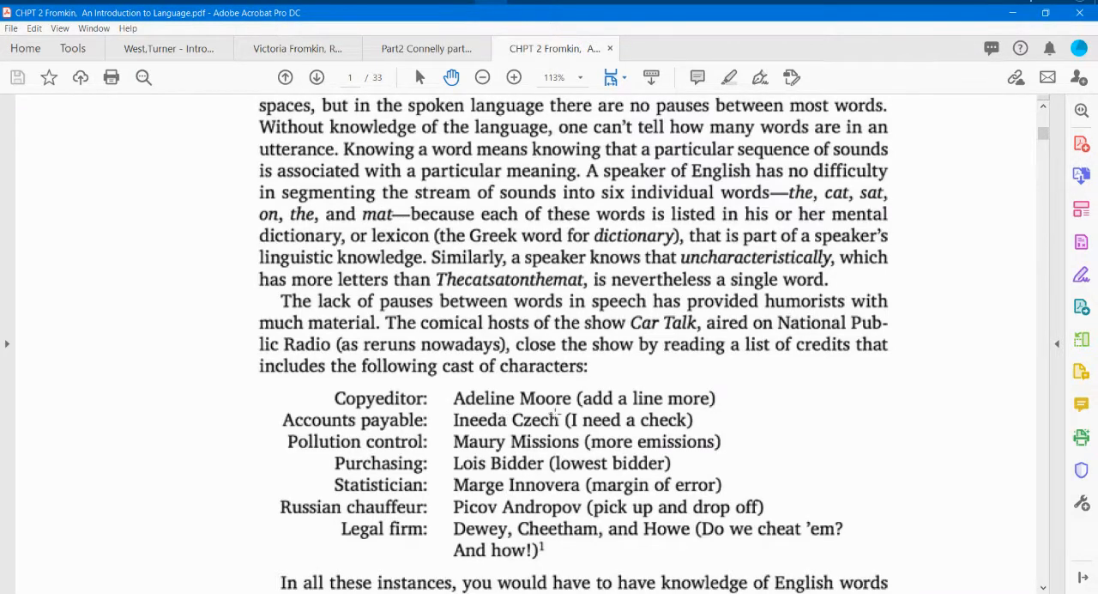
pyautogui.moveTo(723, 419)
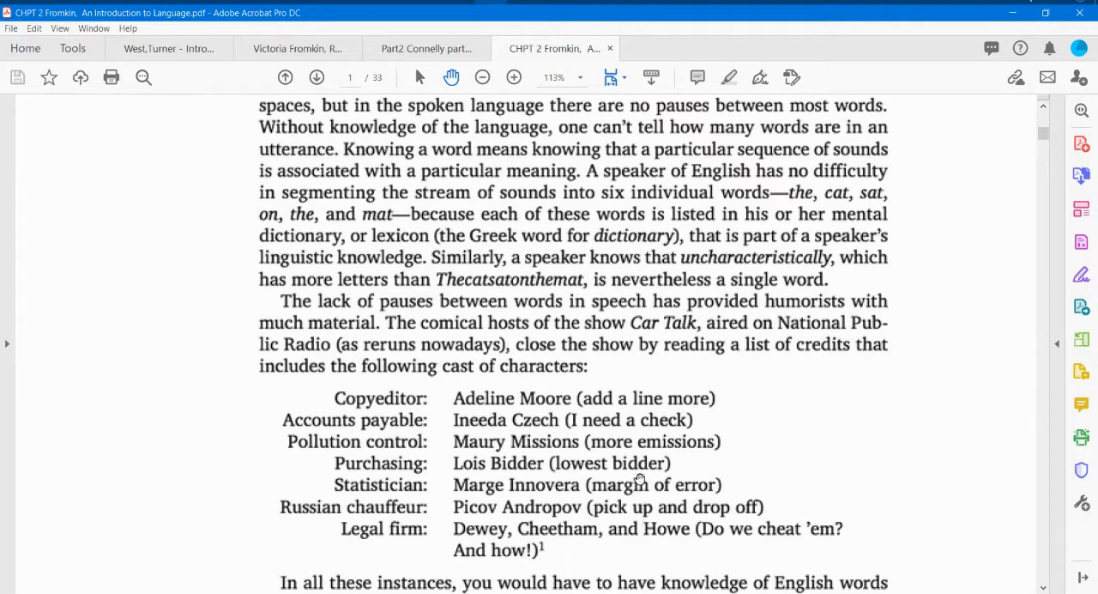
pyautogui.moveTo(468, 429)
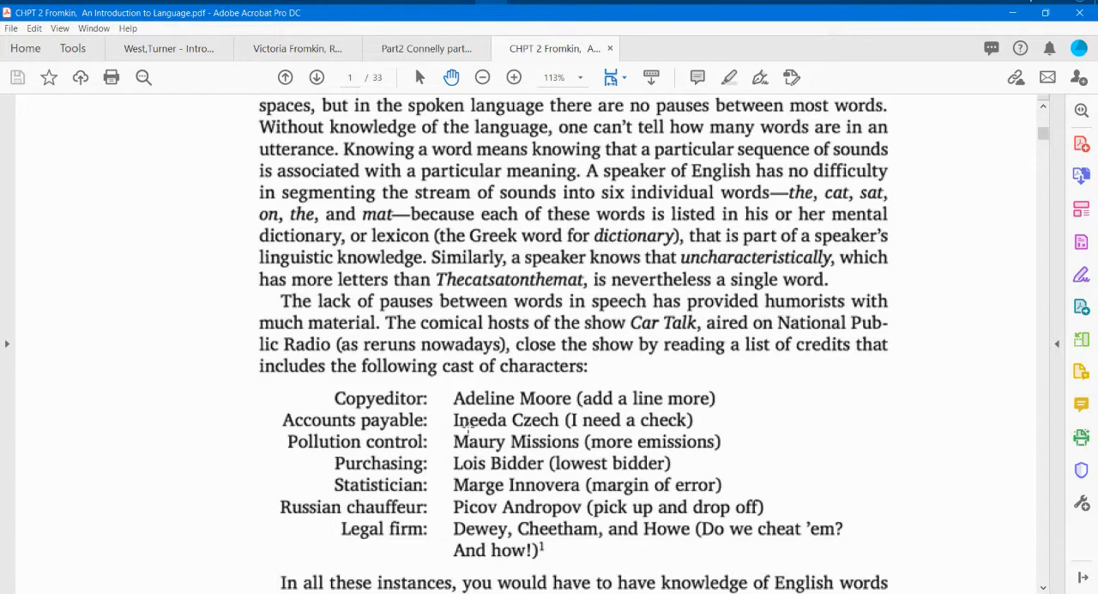
pyautogui.moveTo(467, 442)
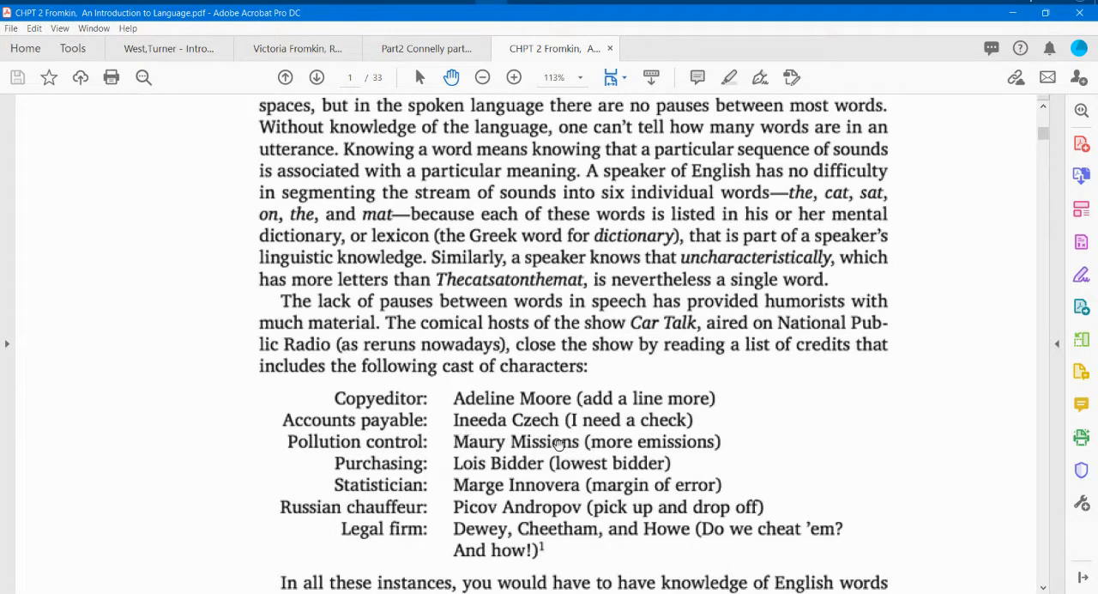
pyautogui.moveTo(480, 469)
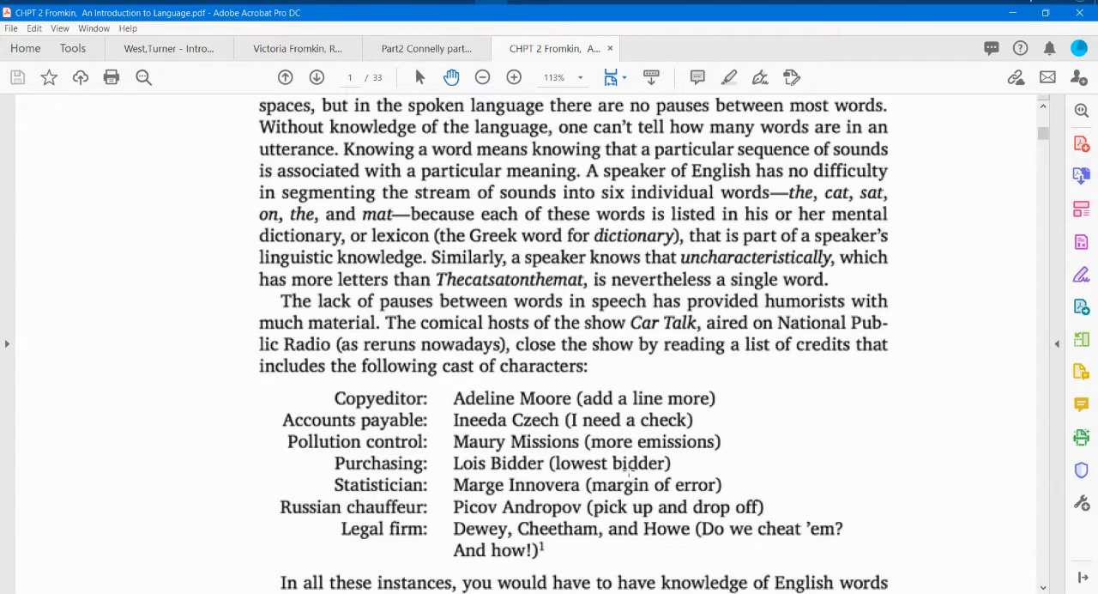
pyautogui.moveTo(682, 502)
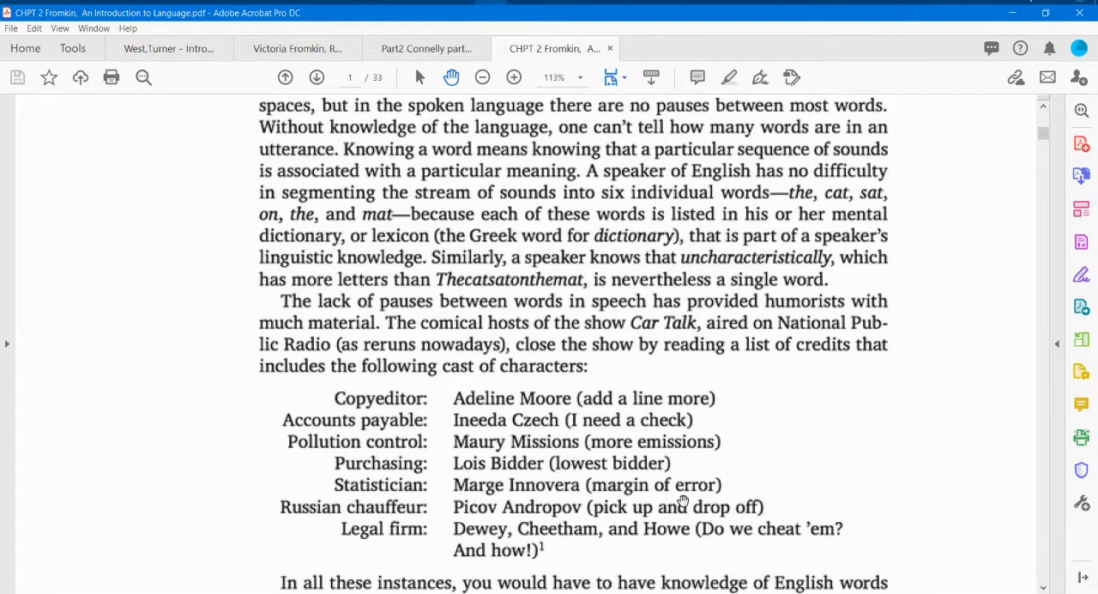
pyautogui.moveTo(493, 307)
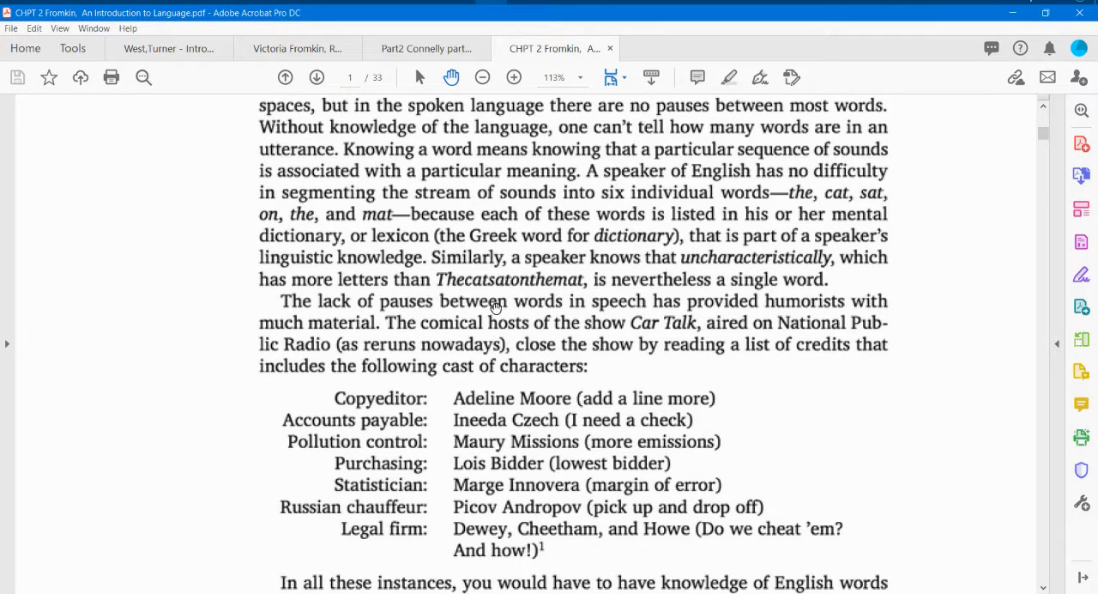
pyautogui.moveTo(490, 249)
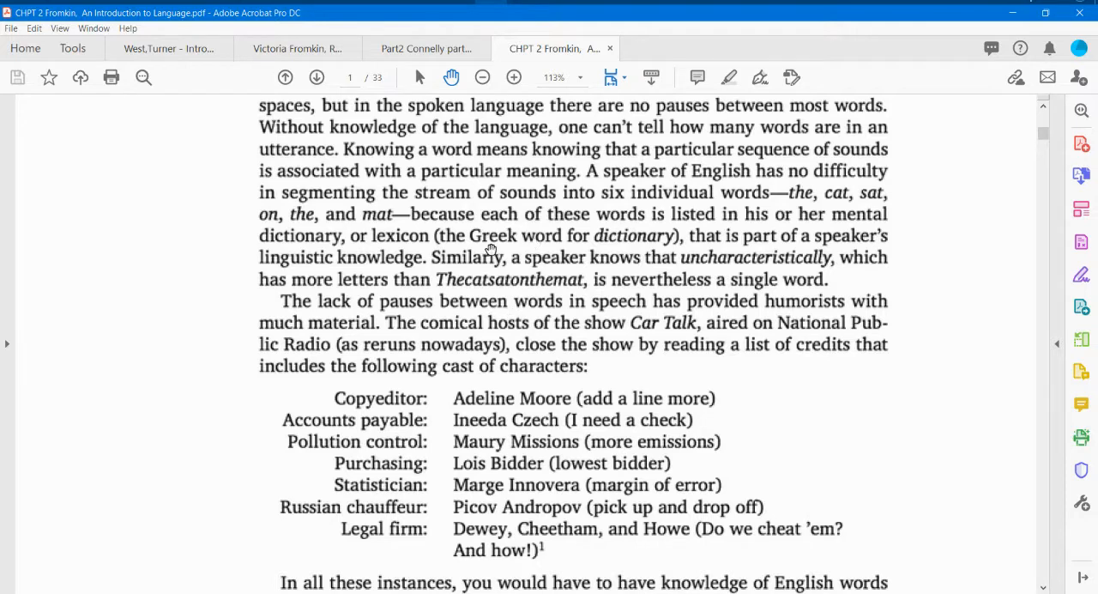
pyautogui.moveTo(469, 120)
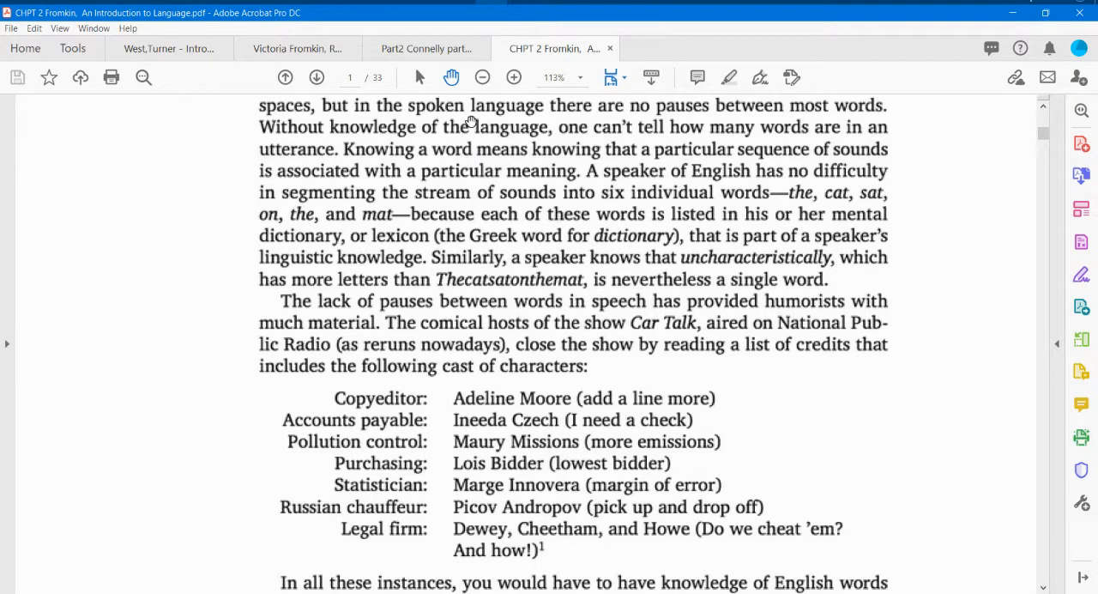
pyautogui.moveTo(429, 171)
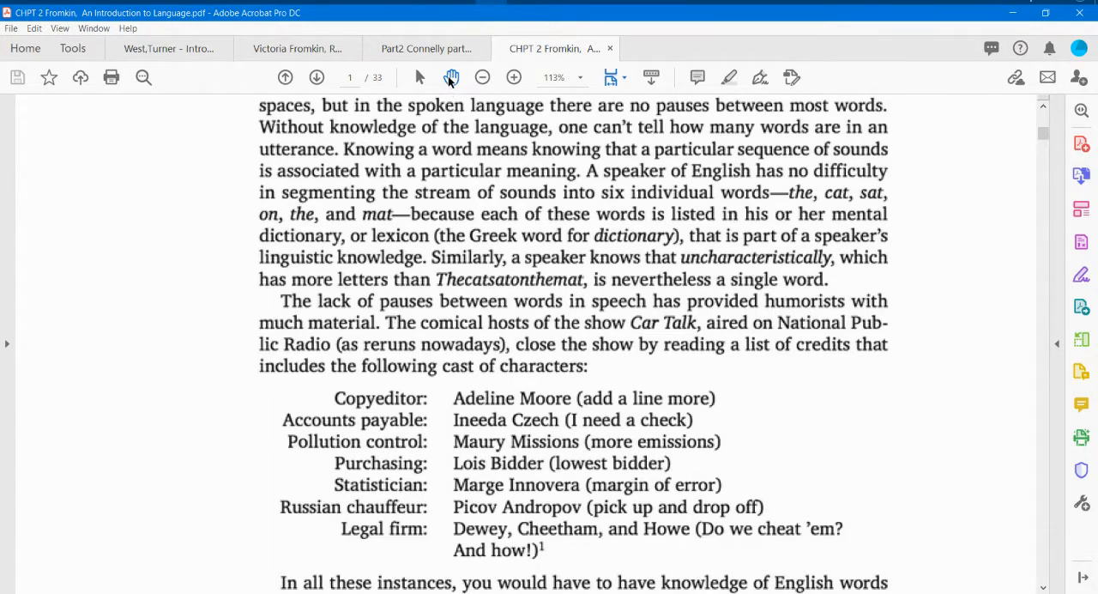
pyautogui.scroll(-3)
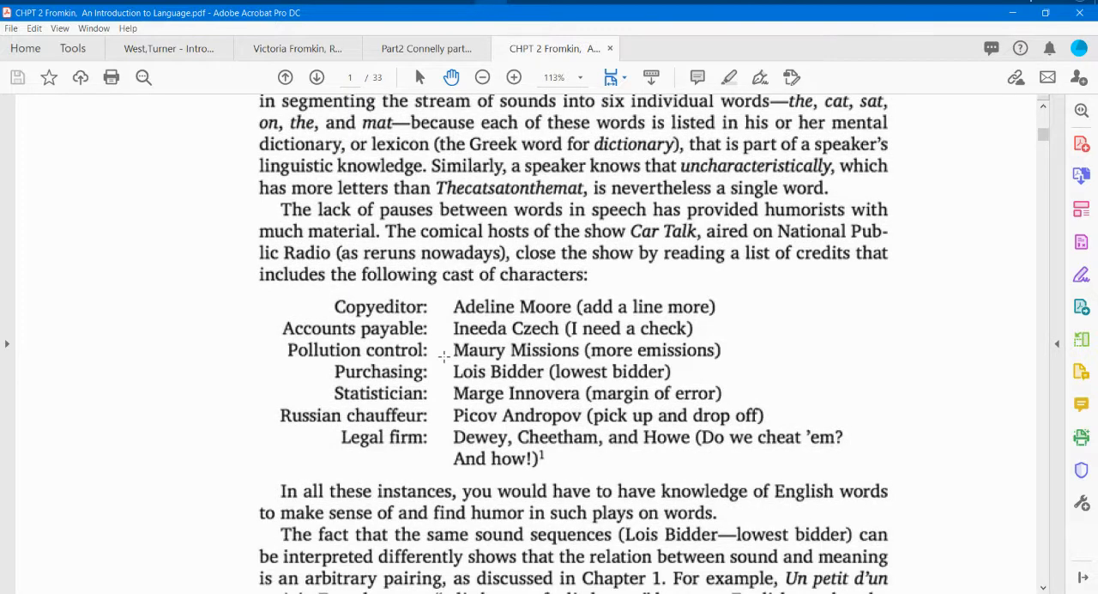
pyautogui.scroll(-3)
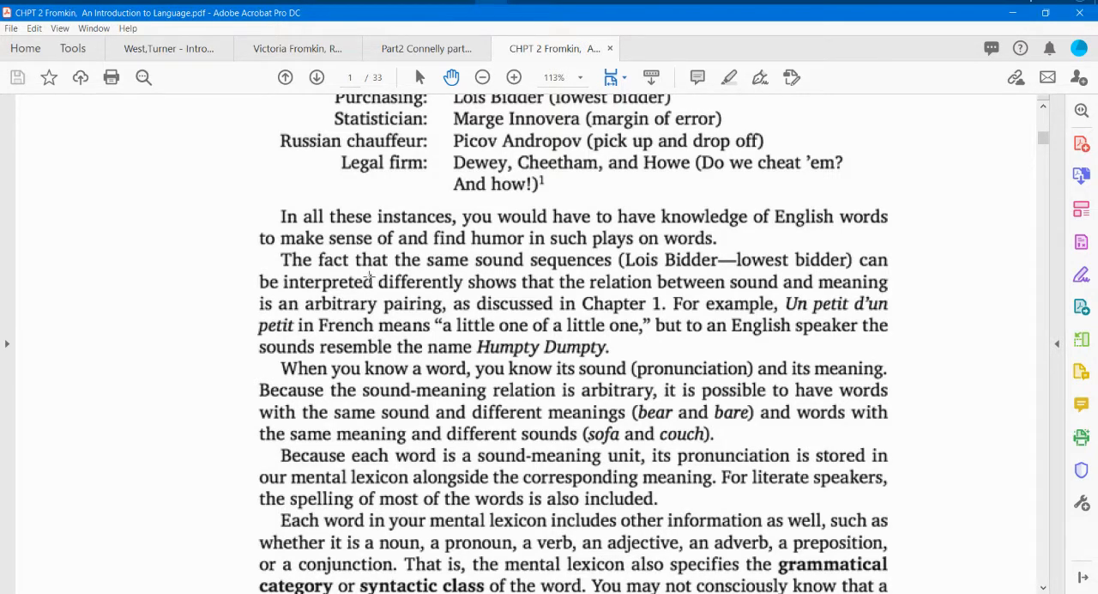
pyautogui.moveTo(444, 378)
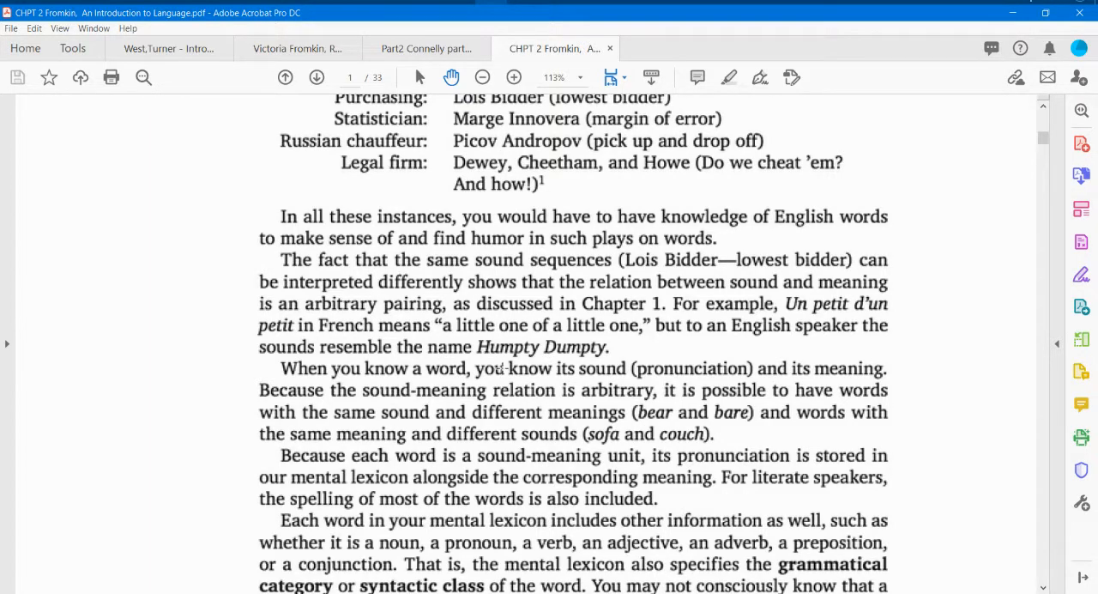
pyautogui.moveTo(507, 425)
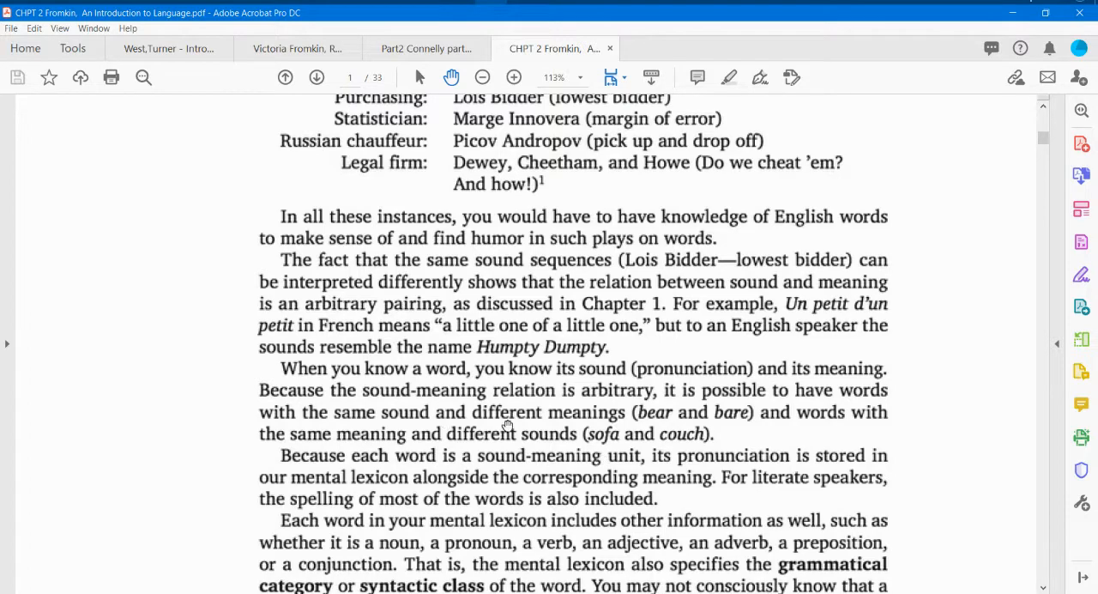
pyautogui.scroll(-3)
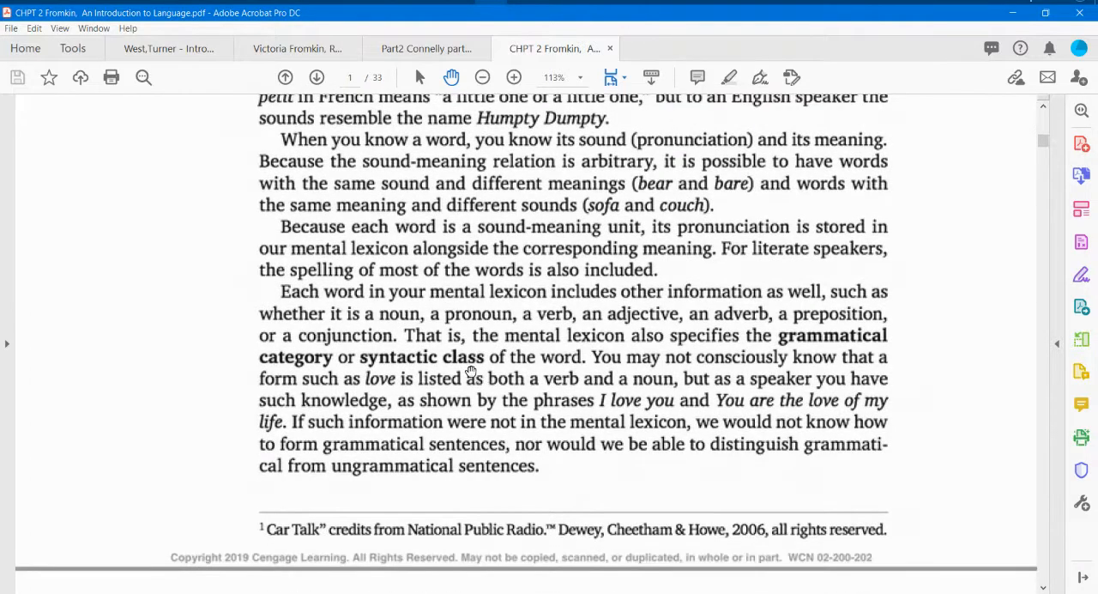
pyautogui.moveTo(402, 205)
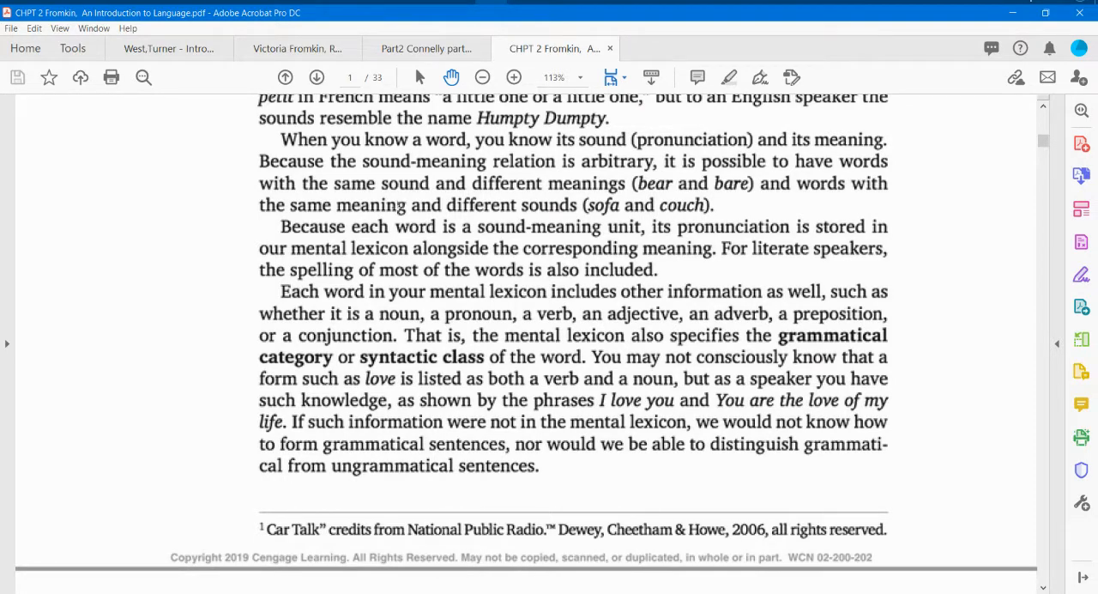
pyautogui.scroll(-3)
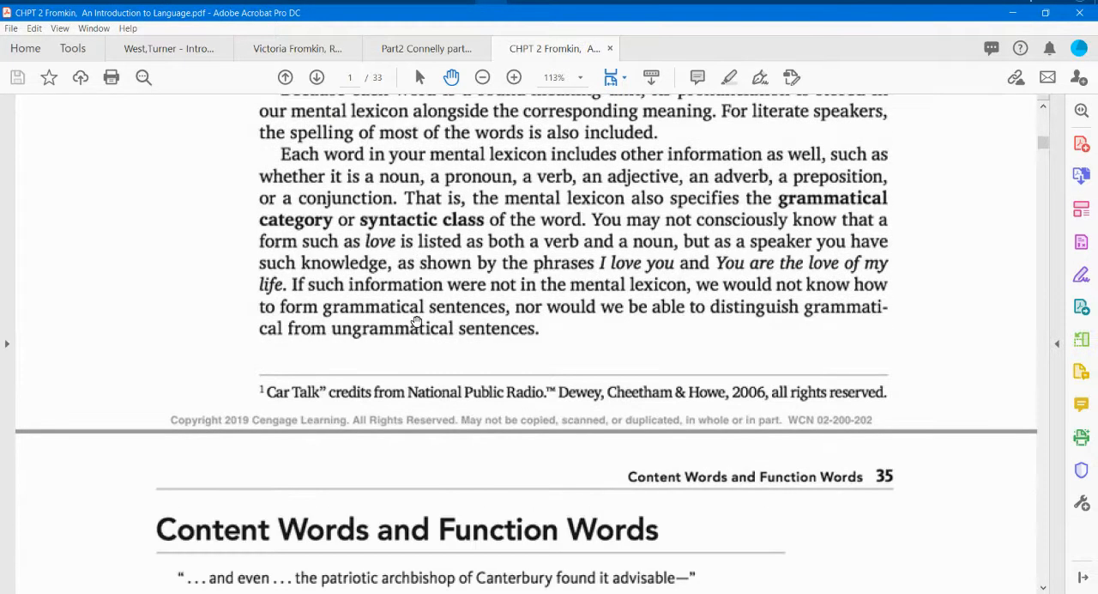
pyautogui.scroll(-3)
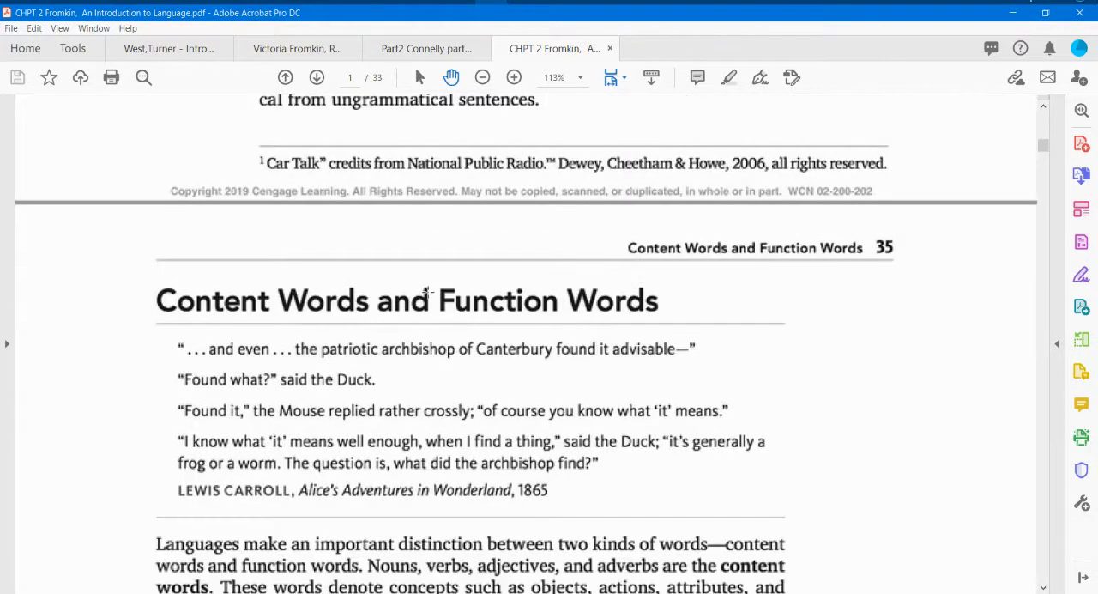
pyautogui.scroll(-3)
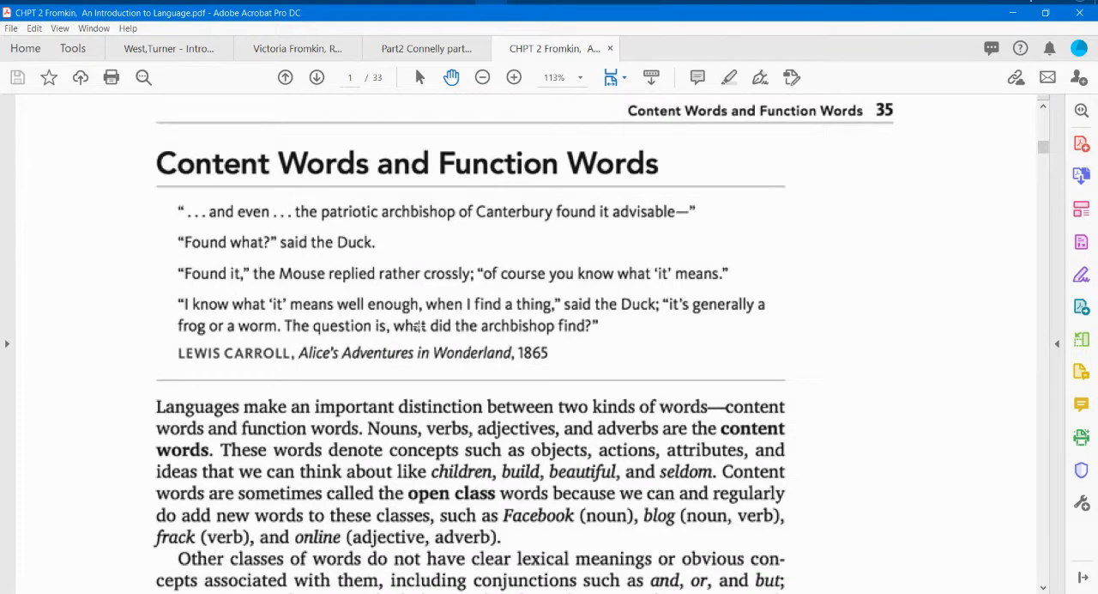
pyautogui.scroll(-3)
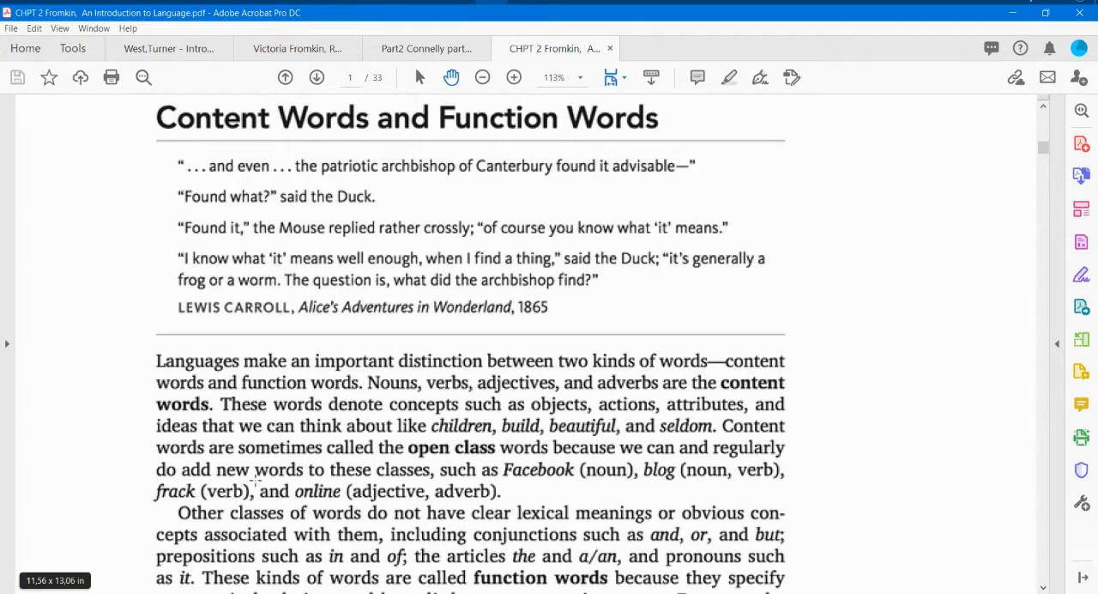
pyautogui.moveTo(518, 383)
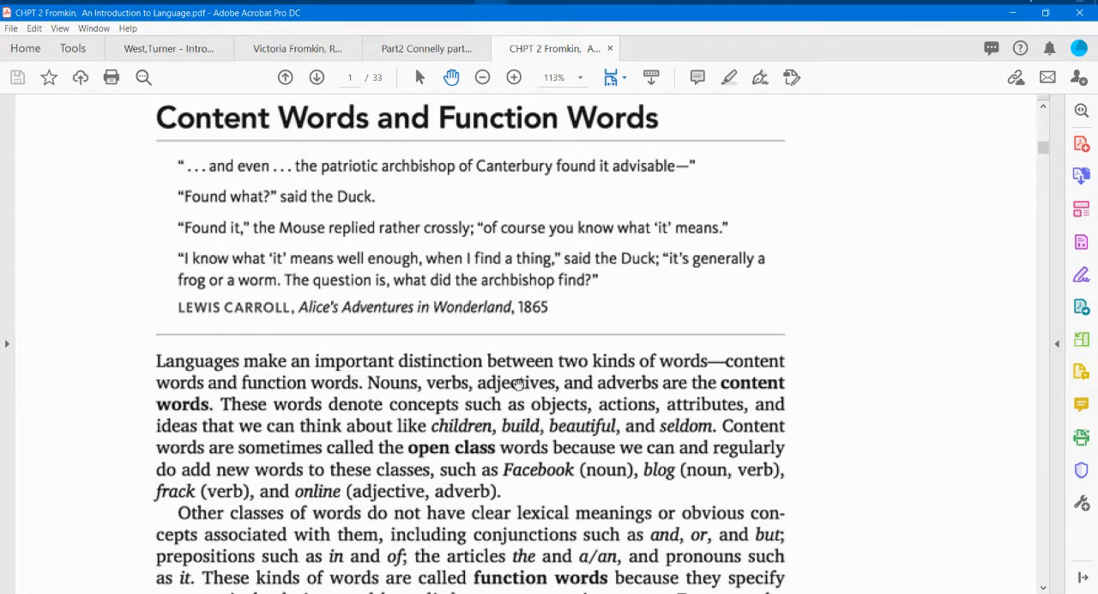
pyautogui.moveTo(746, 393)
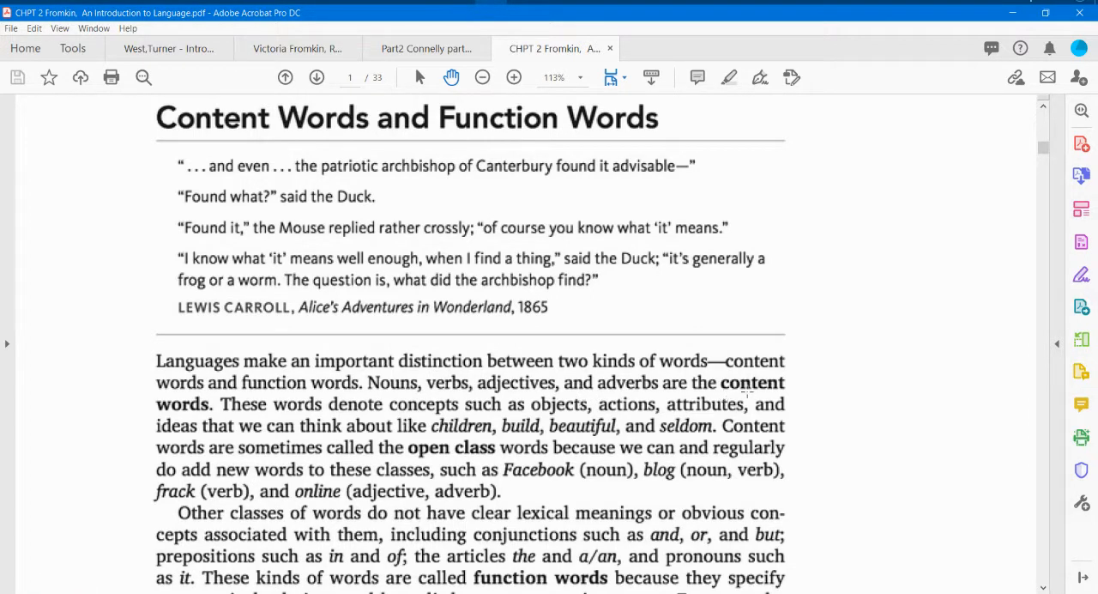
pyautogui.moveTo(670, 397)
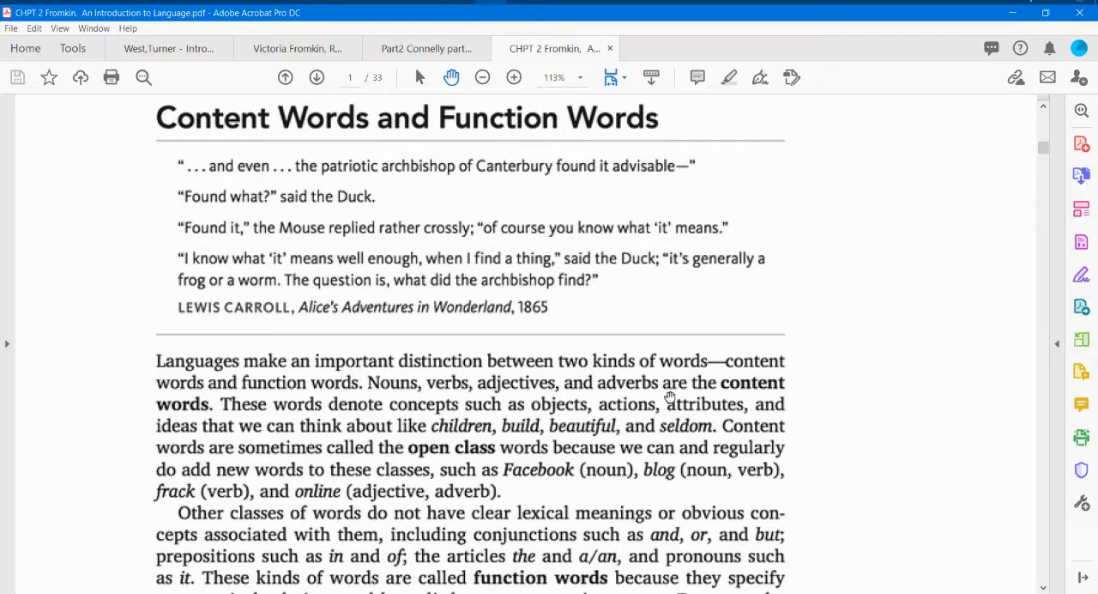
pyautogui.moveTo(582, 449)
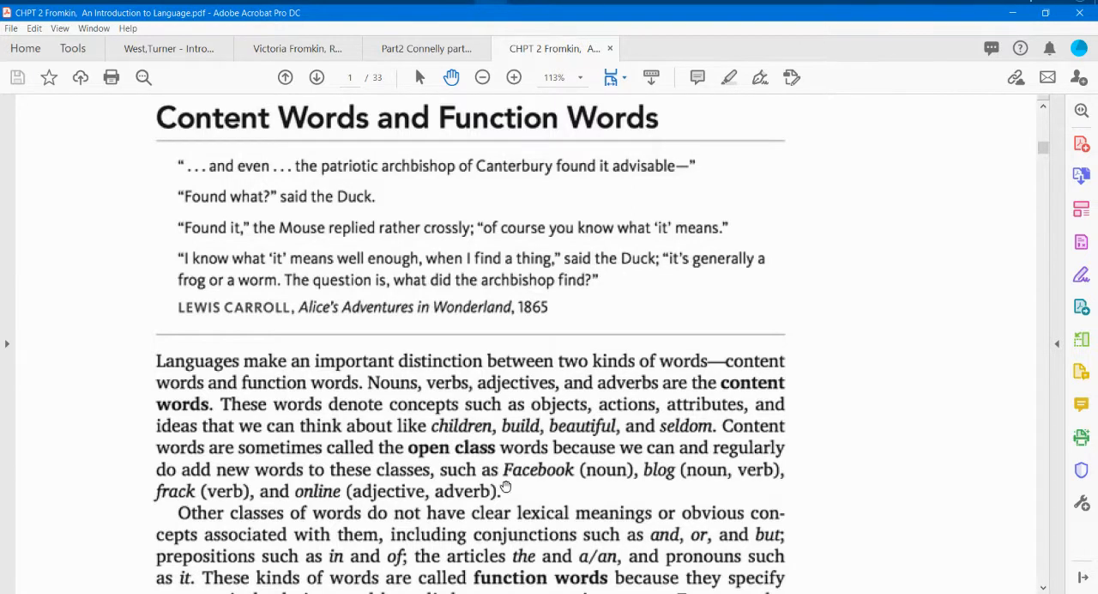
pyautogui.moveTo(152, 500)
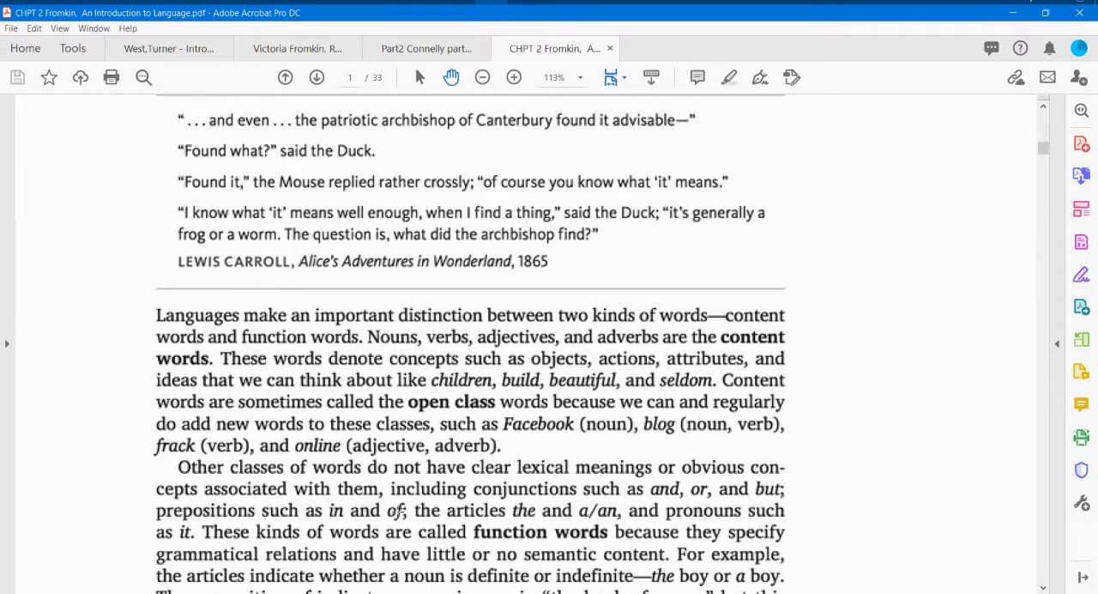
pyautogui.moveTo(528, 550)
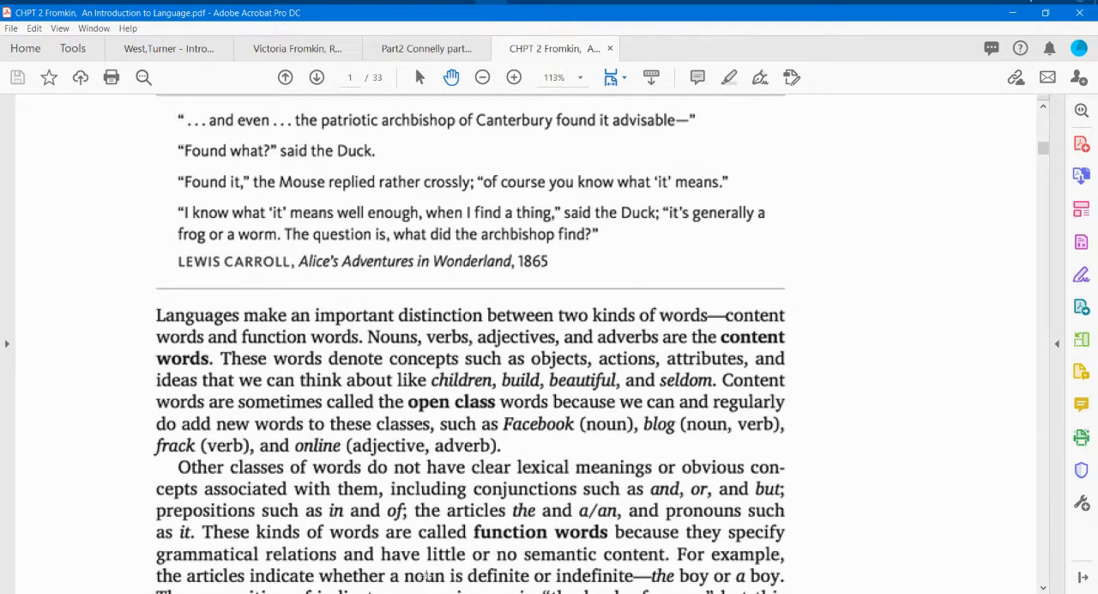
pyautogui.scroll(-3)
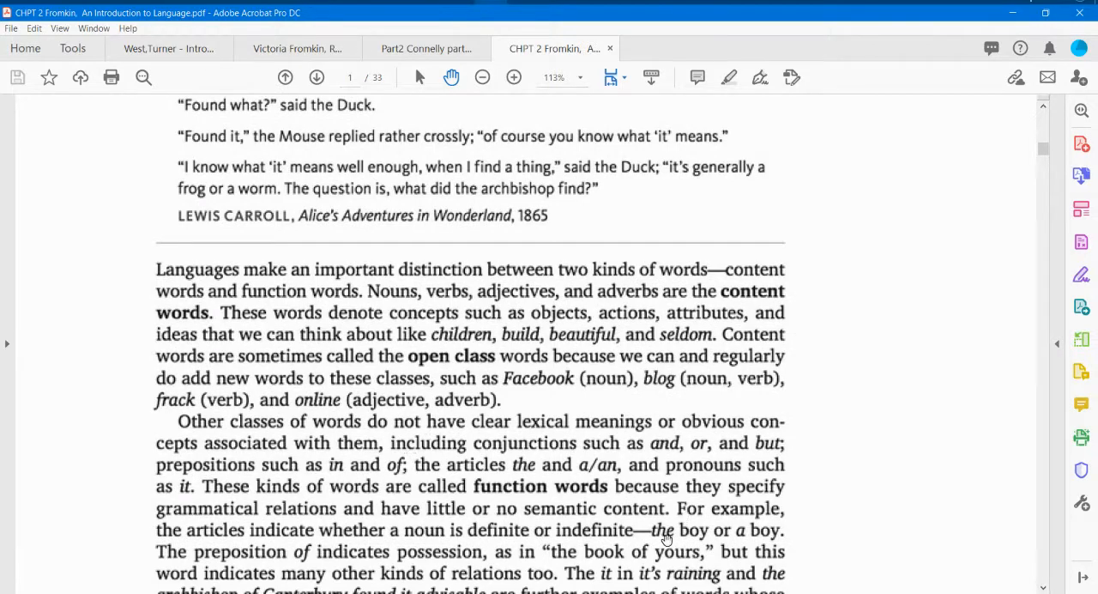
pyautogui.scroll(-3)
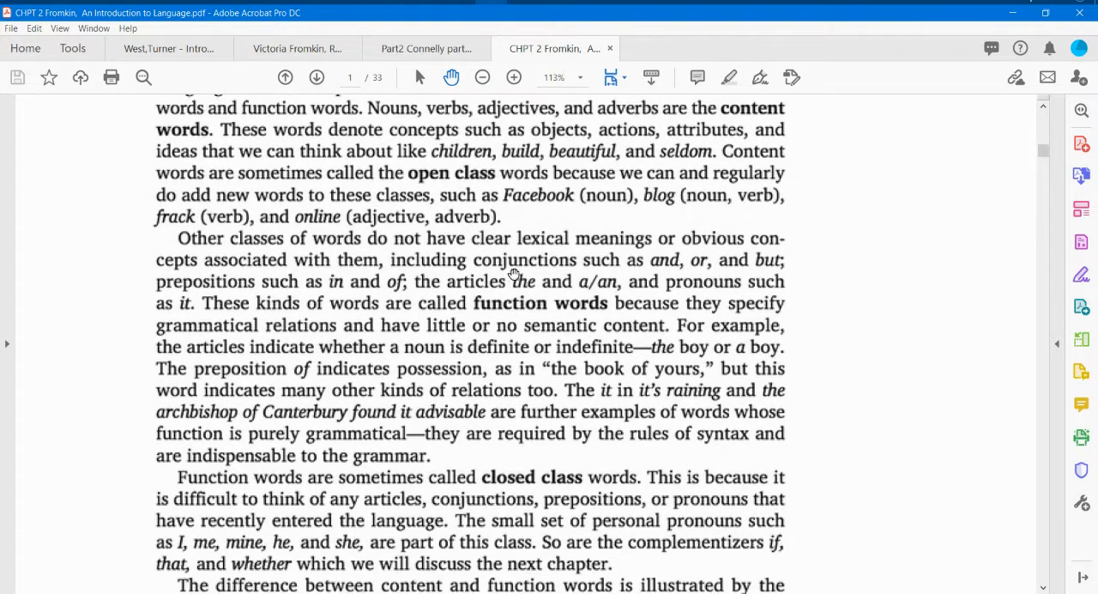
pyautogui.scroll(-3)
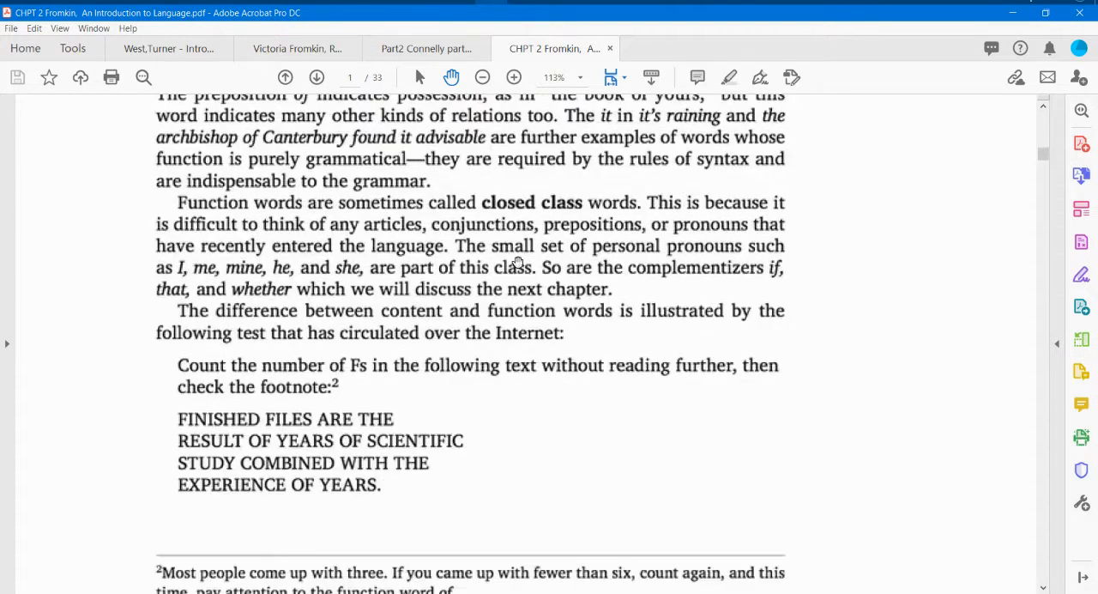
pyautogui.scroll(-3)
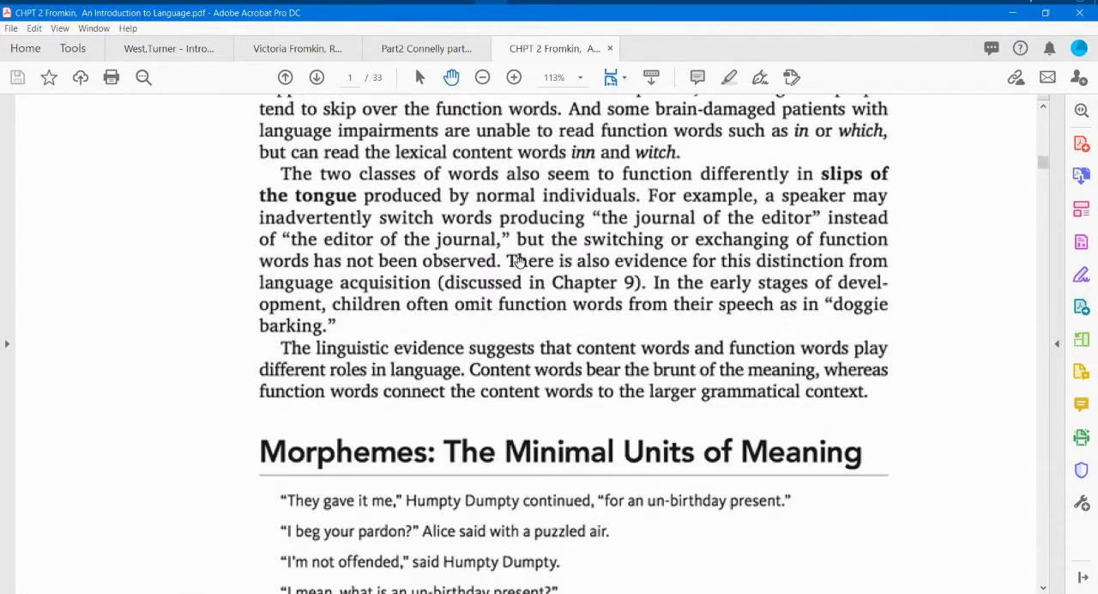
pyautogui.scroll(-3)
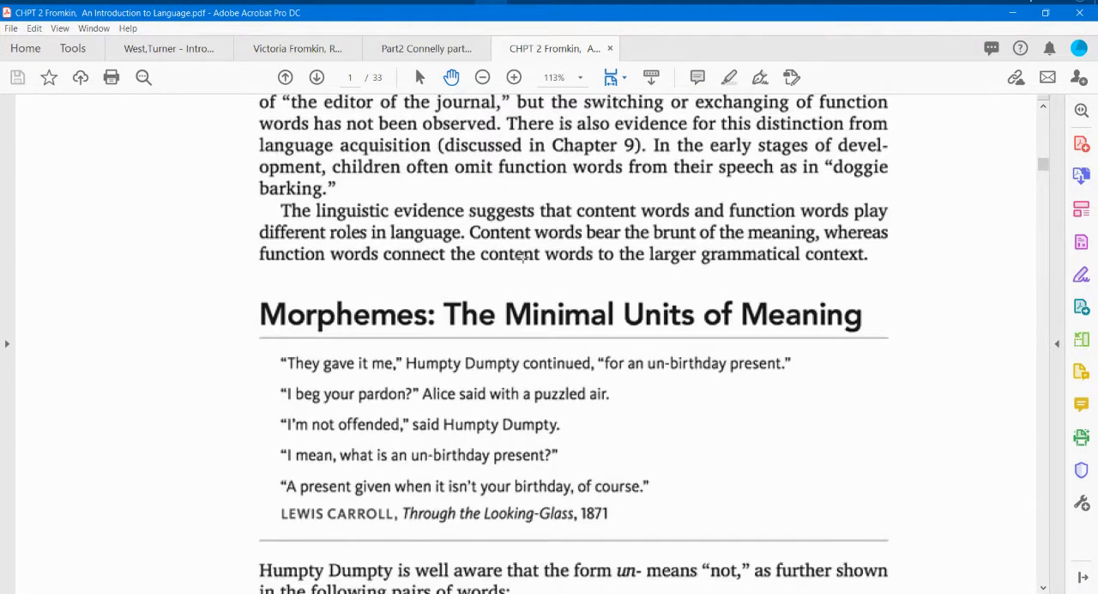
pyautogui.scroll(-3)
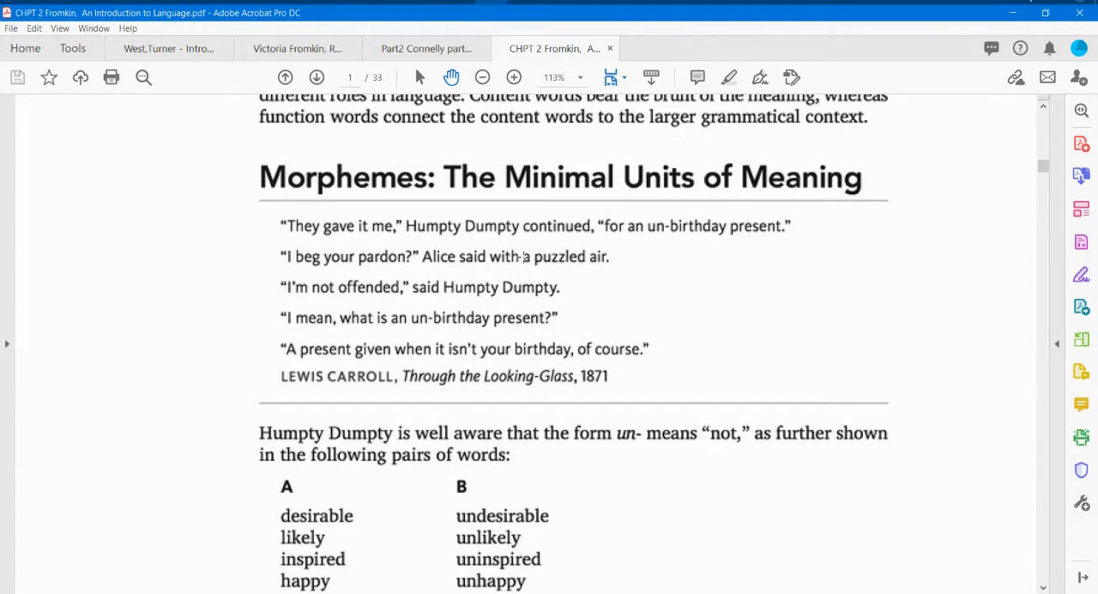
pyautogui.moveTo(183, 128)
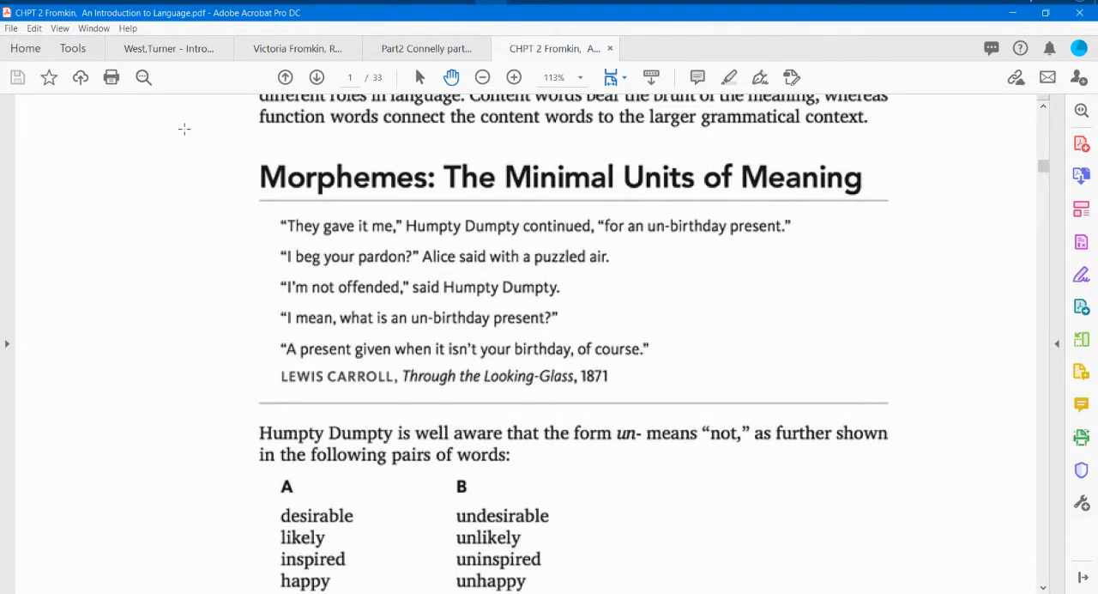
pyautogui.moveTo(138, 164)
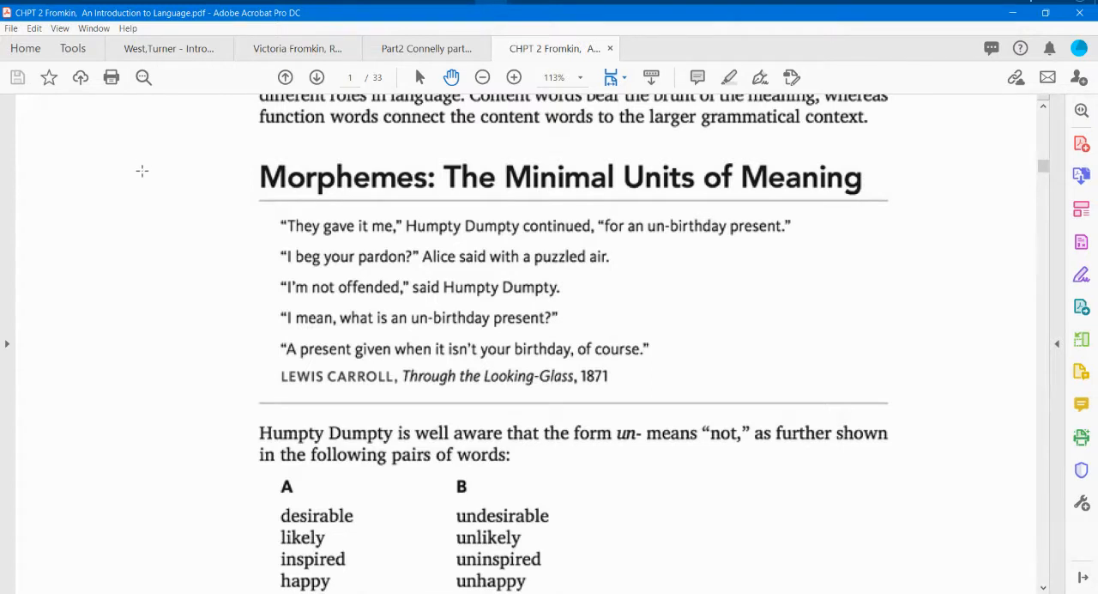
pyautogui.moveTo(146, 161)
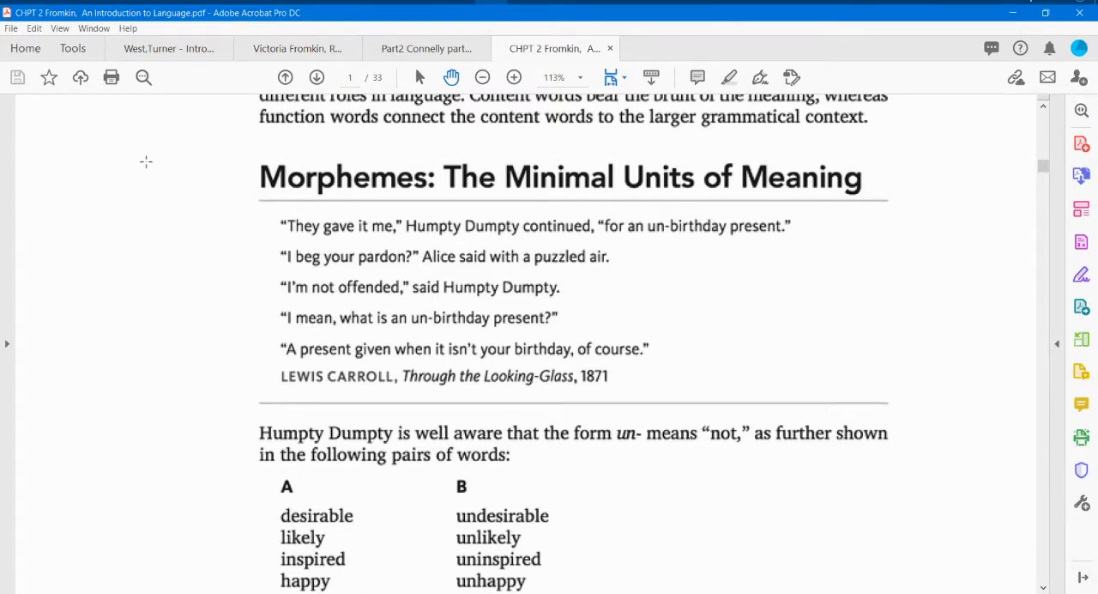
pyautogui.scroll(-3)
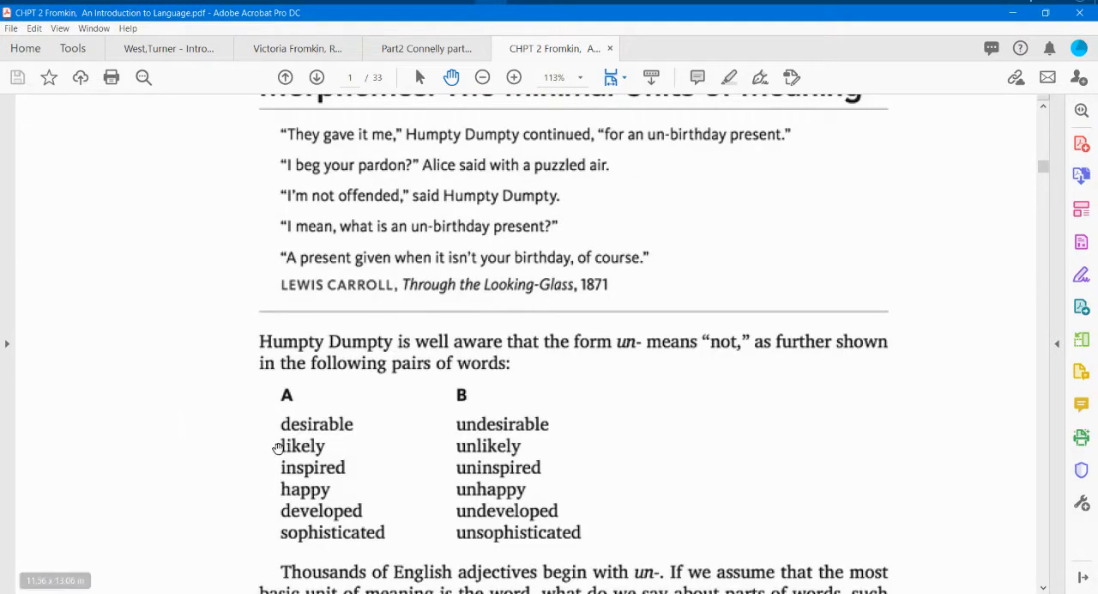
pyautogui.moveTo(352, 488)
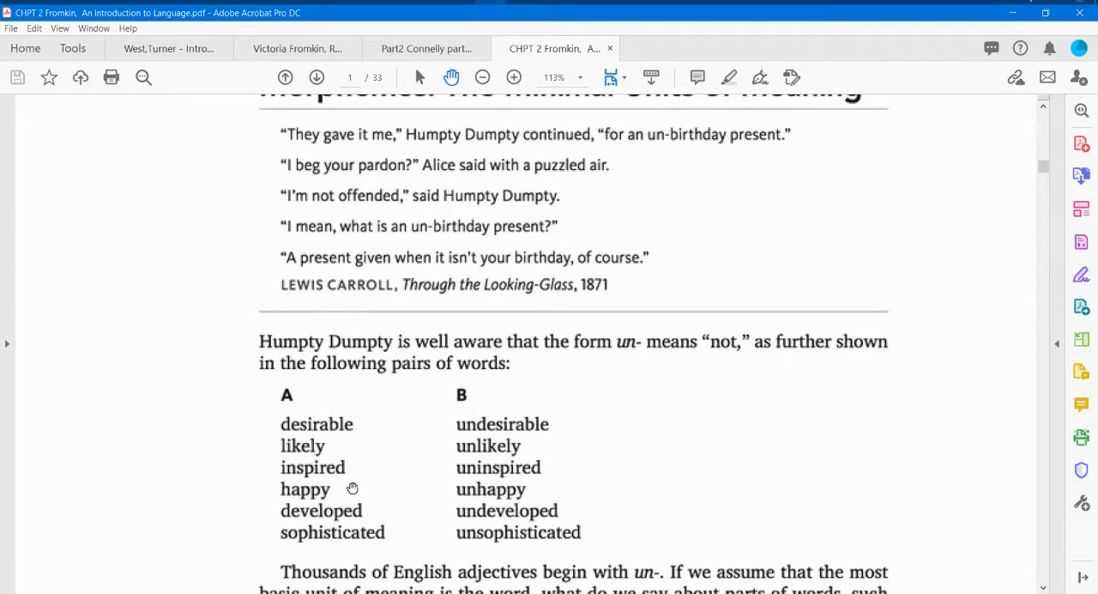
pyautogui.moveTo(286, 423)
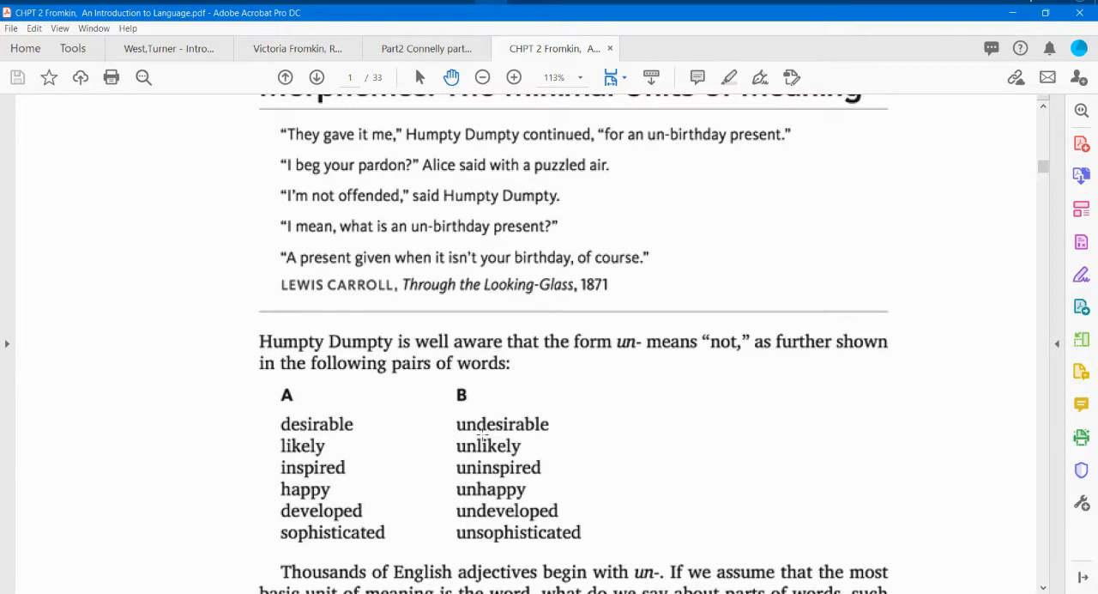
pyautogui.moveTo(660, 355)
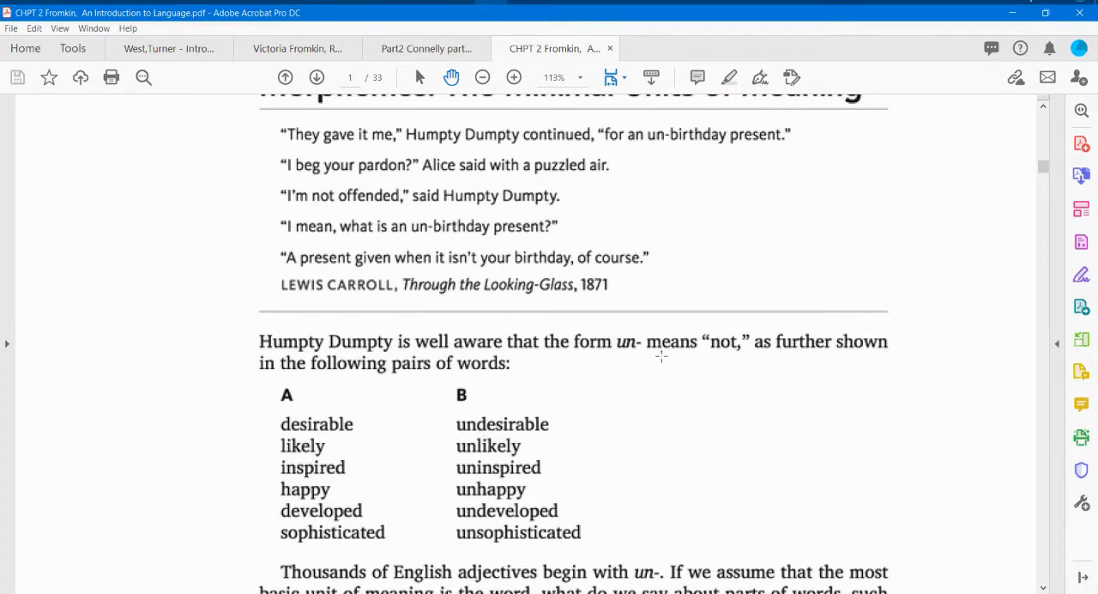
pyautogui.moveTo(327, 421)
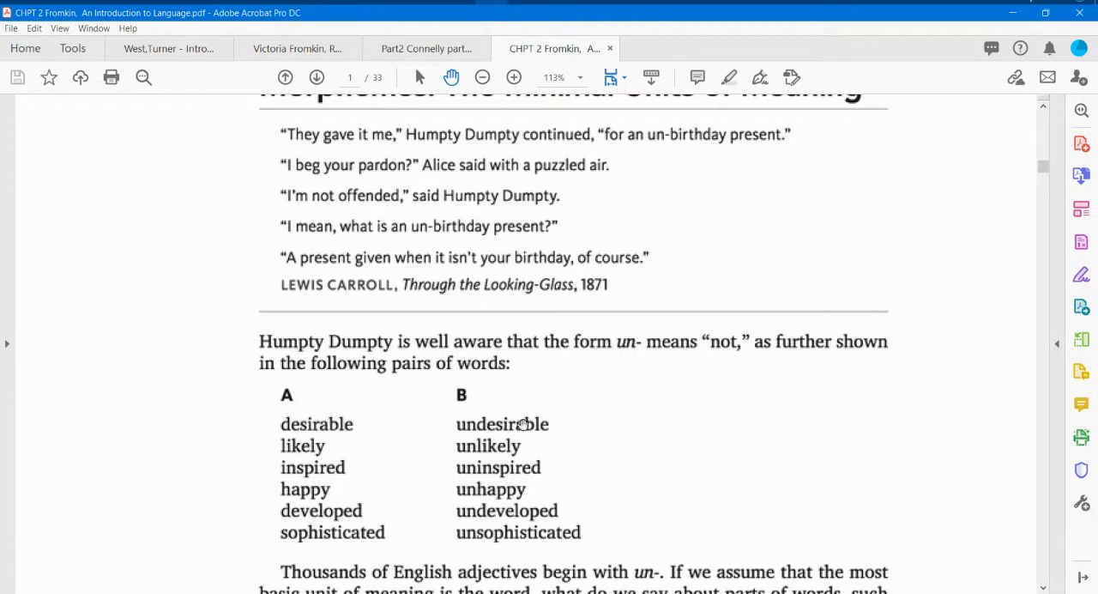
pyautogui.moveTo(315, 433)
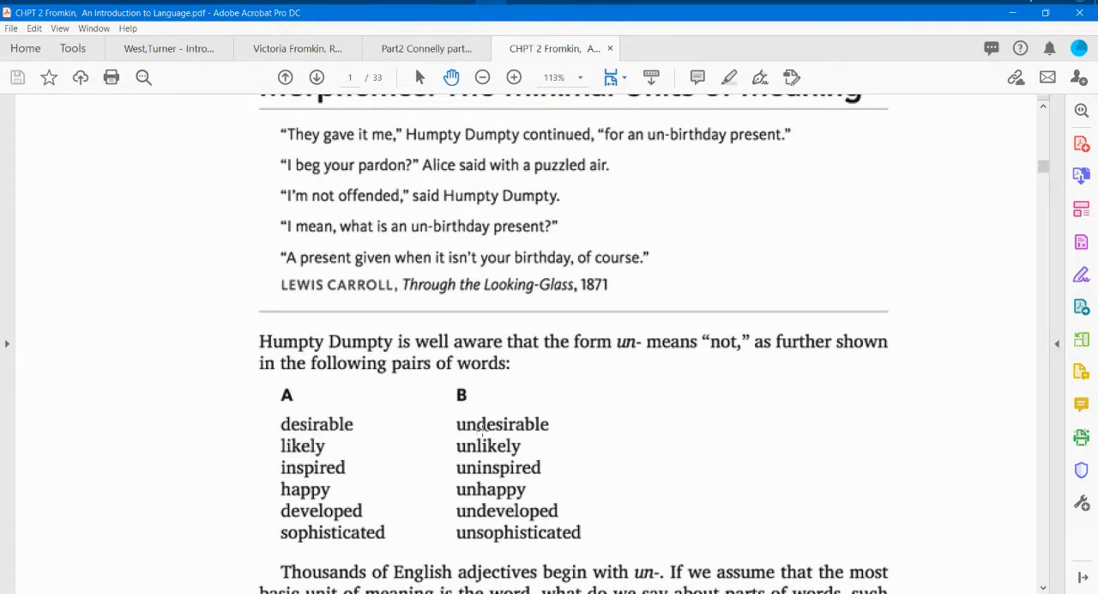
pyautogui.moveTo(645, 417)
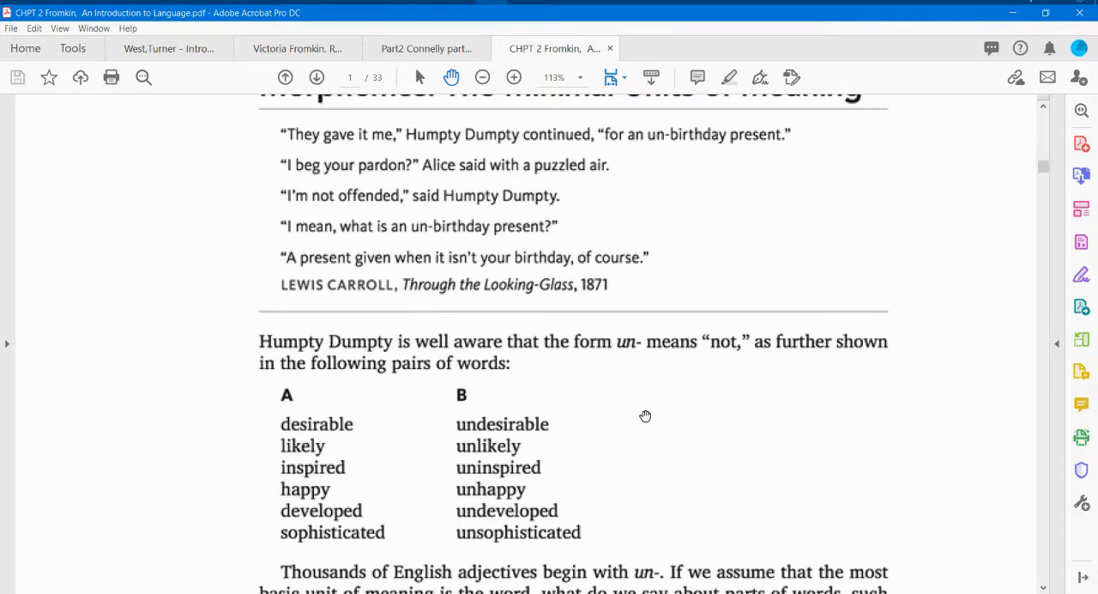
pyautogui.moveTo(491, 429)
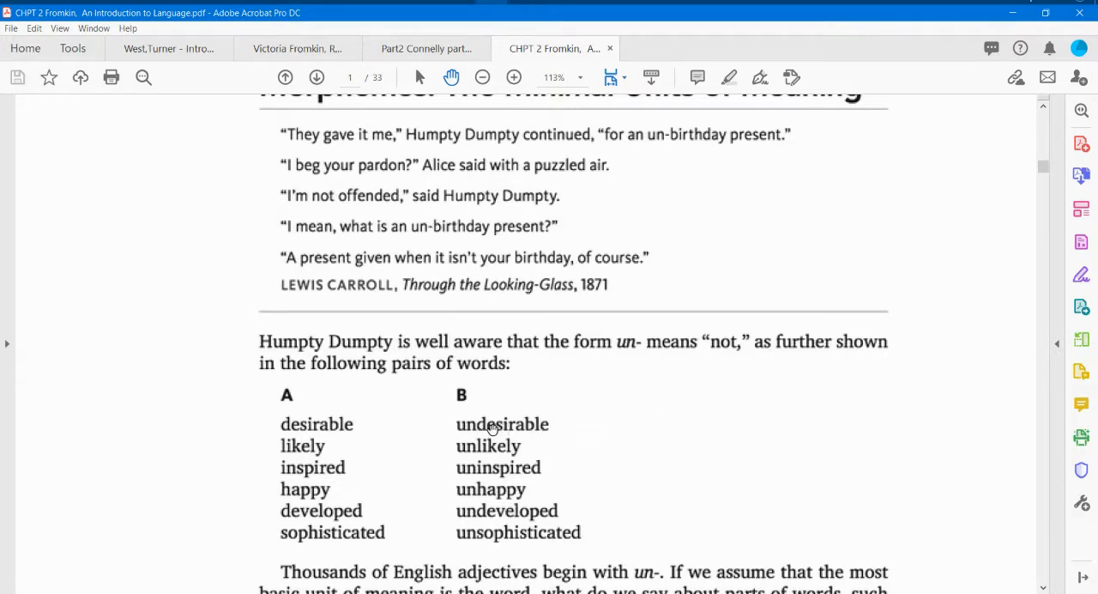
pyautogui.moveTo(493, 500)
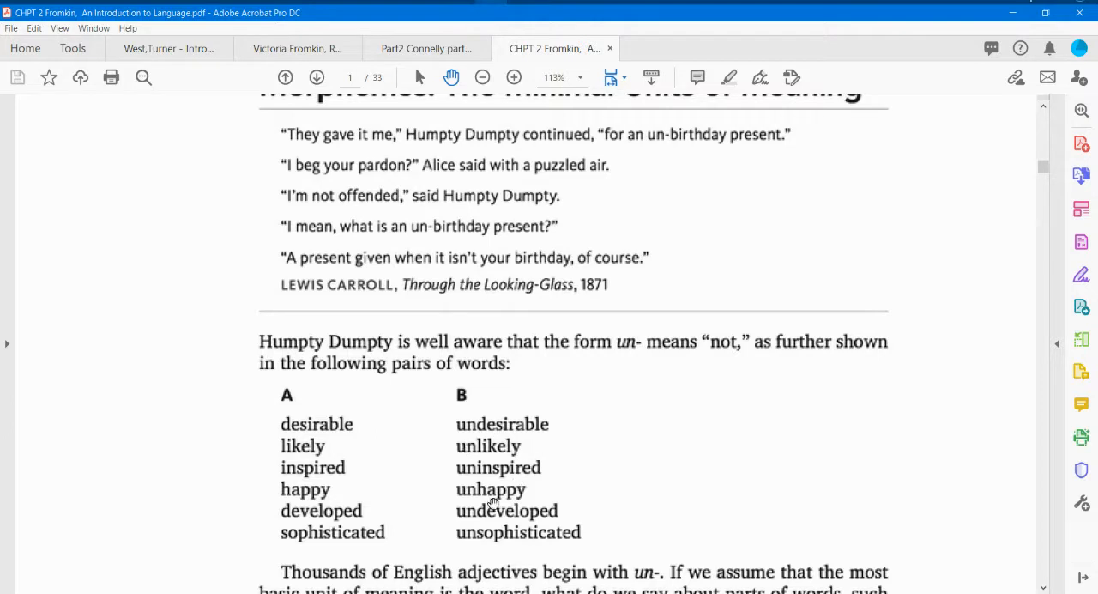
pyautogui.moveTo(446, 508)
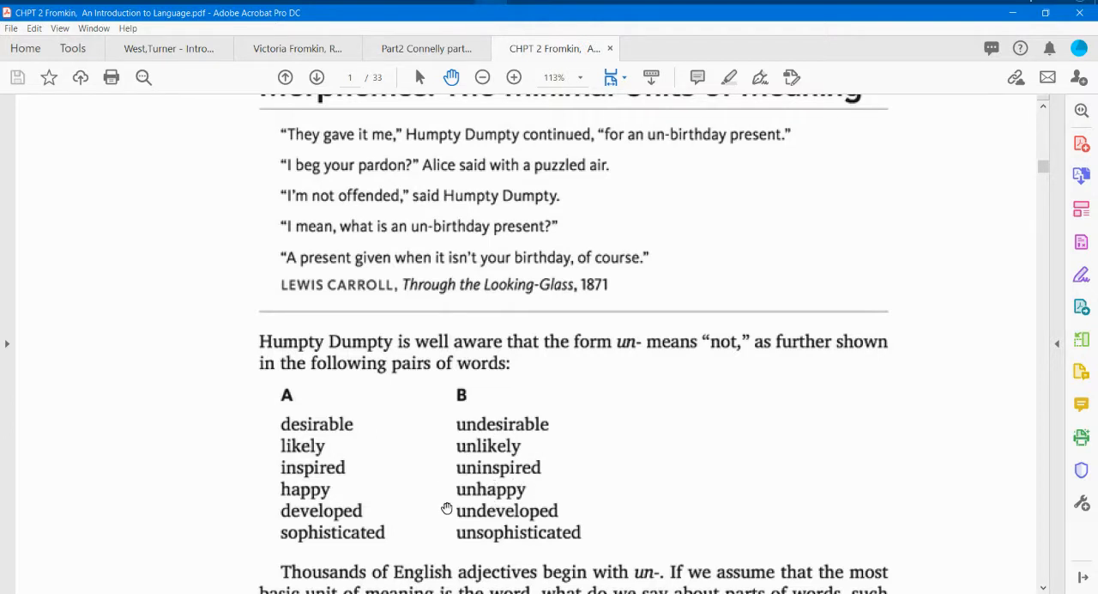
pyautogui.moveTo(518, 425)
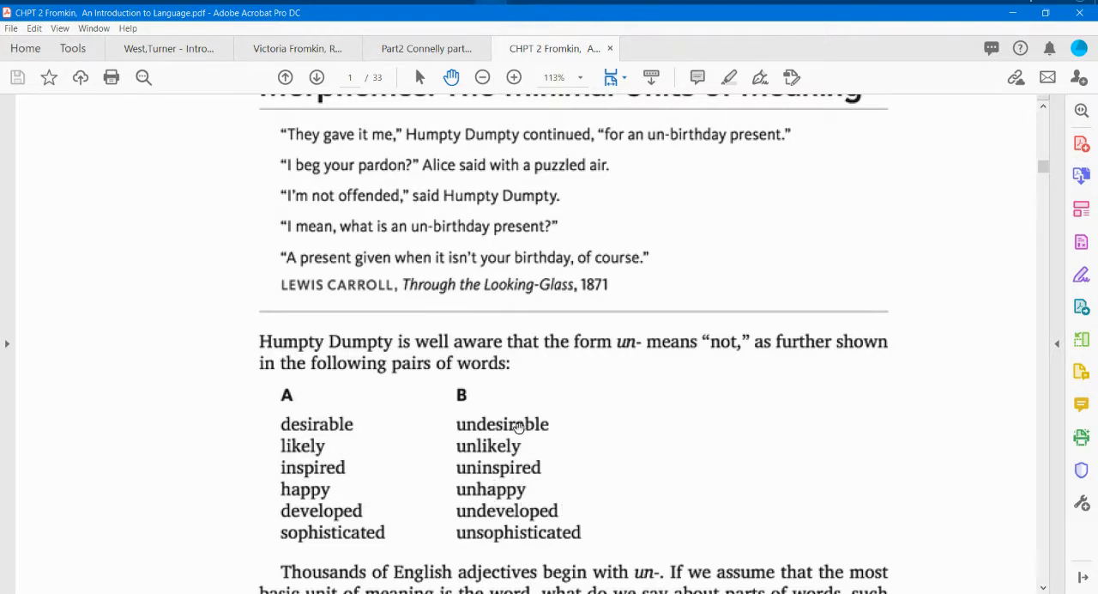
pyautogui.scroll(-3)
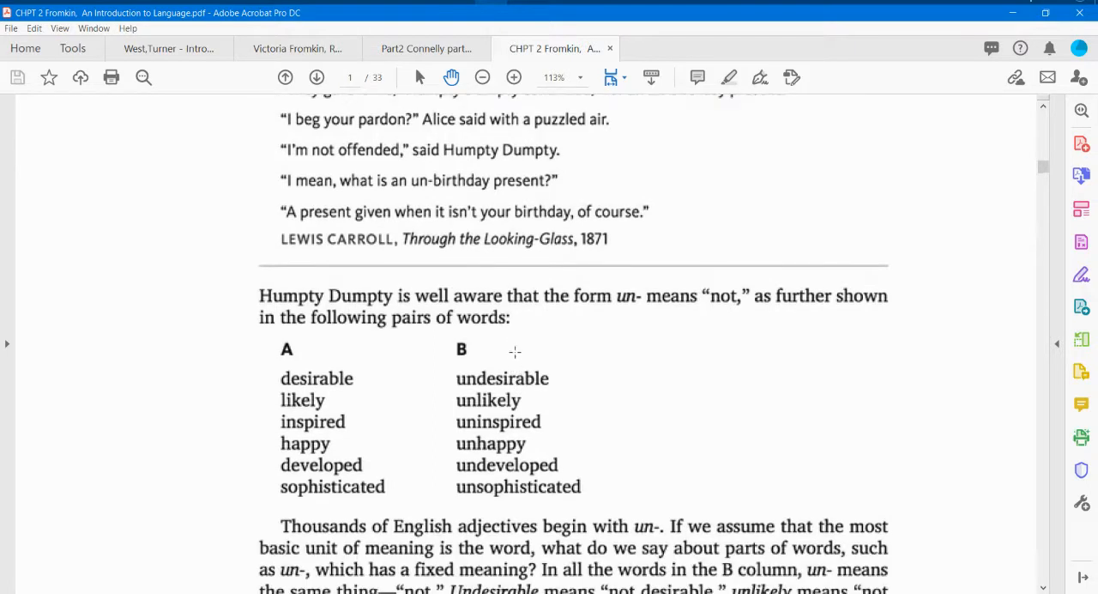
pyautogui.scroll(-3)
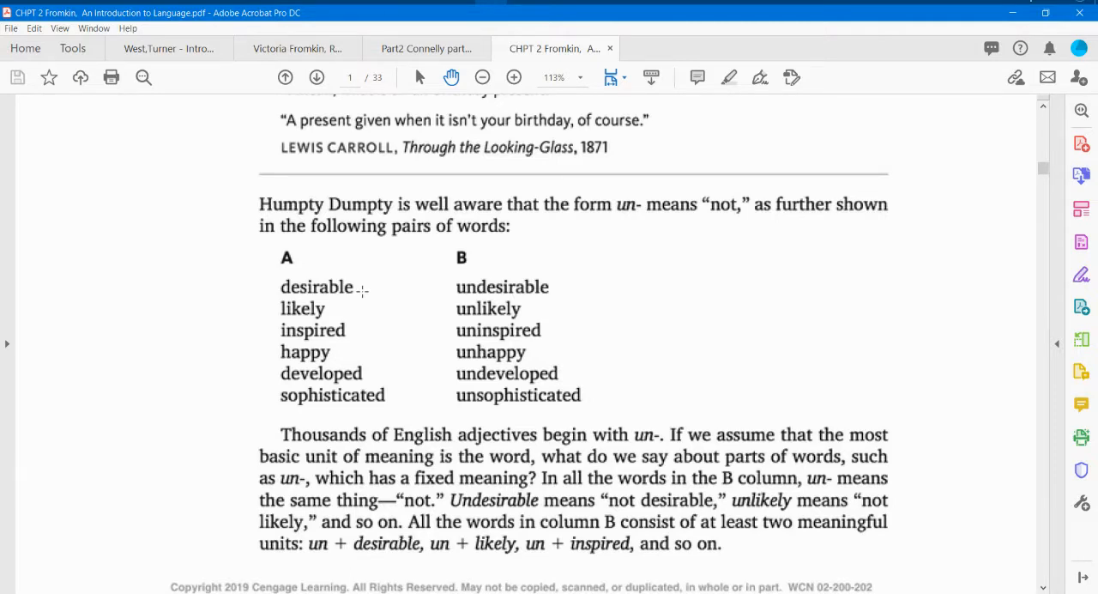
pyautogui.moveTo(469, 265)
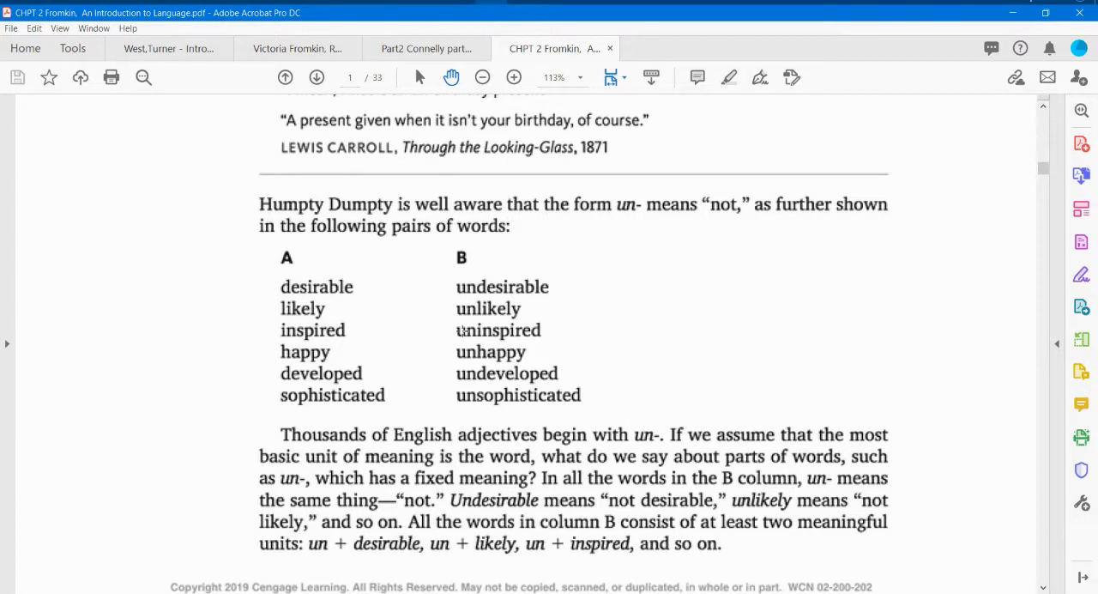
pyautogui.moveTo(445, 562)
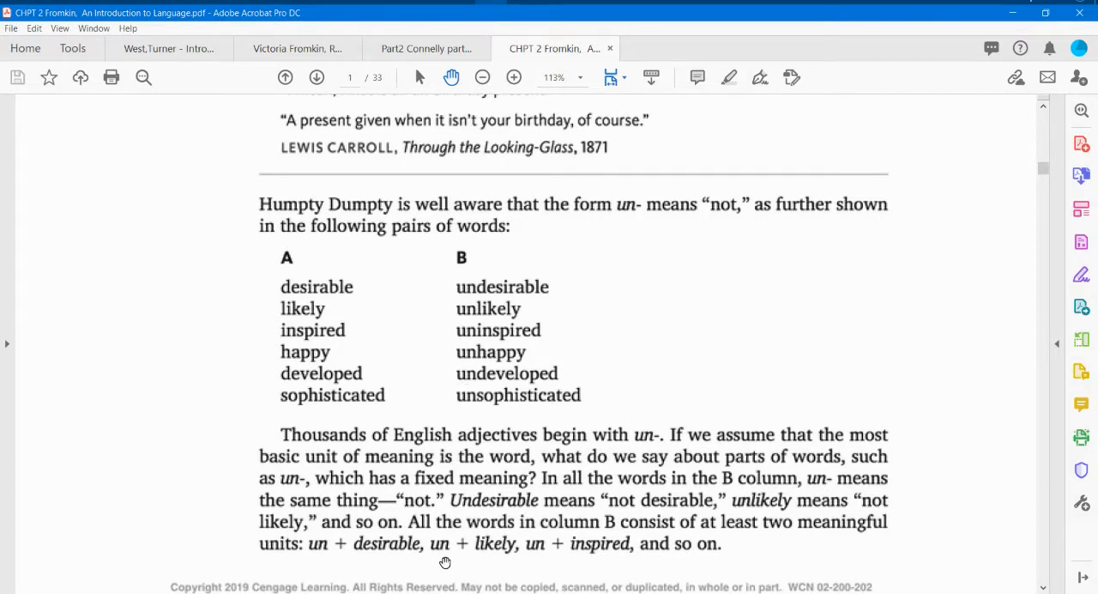
pyautogui.moveTo(404, 561)
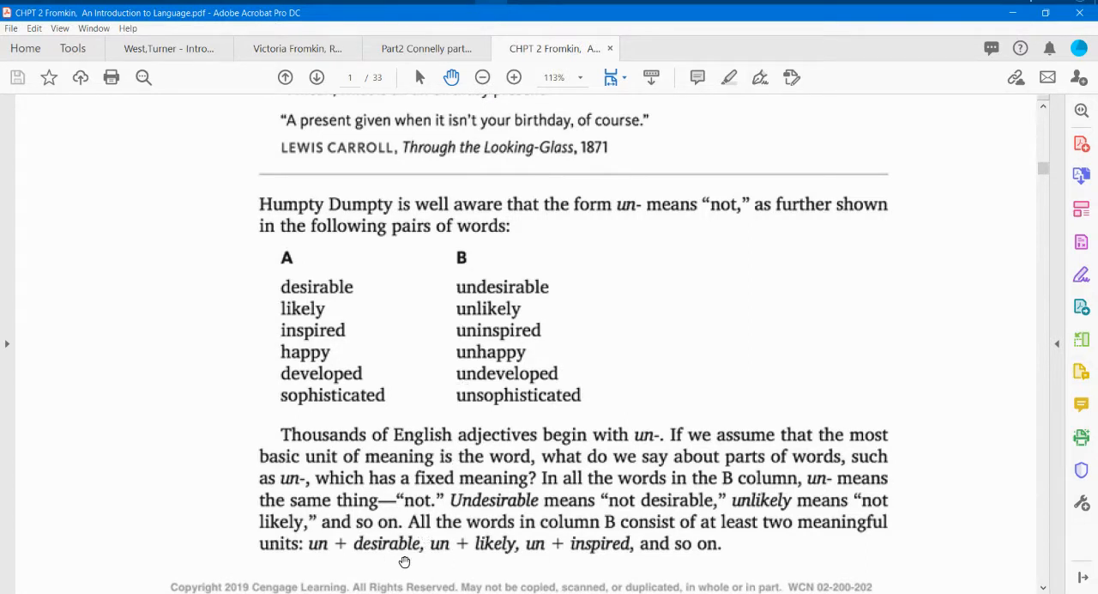
pyautogui.moveTo(615, 573)
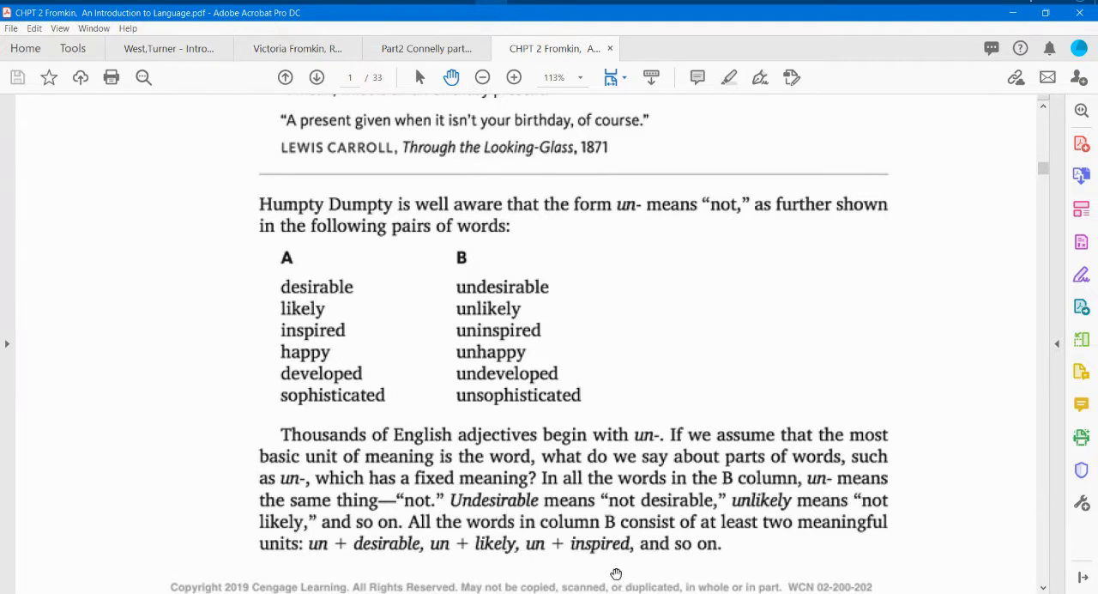
pyautogui.moveTo(611, 561)
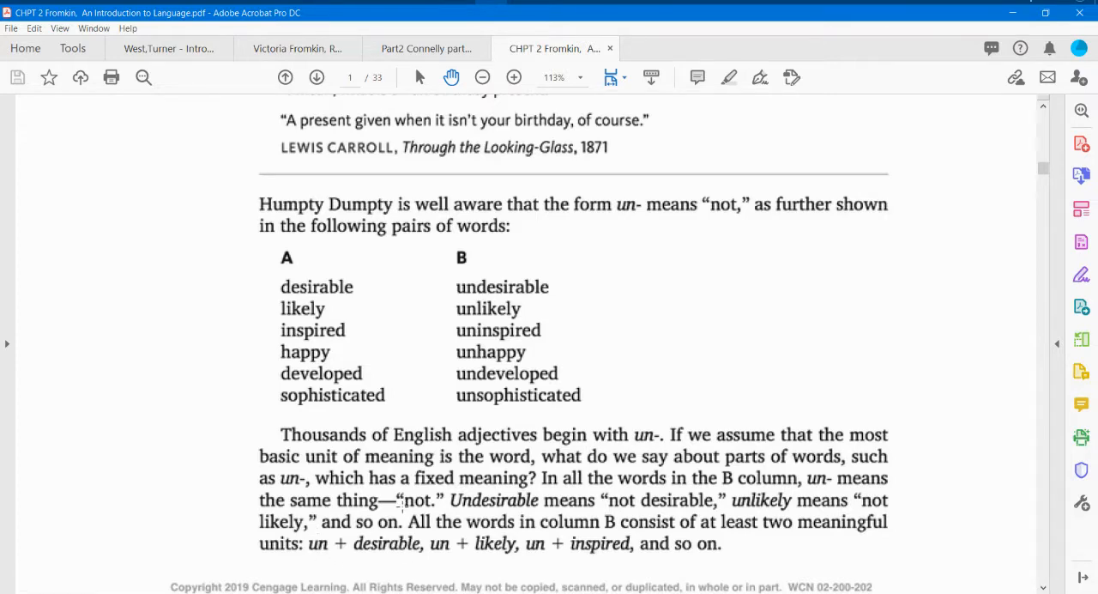
pyautogui.scroll(-3)
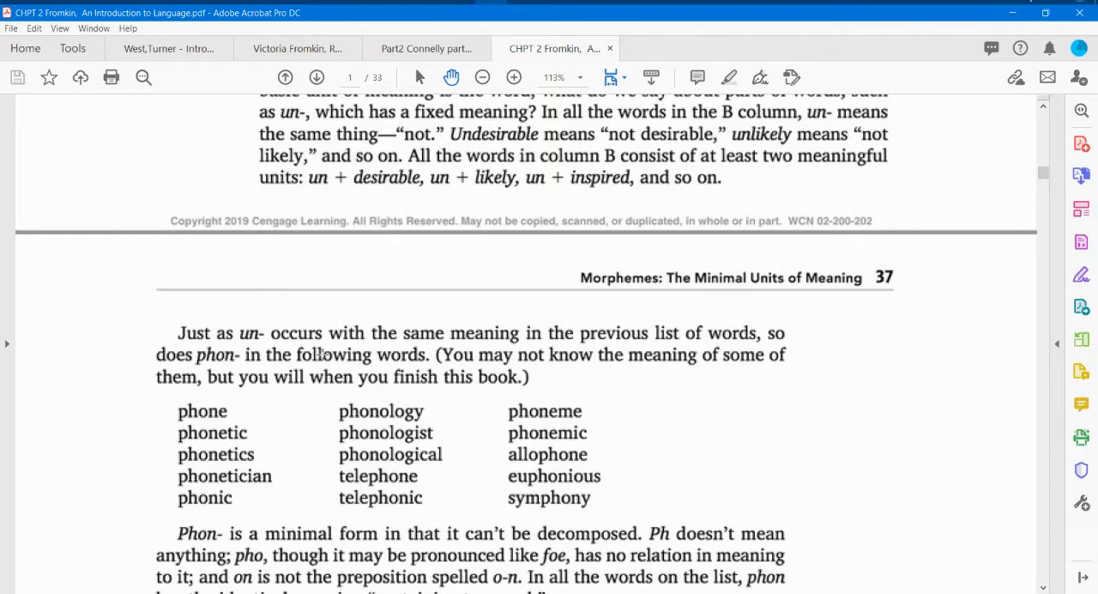
pyautogui.moveTo(455, 365)
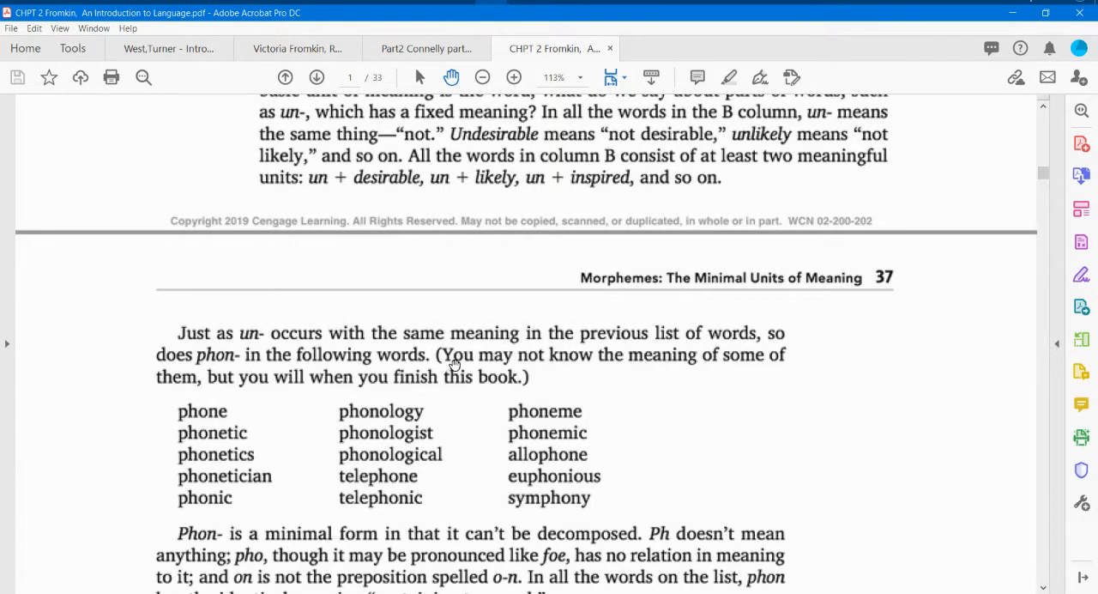
pyautogui.moveTo(204, 438)
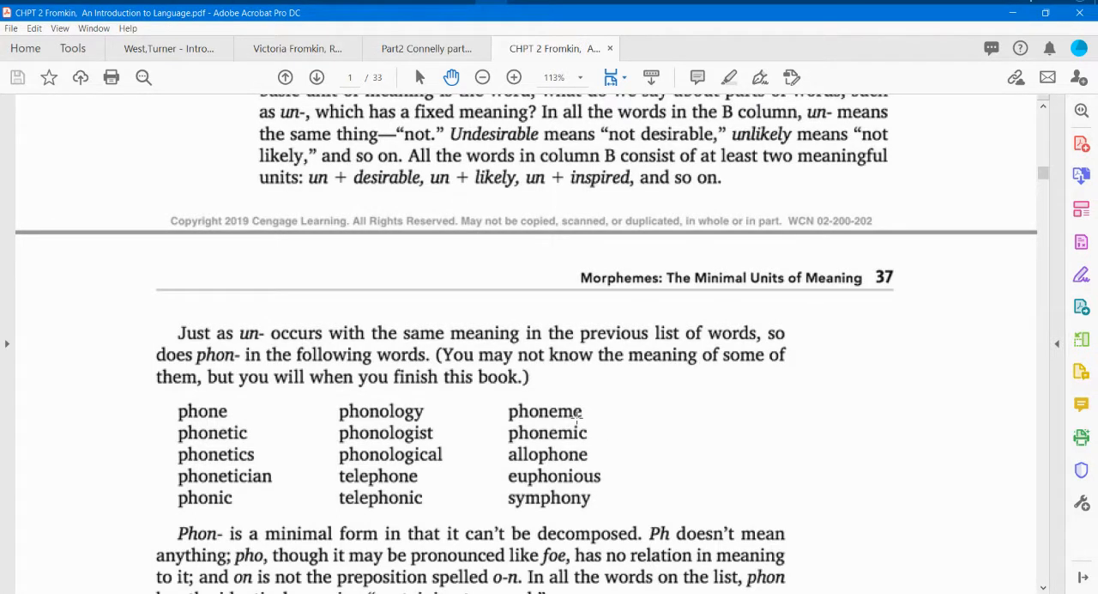
pyautogui.moveTo(171, 435)
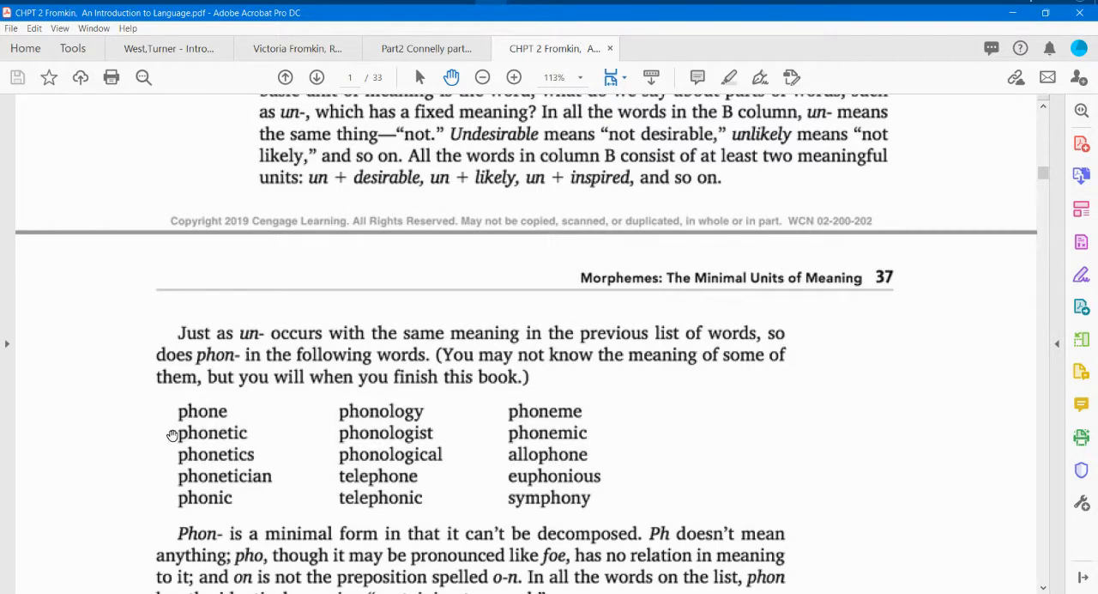
pyautogui.moveTo(347, 432)
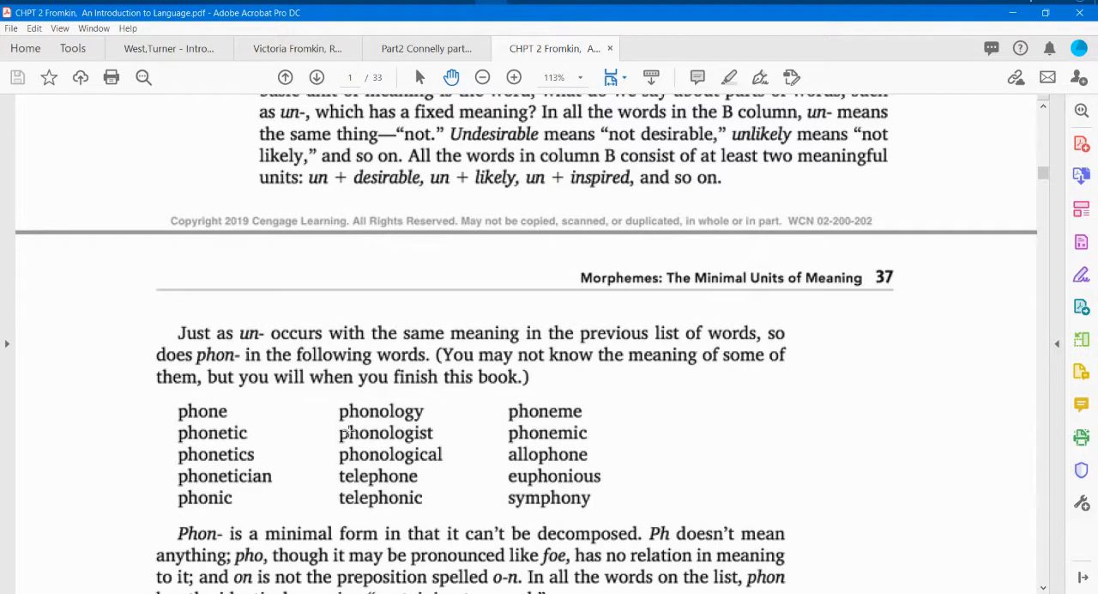
pyautogui.moveTo(560, 441)
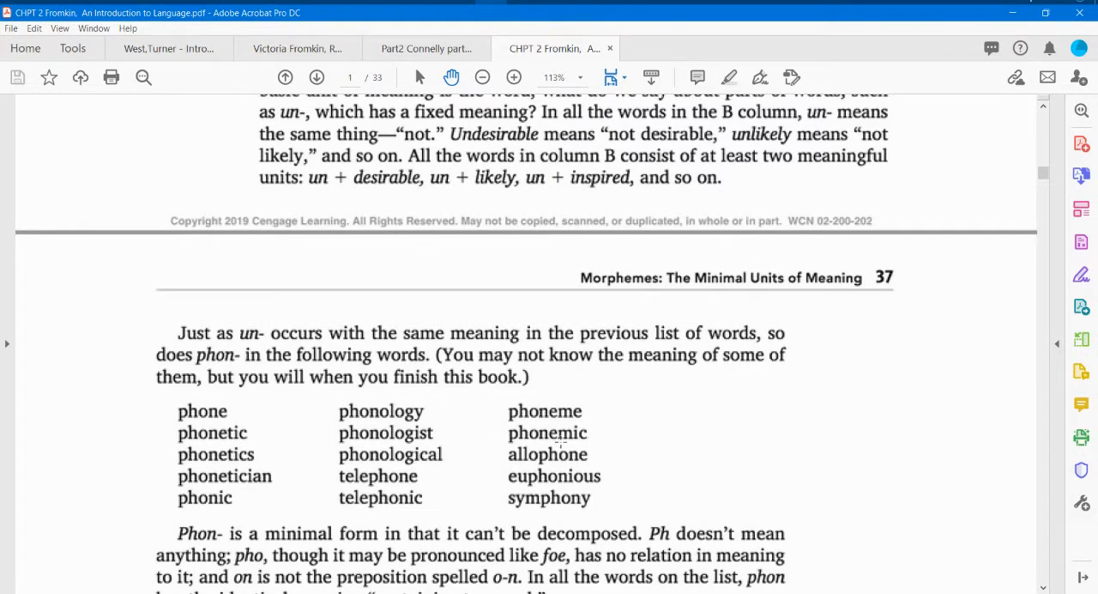
pyautogui.scroll(-3)
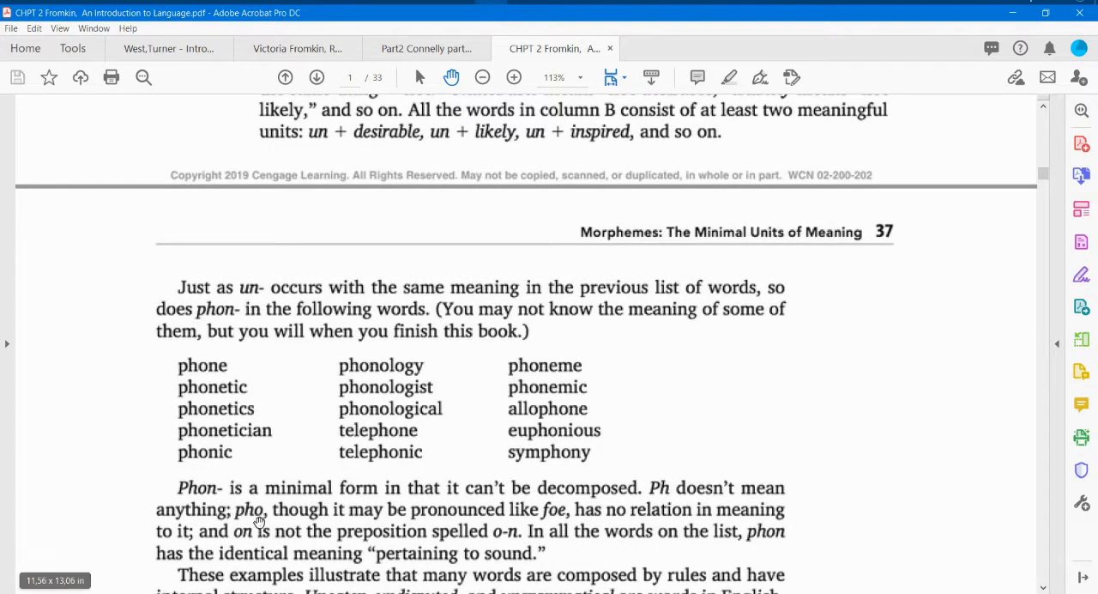
pyautogui.moveTo(306, 498)
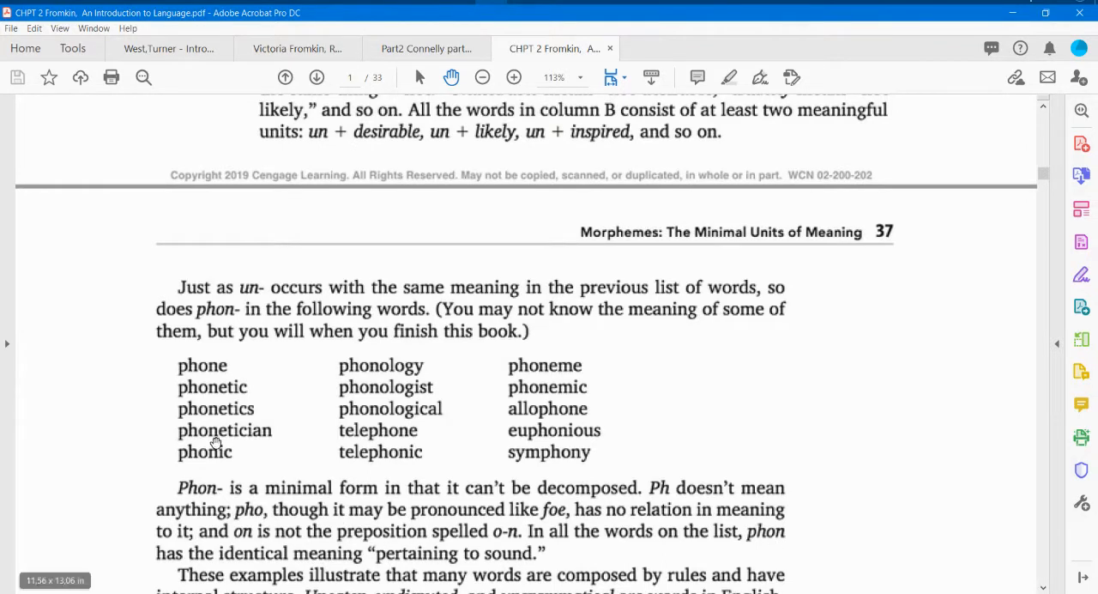
pyautogui.moveTo(183, 416)
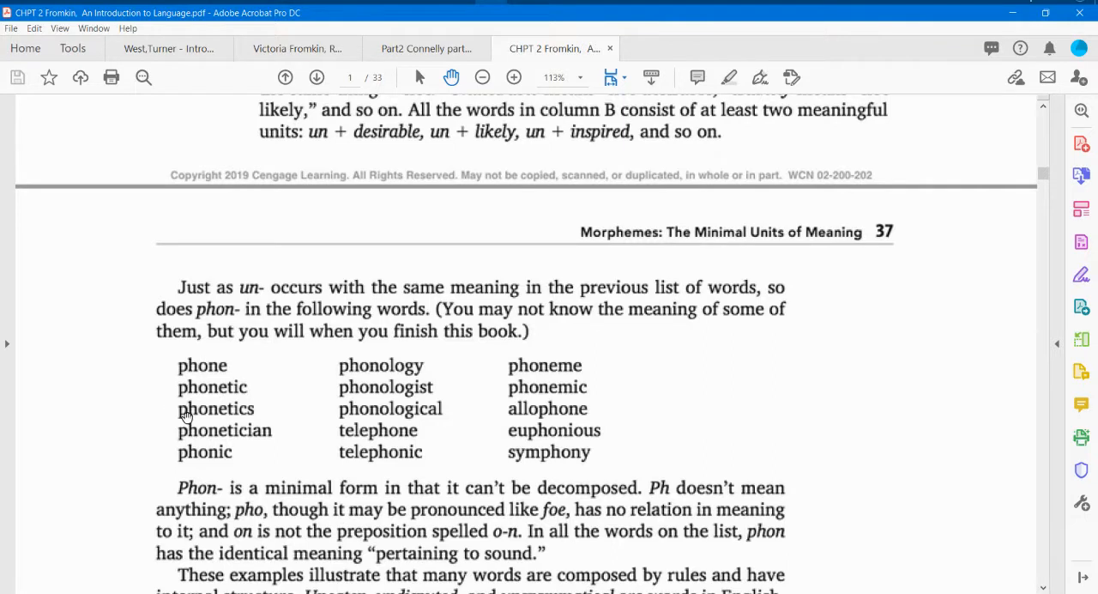
pyautogui.moveTo(242, 444)
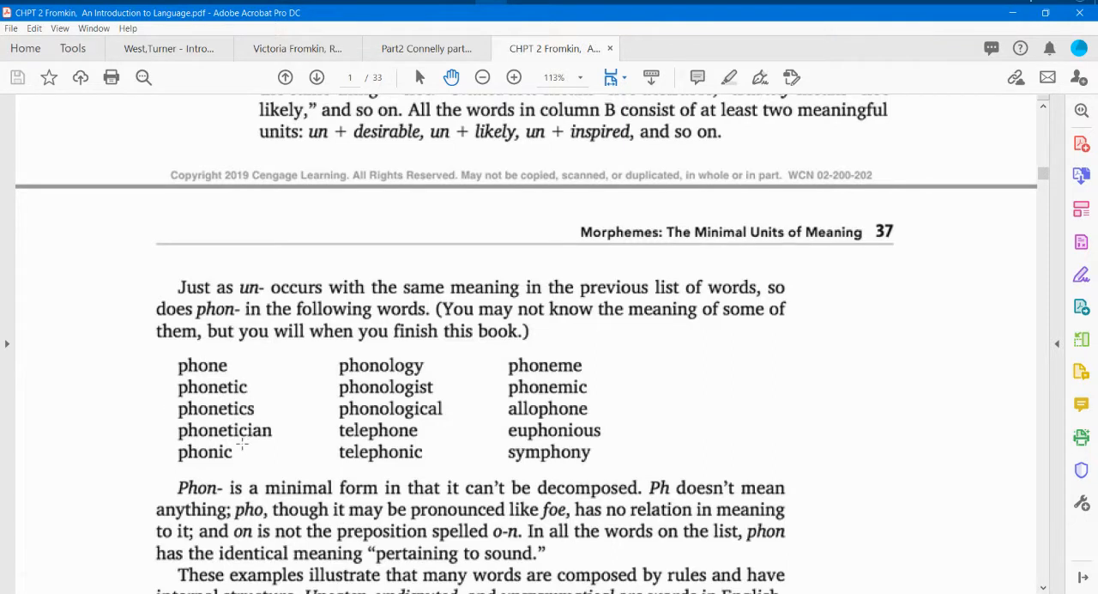
pyautogui.moveTo(361, 484)
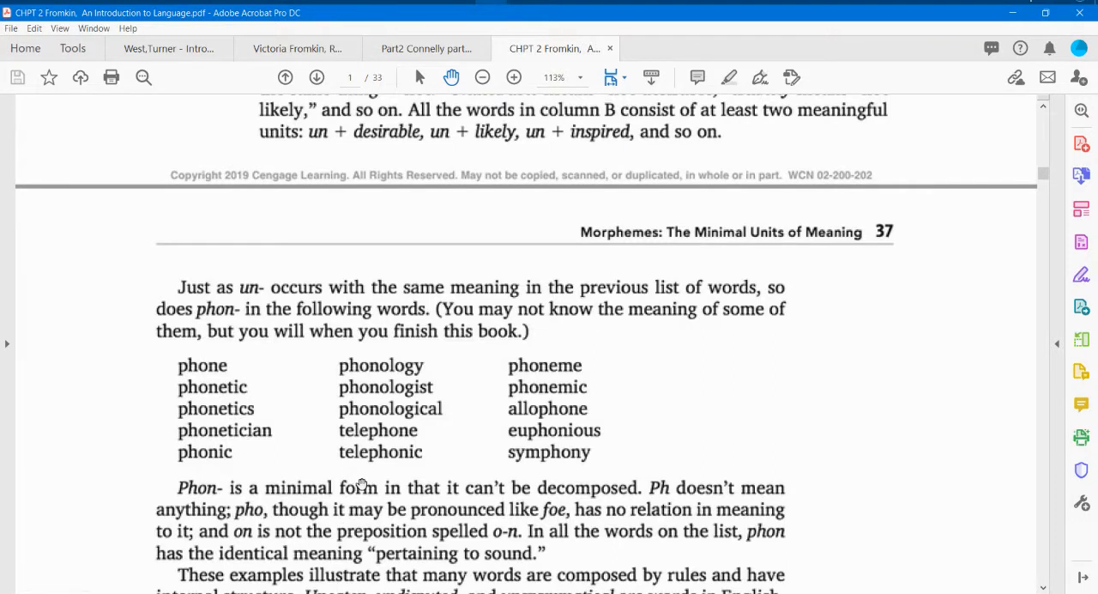
pyautogui.moveTo(313, 489)
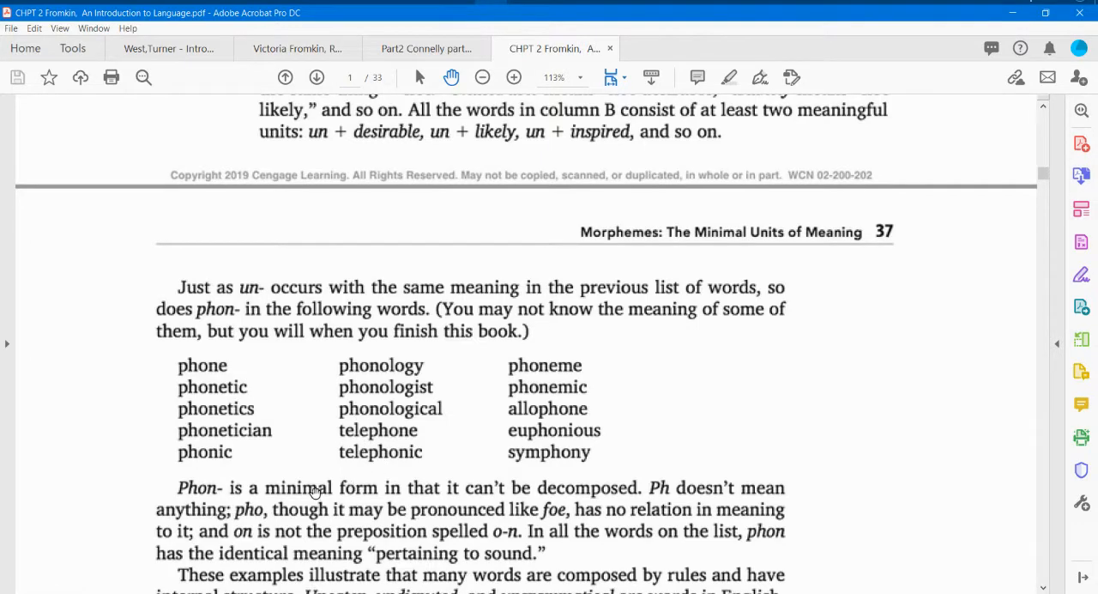
pyautogui.scroll(-3)
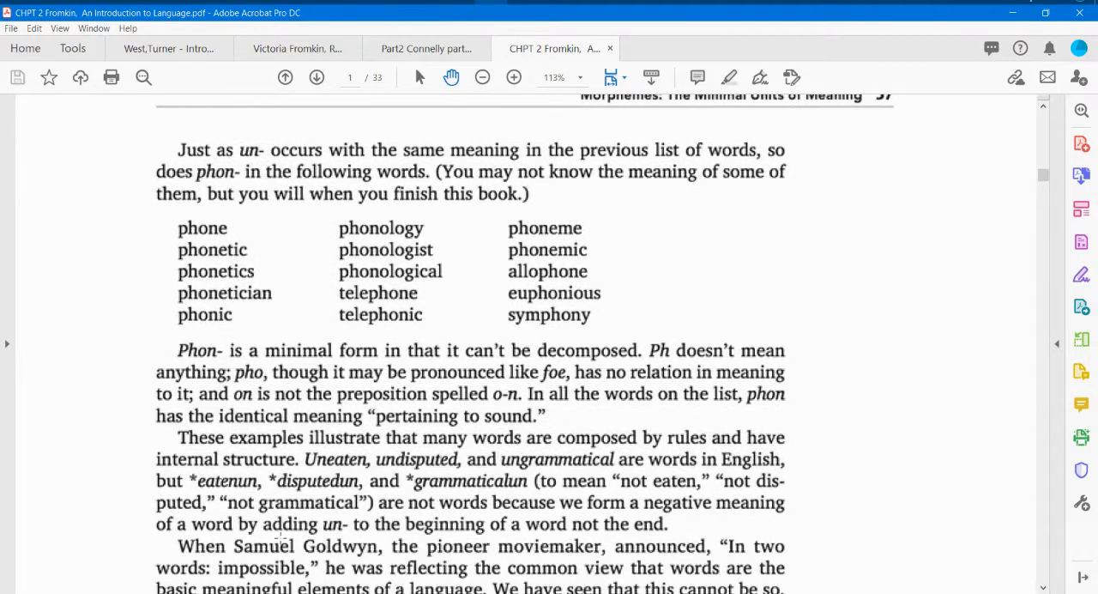
pyautogui.scroll(-3)
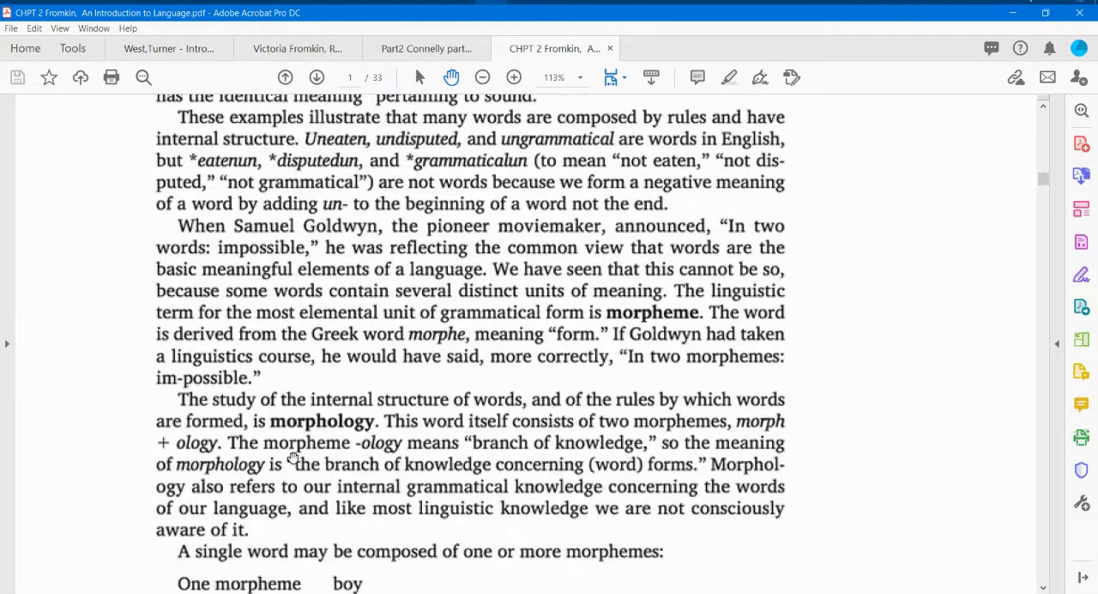
pyautogui.scroll(-3)
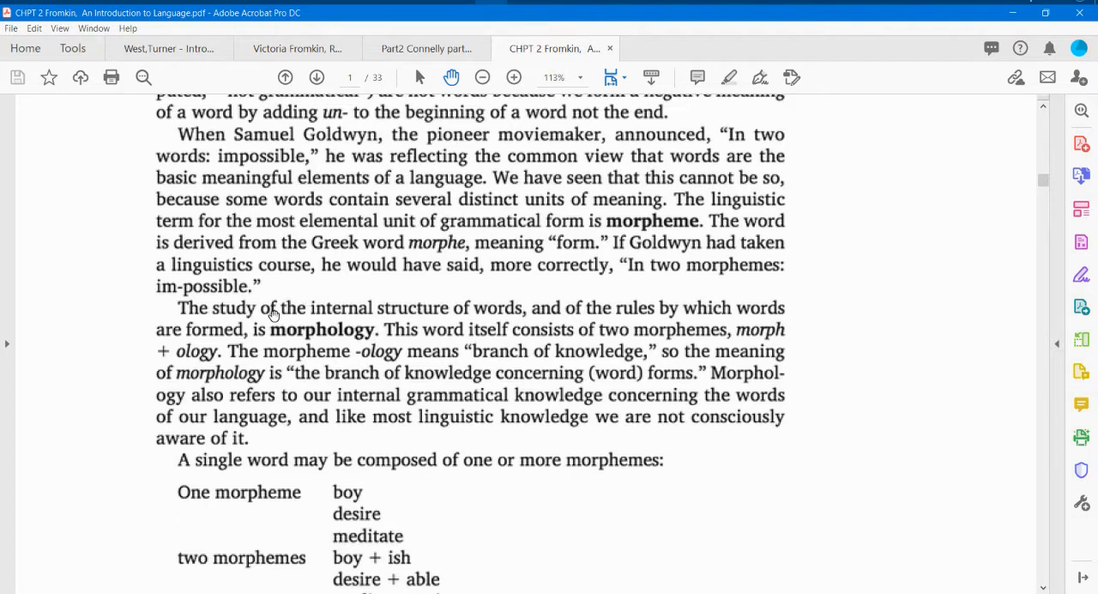
pyautogui.moveTo(569, 333)
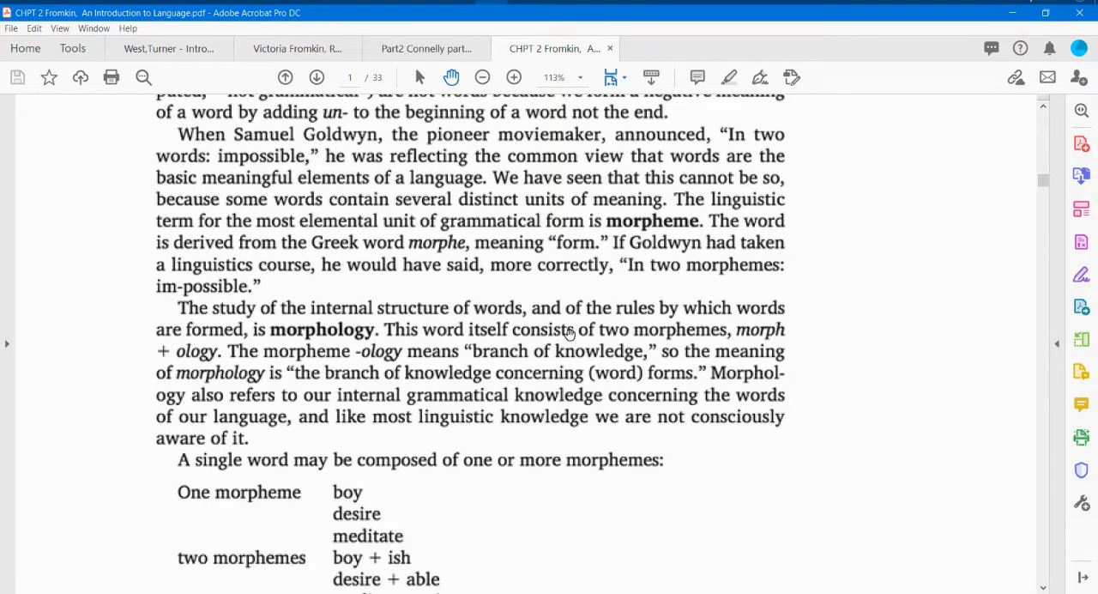
pyautogui.moveTo(134, 346)
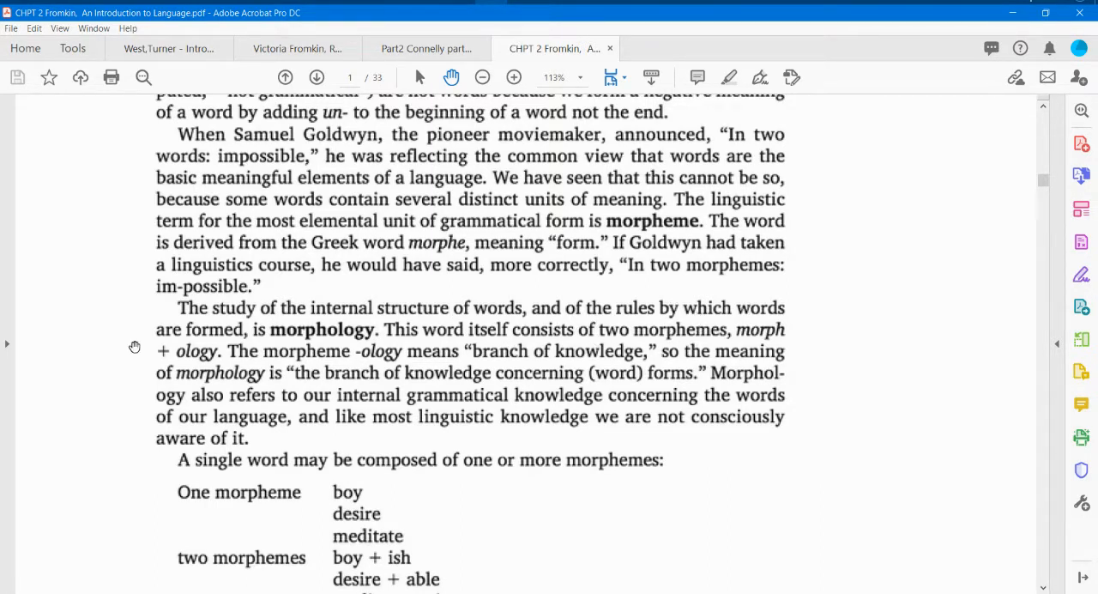
pyautogui.moveTo(309, 358)
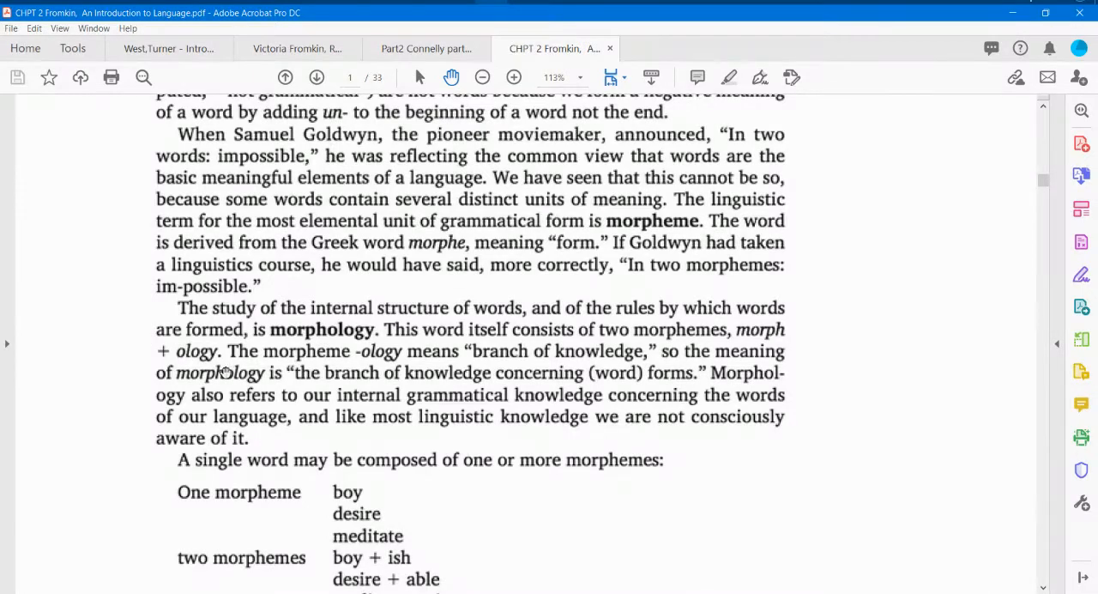
pyautogui.moveTo(230, 395)
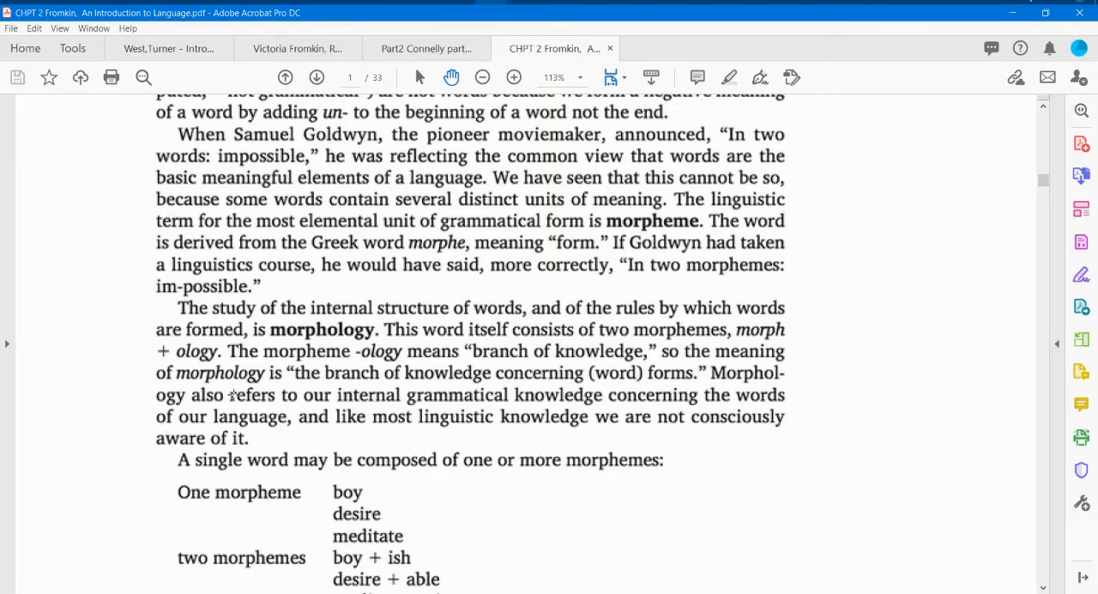
pyautogui.moveTo(190, 404)
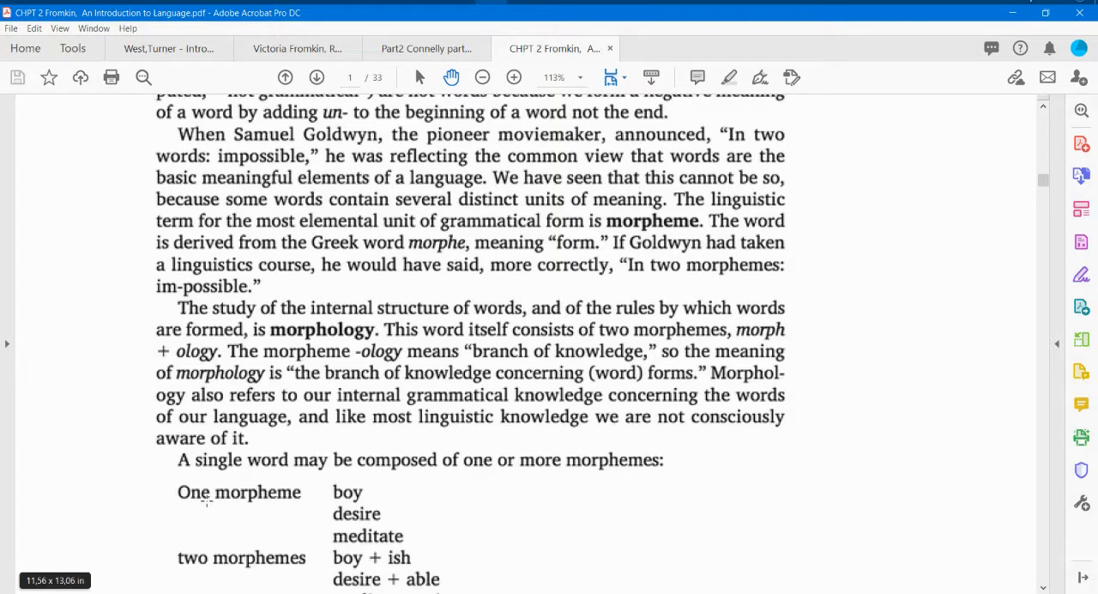
pyautogui.moveTo(206, 504)
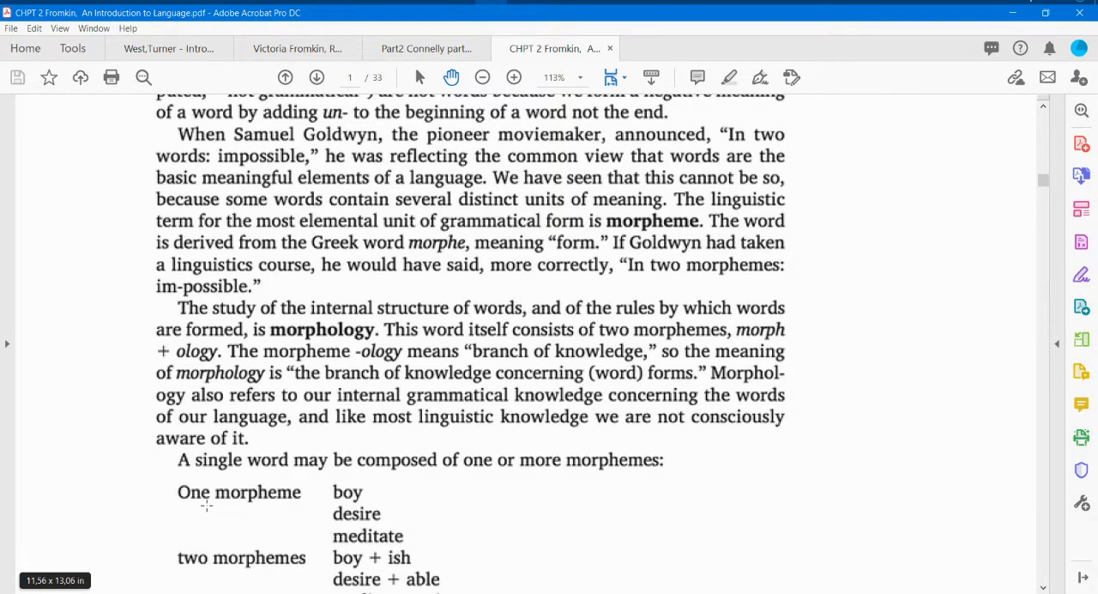
pyautogui.scroll(-3)
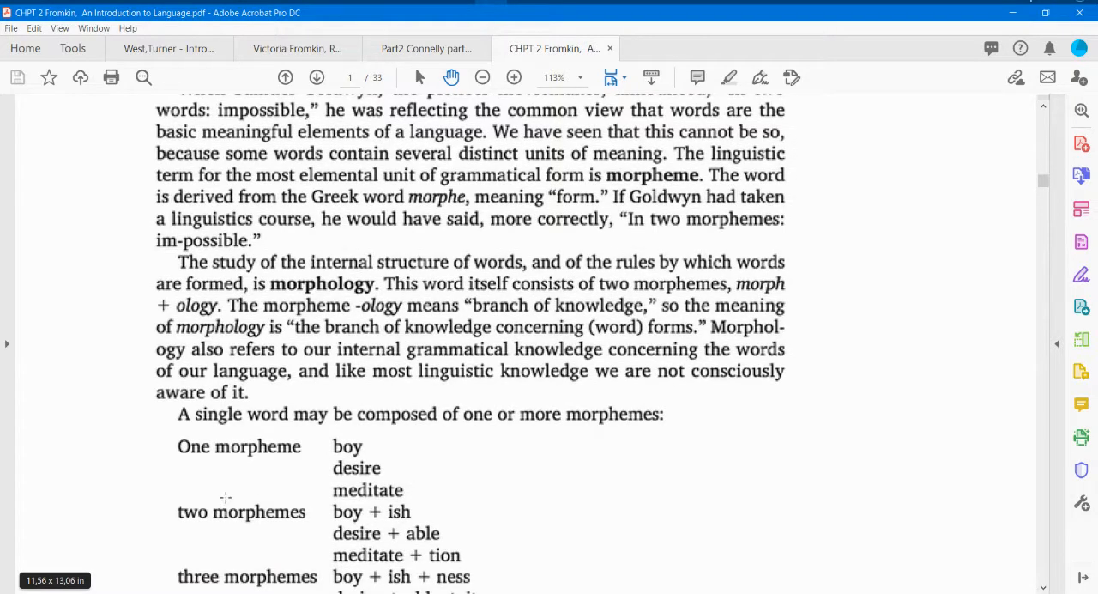
pyautogui.scroll(-3)
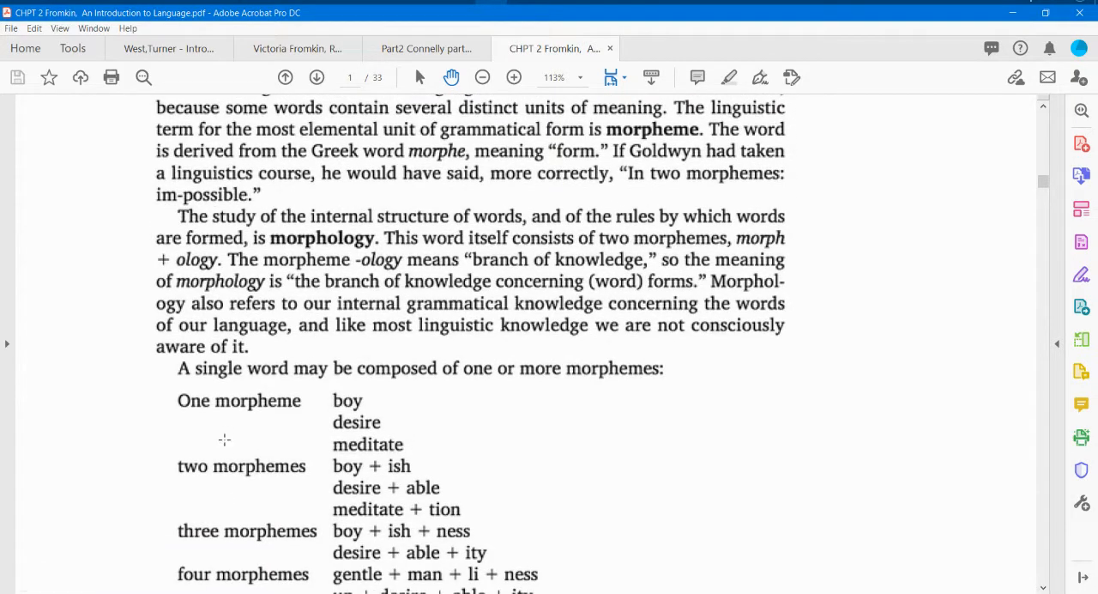
pyautogui.moveTo(384, 307)
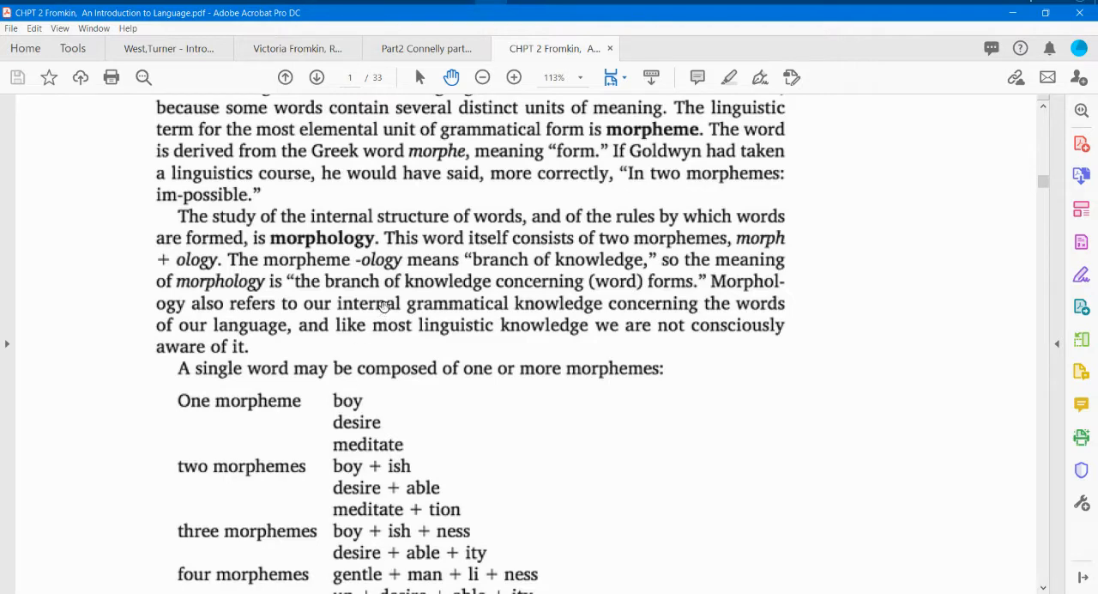
pyautogui.moveTo(349, 352)
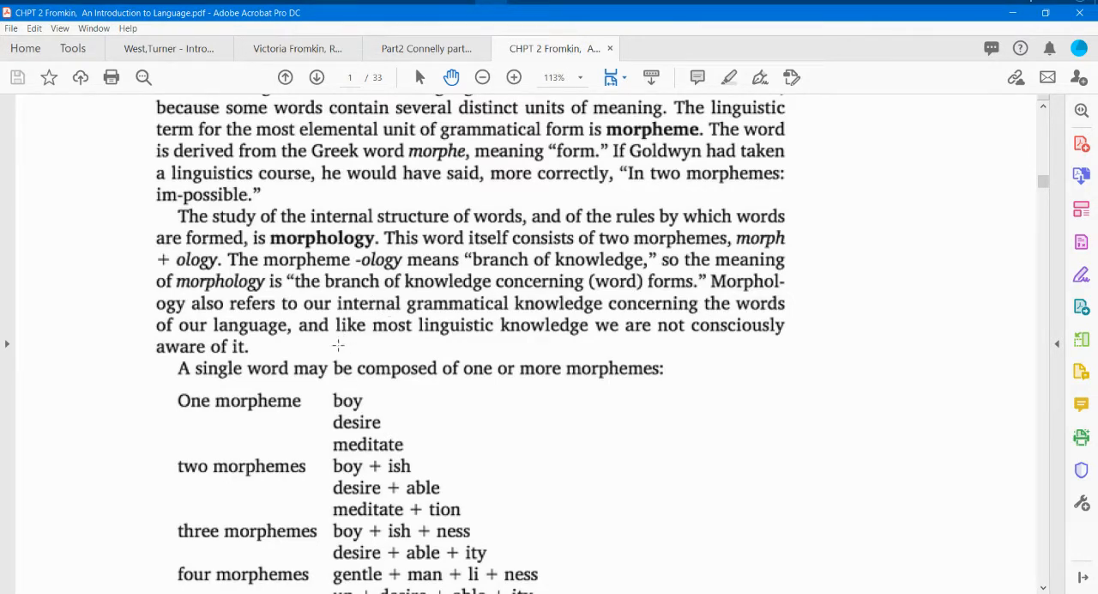
pyautogui.moveTo(333, 273)
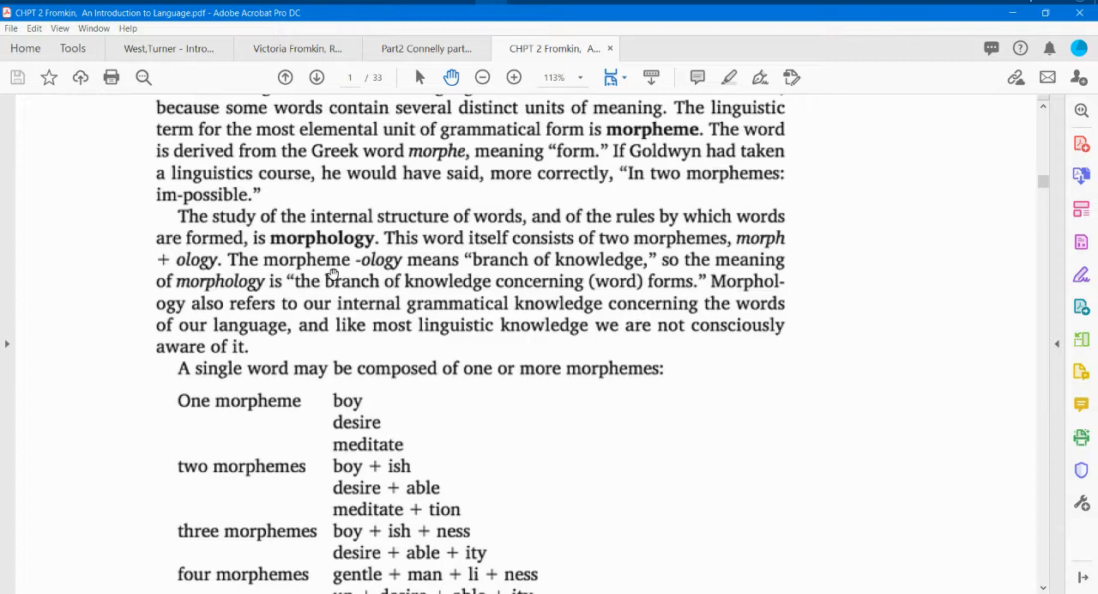
pyautogui.moveTo(300, 298)
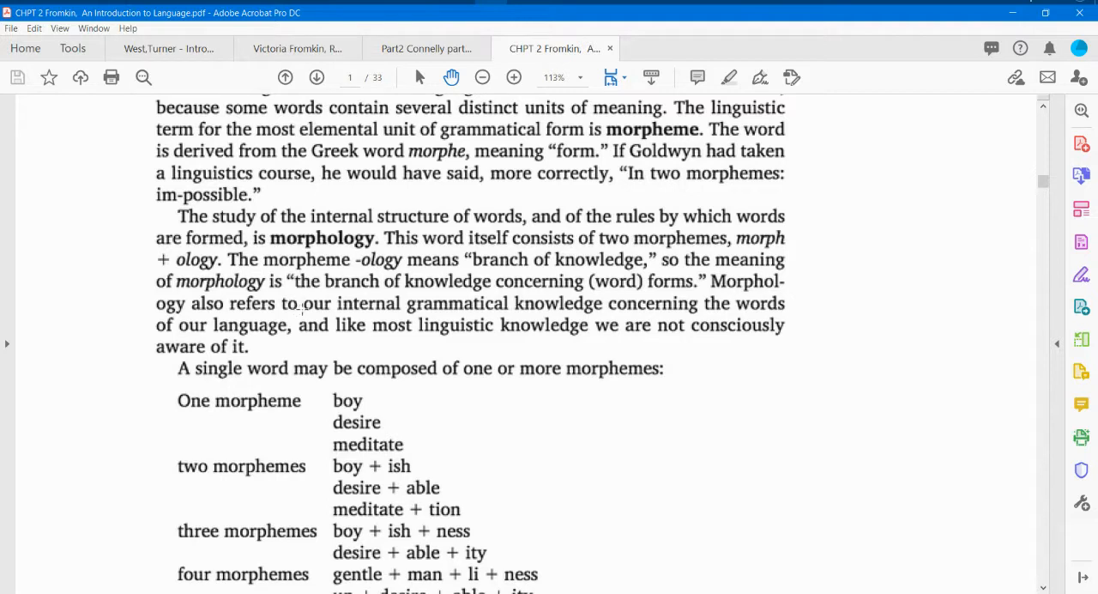
pyautogui.moveTo(432, 275)
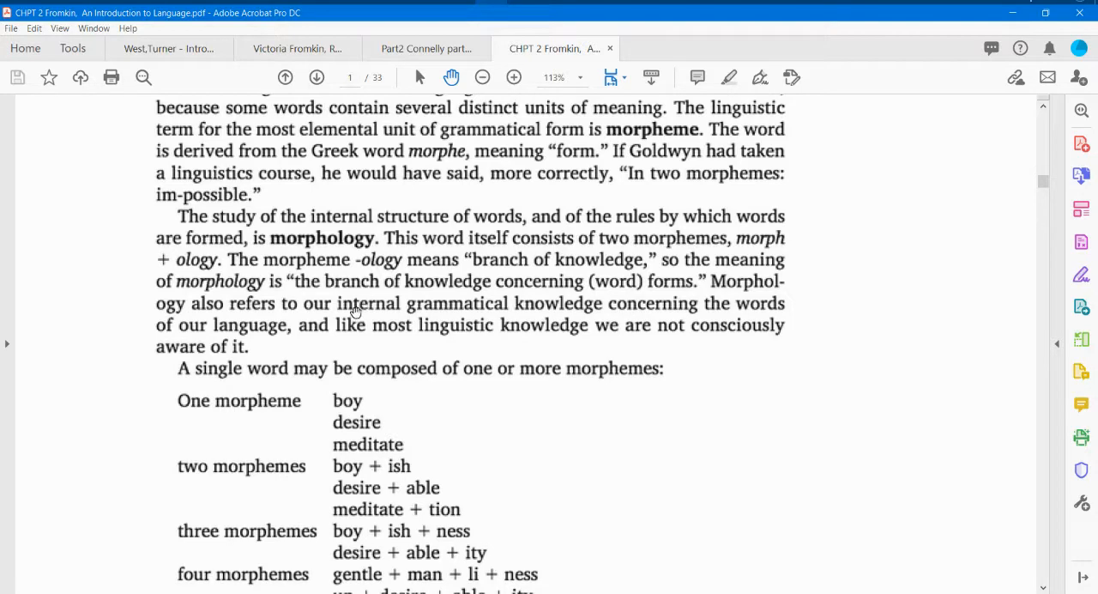
pyautogui.moveTo(348, 311)
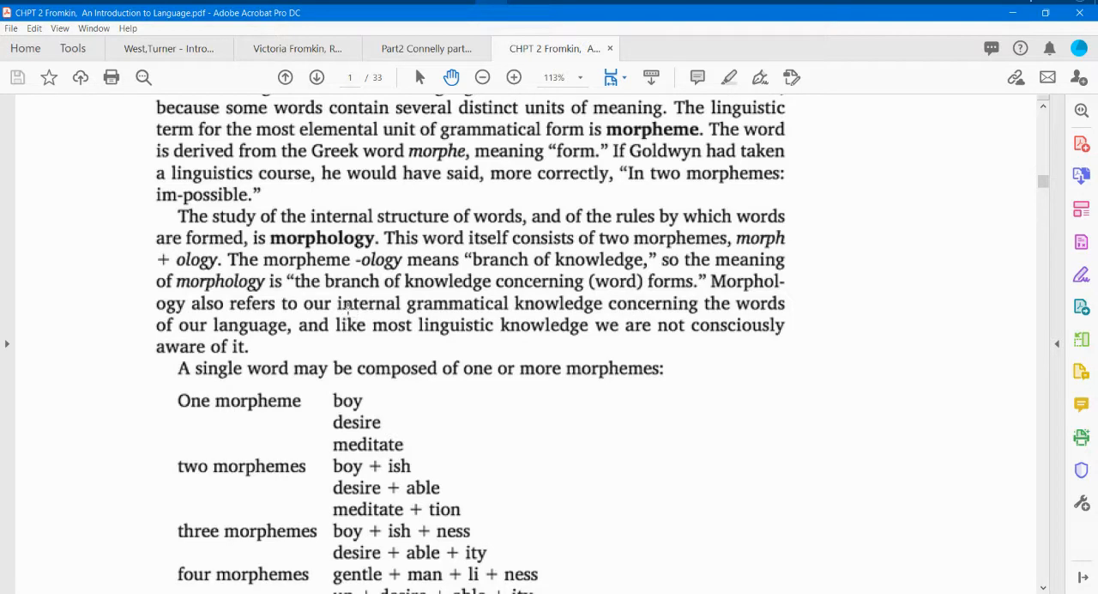
pyautogui.scroll(-3)
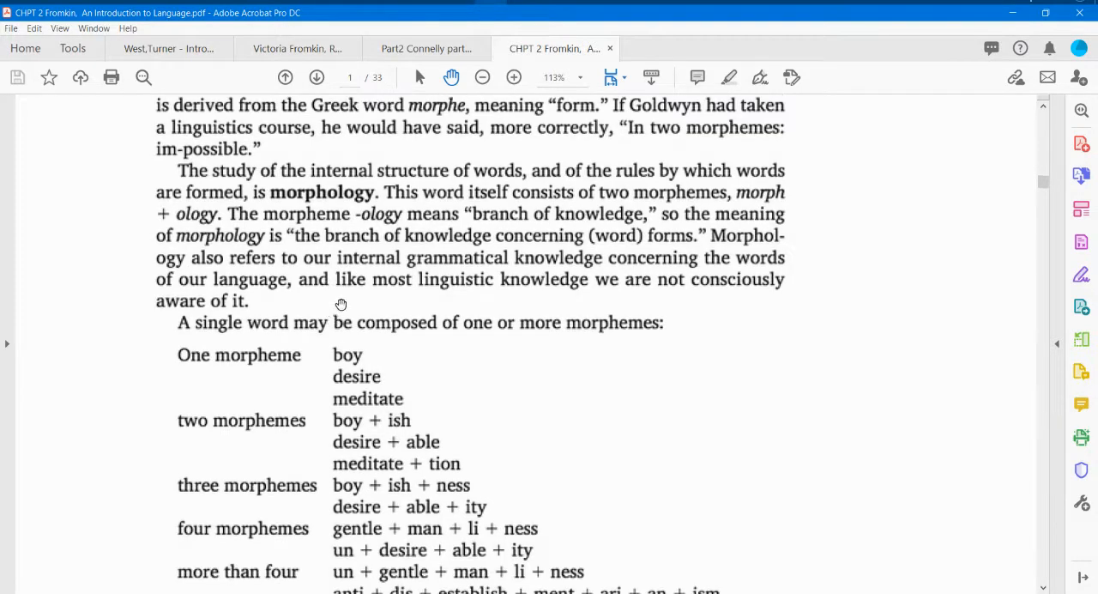
pyautogui.moveTo(334, 364)
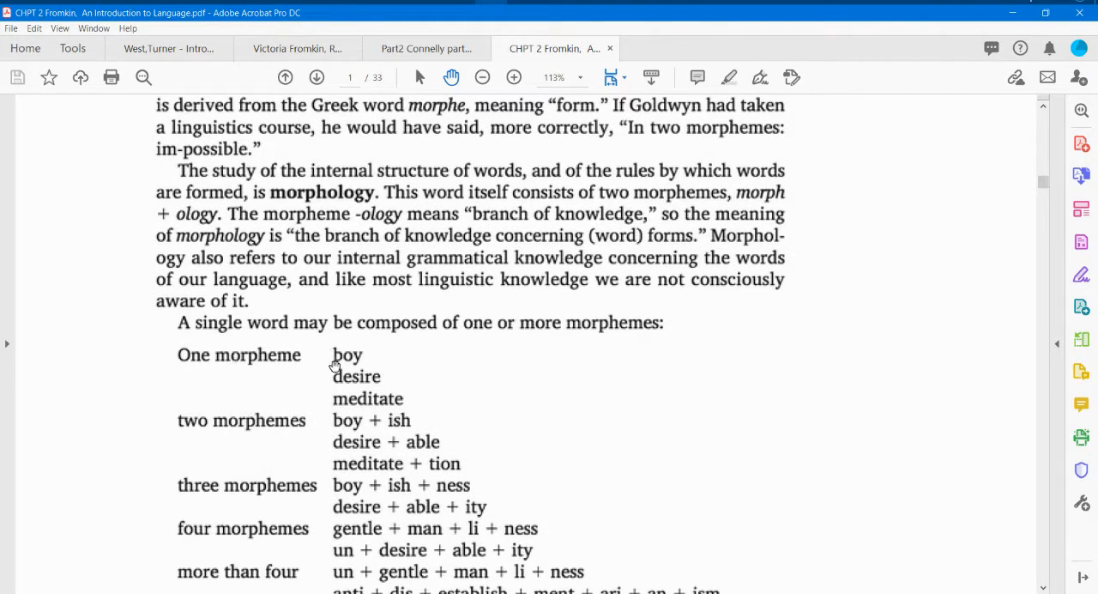
pyautogui.moveTo(379, 419)
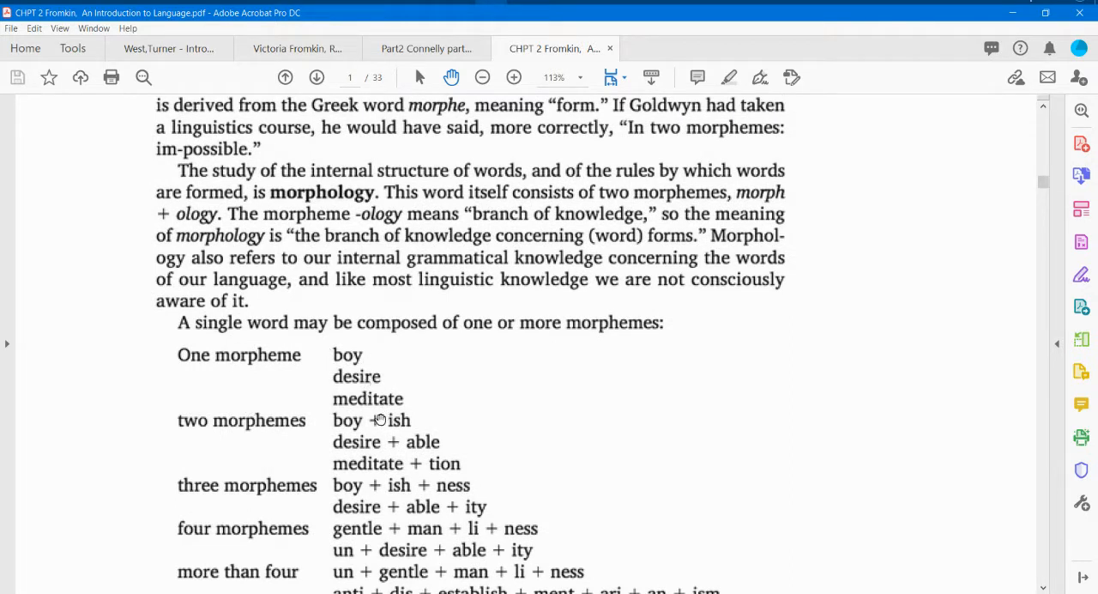
pyautogui.scroll(-3)
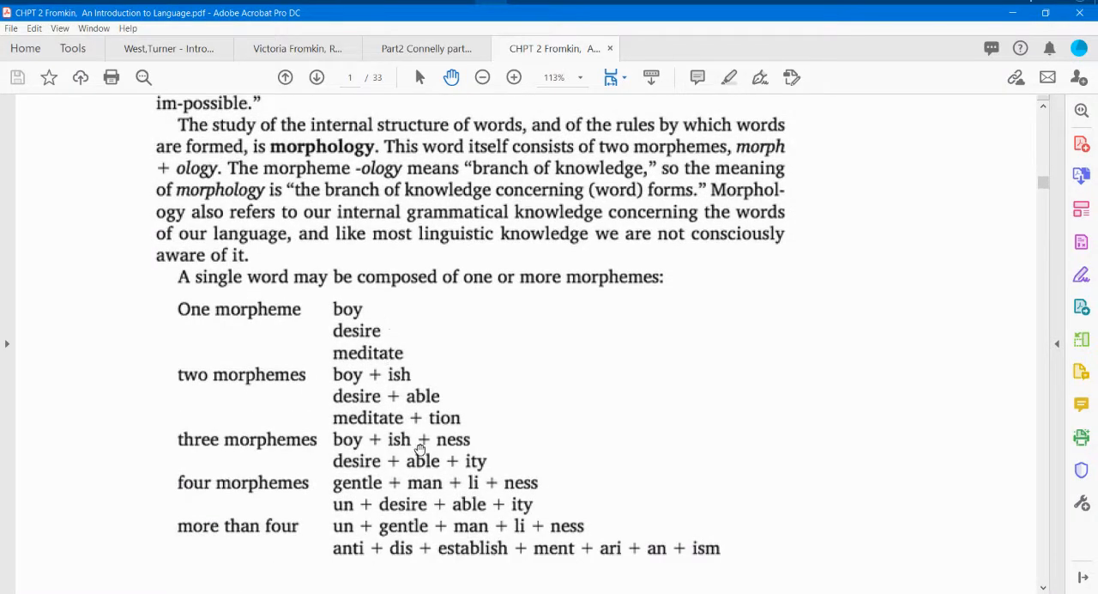
pyautogui.moveTo(362, 461)
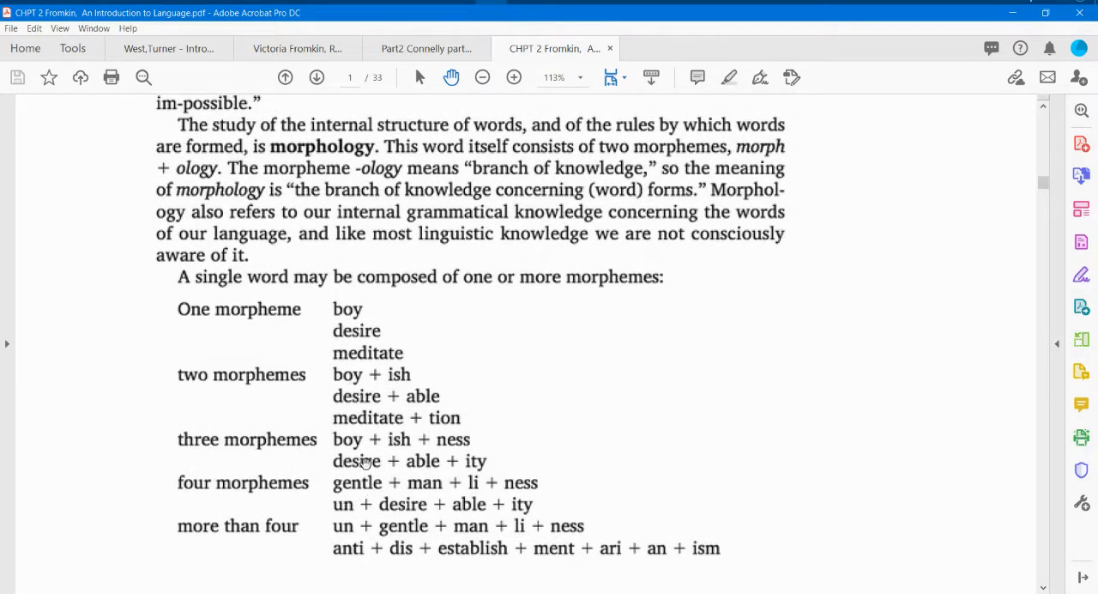
pyautogui.scroll(-3)
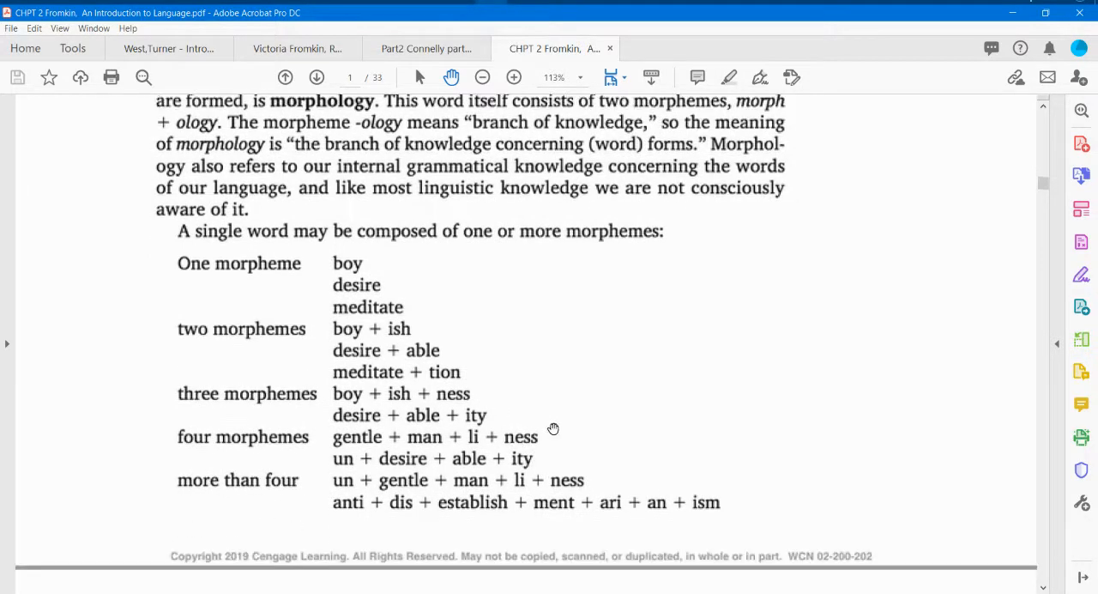
pyautogui.scroll(-3)
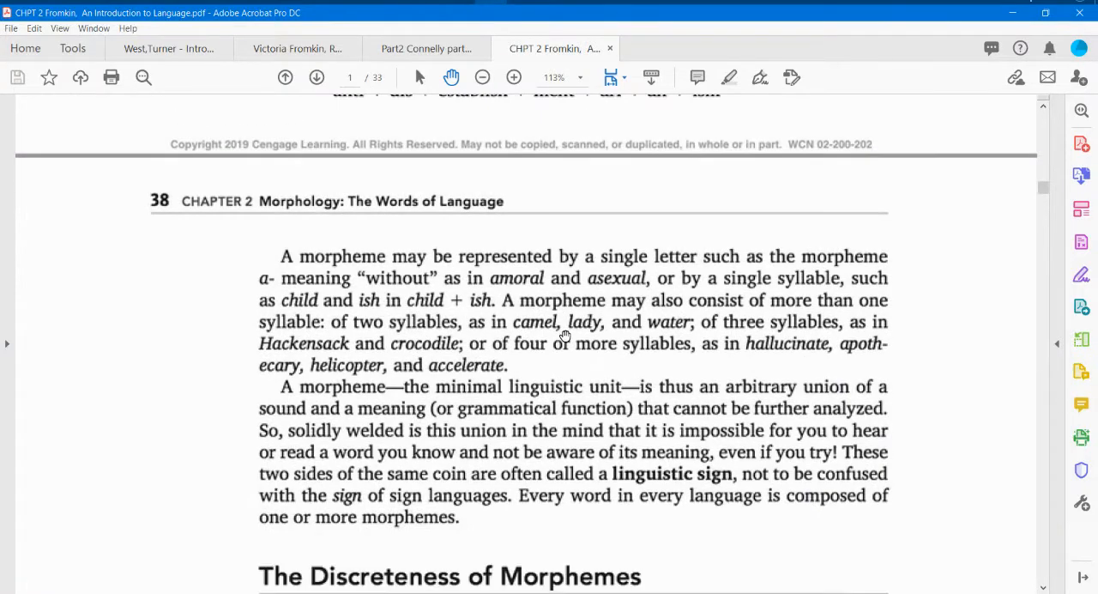
pyautogui.scroll(-3)
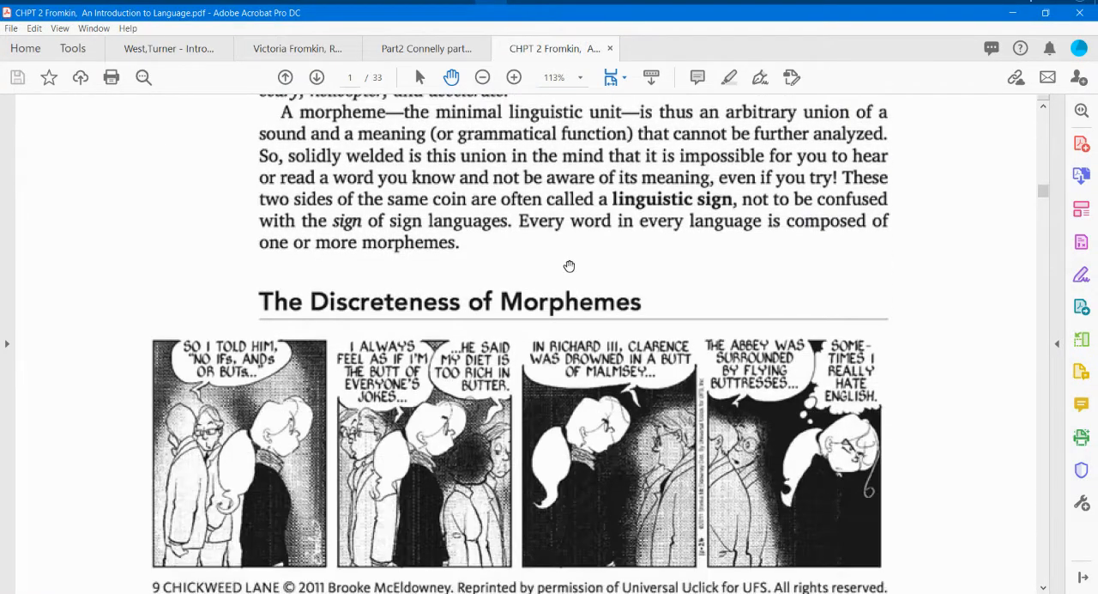
pyautogui.scroll(-3)
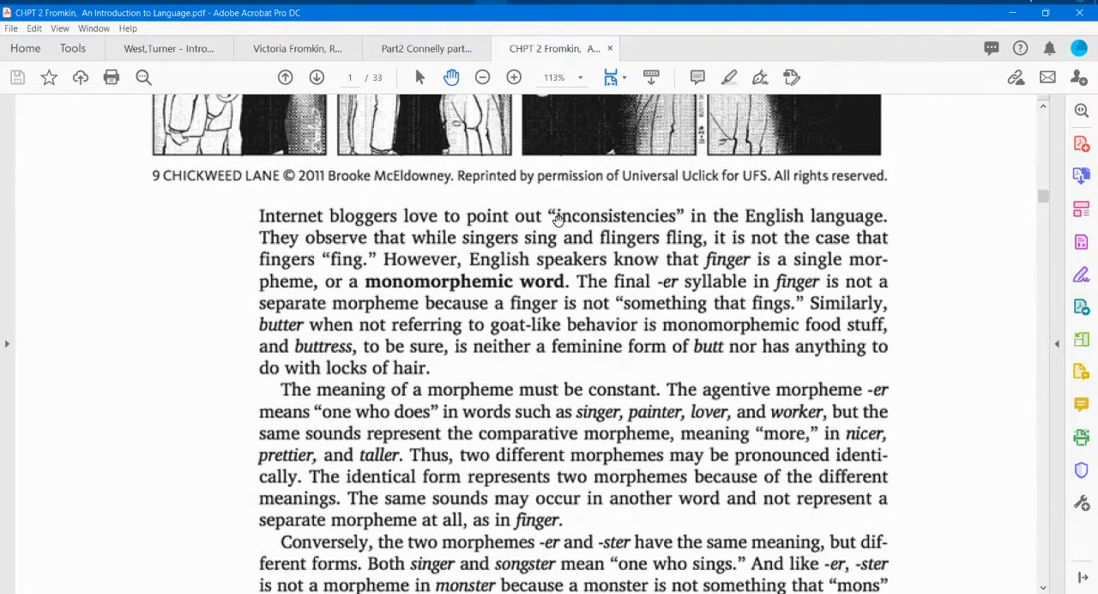
pyautogui.moveTo(352, 273)
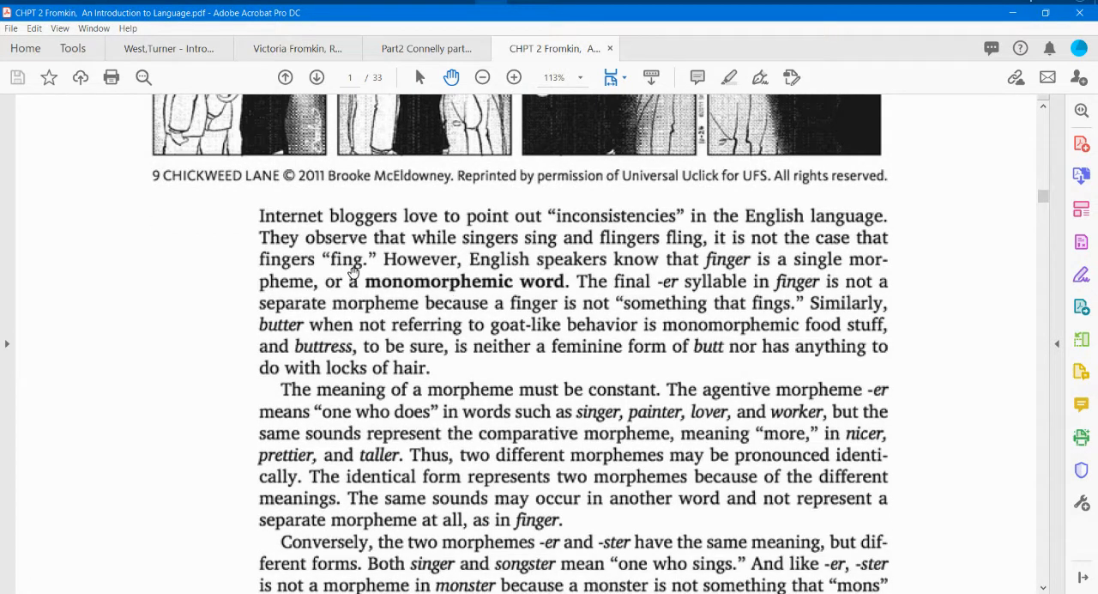
pyautogui.moveTo(386, 298)
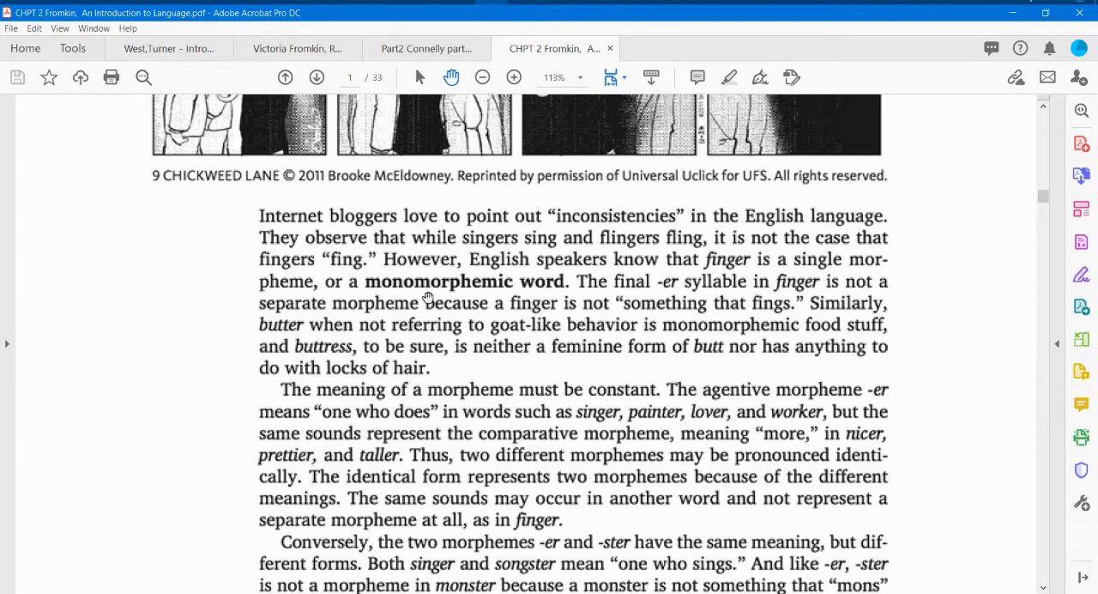
pyautogui.scroll(-3)
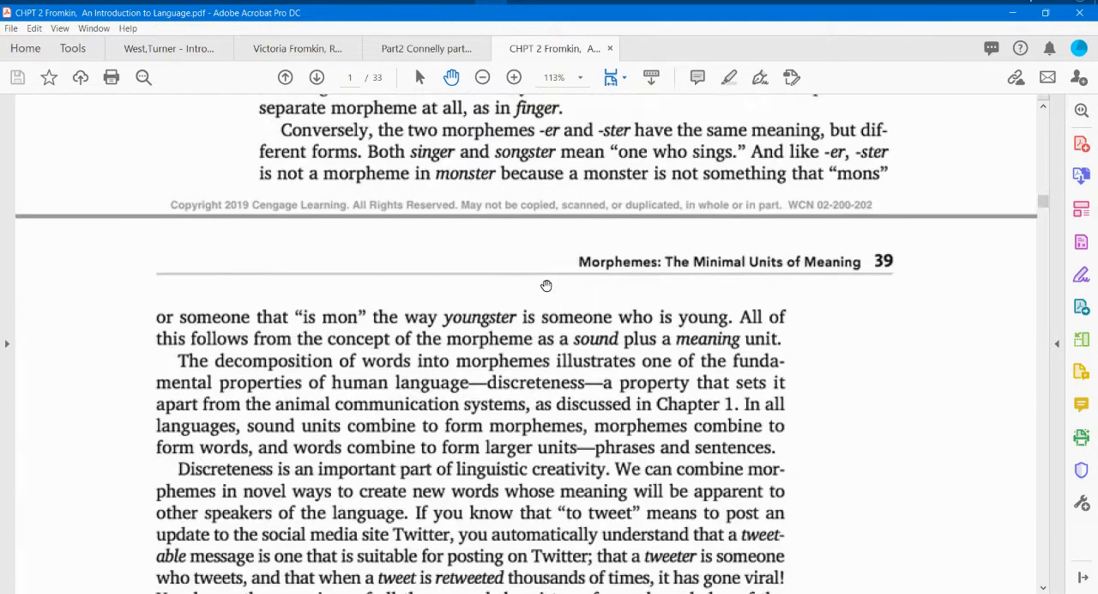
pyautogui.scroll(-3)
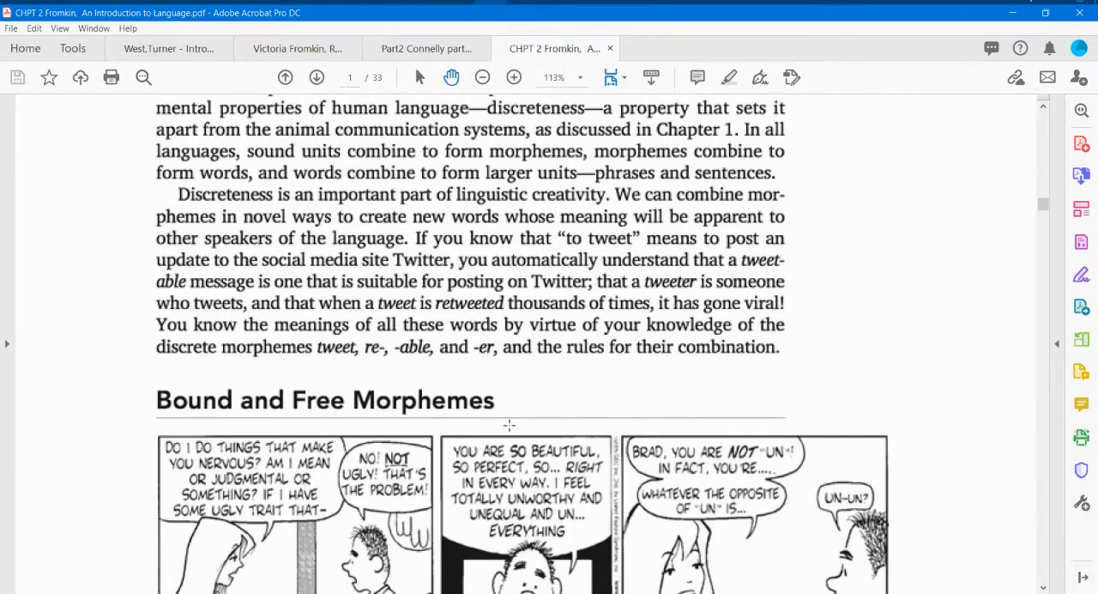
pyautogui.scroll(-3)
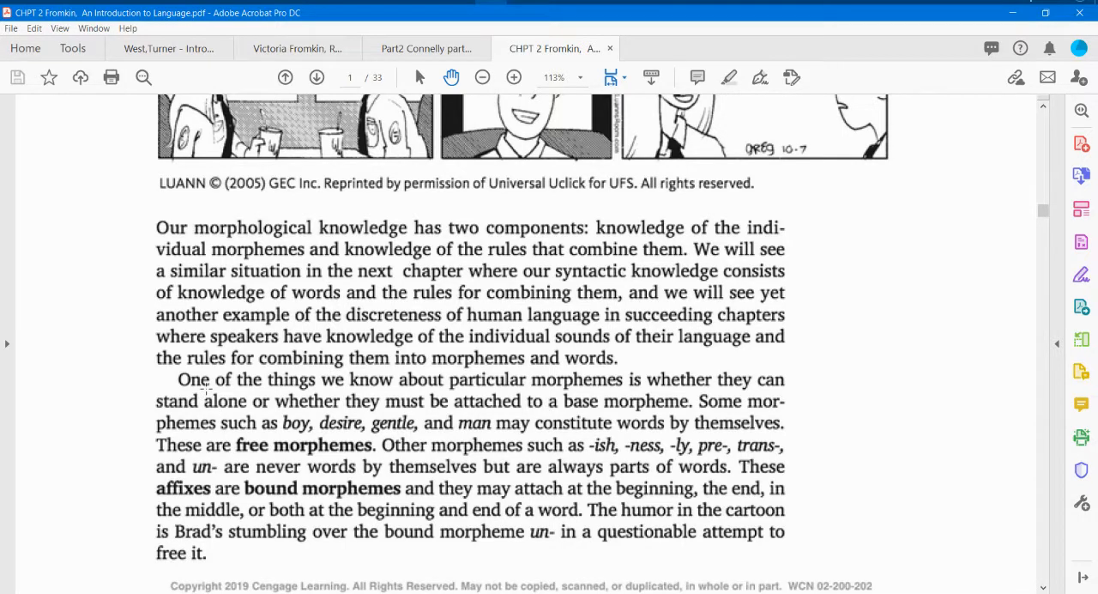
pyautogui.moveTo(505, 381)
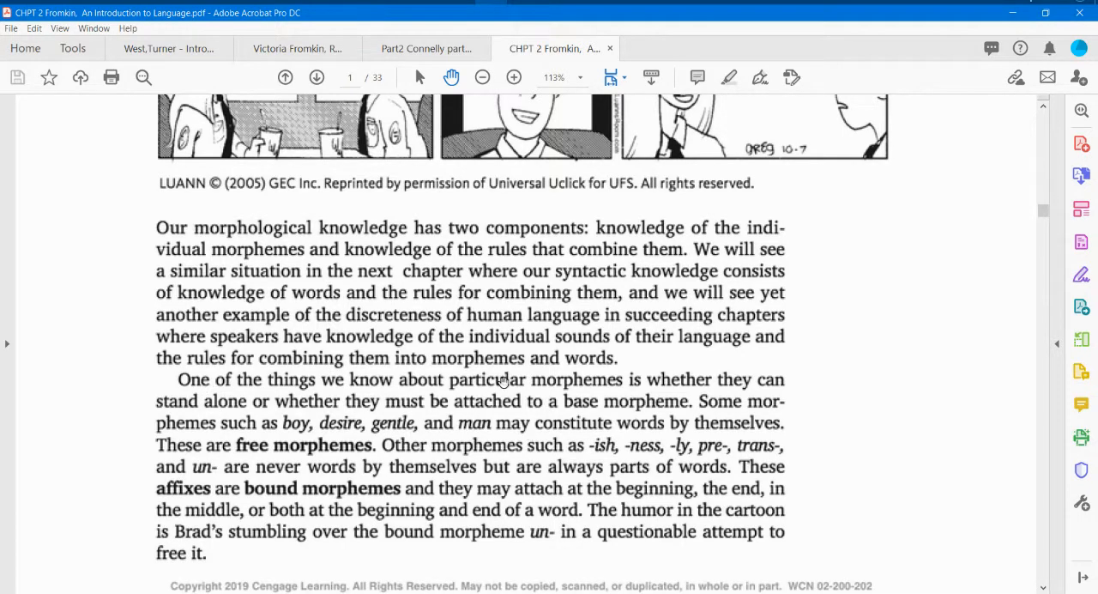
pyautogui.moveTo(391, 376)
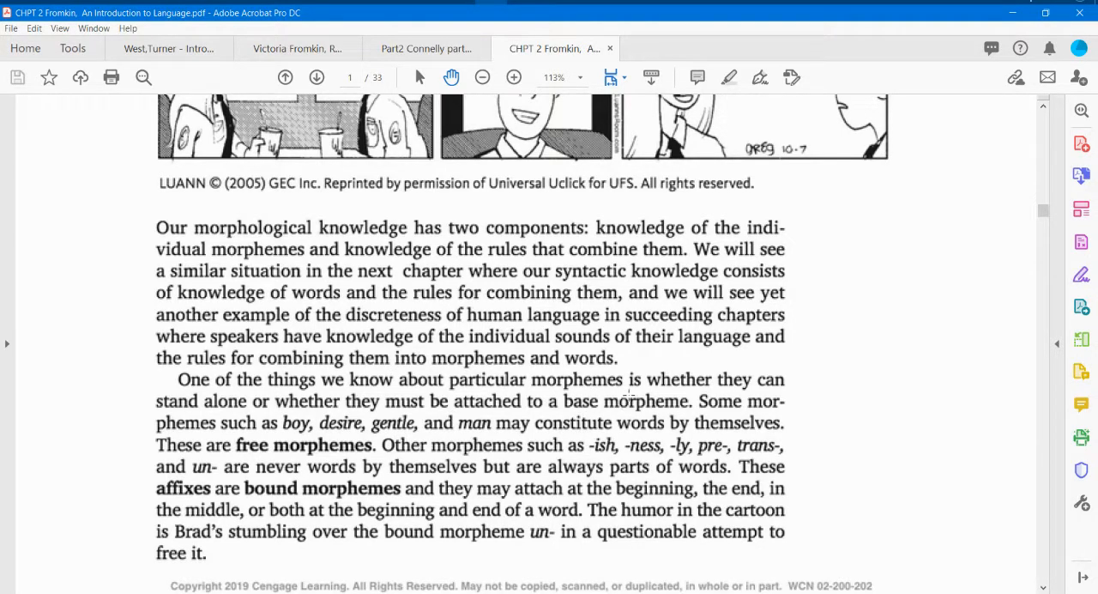
pyautogui.moveTo(354, 436)
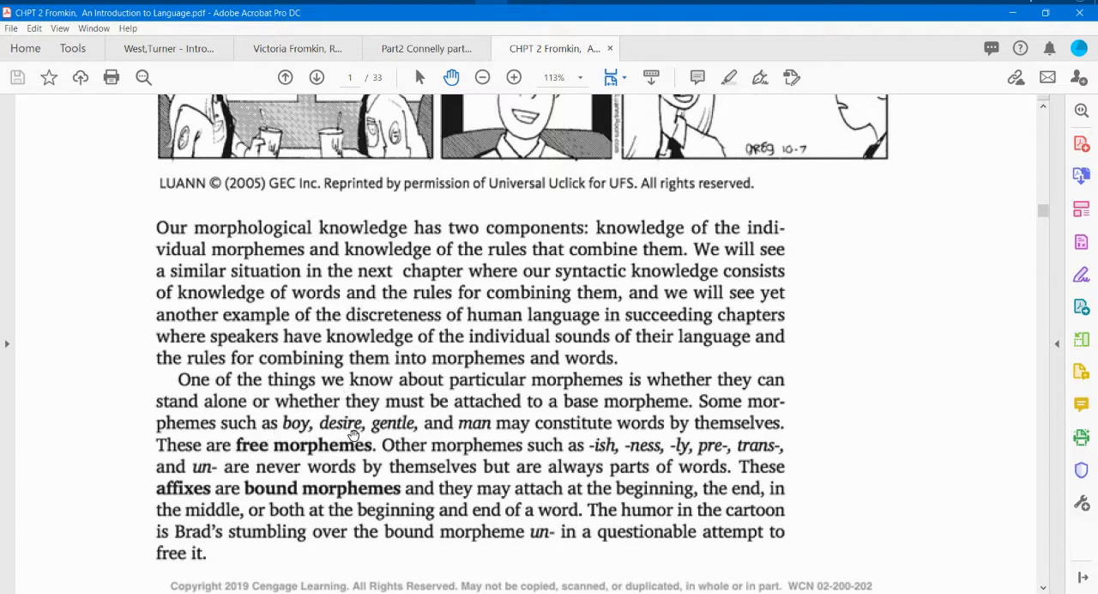
pyautogui.moveTo(665, 442)
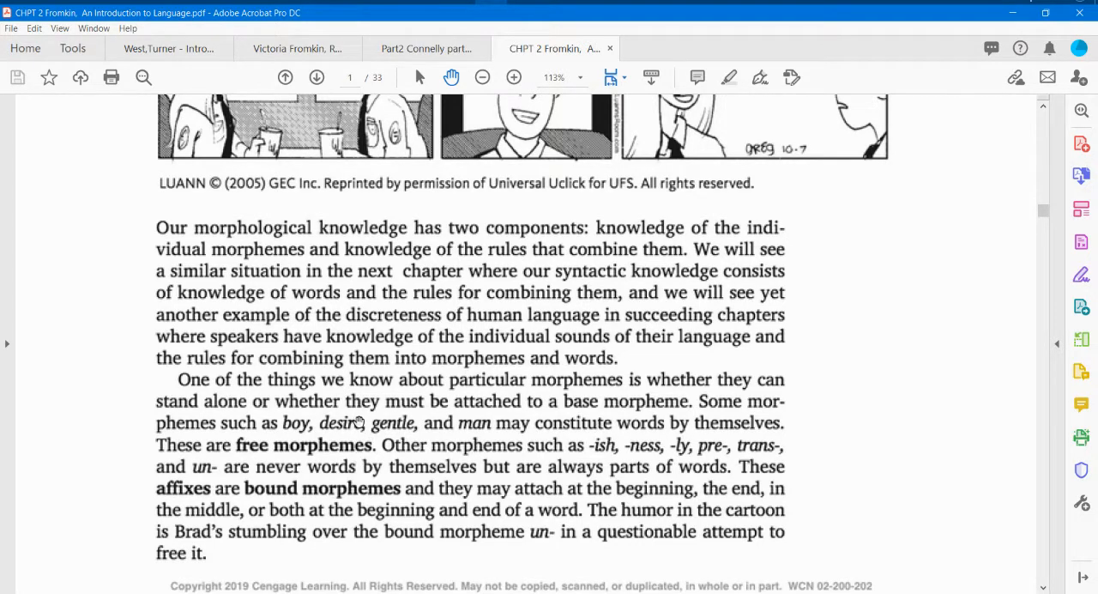
pyautogui.moveTo(273, 438)
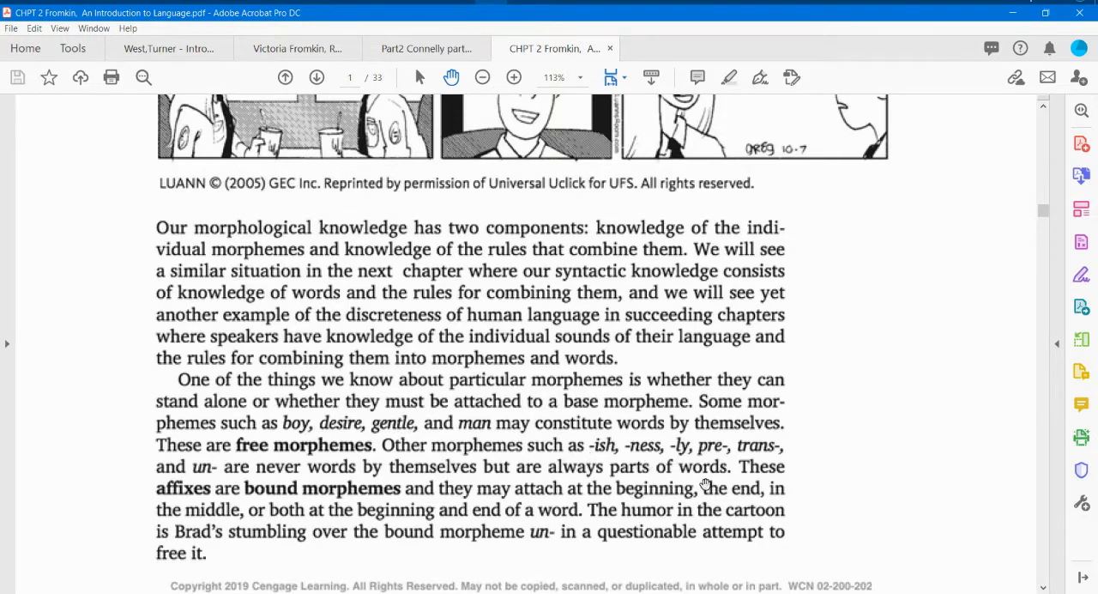
pyautogui.moveTo(268, 478)
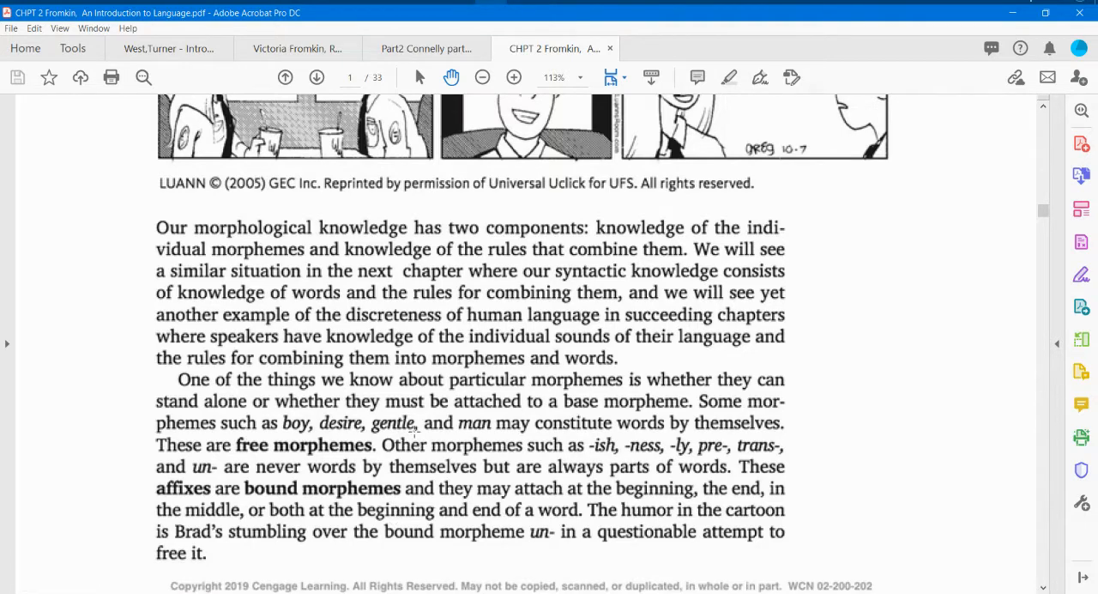
pyautogui.moveTo(458, 507)
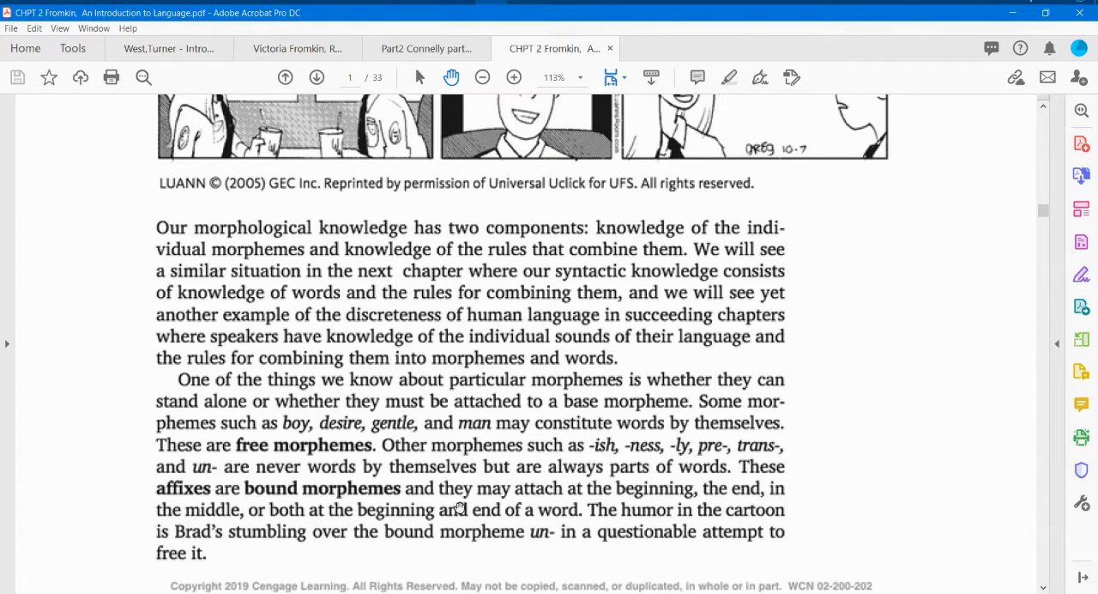
pyautogui.scroll(-3)
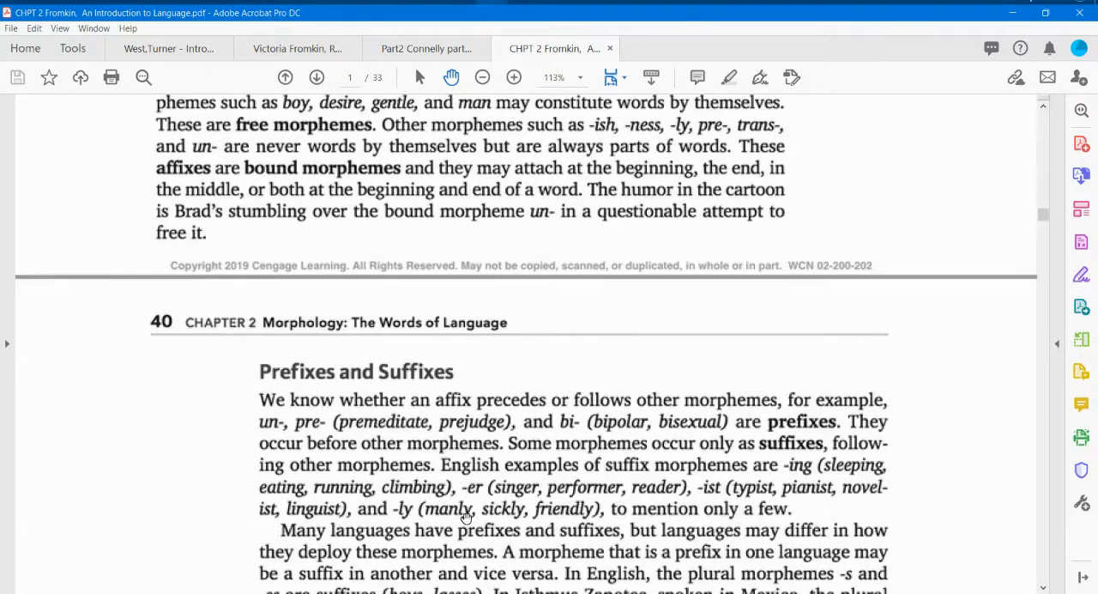
pyautogui.scroll(-3)
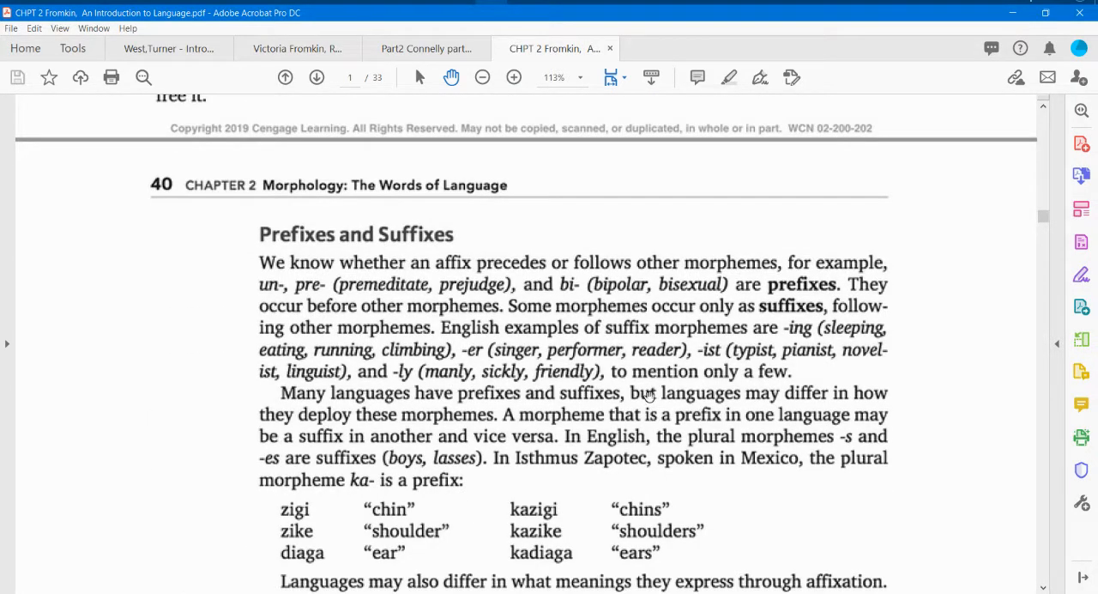
pyautogui.moveTo(431, 258)
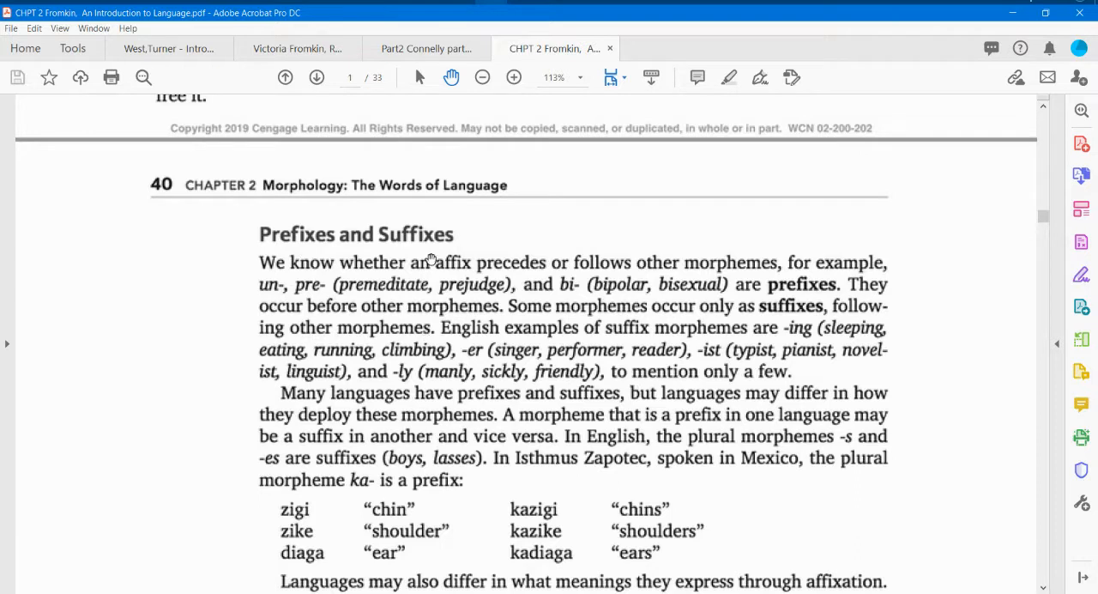
pyautogui.moveTo(375, 303)
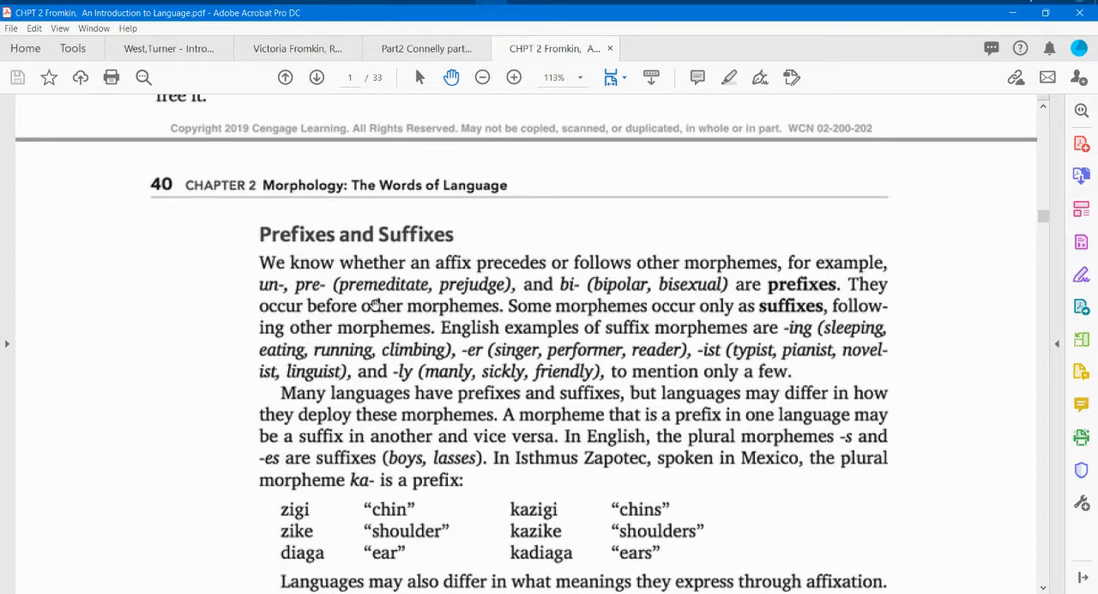
pyautogui.moveTo(313, 240)
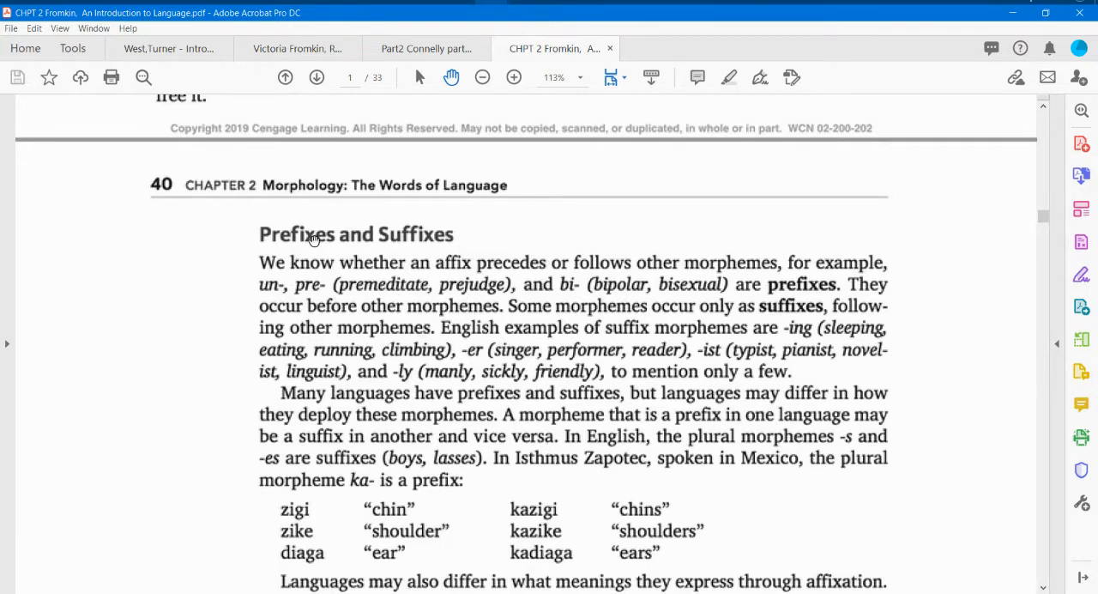
pyautogui.moveTo(420, 234)
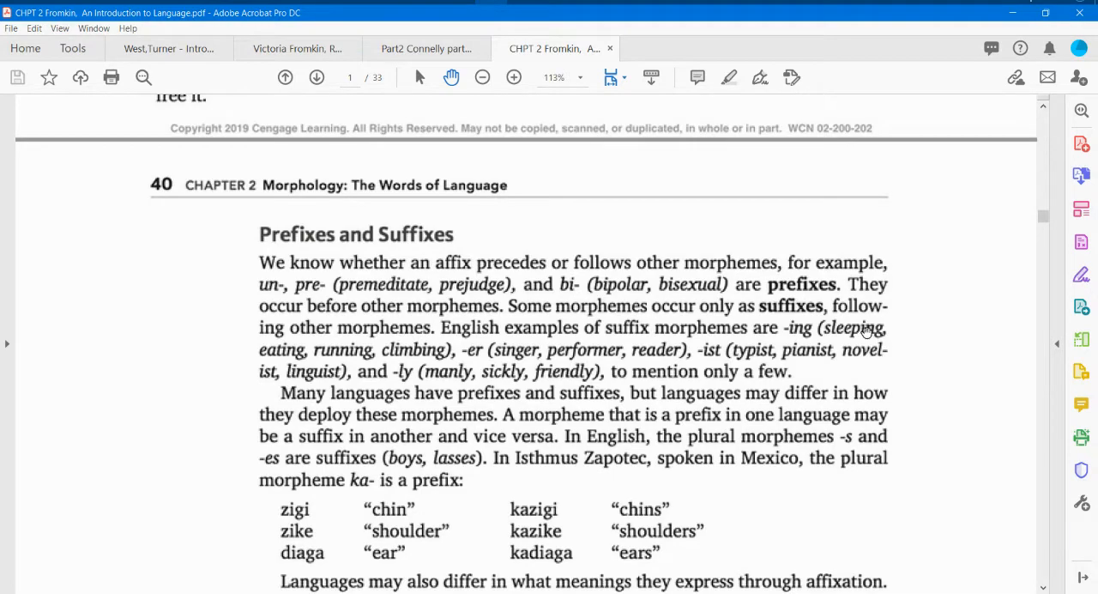
pyautogui.moveTo(410, 365)
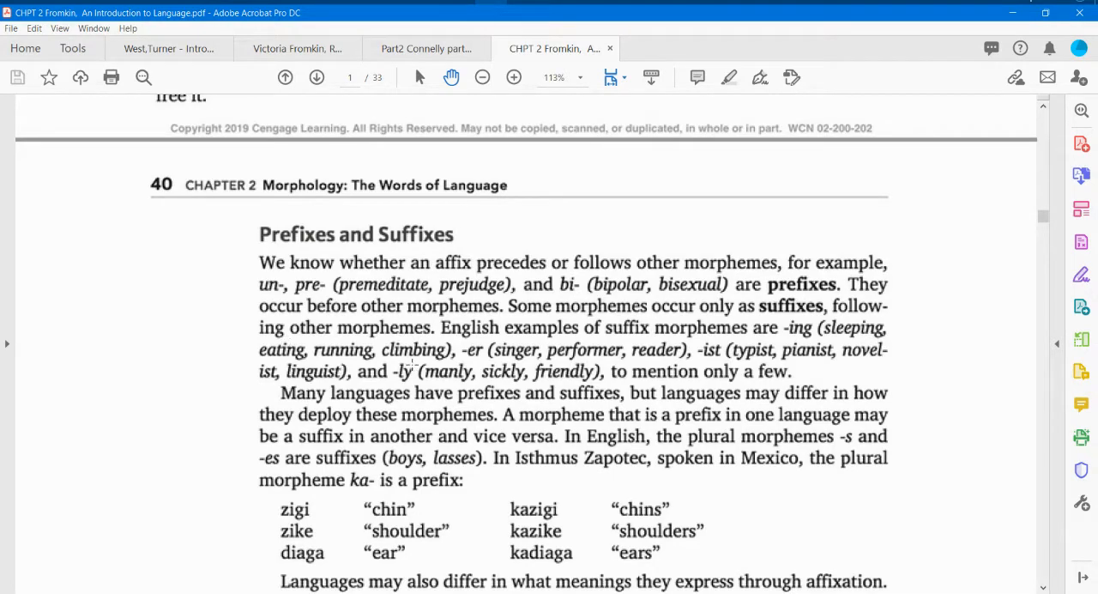
pyautogui.scroll(-3)
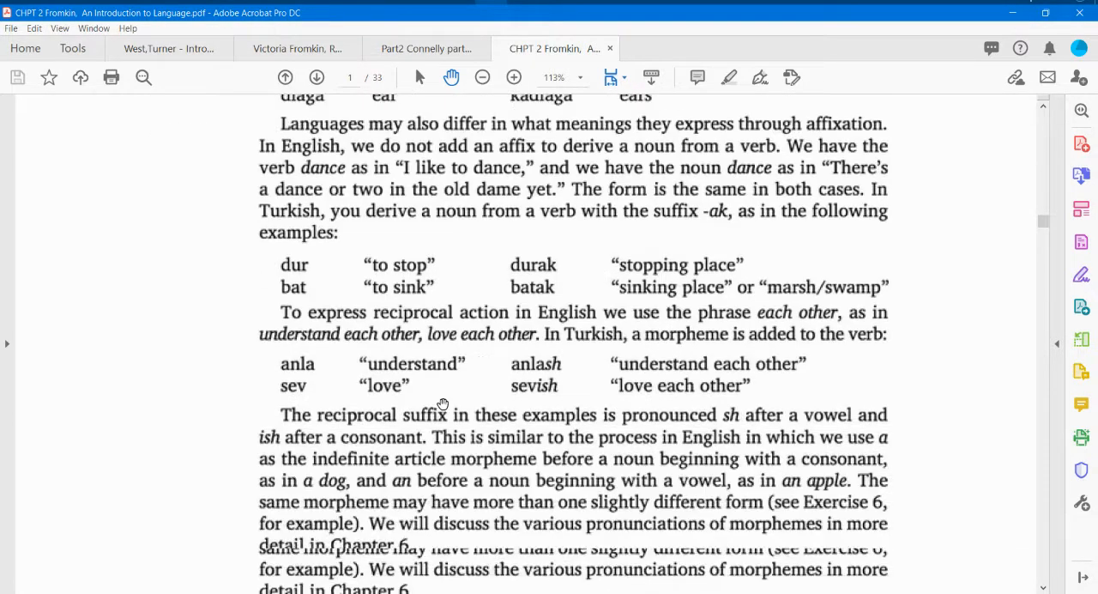
pyautogui.scroll(-3)
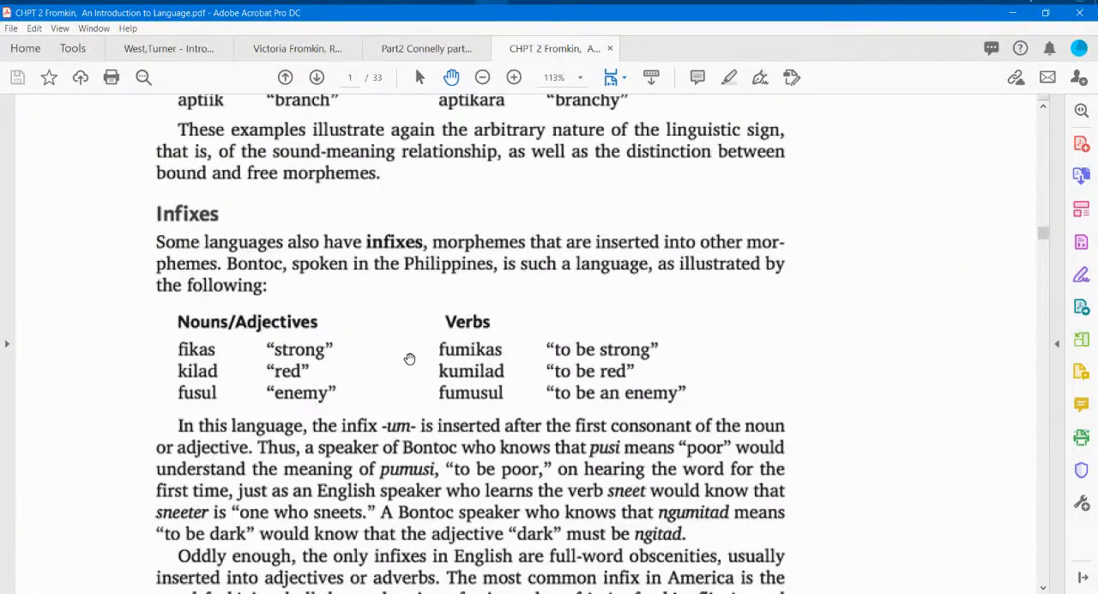
pyautogui.scroll(-3)
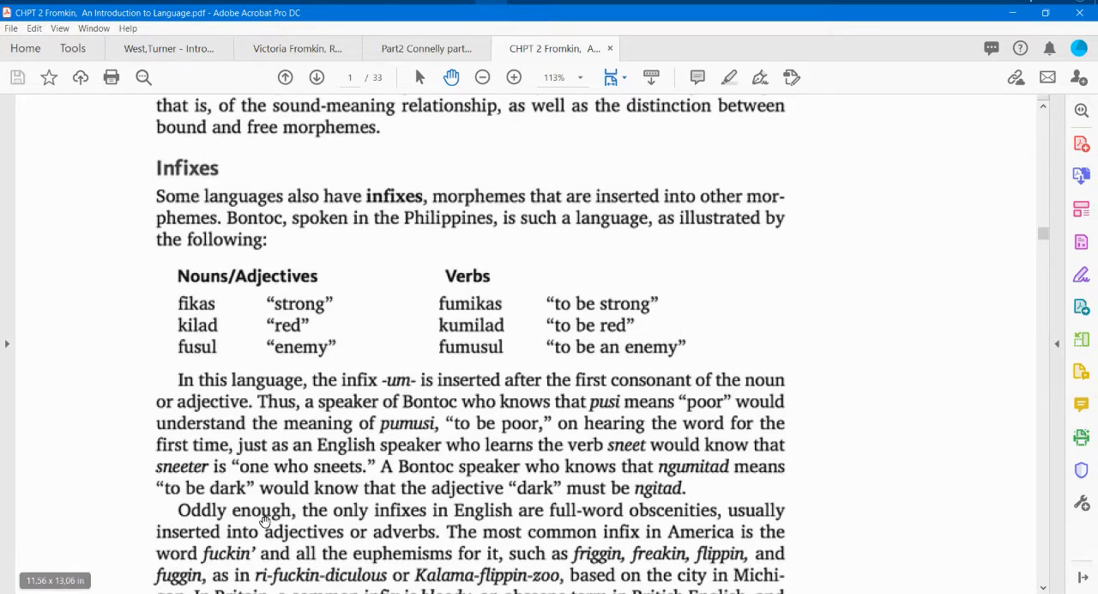
pyautogui.scroll(-3)
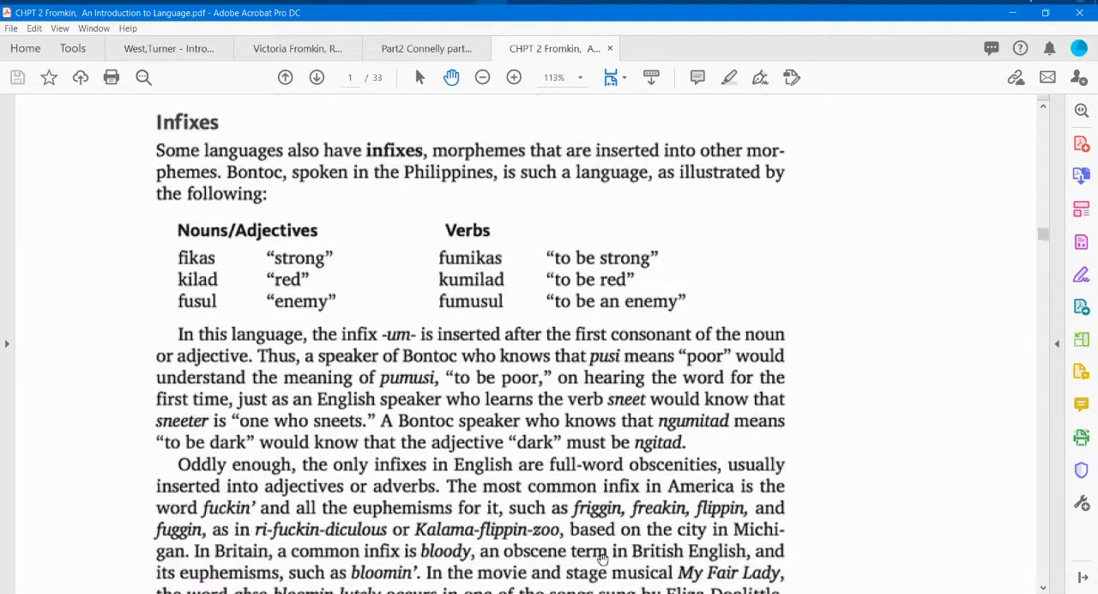
pyautogui.scroll(-3)
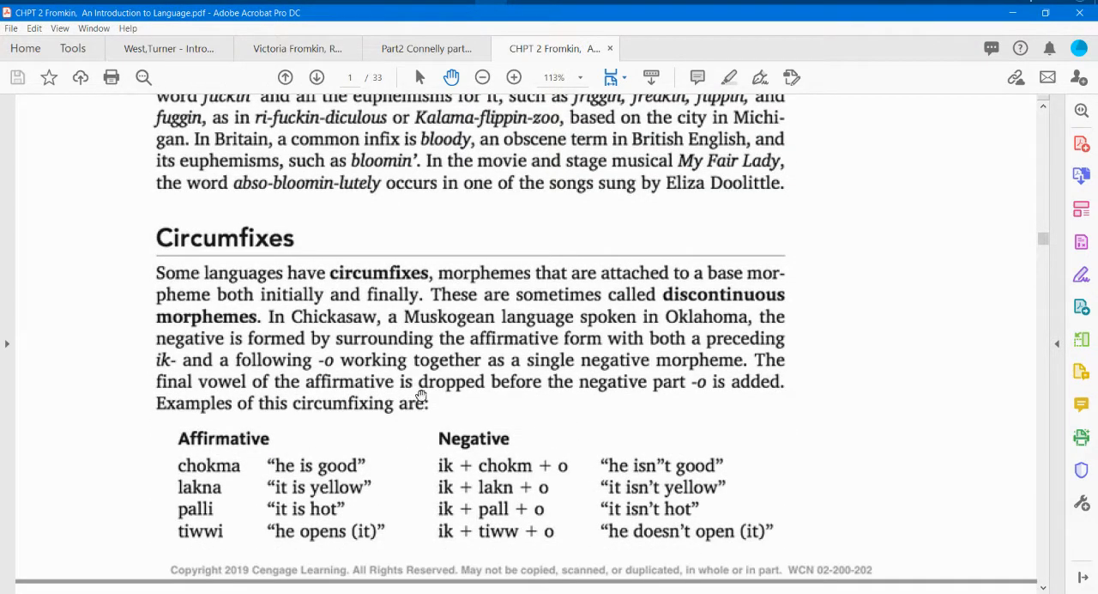
pyautogui.moveTo(250, 511)
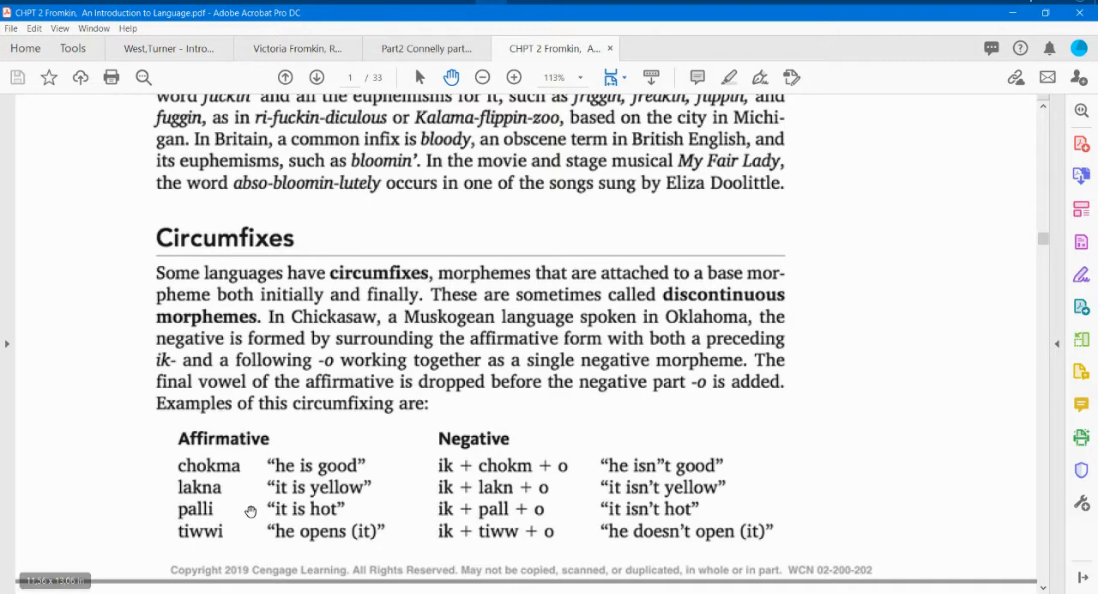
pyautogui.scroll(-3)
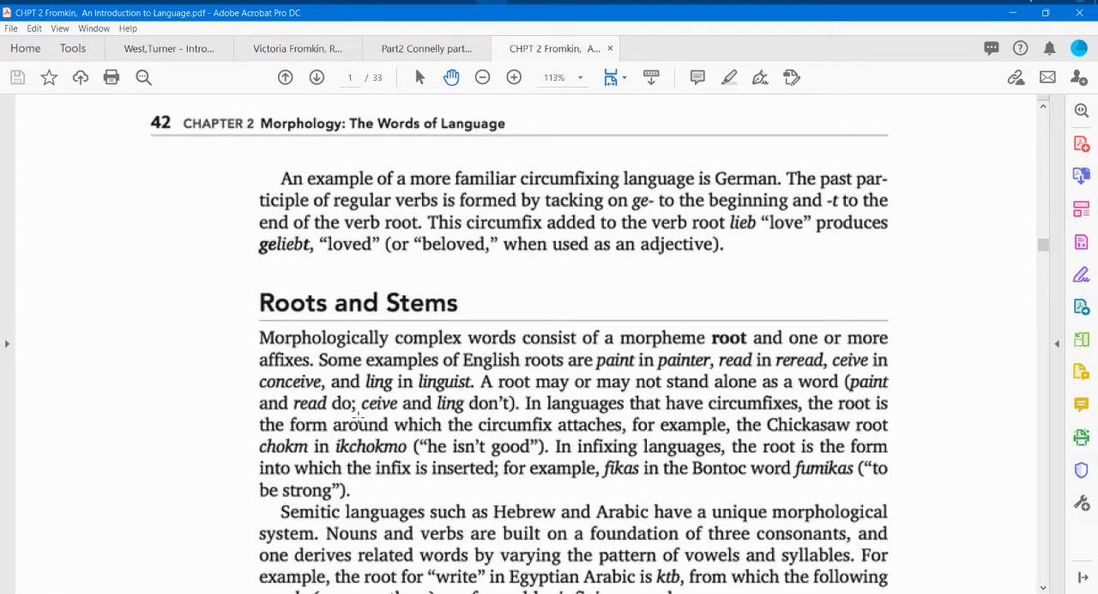
pyautogui.scroll(3)
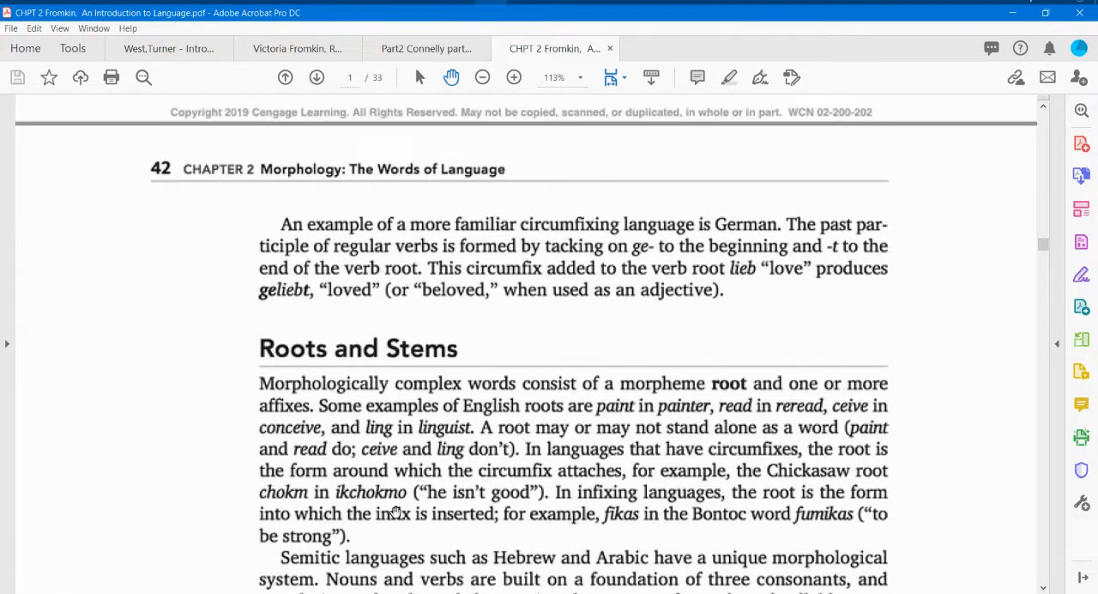
pyautogui.scroll(-3)
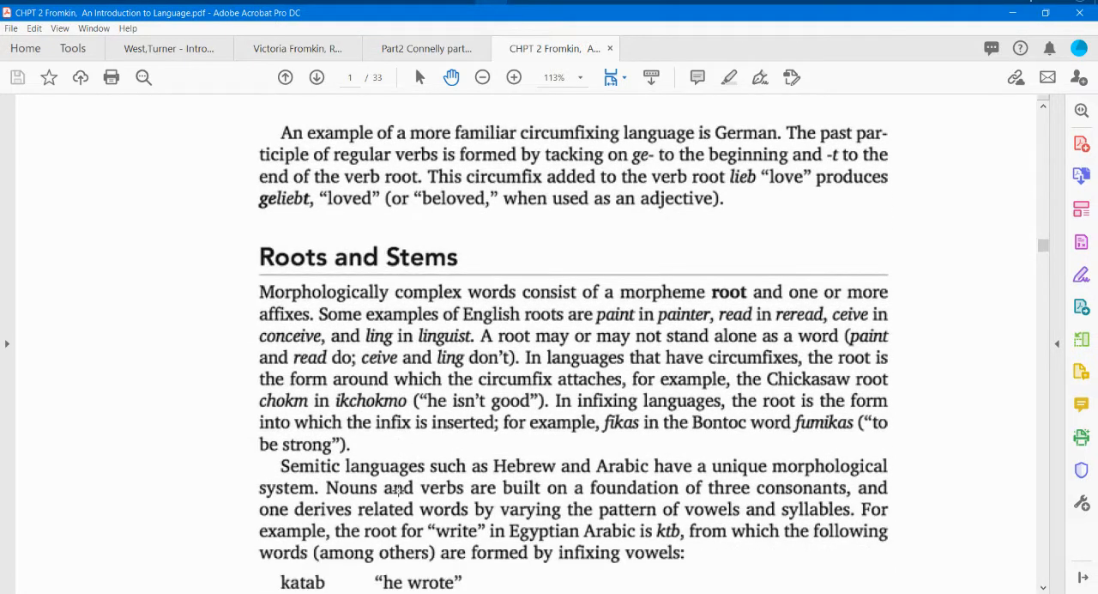
pyautogui.scroll(-3)
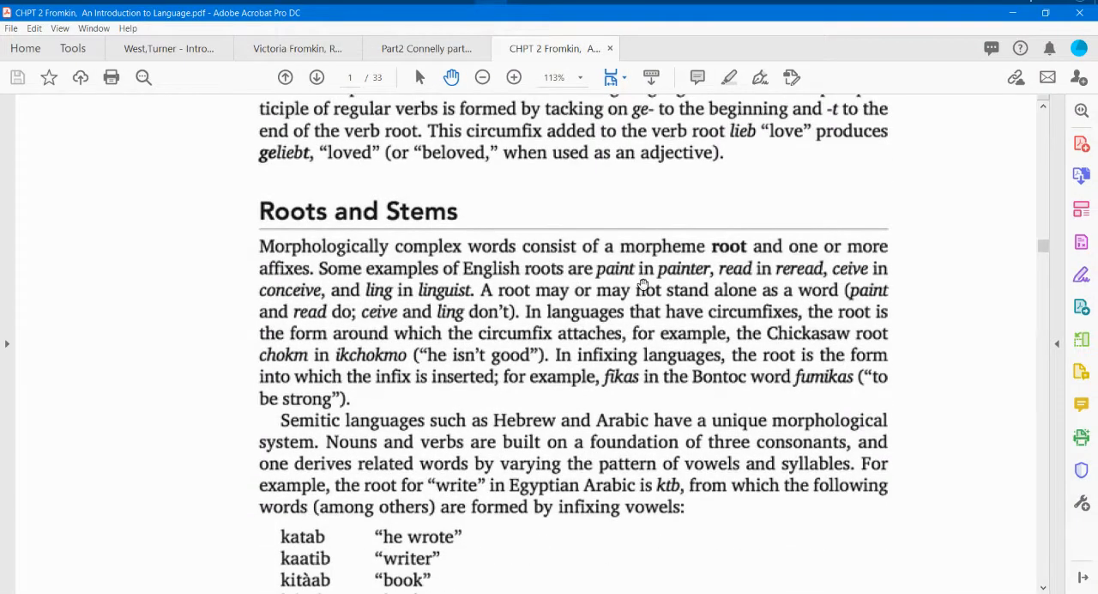
pyautogui.moveTo(704, 289)
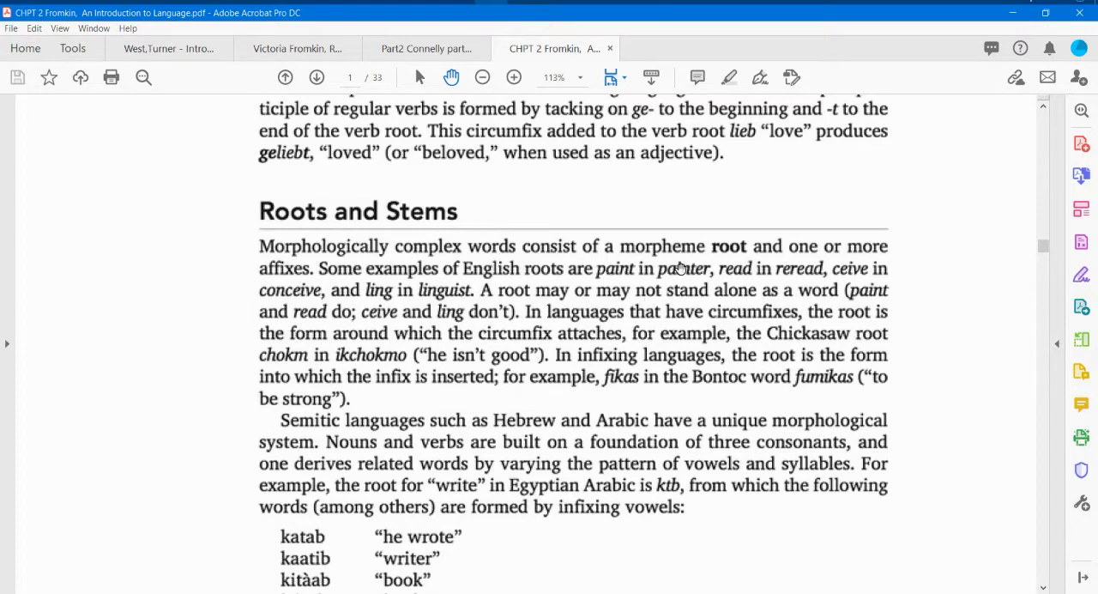
pyautogui.scroll(-3)
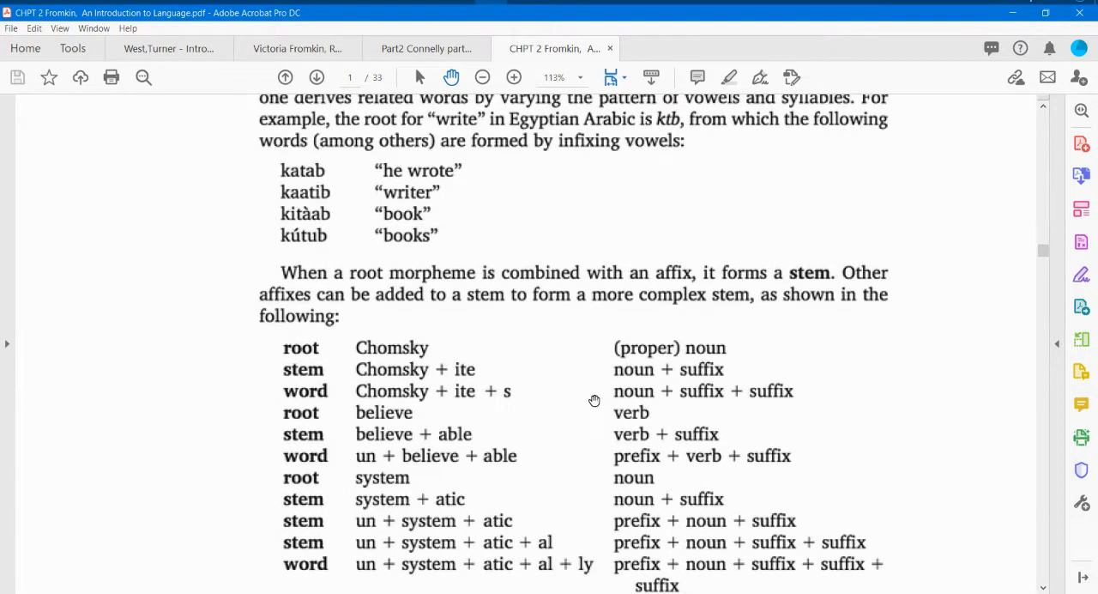
pyautogui.moveTo(348, 360)
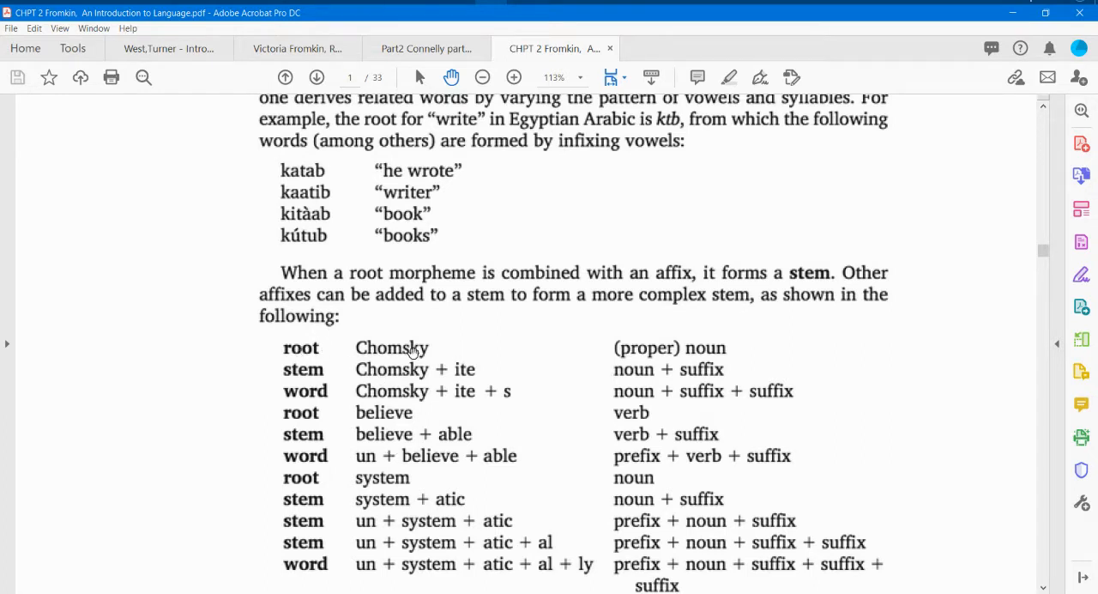
pyautogui.moveTo(487, 377)
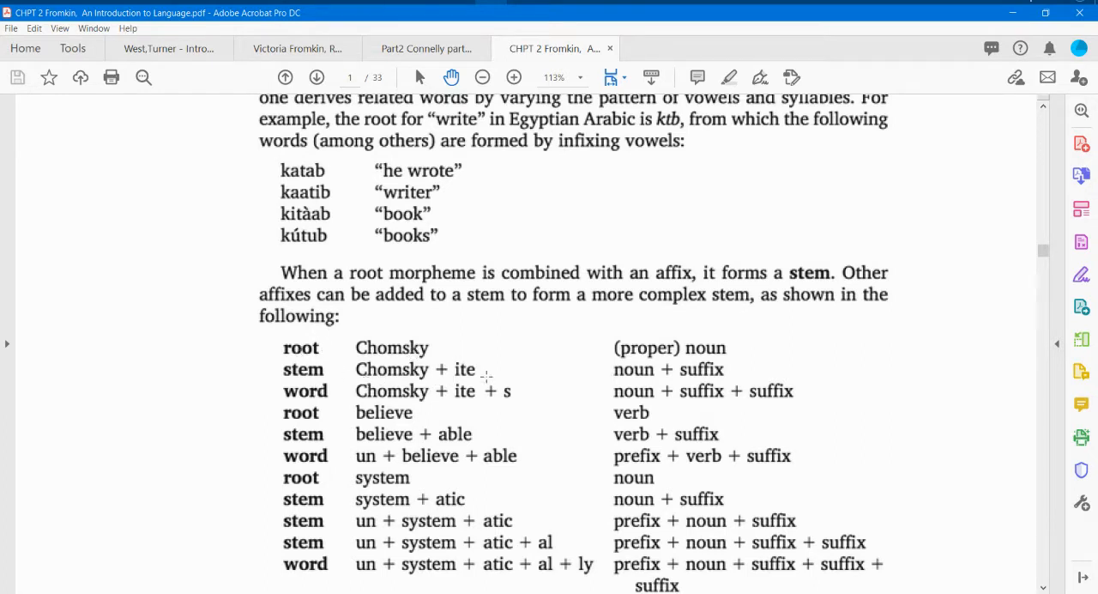
pyautogui.scroll(-3)
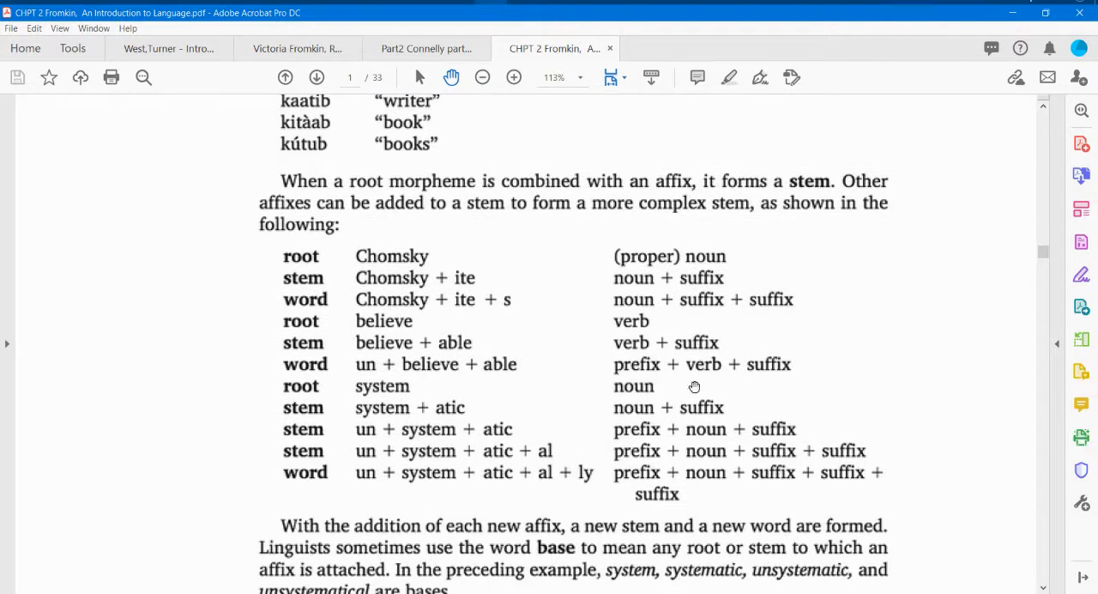
pyautogui.moveTo(707, 445)
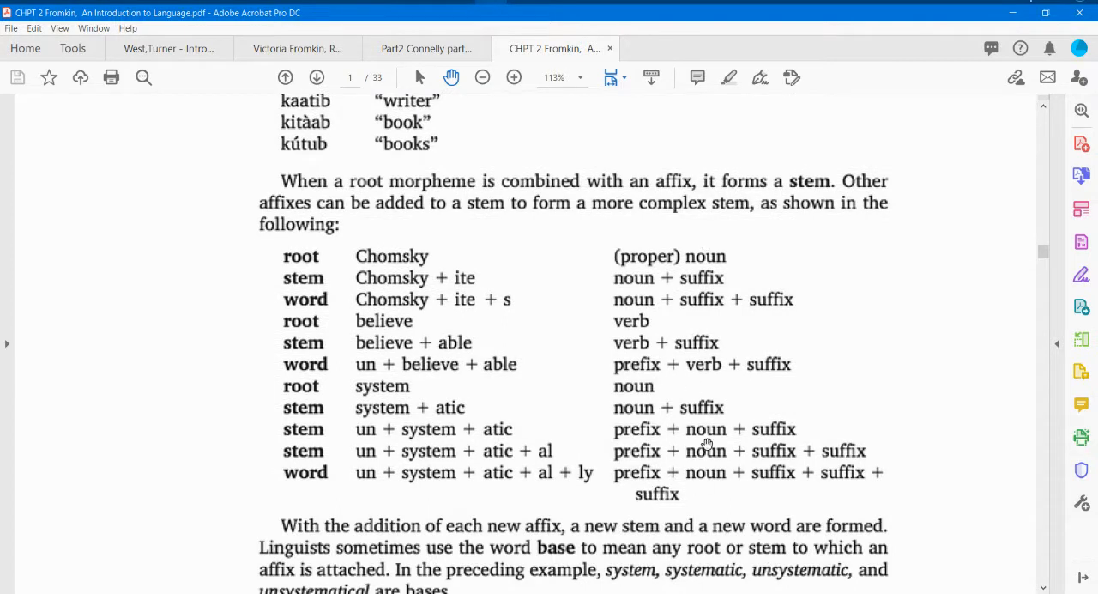
pyautogui.moveTo(229, 471)
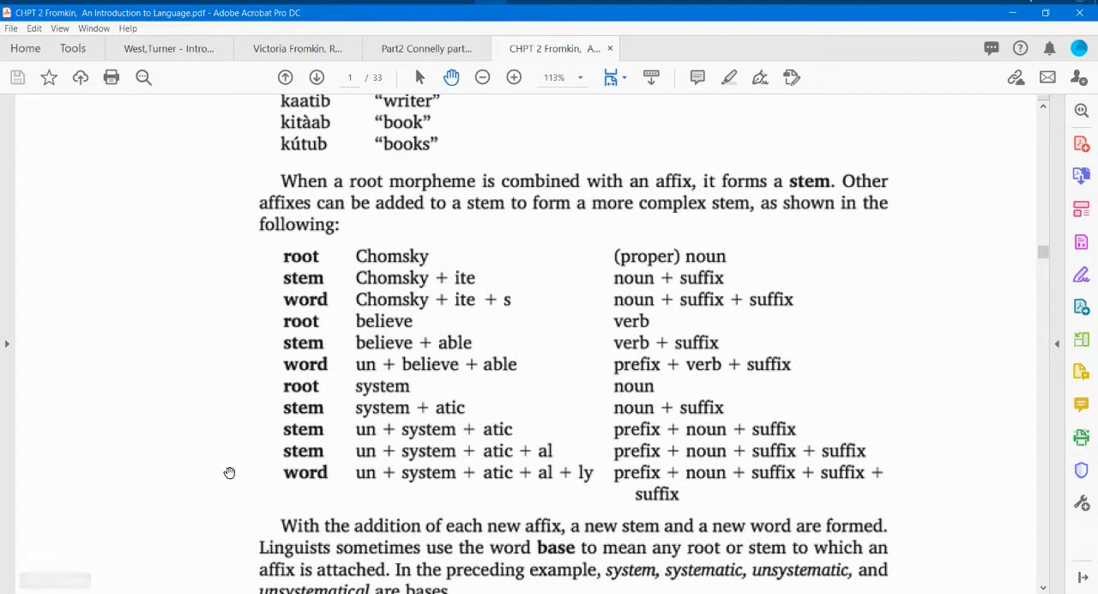
pyautogui.scroll(-3)
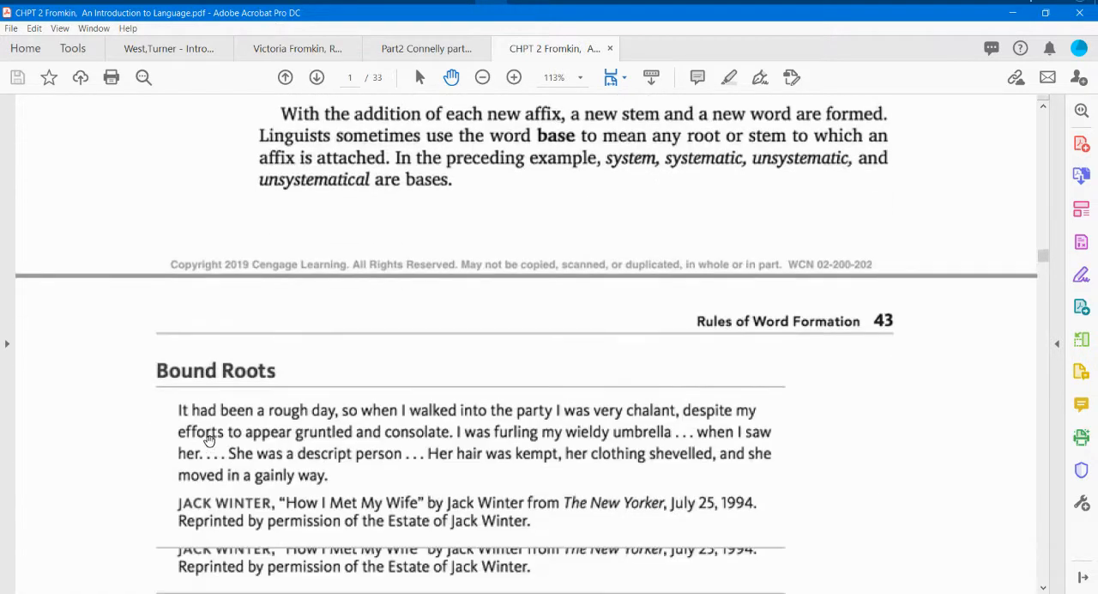
pyautogui.scroll(-3)
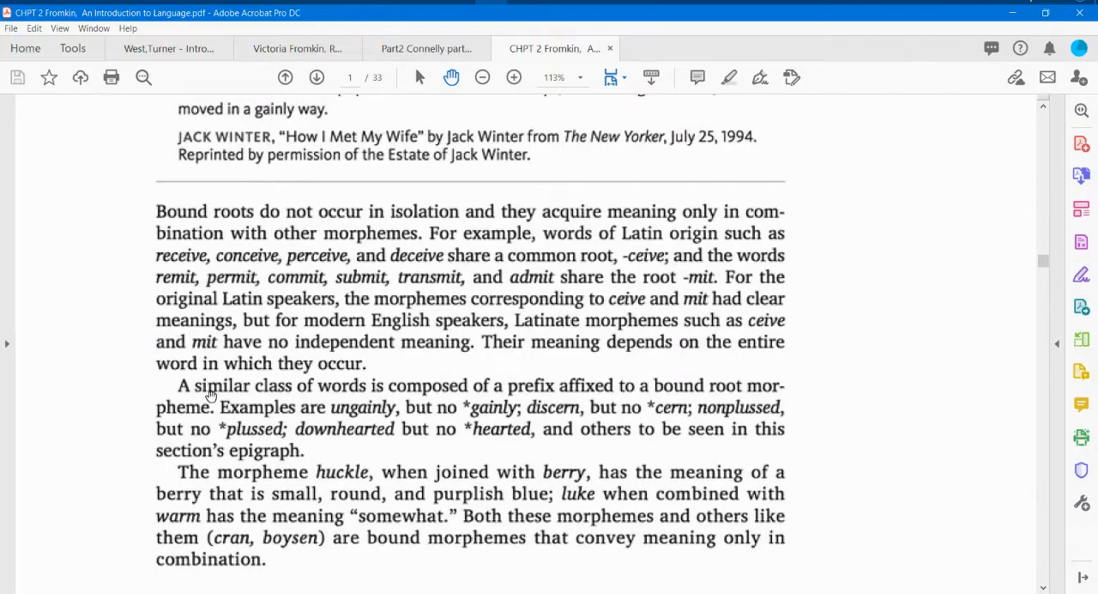
pyautogui.scroll(-3)
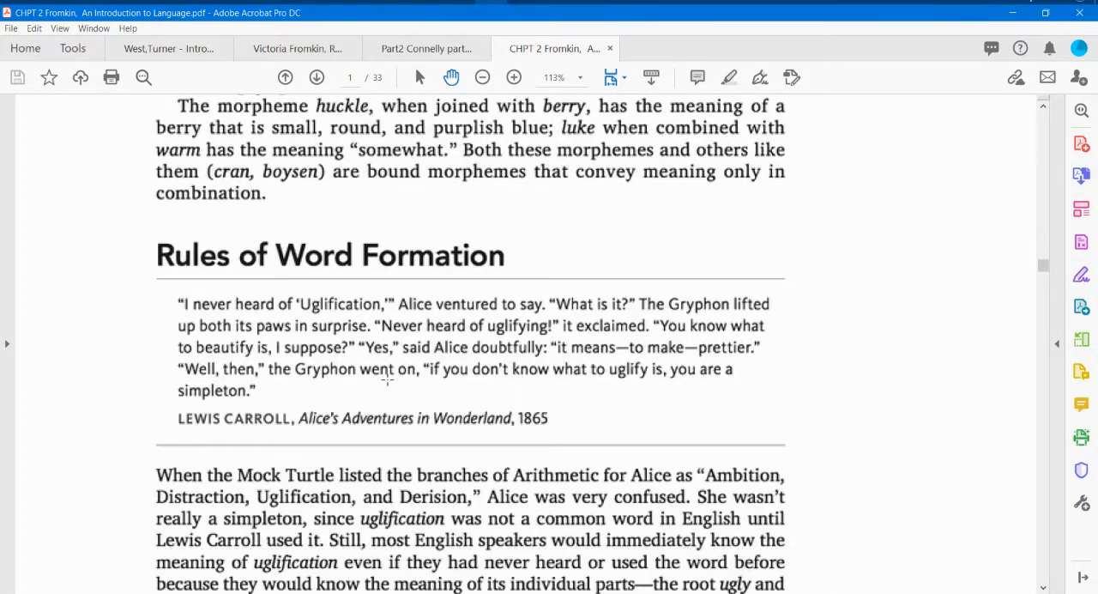
pyautogui.scroll(-3)
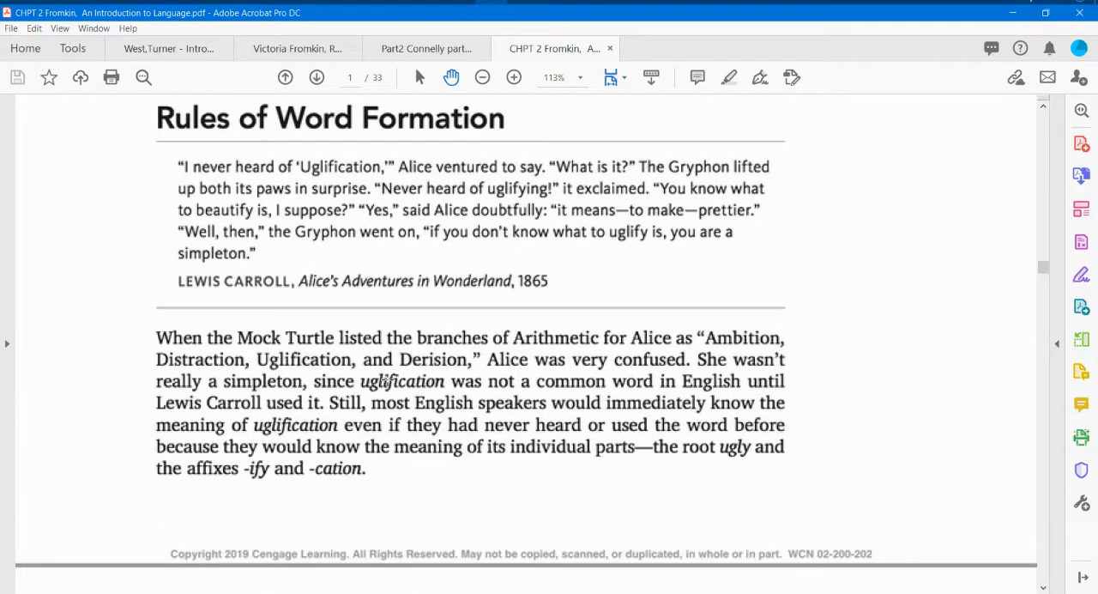
pyautogui.scroll(-3)
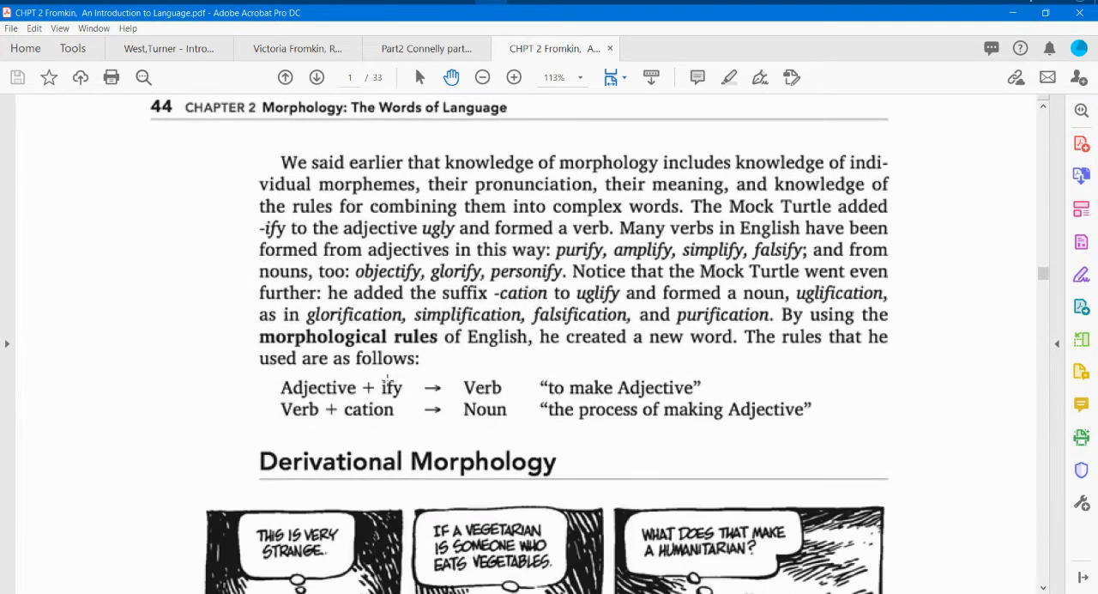
pyautogui.moveTo(669, 447)
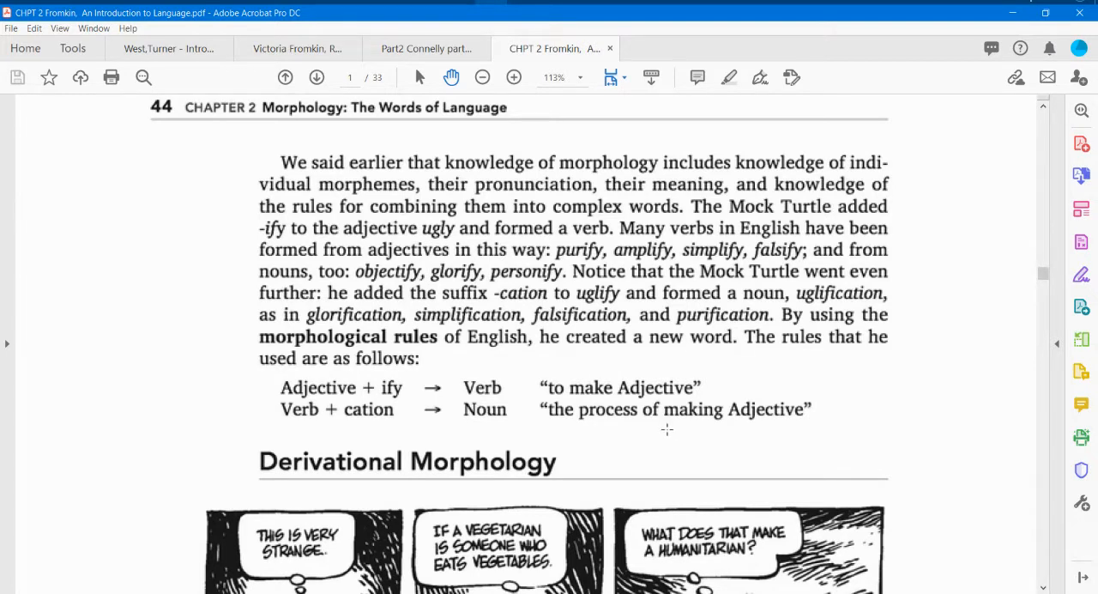
pyautogui.scroll(-3)
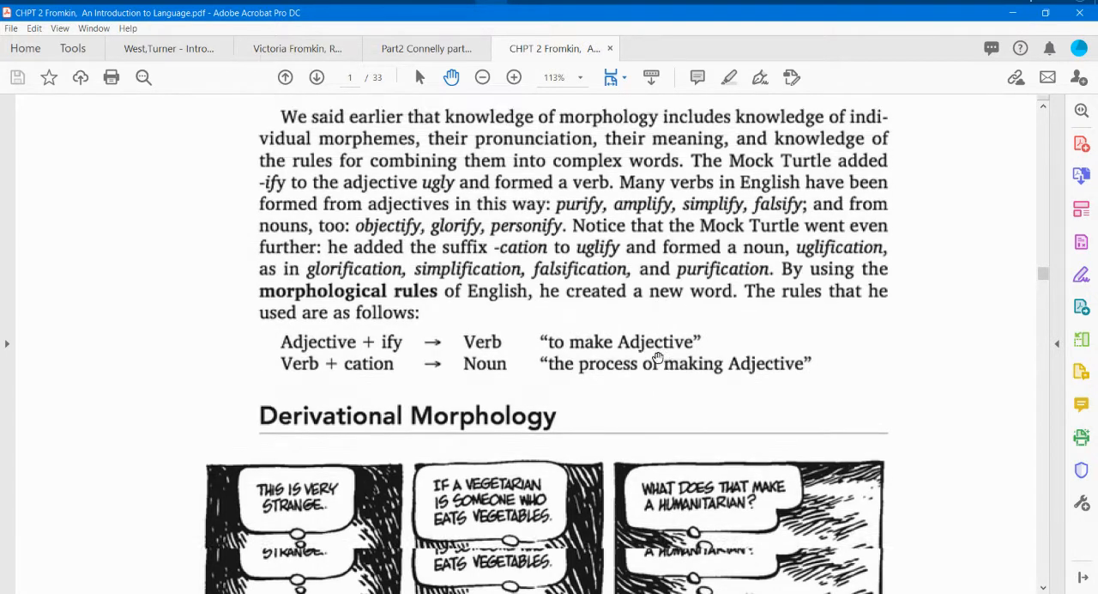
pyautogui.scroll(-3)
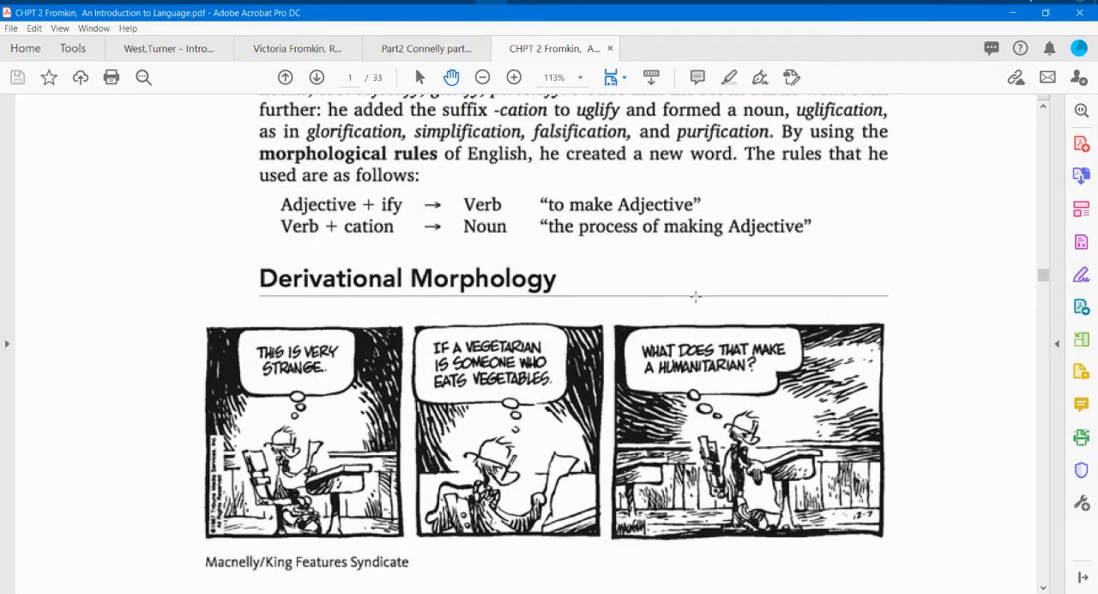
pyautogui.scroll(-3)
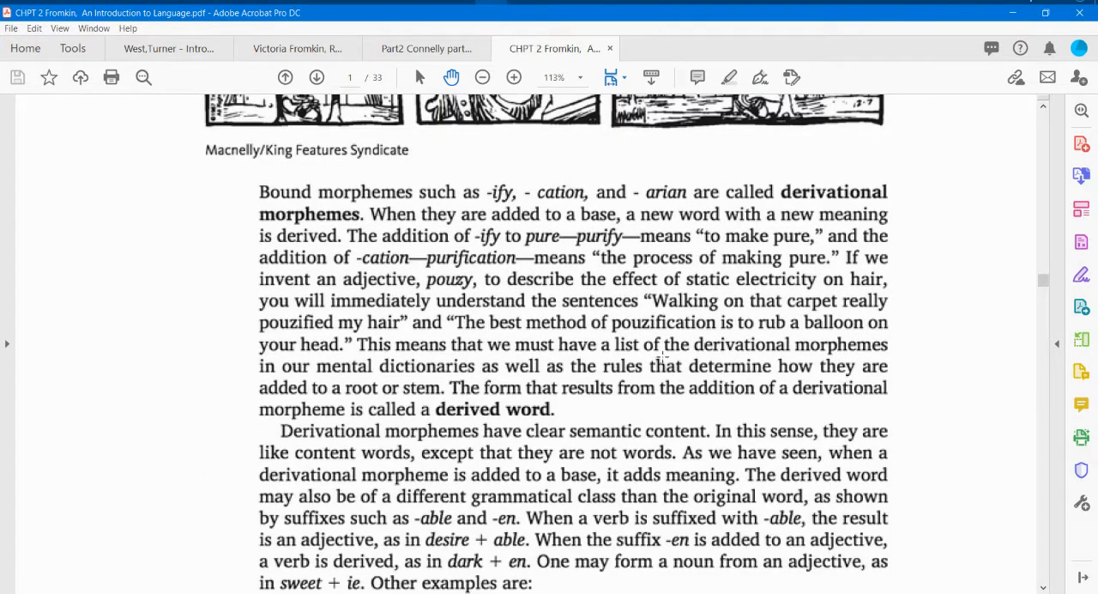
pyautogui.scroll(-3)
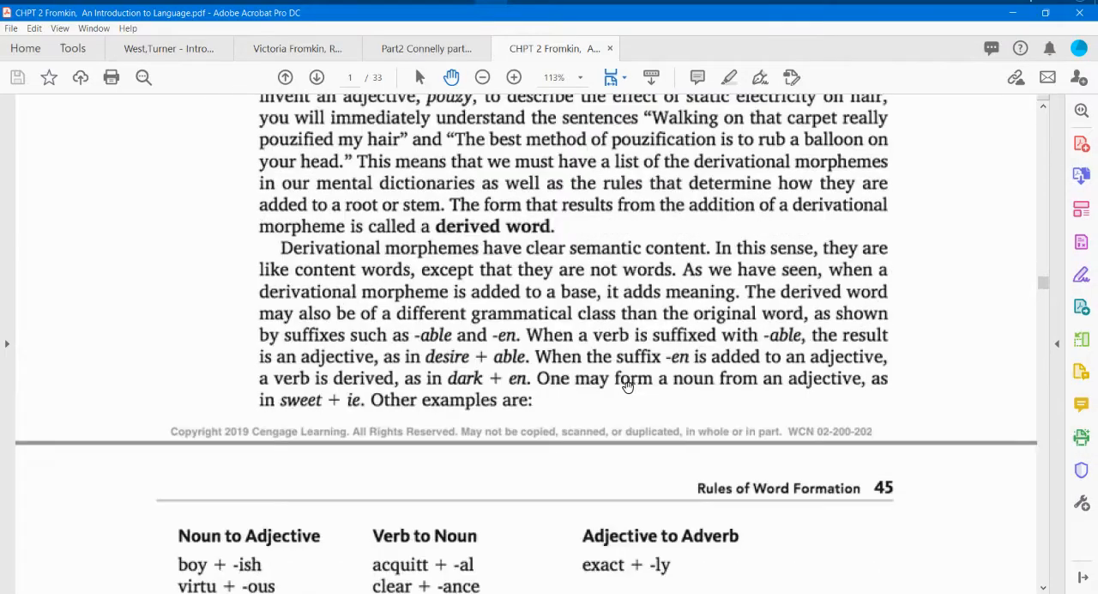
pyautogui.scroll(-3)
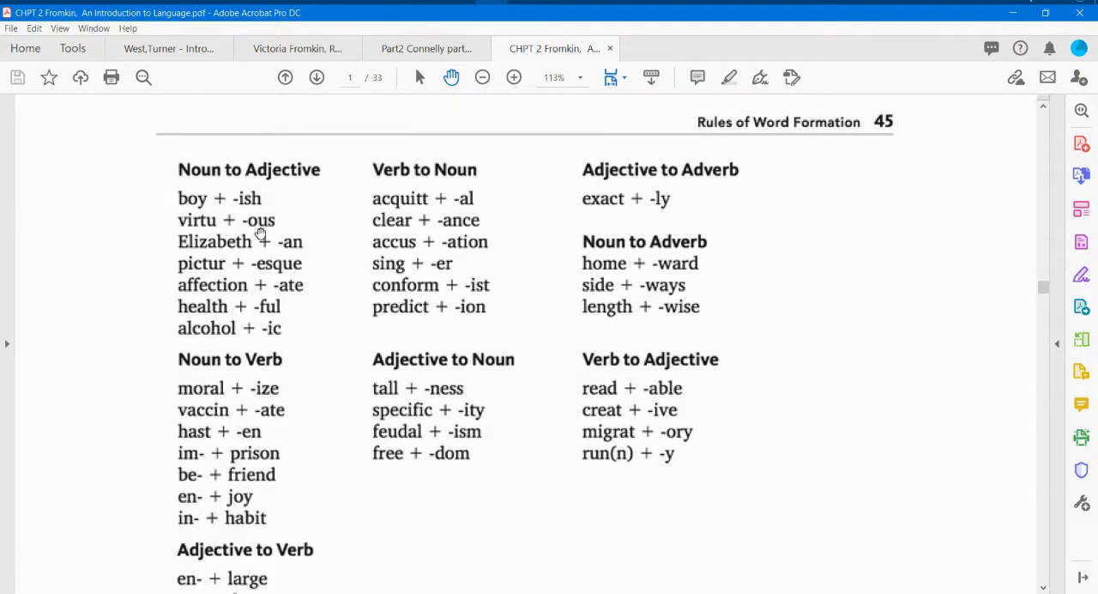
pyautogui.moveTo(283, 270)
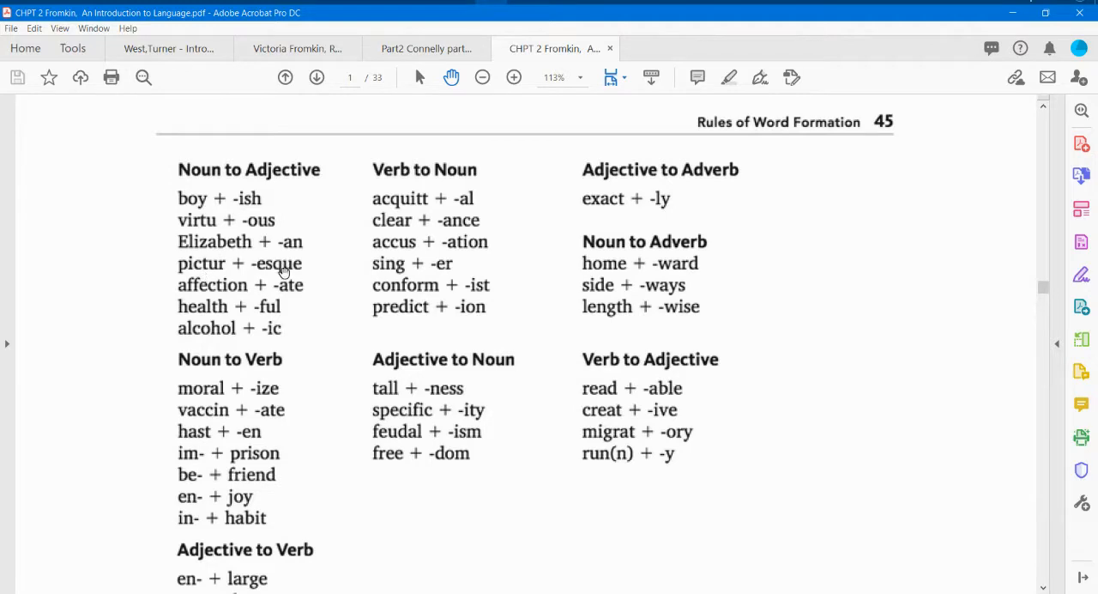
pyautogui.scroll(-3)
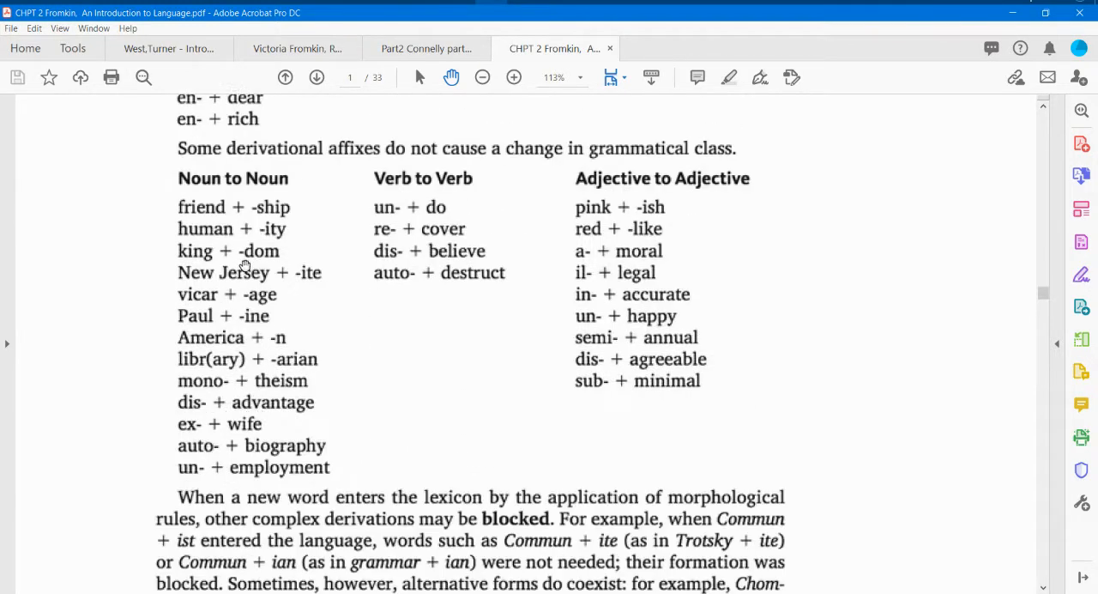
pyautogui.scroll(-3)
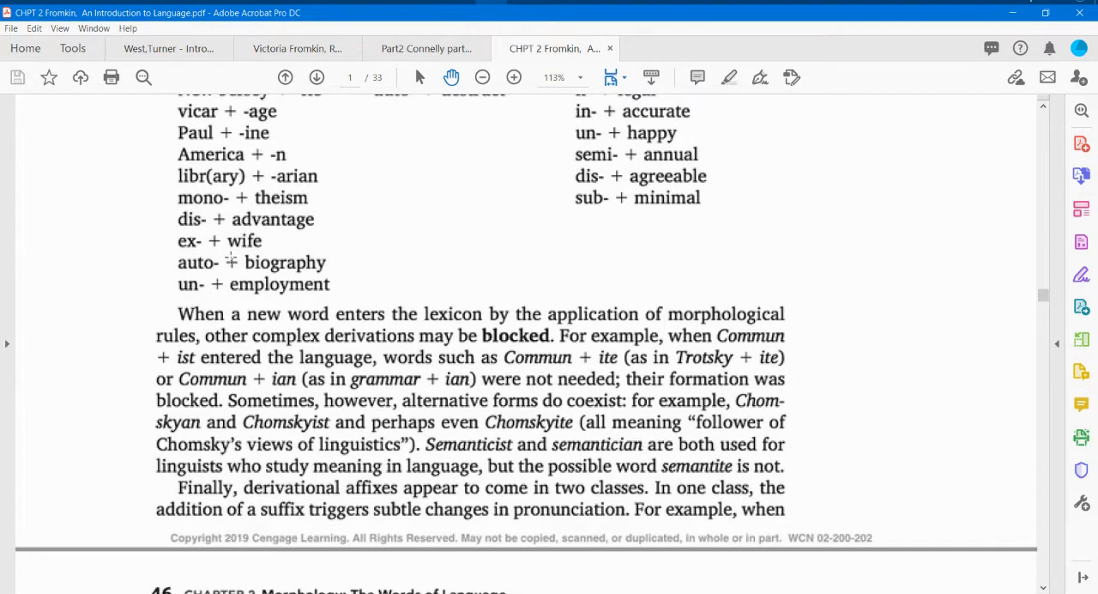
pyautogui.scroll(-3)
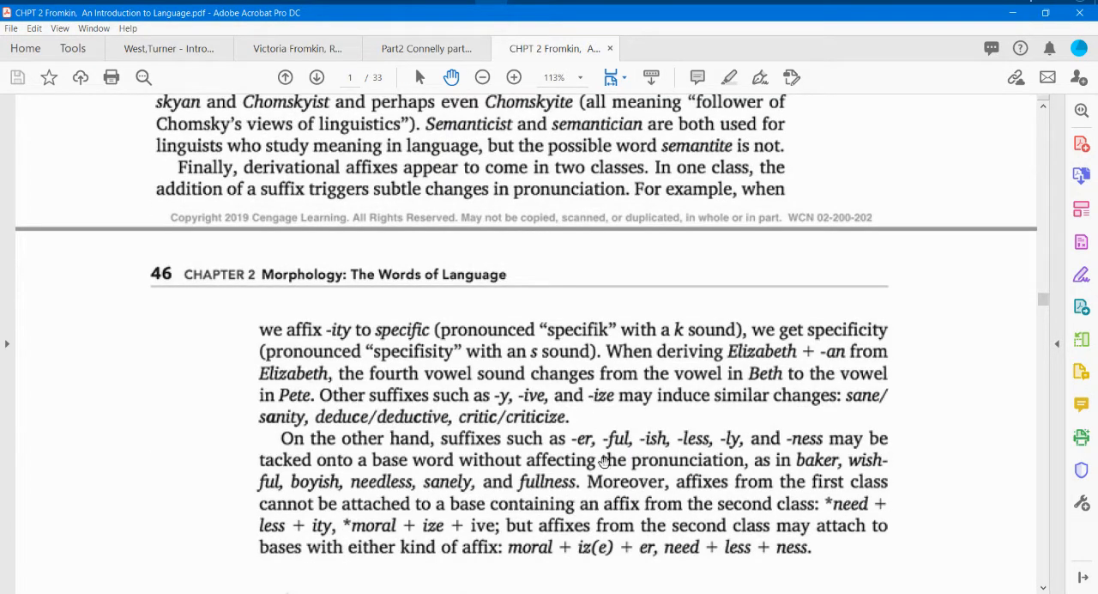
pyautogui.scroll(-3)
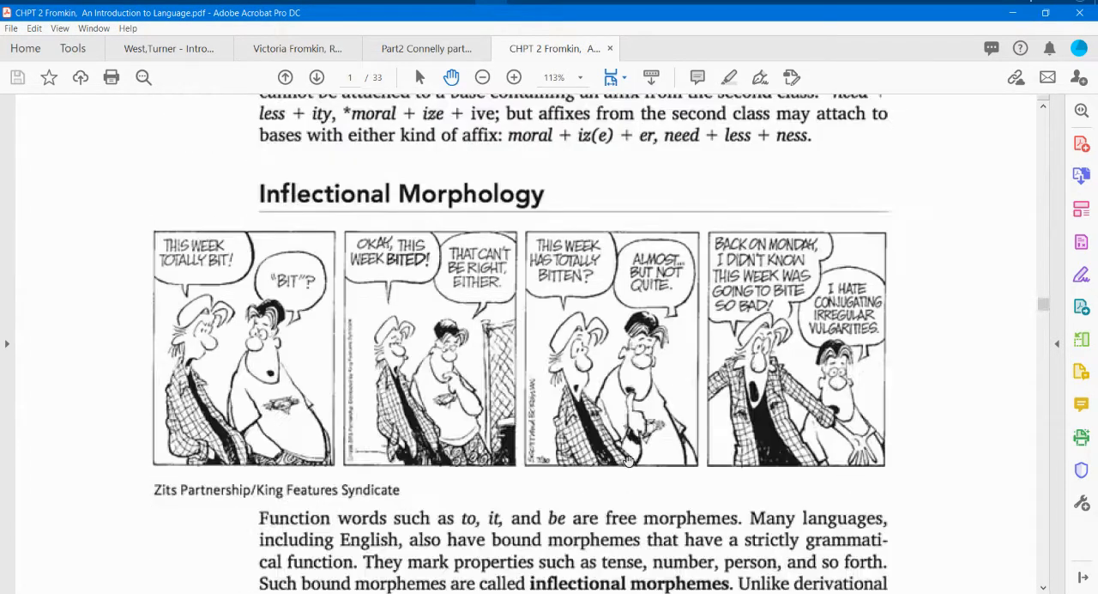
pyautogui.scroll(-3)
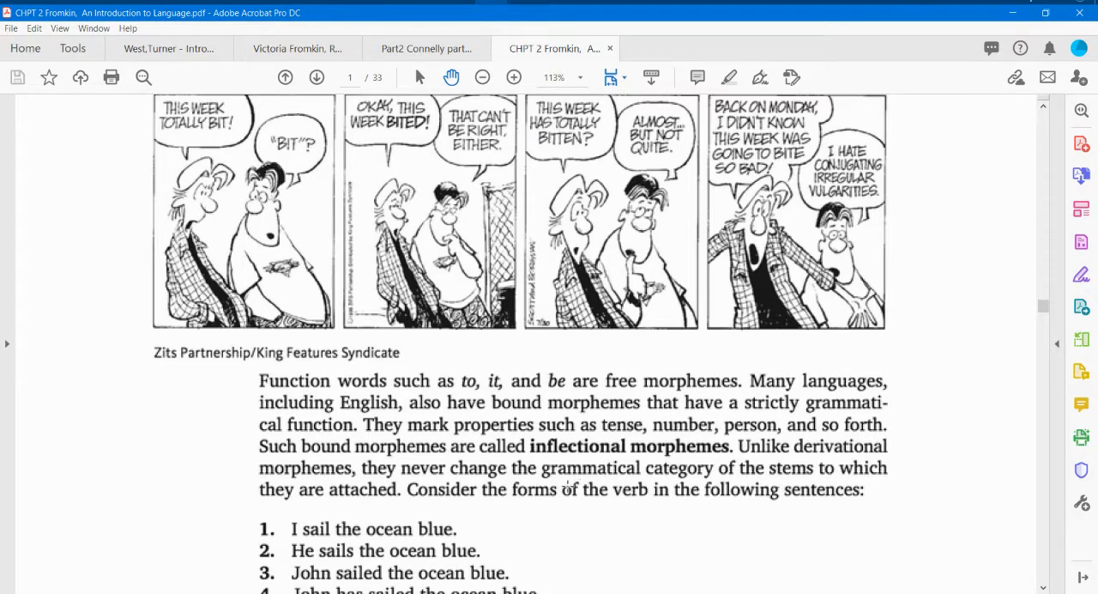
pyautogui.scroll(-3)
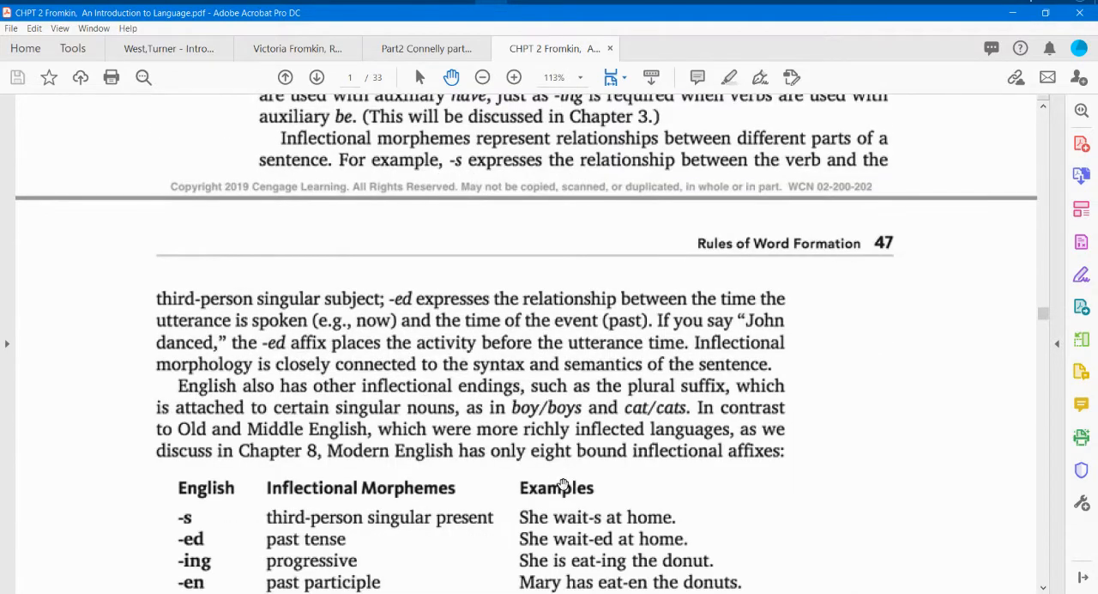
pyautogui.scroll(-3)
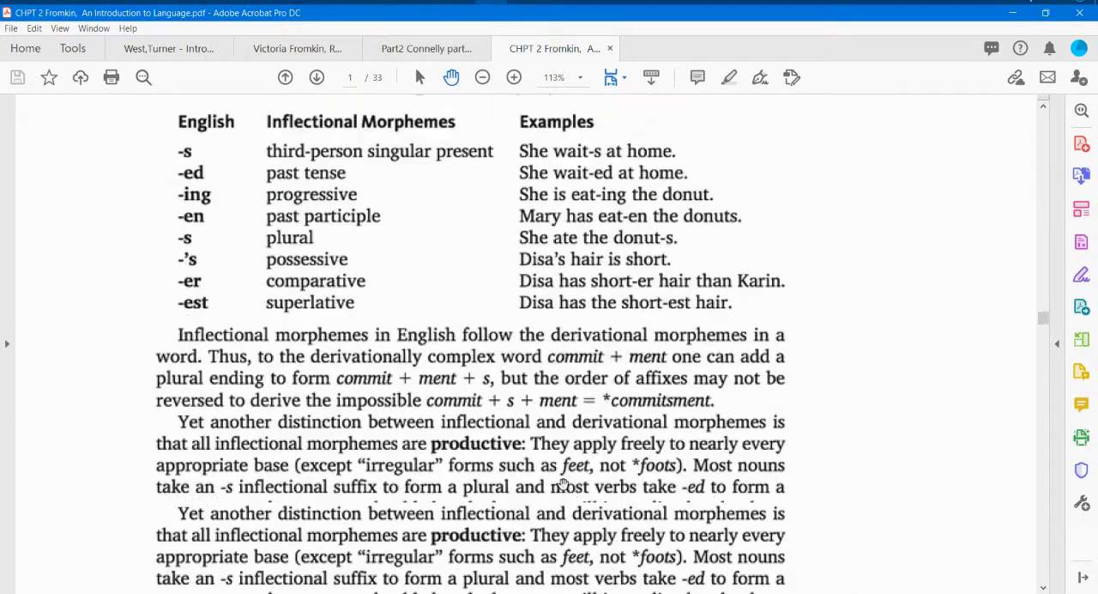
pyautogui.scroll(3)
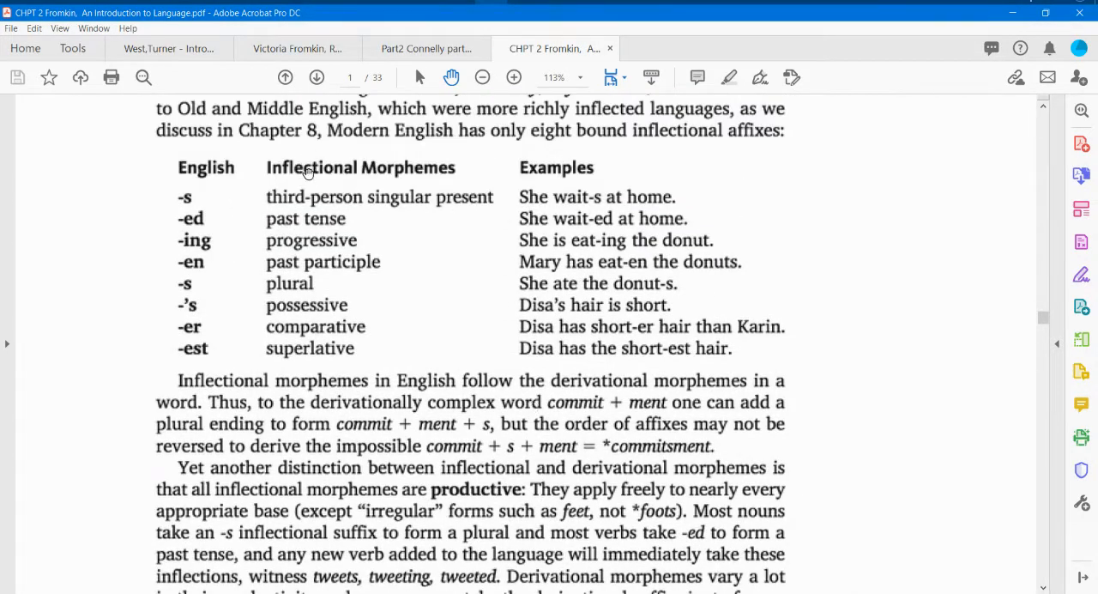
pyautogui.moveTo(277, 229)
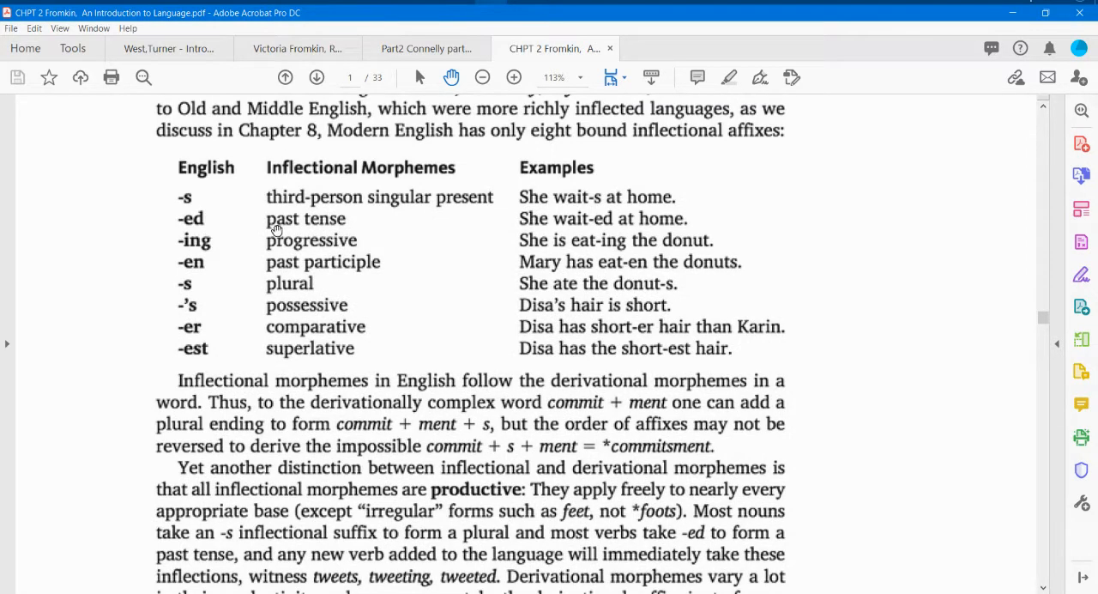
pyautogui.moveTo(340, 248)
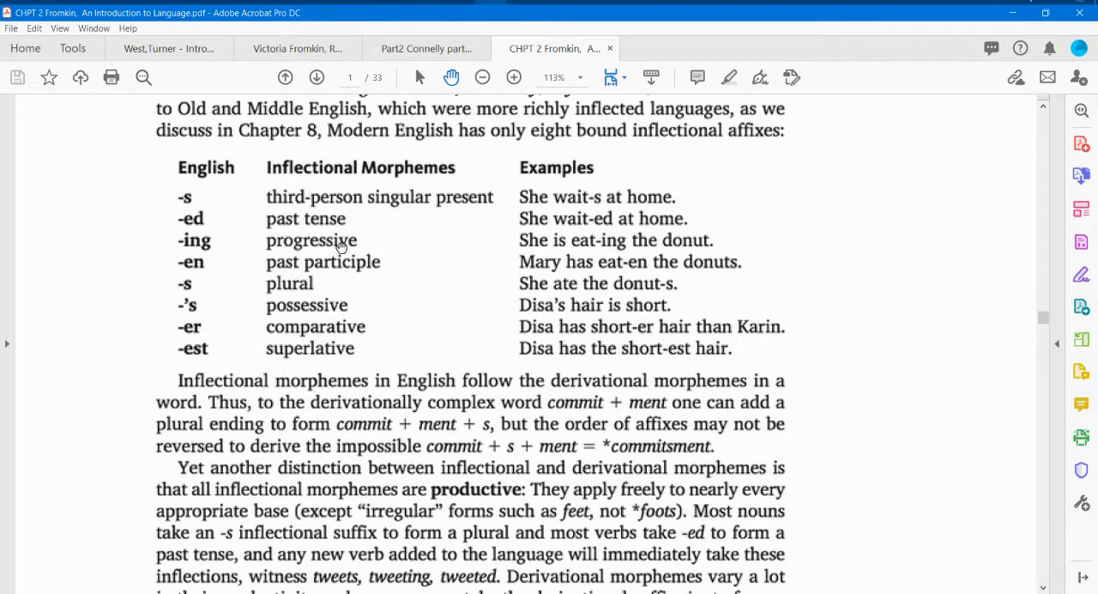
pyautogui.moveTo(619, 240)
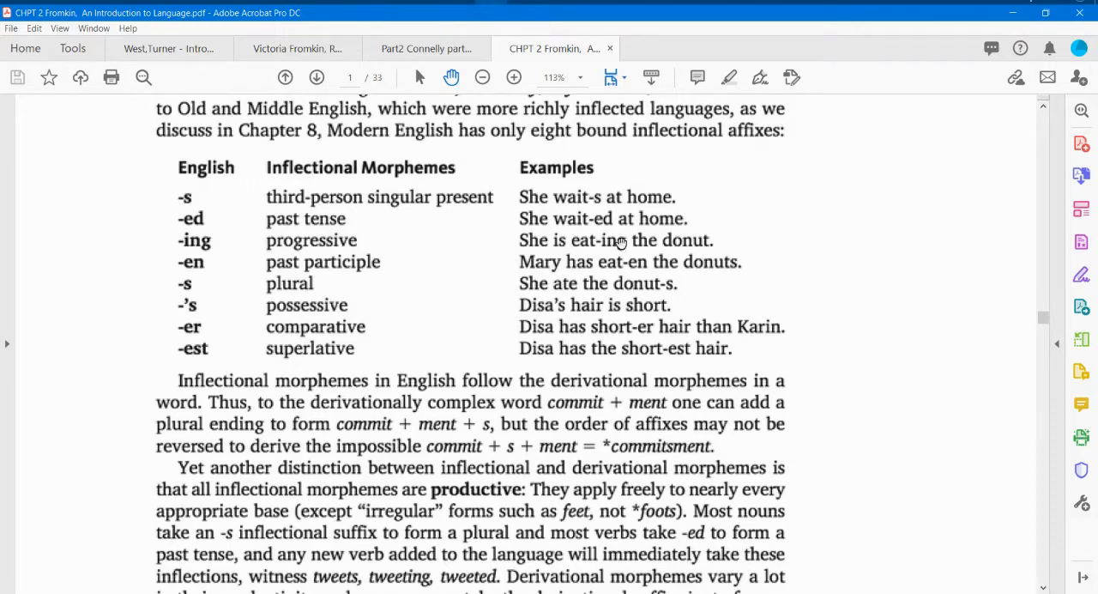
pyautogui.scroll(-3)
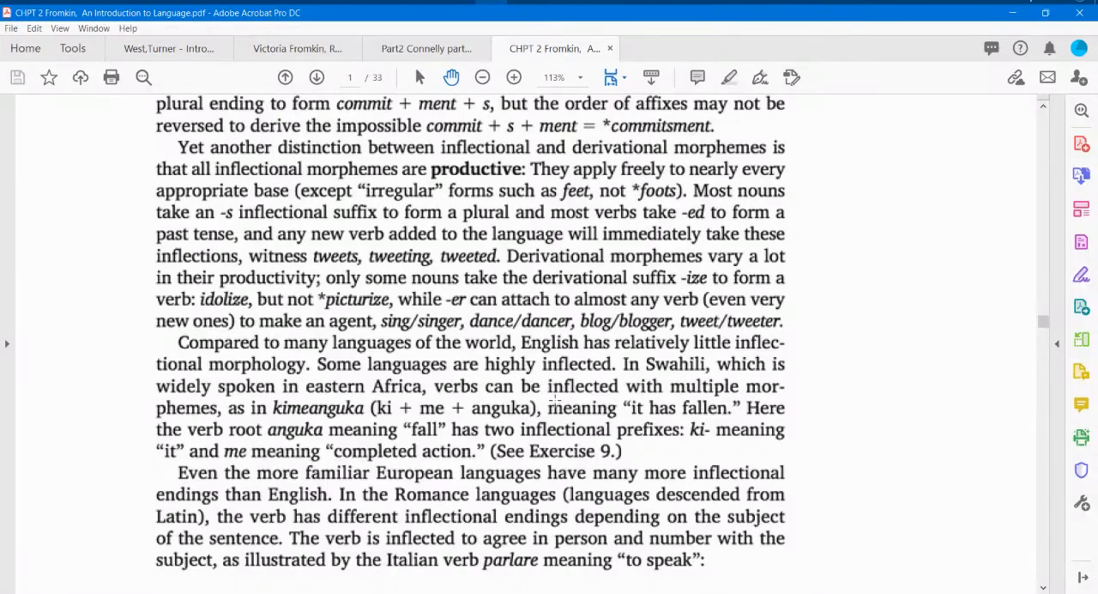
pyautogui.scroll(-3)
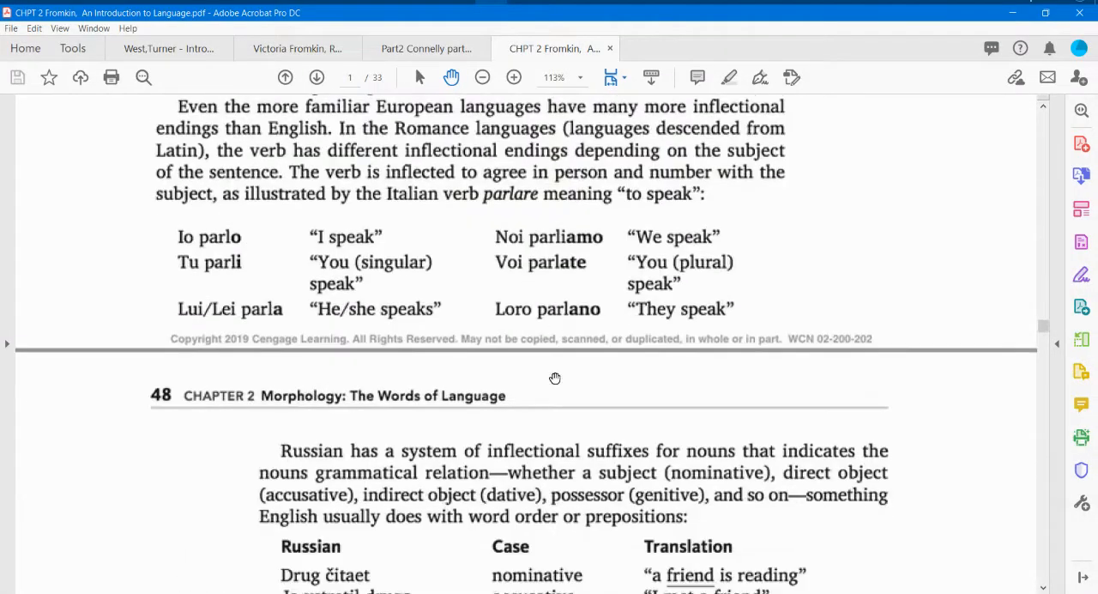
pyautogui.scroll(-3)
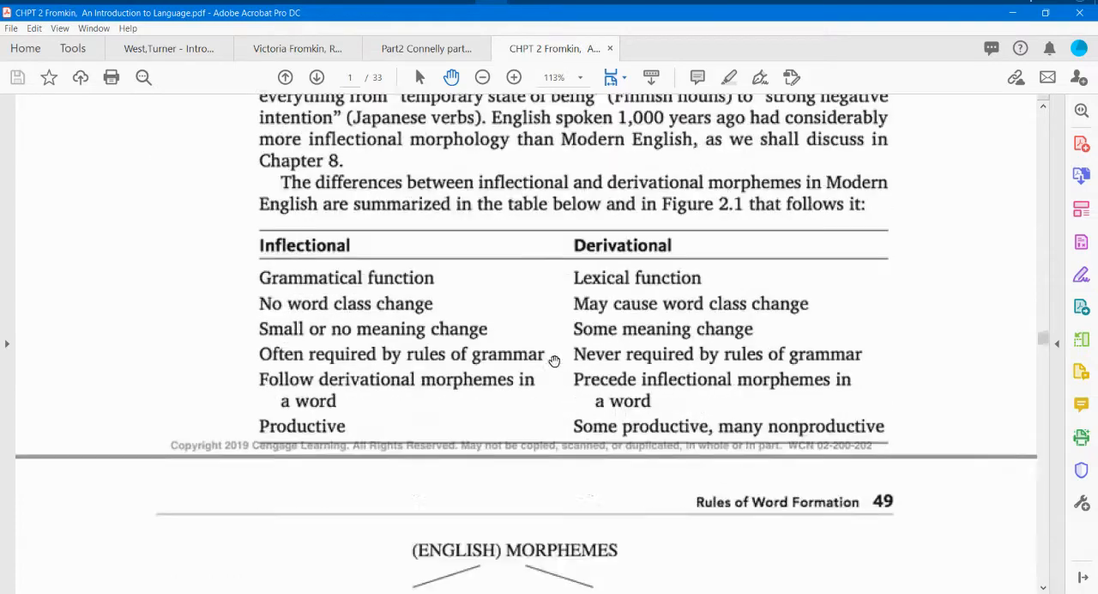
pyautogui.scroll(-3)
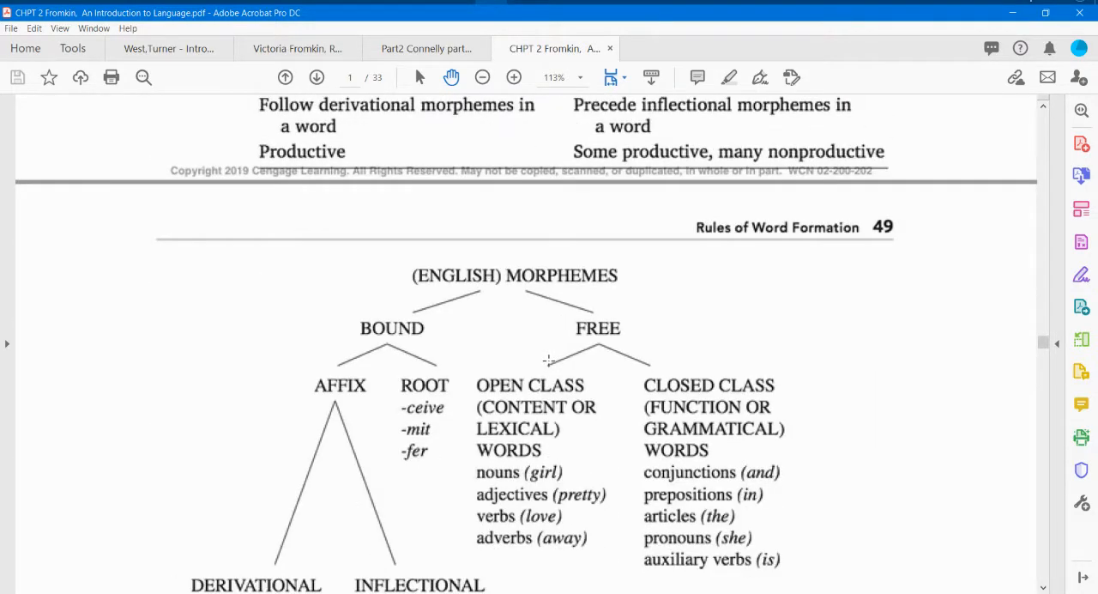
pyautogui.scroll(3)
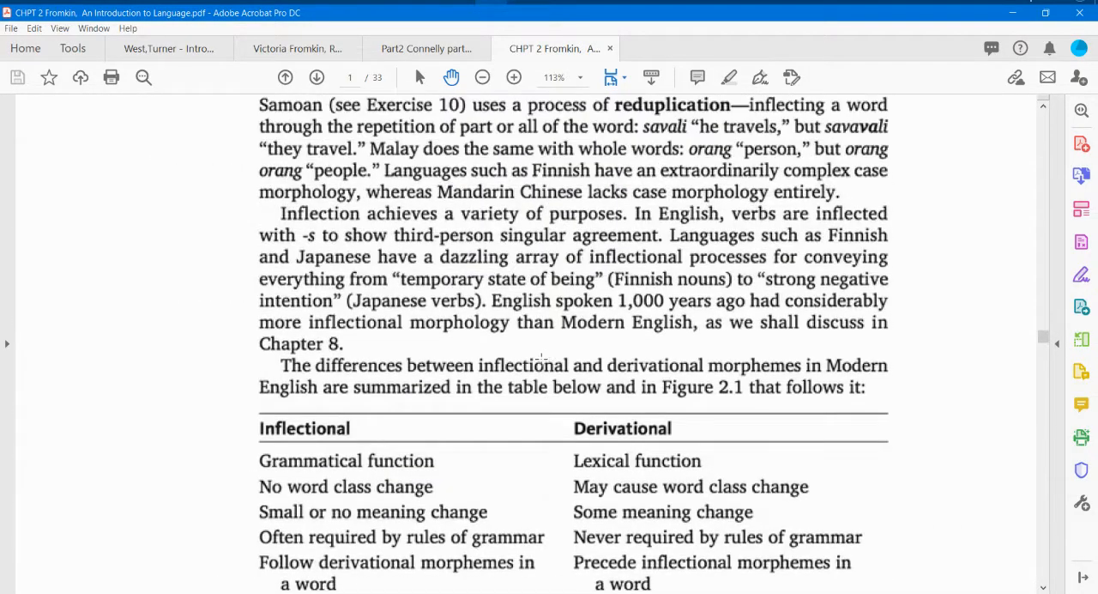
pyautogui.scroll(-3)
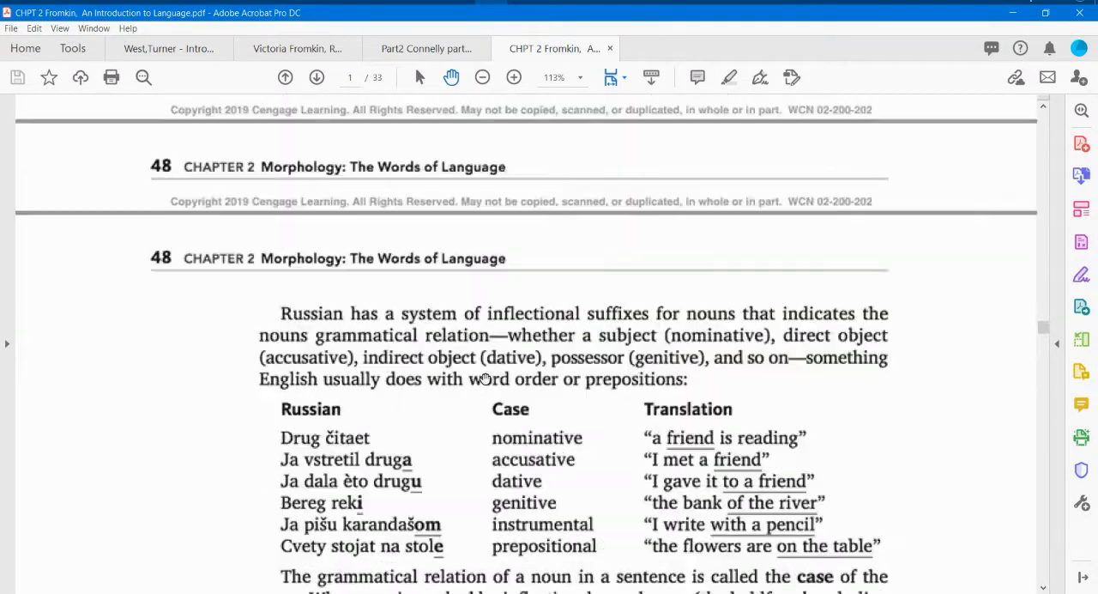
pyautogui.scroll(-3)
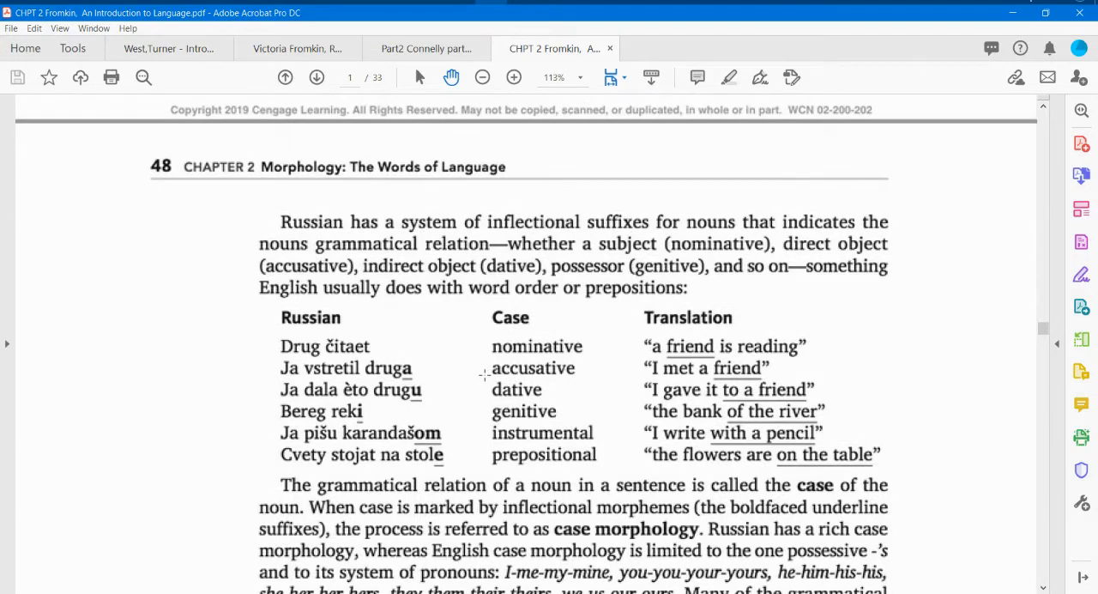
pyautogui.scroll(-3)
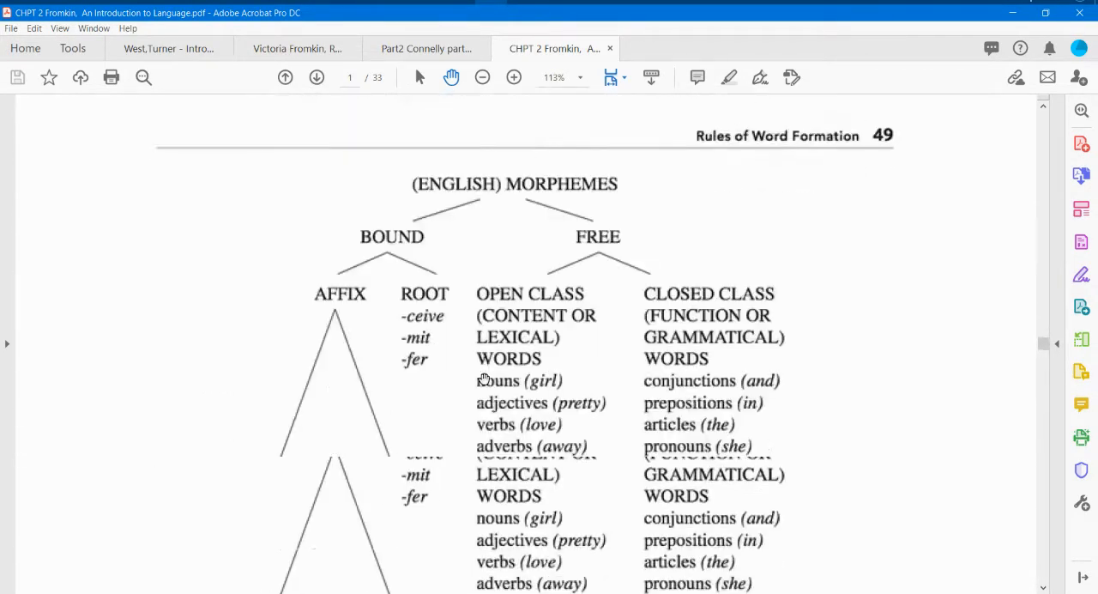
pyautogui.scroll(-3)
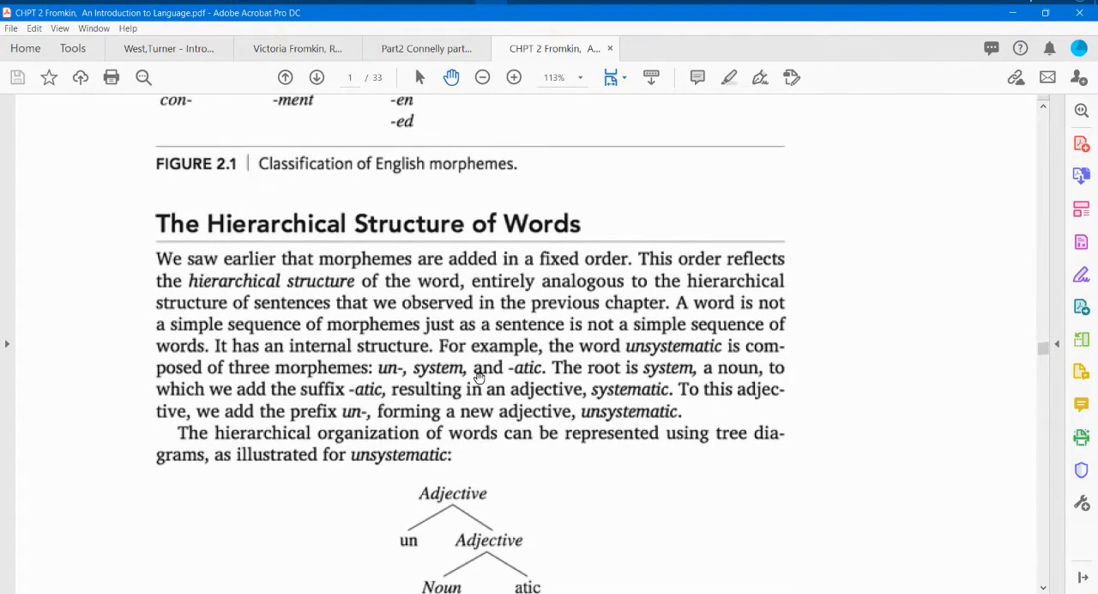
pyautogui.scroll(-3)
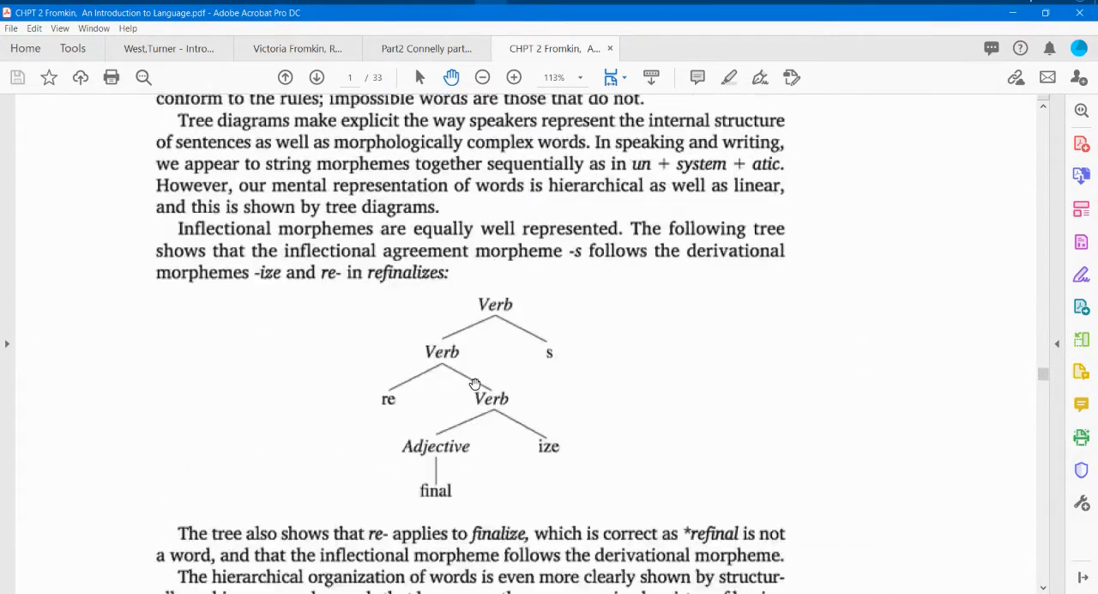
pyautogui.scroll(-3)
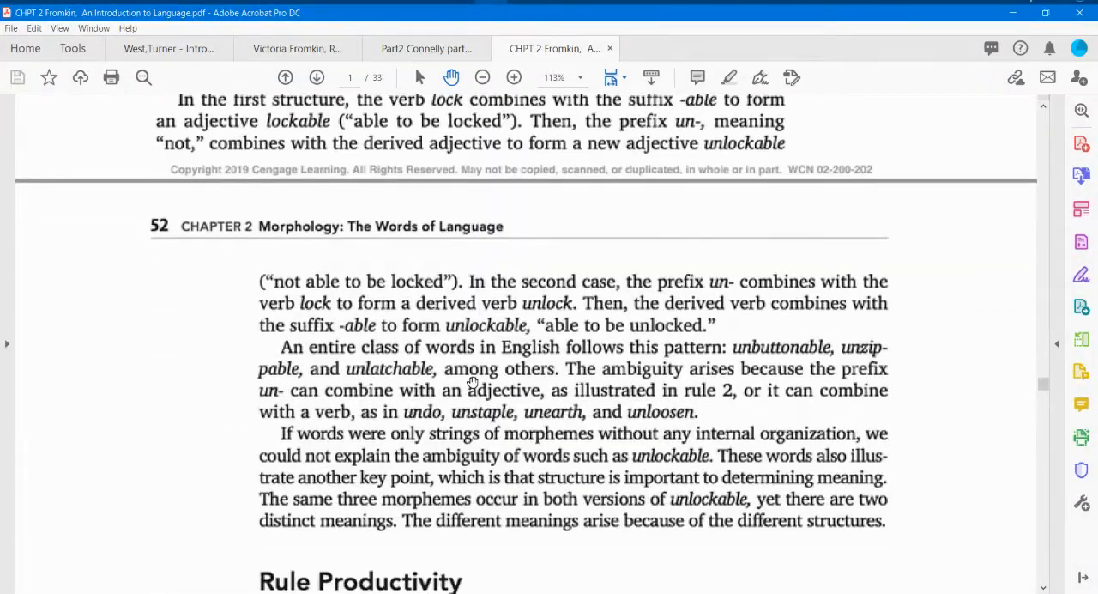
pyautogui.scroll(-3)
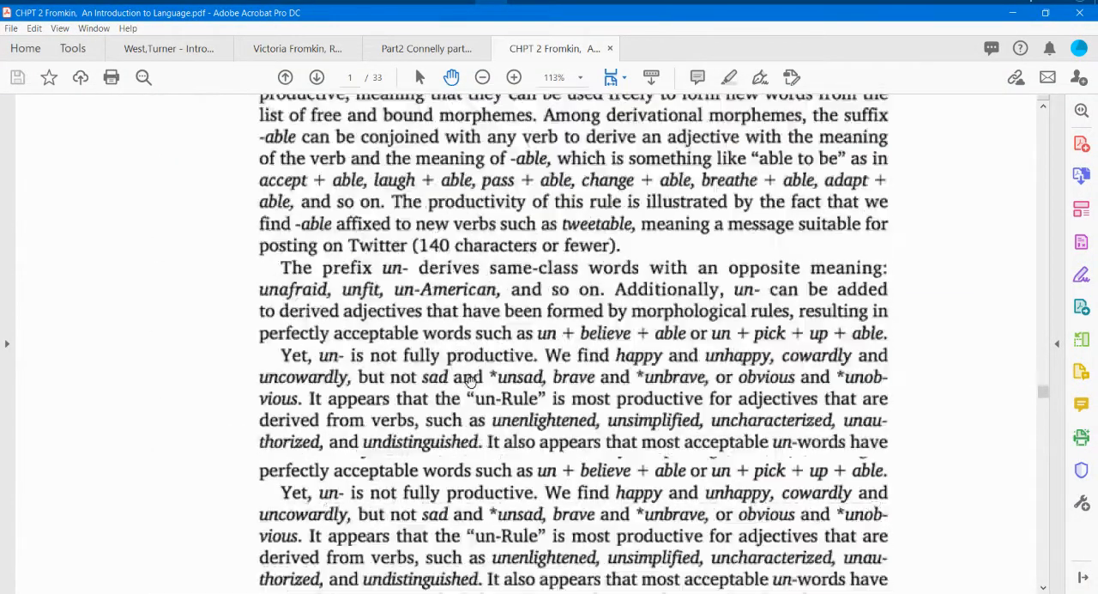
pyautogui.scroll(3)
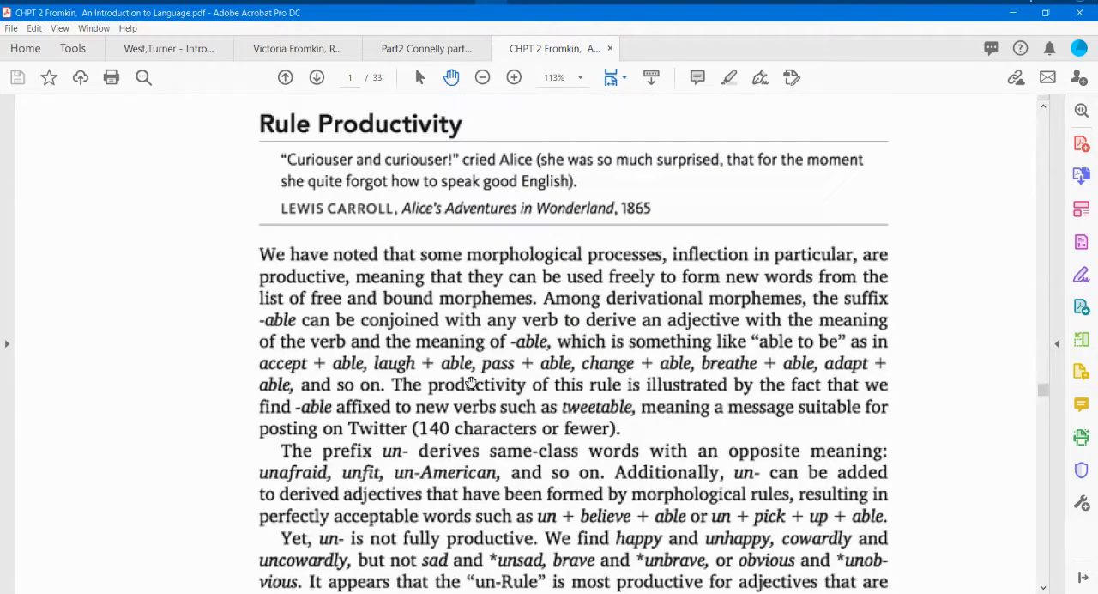
pyautogui.scroll(3)
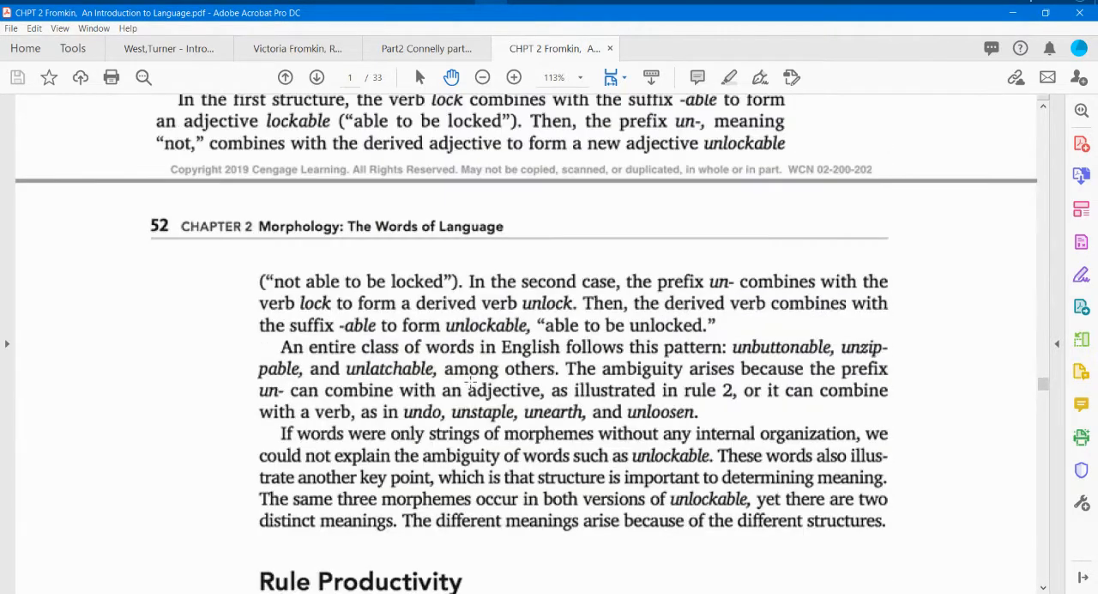
pyautogui.scroll(-3)
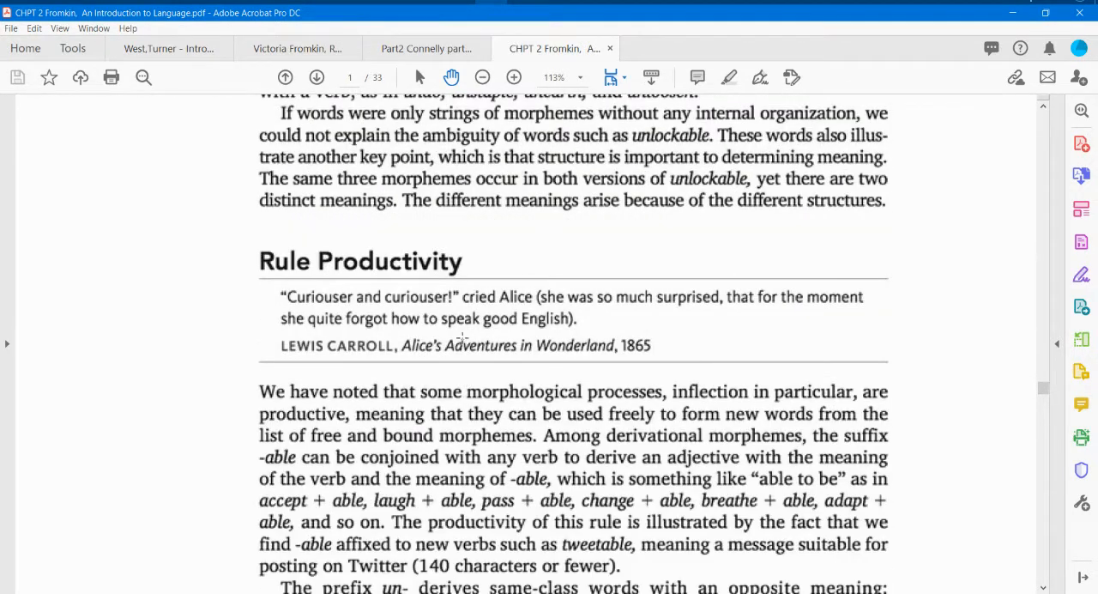
pyautogui.scroll(-3)
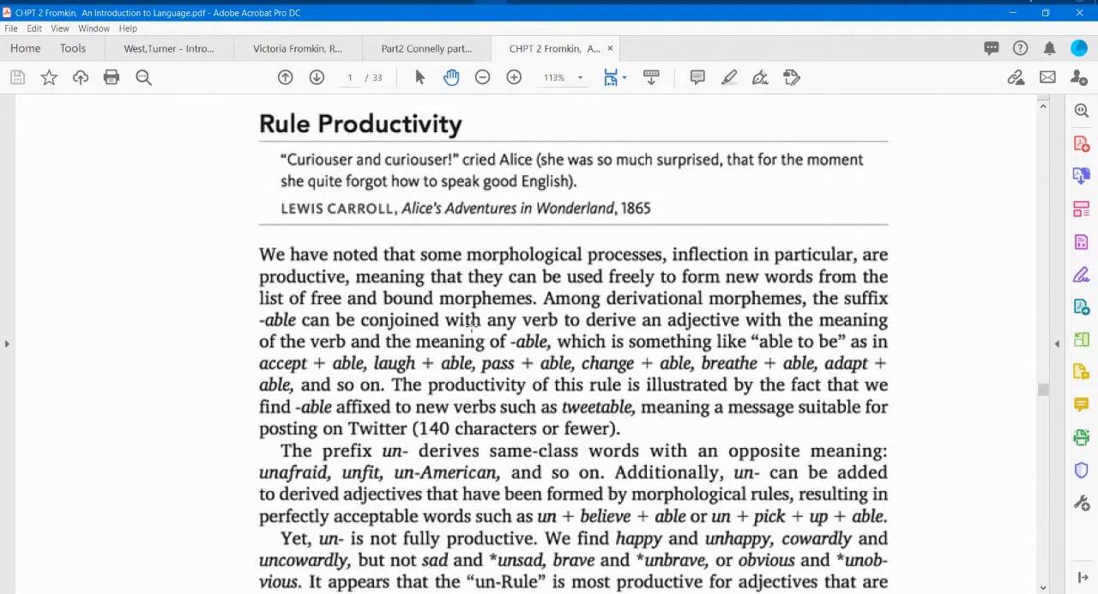
pyautogui.scroll(-3)
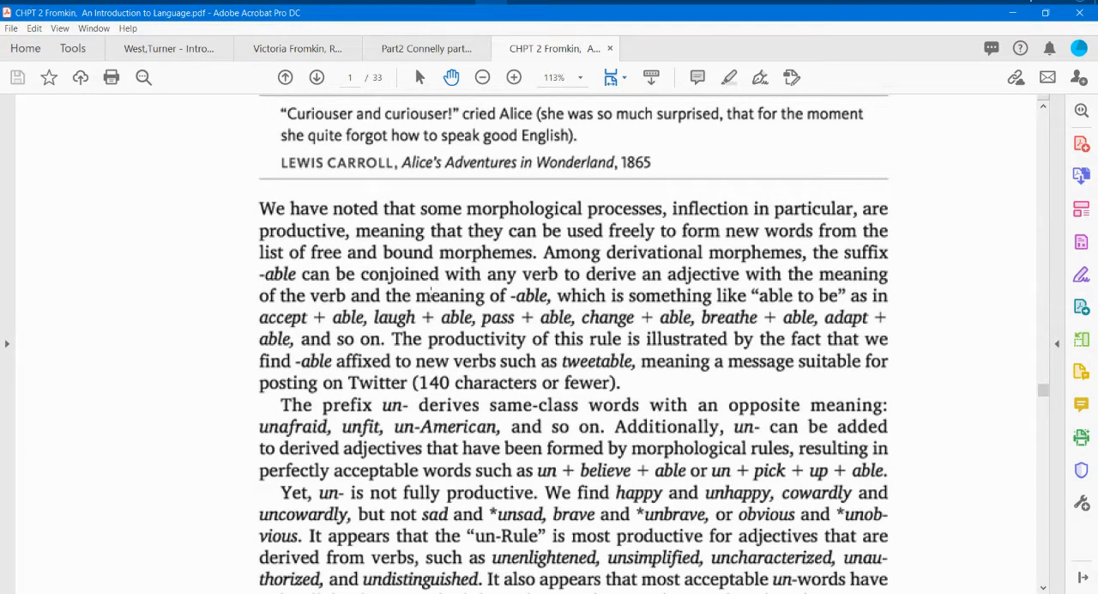
pyautogui.moveTo(429, 299)
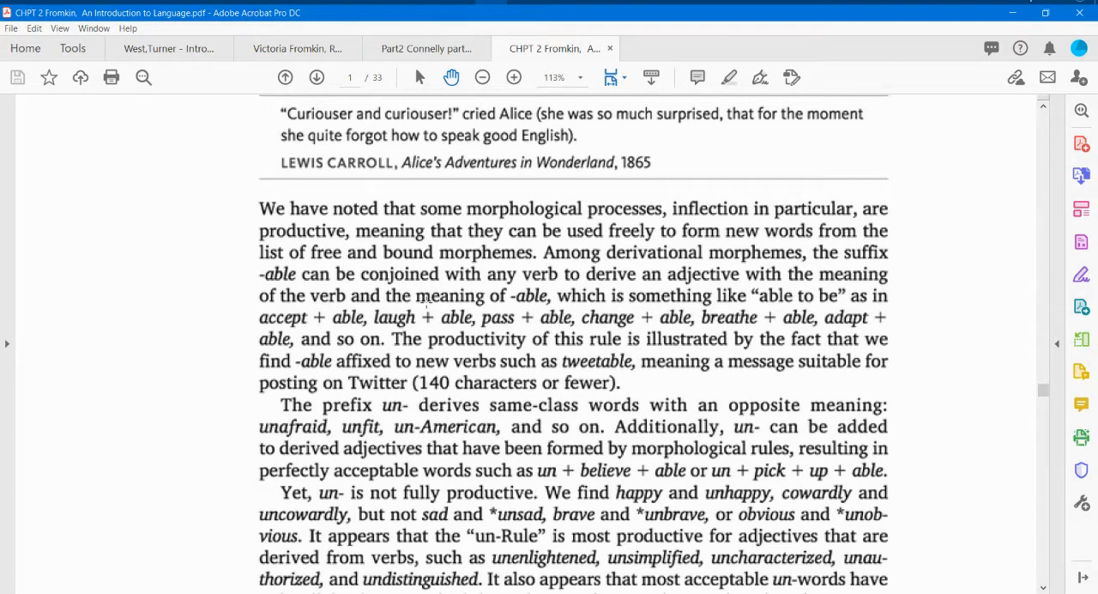
pyautogui.scroll(-3)
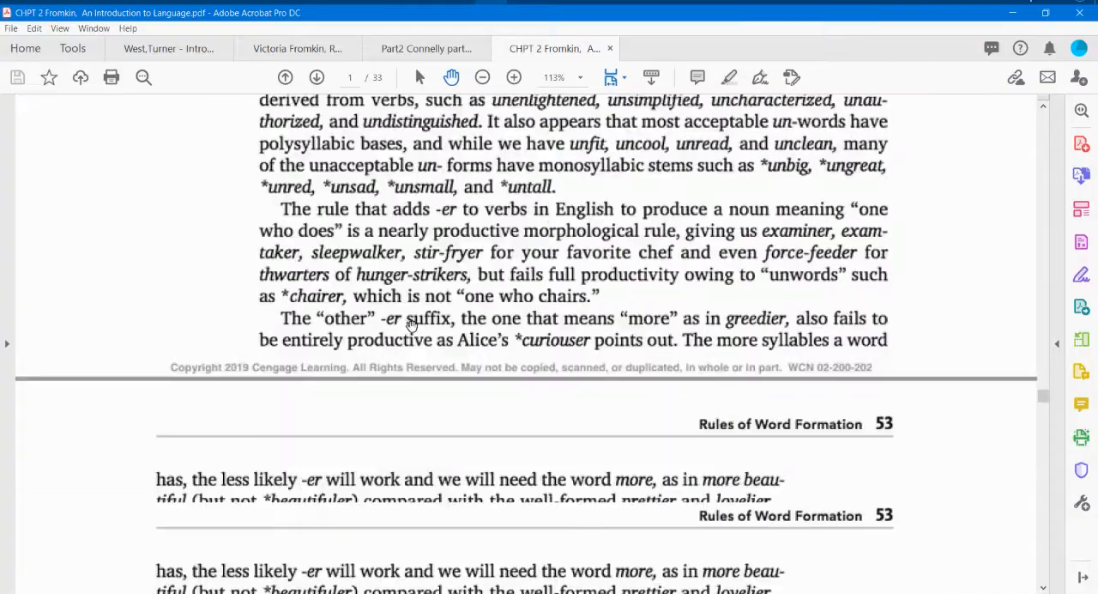
pyautogui.scroll(3)
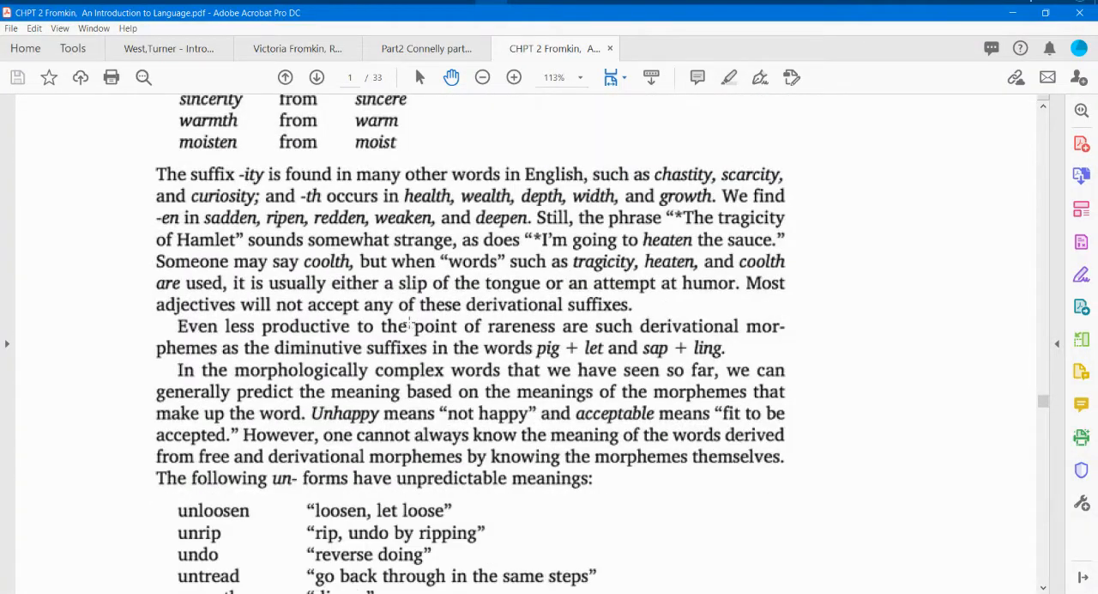
pyautogui.scroll(-3)
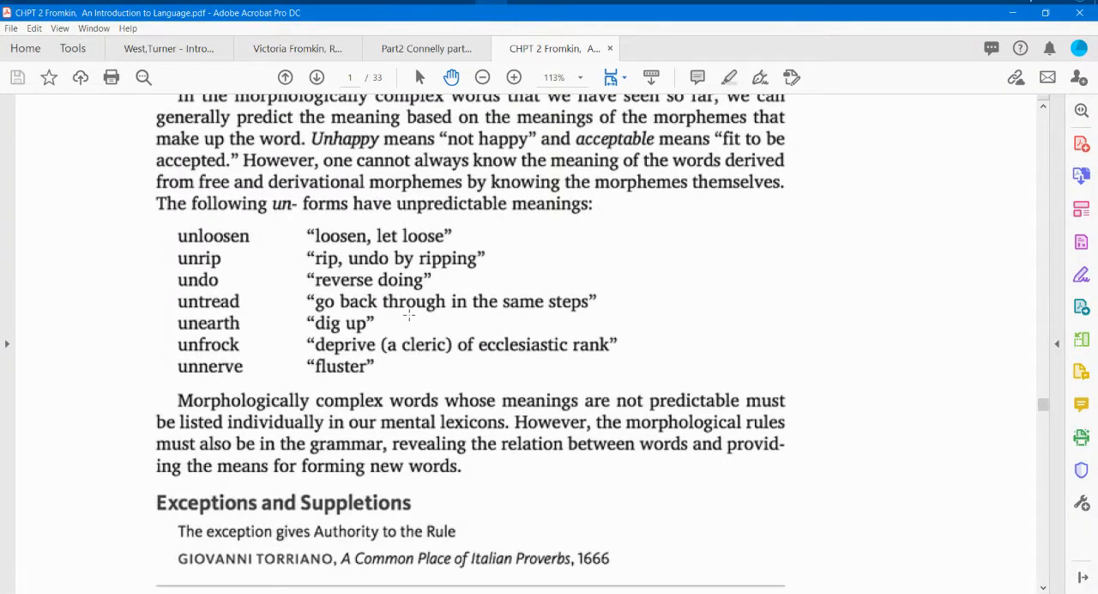
pyautogui.scroll(-3)
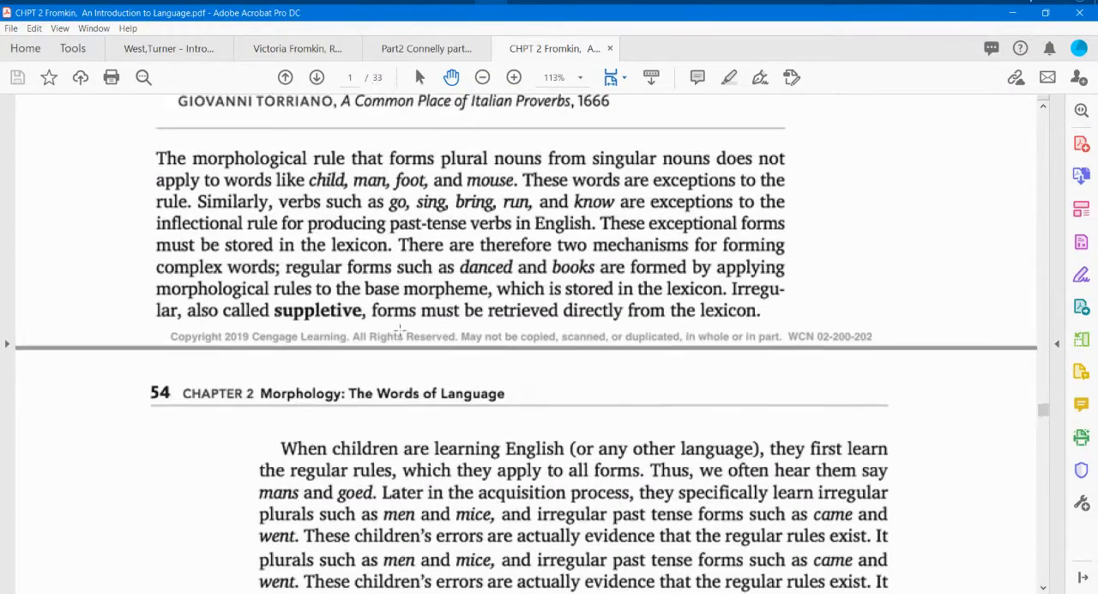
pyautogui.scroll(-3)
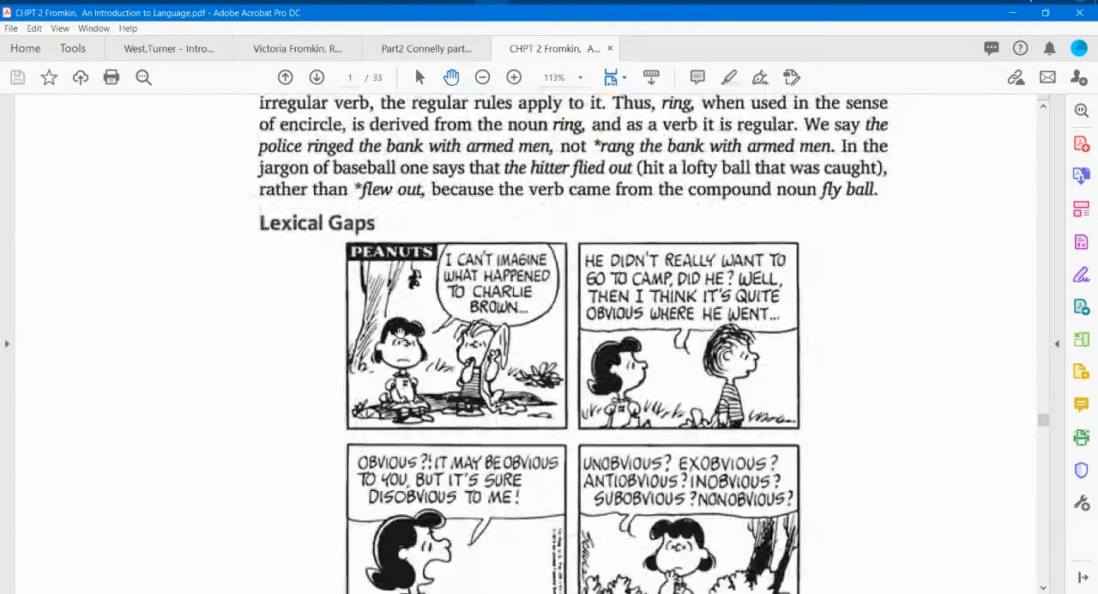
pyautogui.scroll(-3)
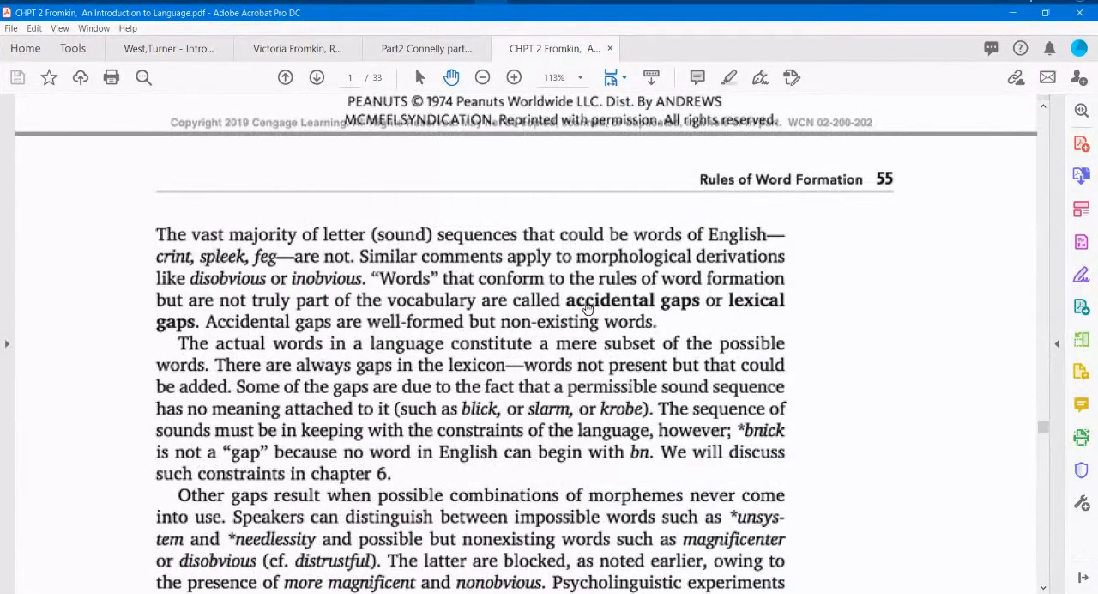
pyautogui.moveTo(600, 320)
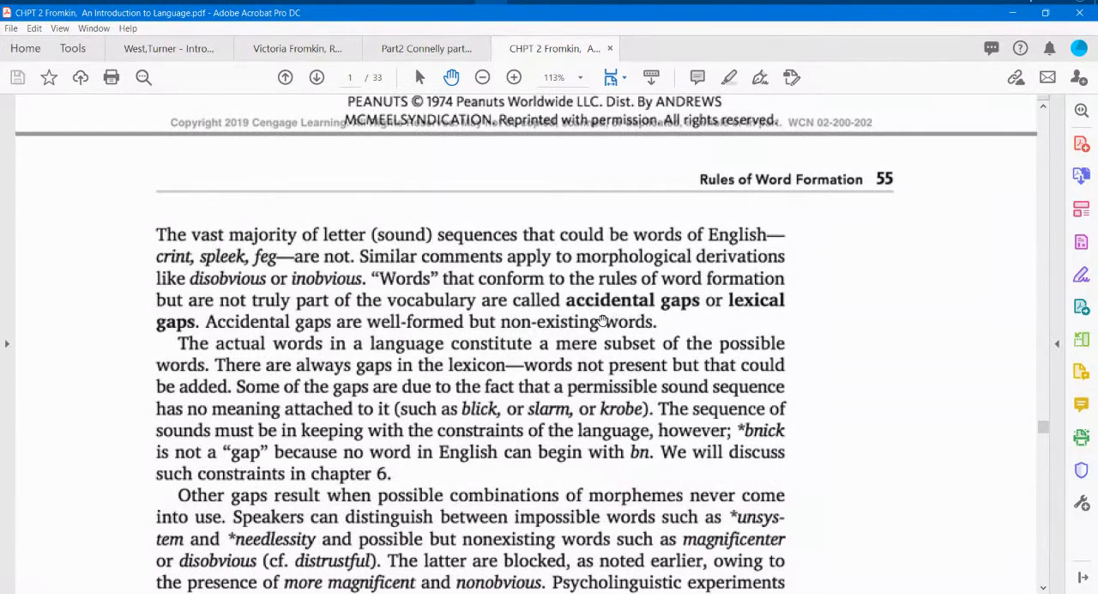
pyautogui.scroll(-3)
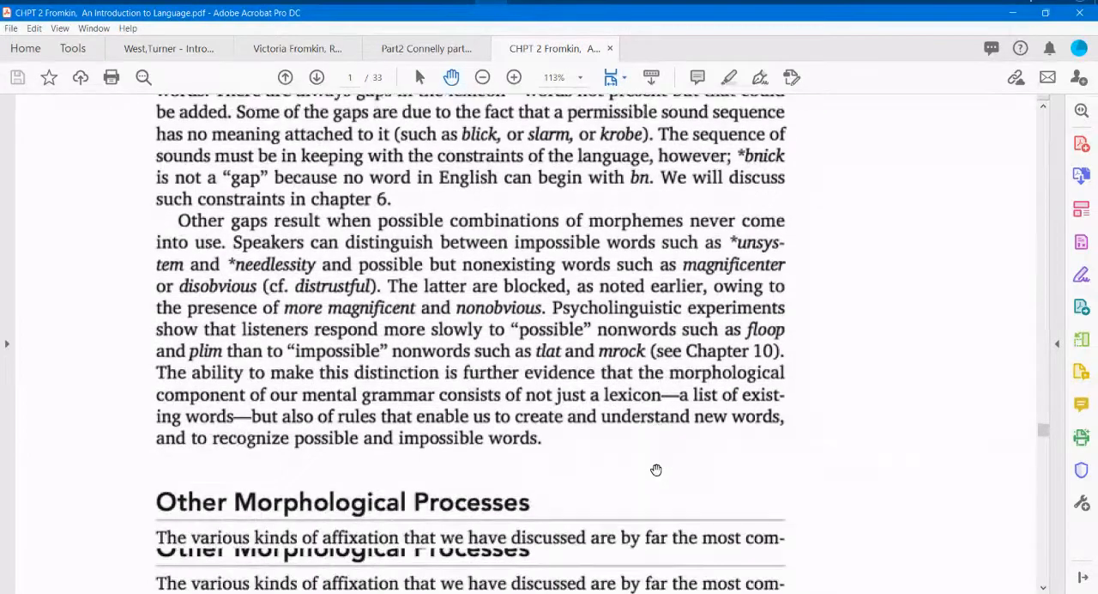
pyautogui.scroll(-3)
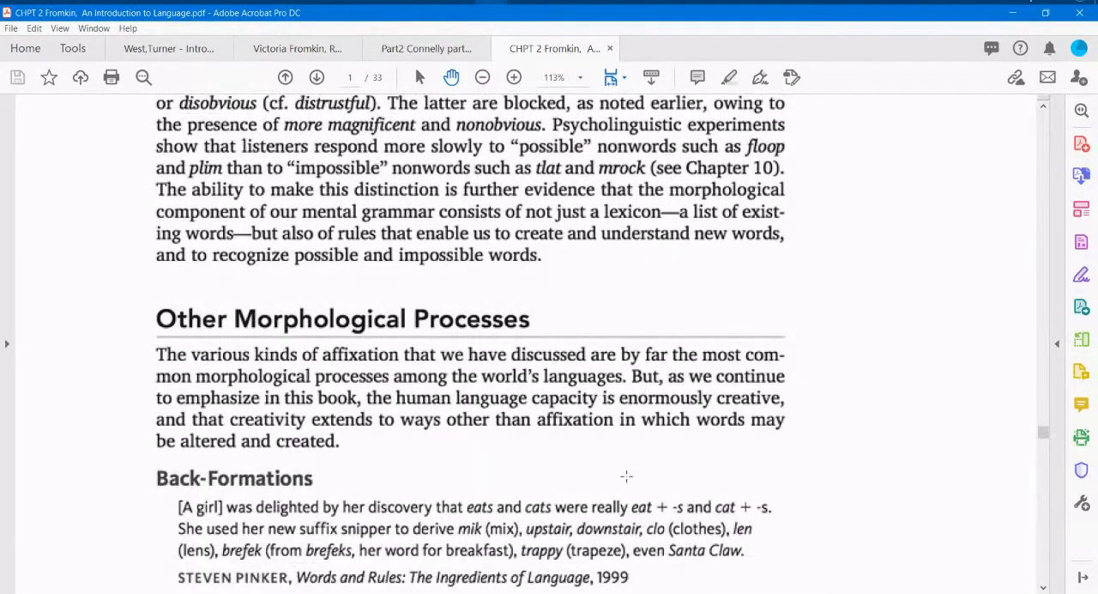
pyautogui.scroll(-3)
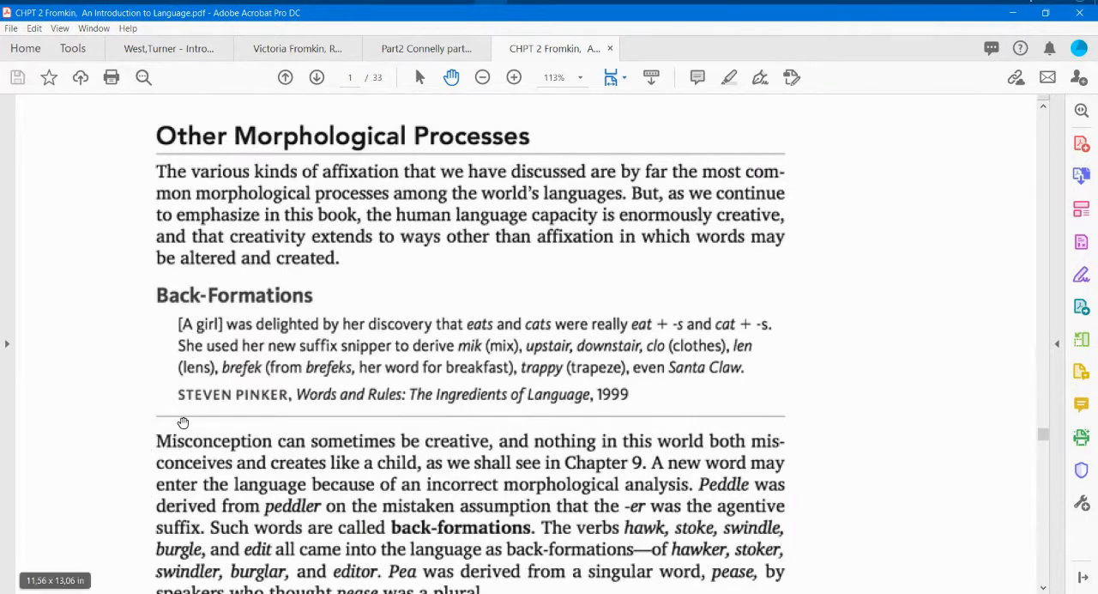
pyautogui.scroll(-3)
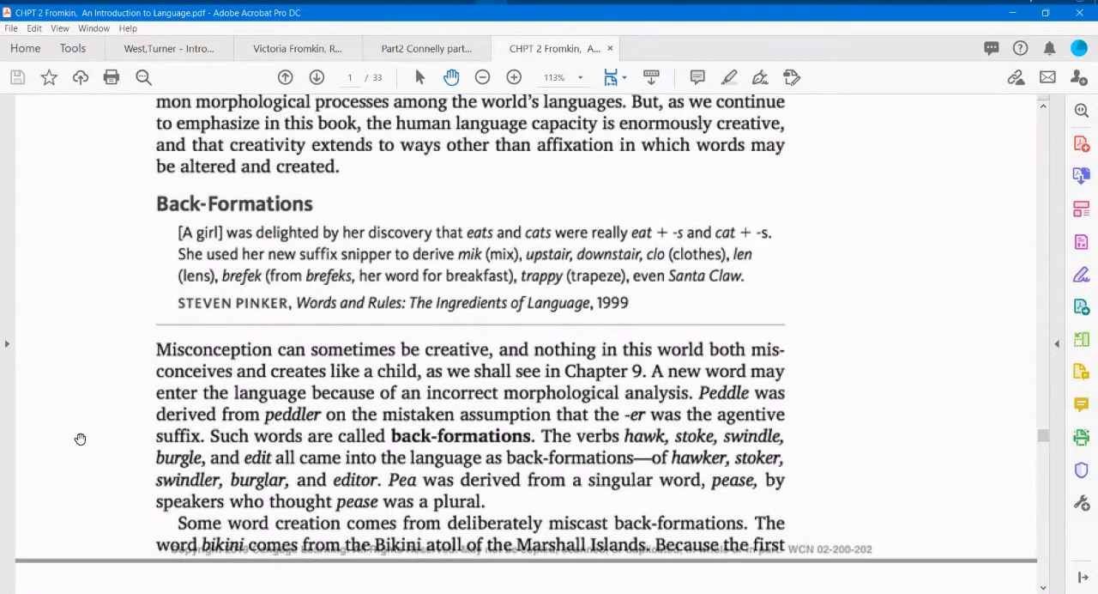
pyautogui.moveTo(164, 404)
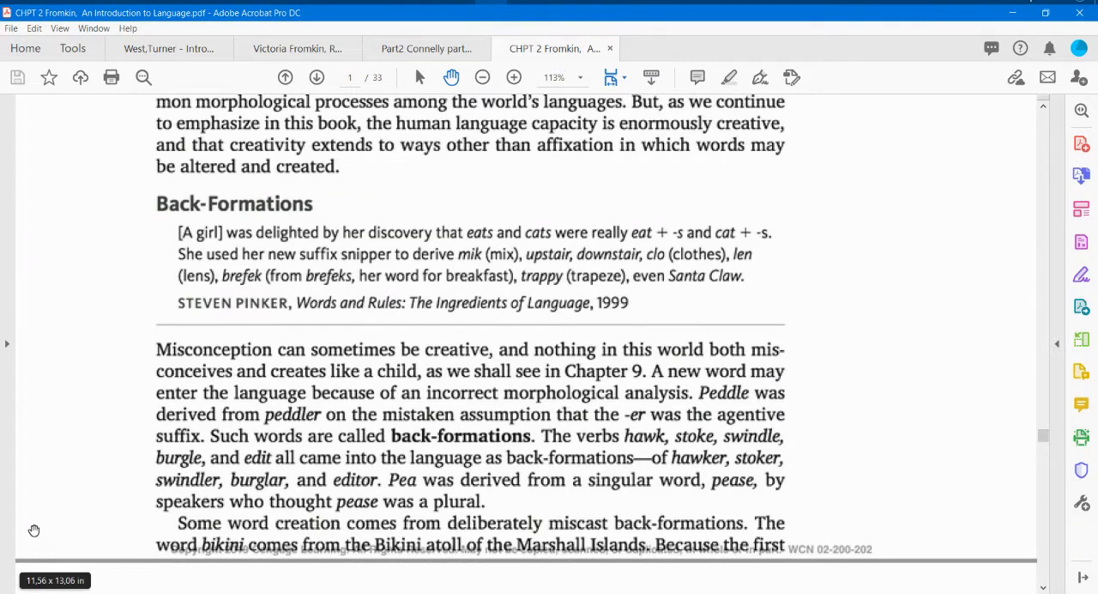
pyautogui.moveTo(684, 383)
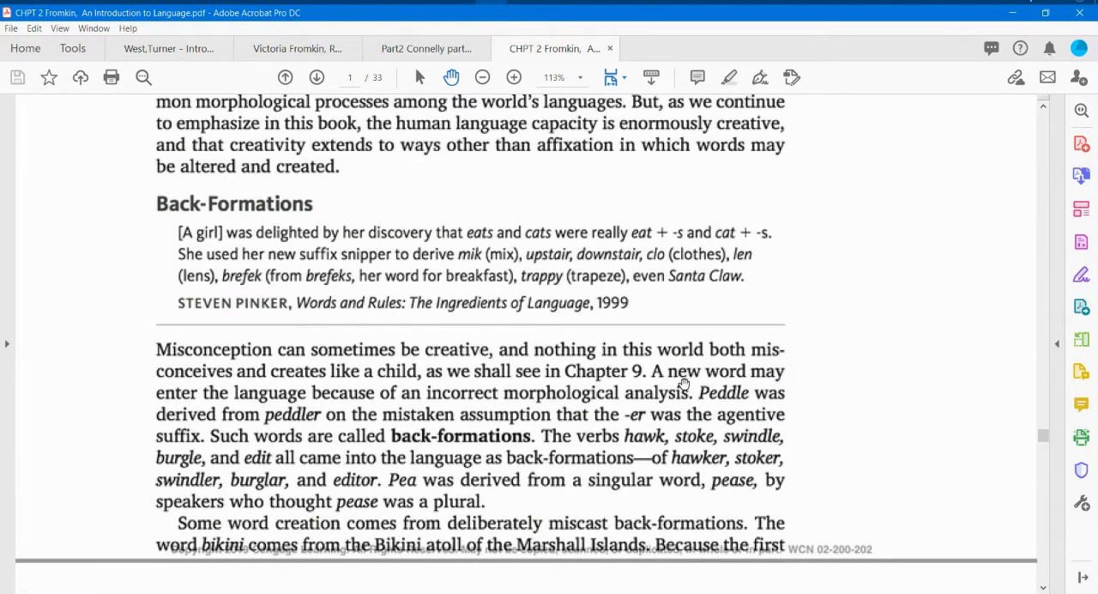
pyautogui.moveTo(287, 428)
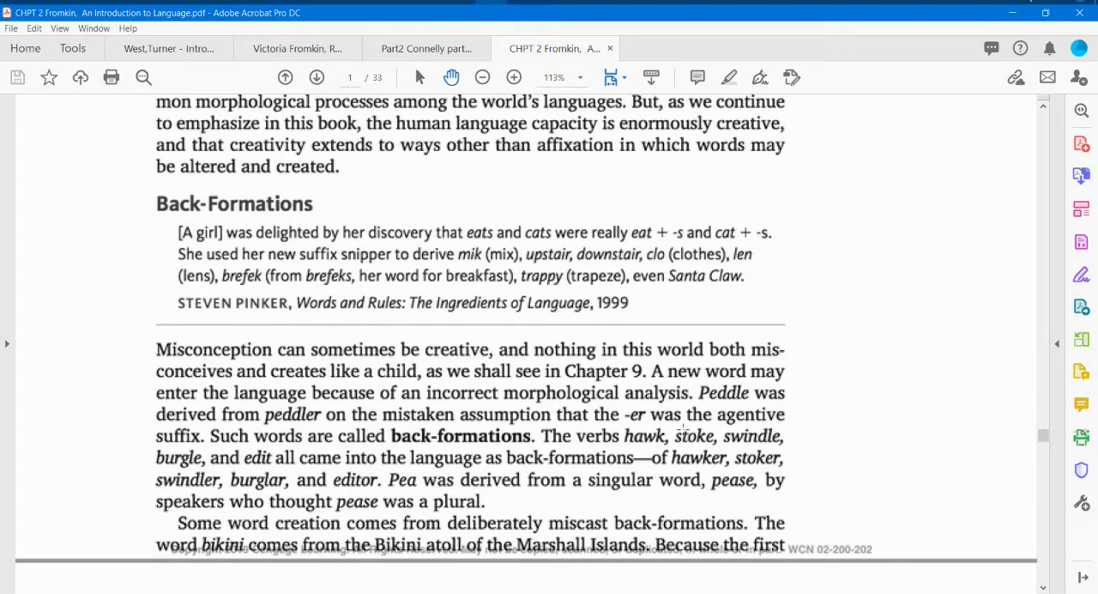
pyautogui.moveTo(159, 435)
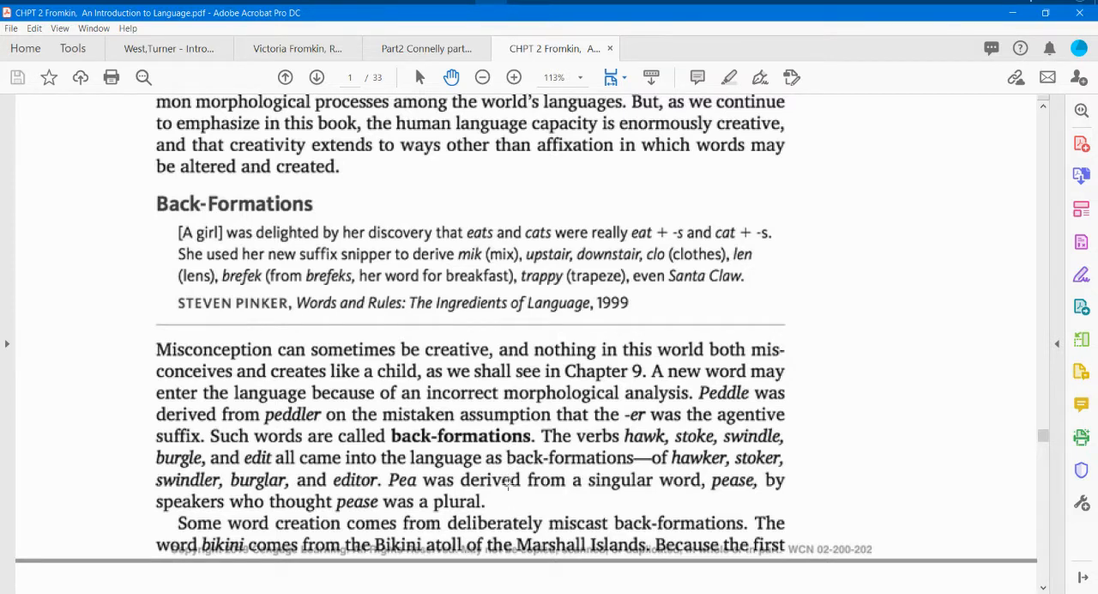
pyautogui.moveTo(445, 398)
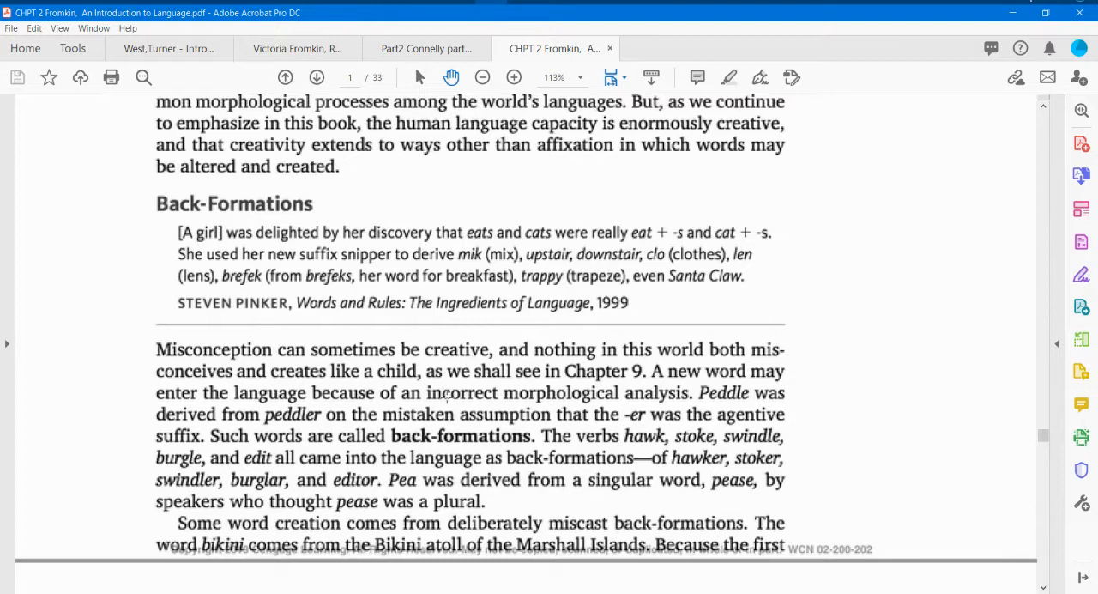
pyautogui.moveTo(659, 442)
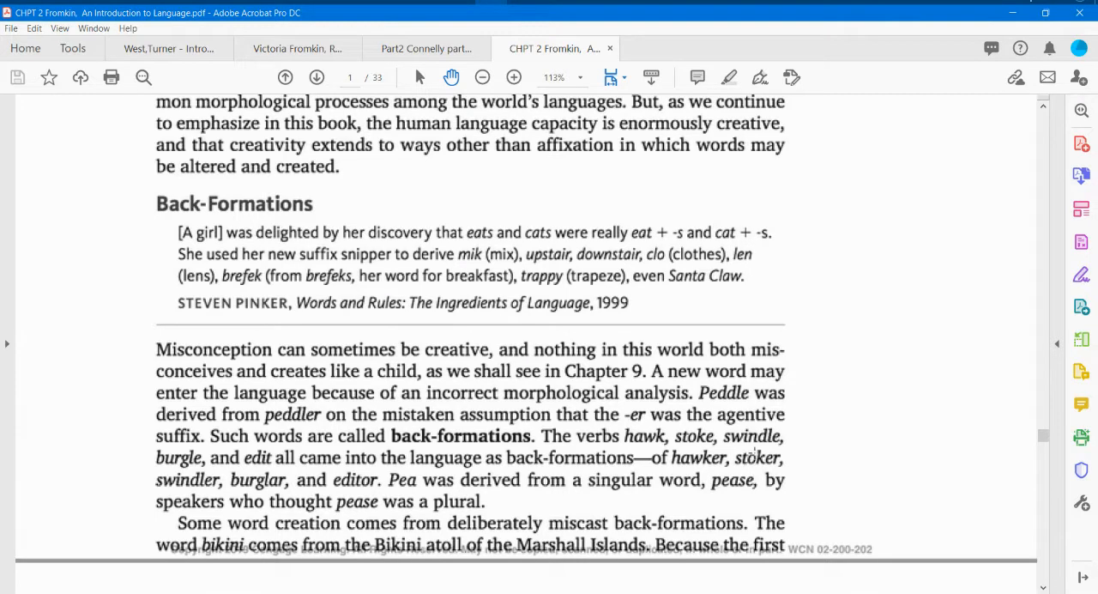
pyautogui.moveTo(238, 472)
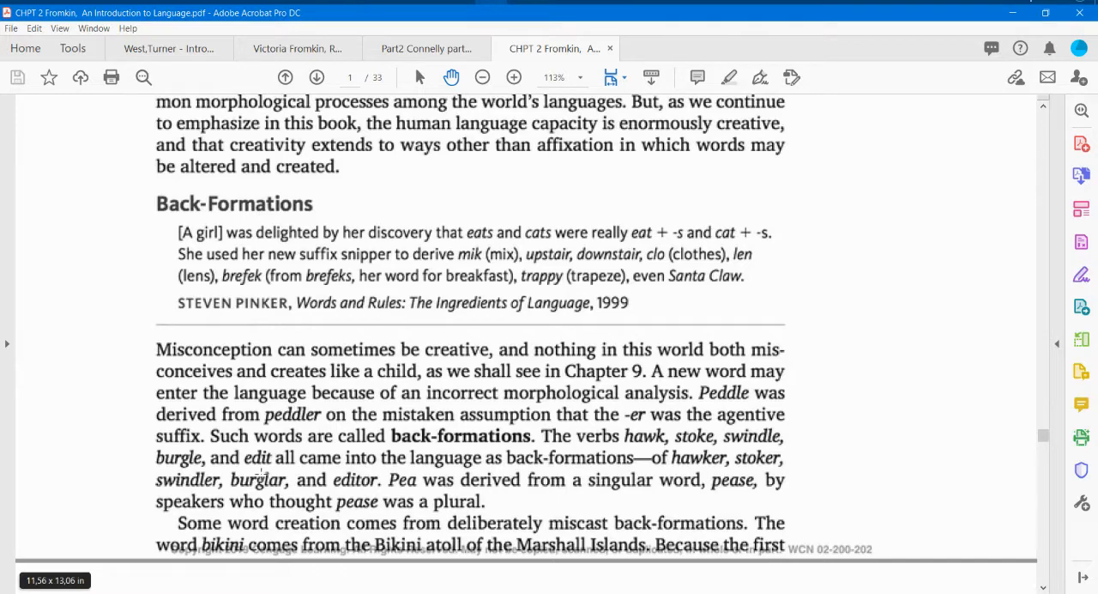
pyautogui.scroll(-3)
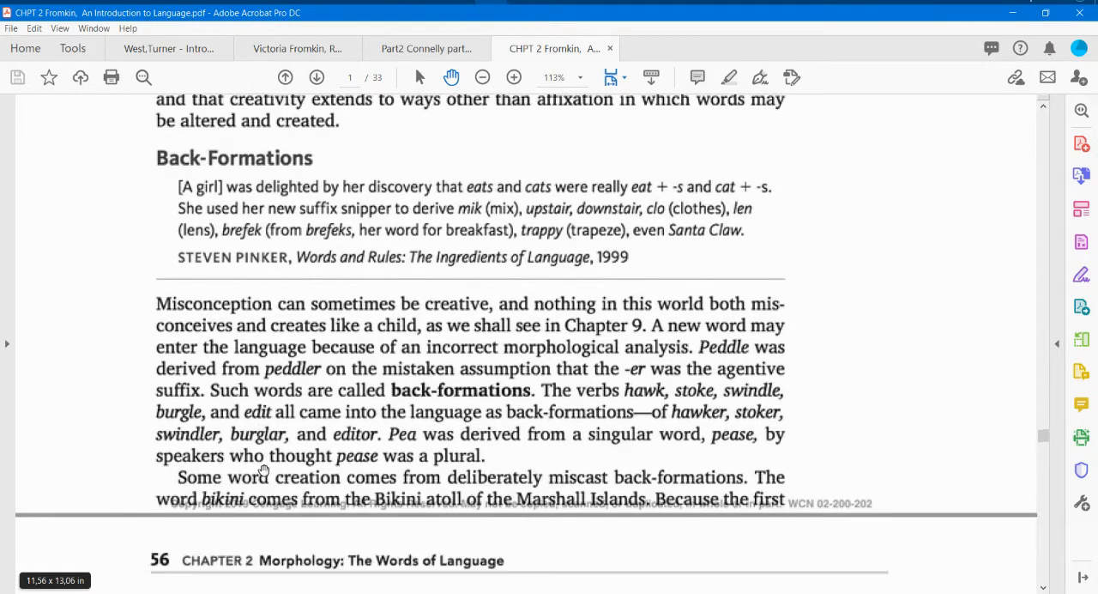
pyautogui.scroll(-3)
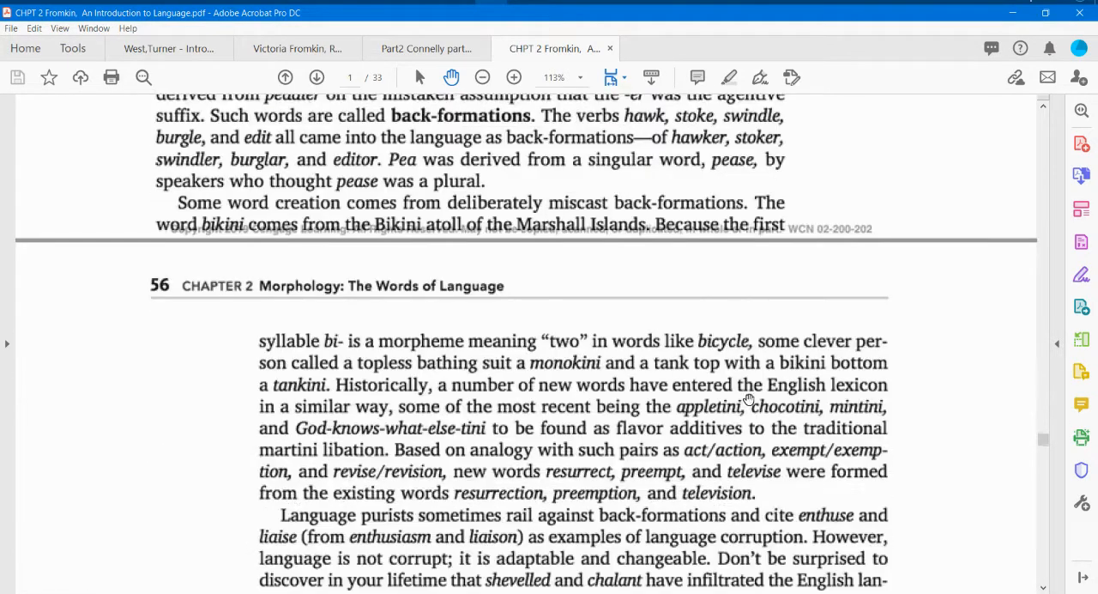
pyautogui.scroll(-3)
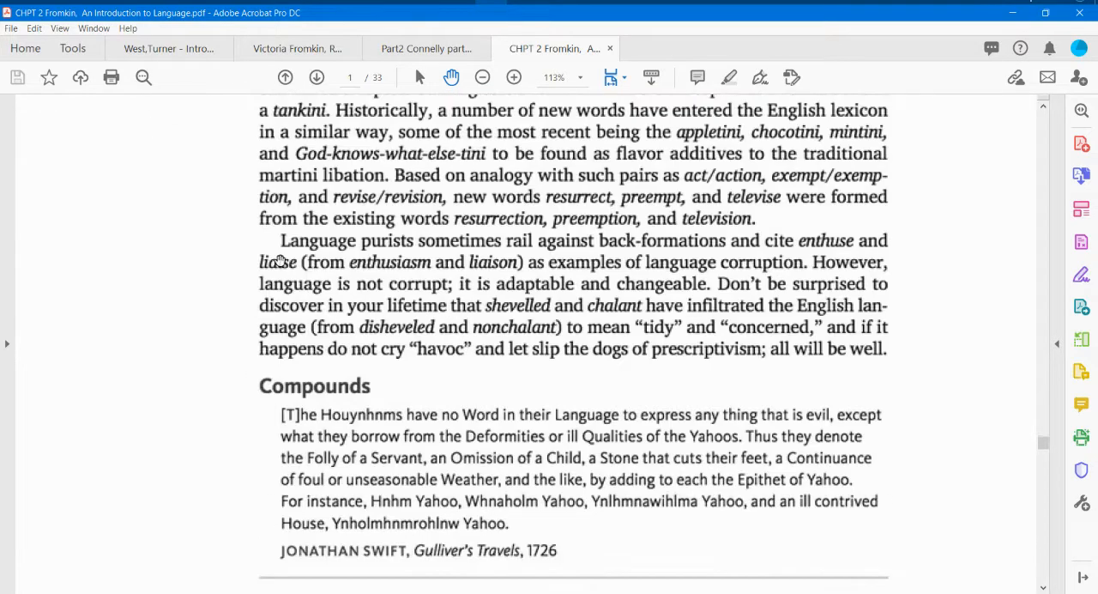
pyautogui.scroll(-3)
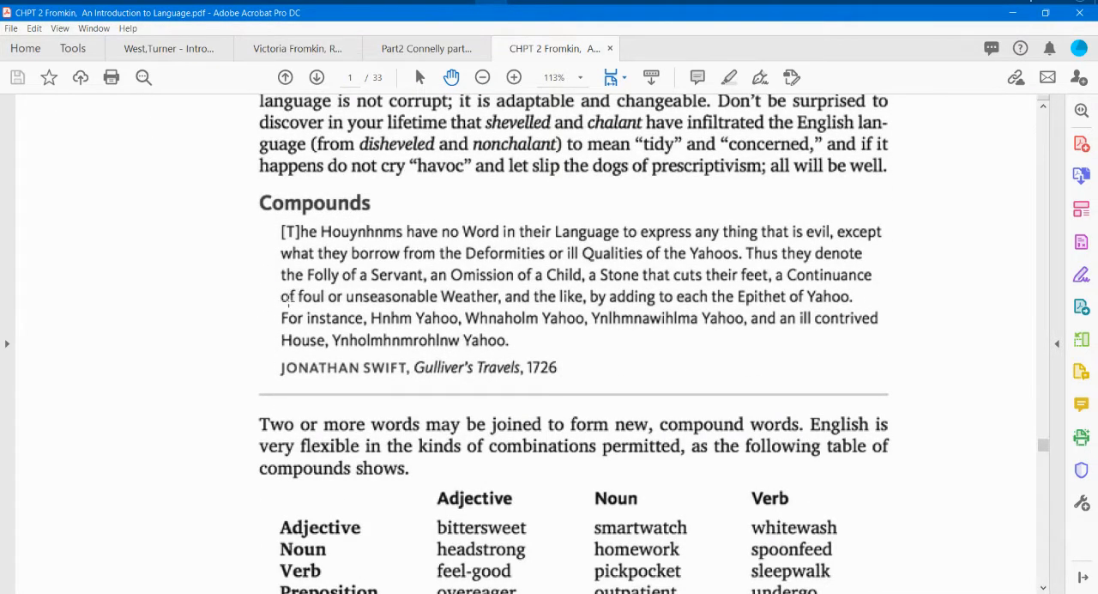
pyautogui.moveTo(406, 509)
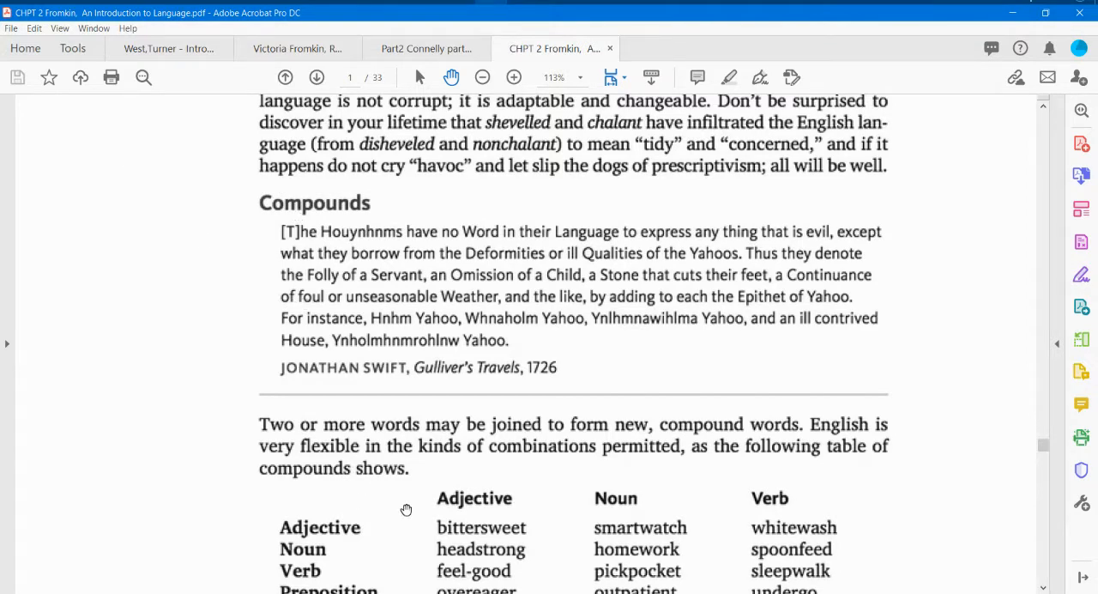
pyautogui.scroll(-3)
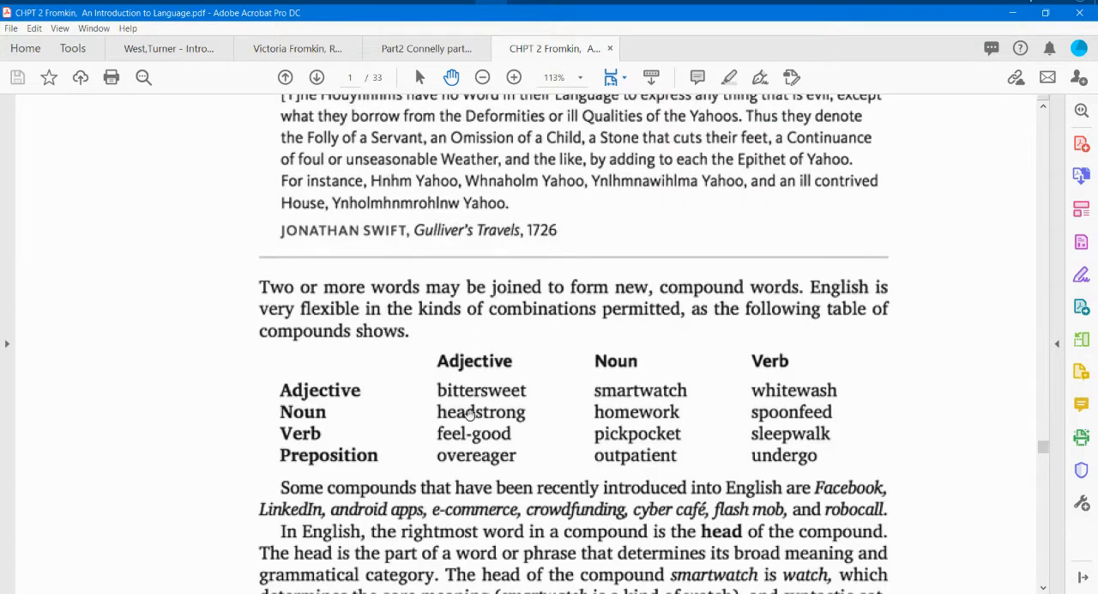
pyautogui.moveTo(795, 383)
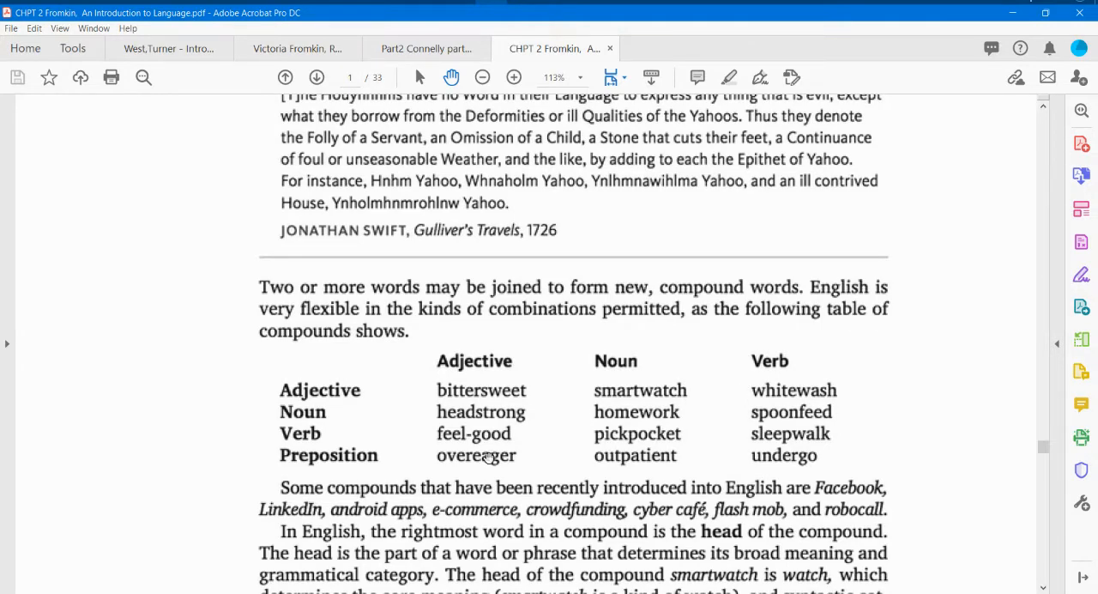
pyautogui.scroll(-3)
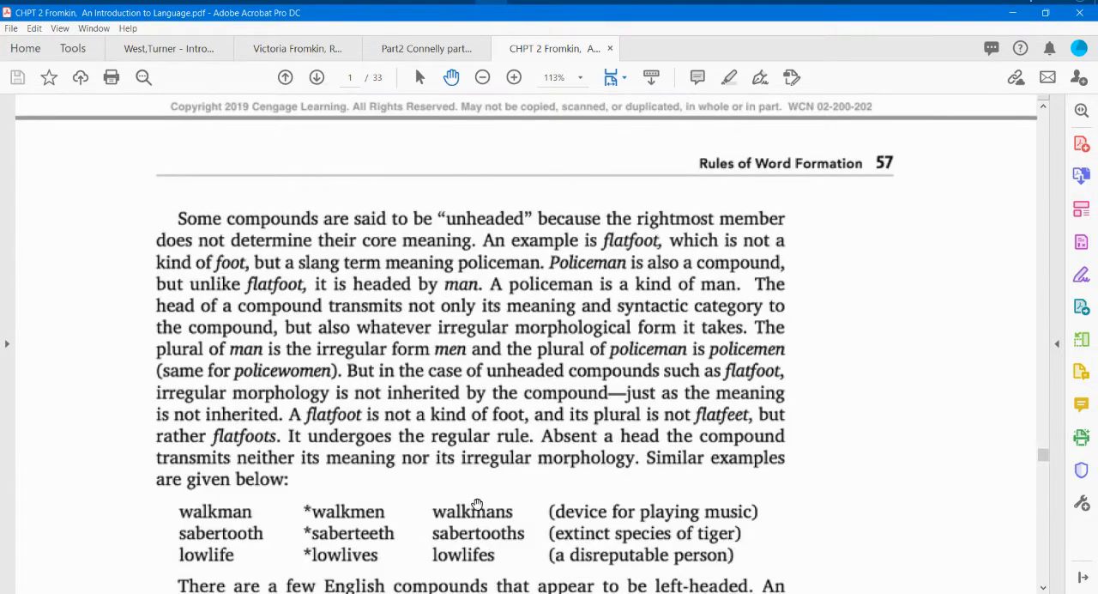
pyautogui.scroll(-3)
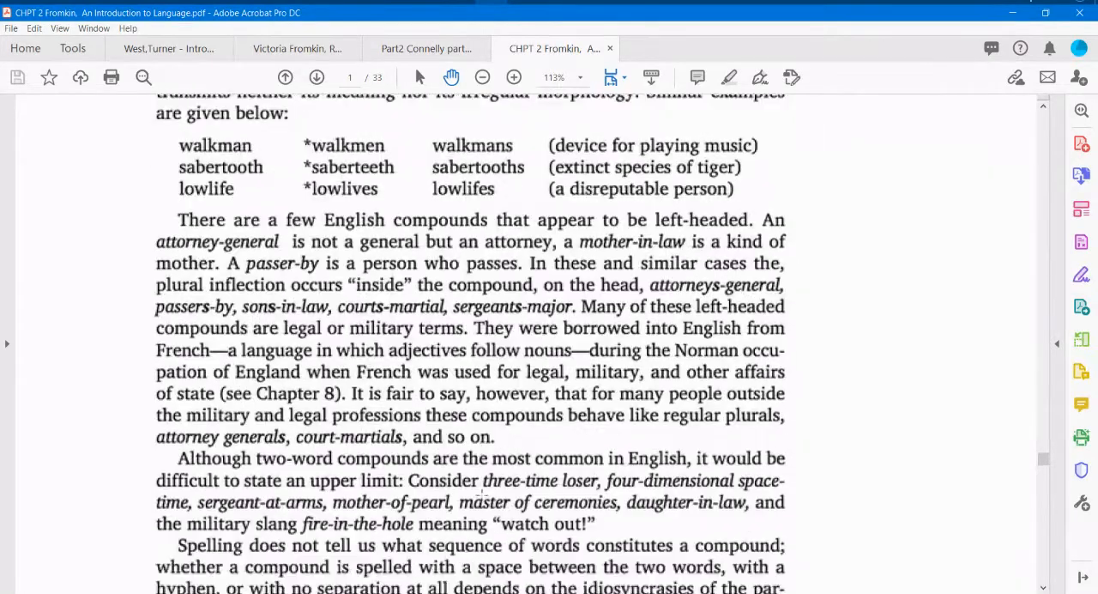
pyautogui.scroll(-3)
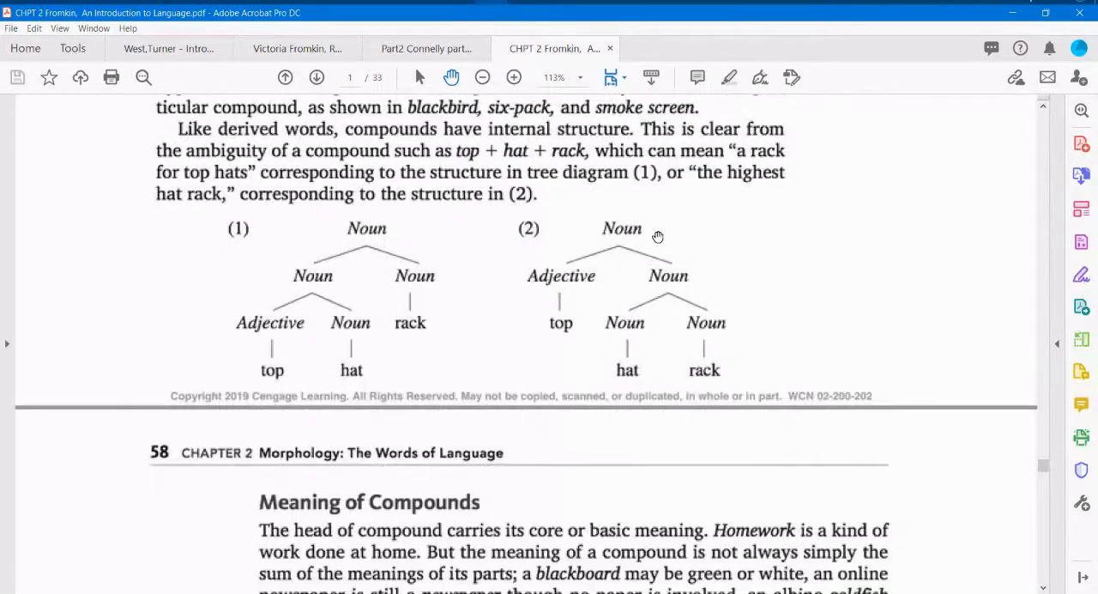
pyautogui.moveTo(371, 347)
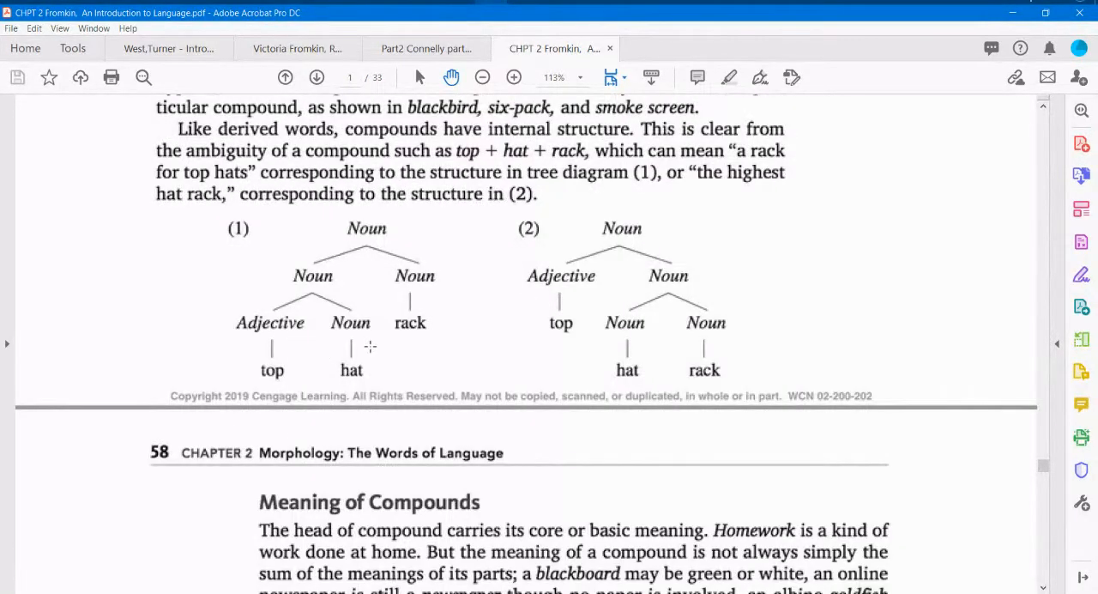
pyautogui.scroll(-3)
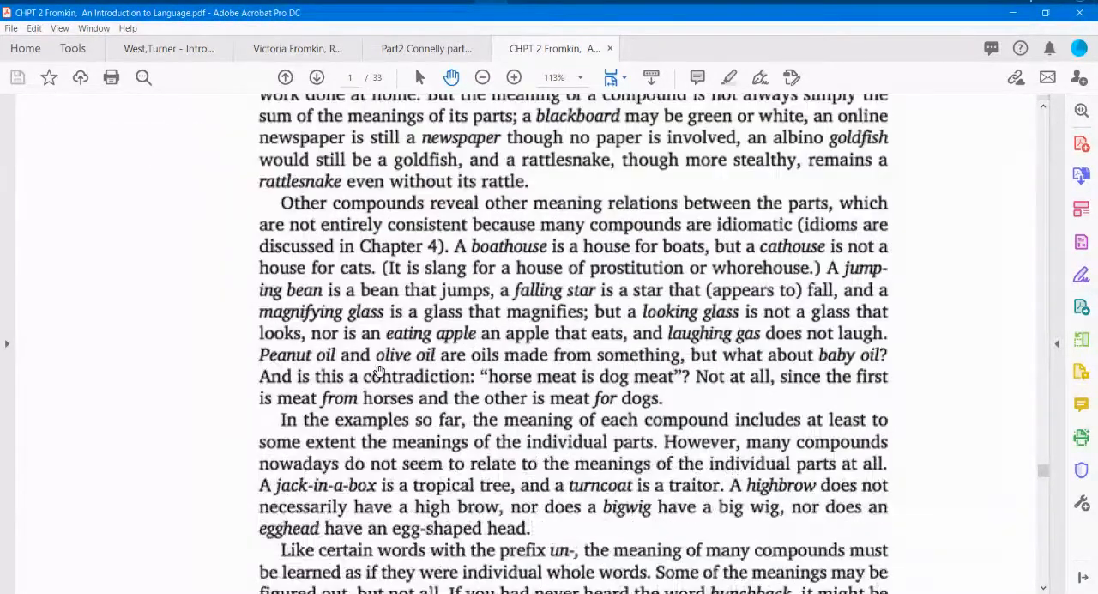
pyautogui.scroll(-3)
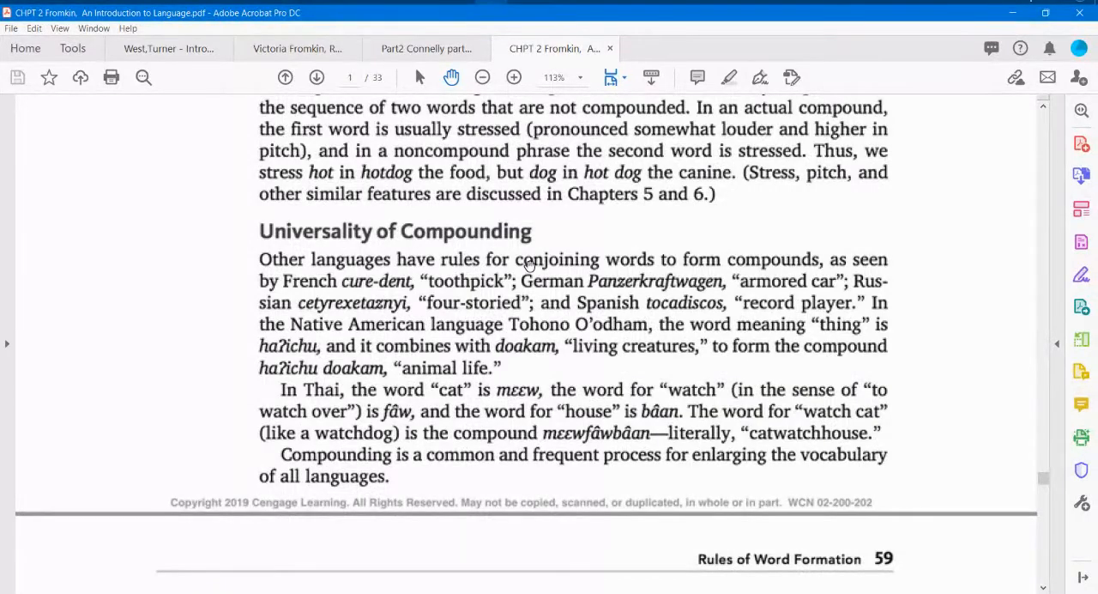
pyautogui.scroll(-3)
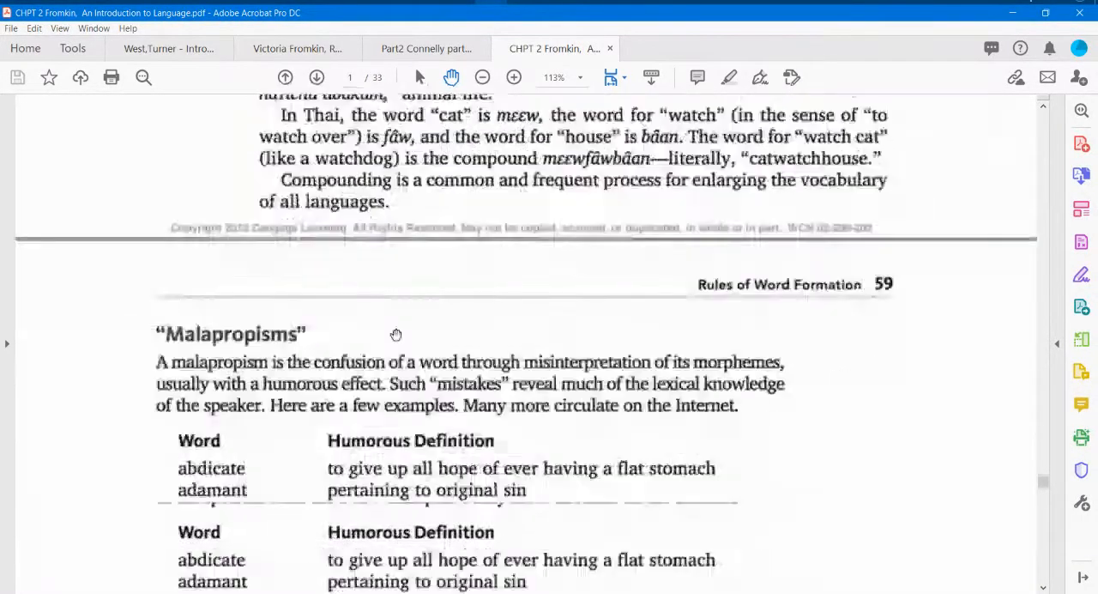
pyautogui.scroll(-3)
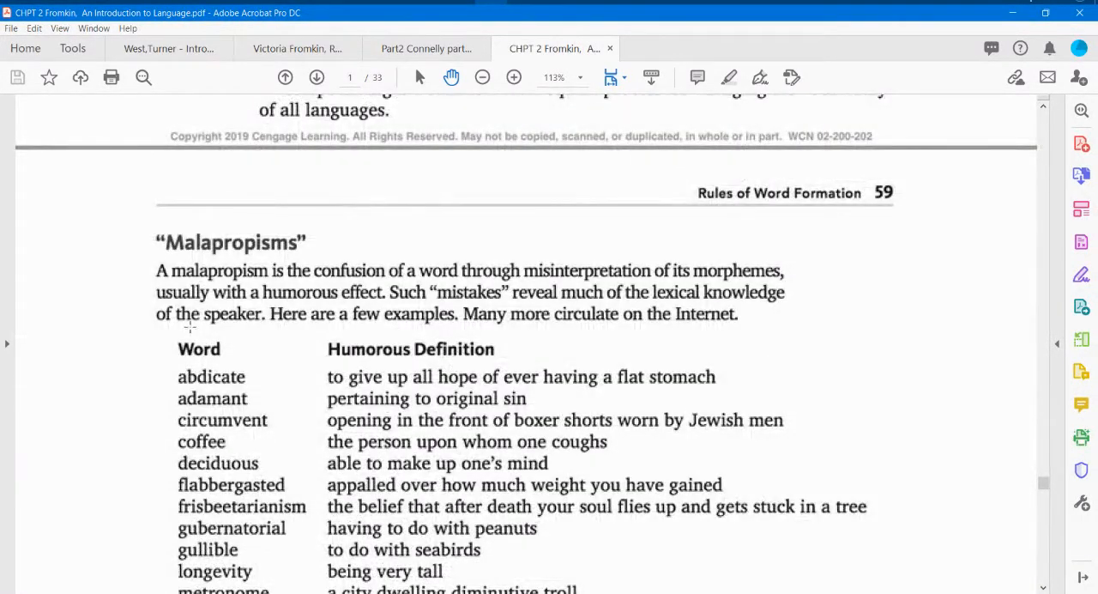
pyautogui.moveTo(401, 312)
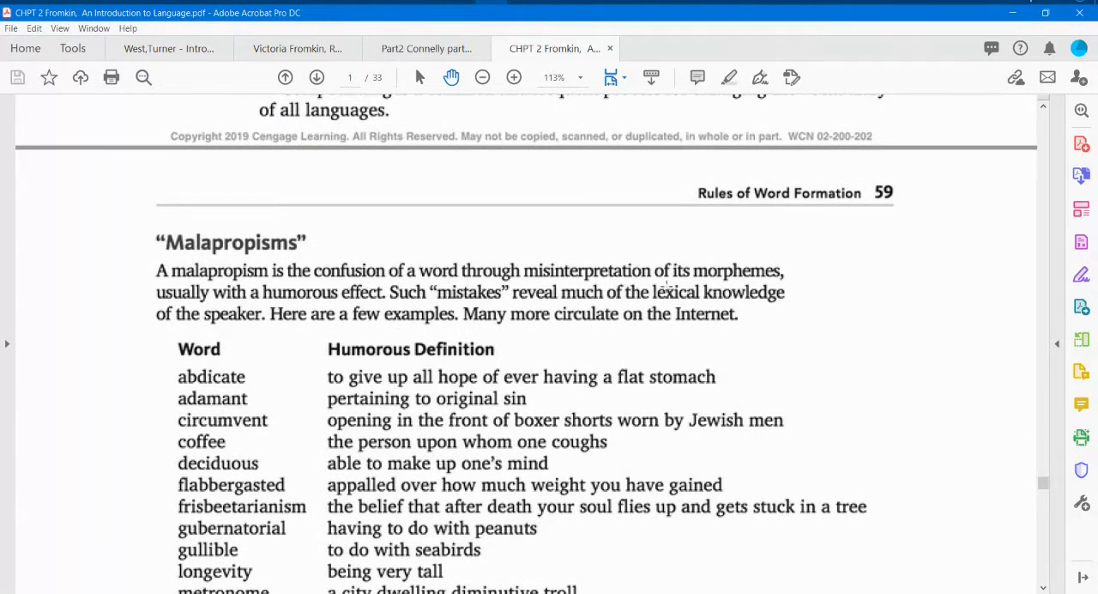
pyautogui.moveTo(358, 329)
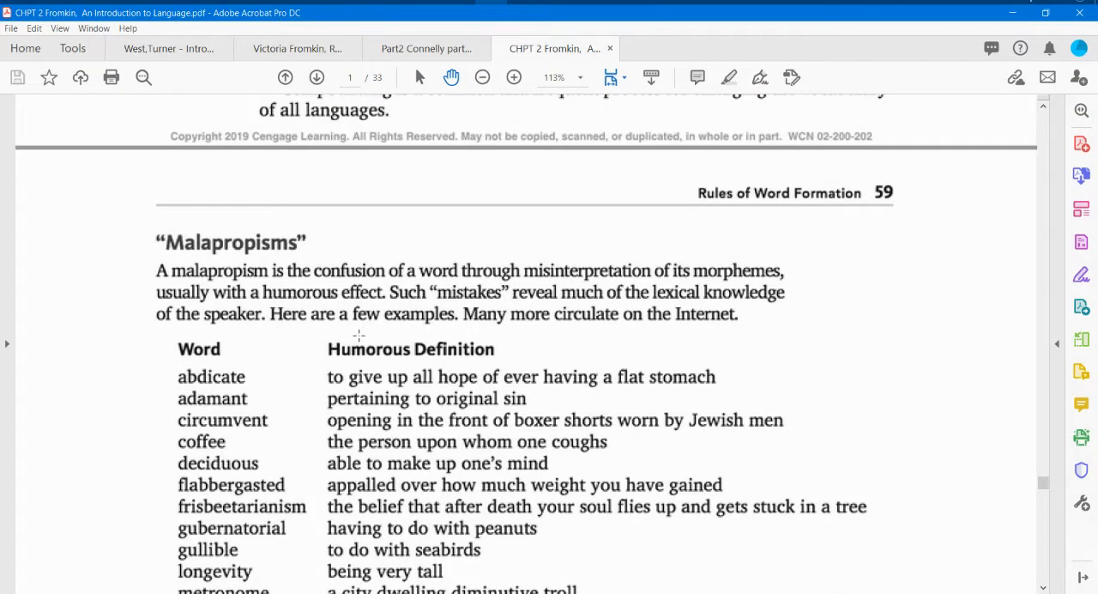
pyautogui.moveTo(341, 393)
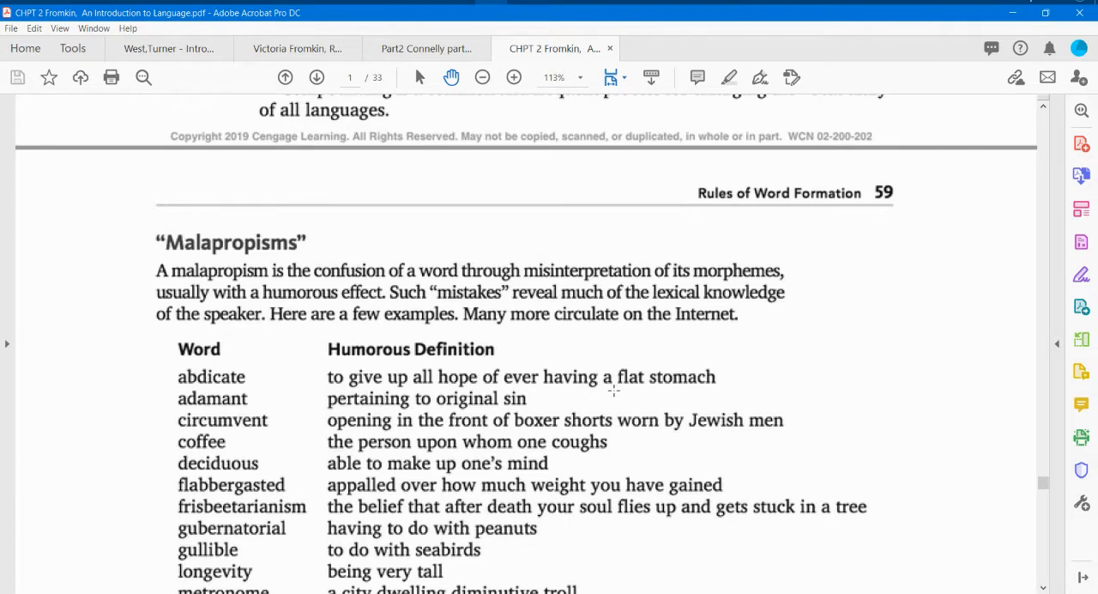
pyautogui.moveTo(373, 386)
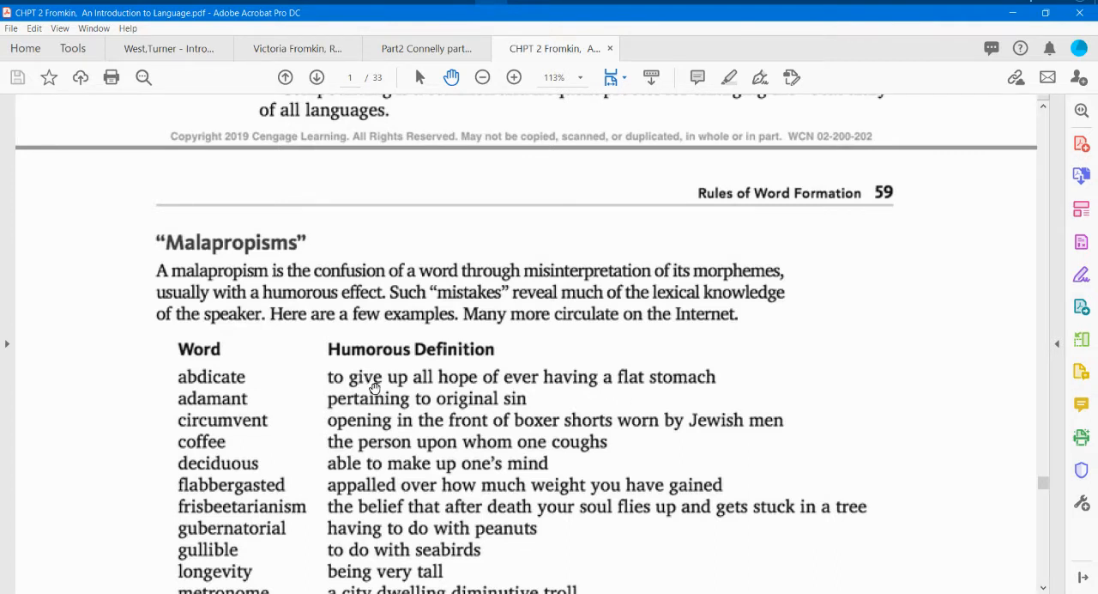
pyautogui.scroll(-3)
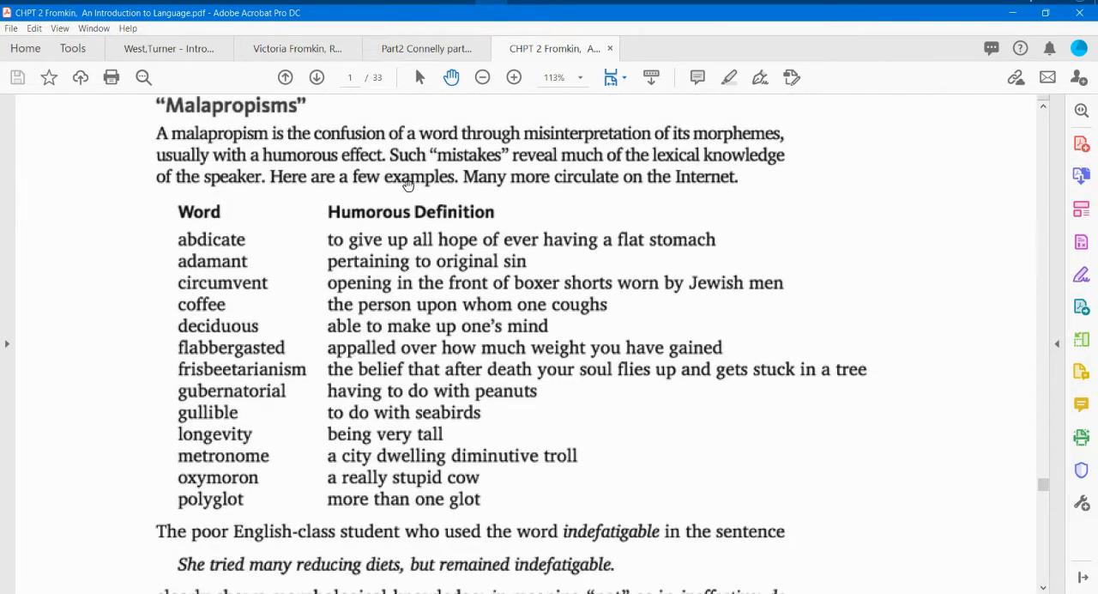
pyautogui.scroll(-3)
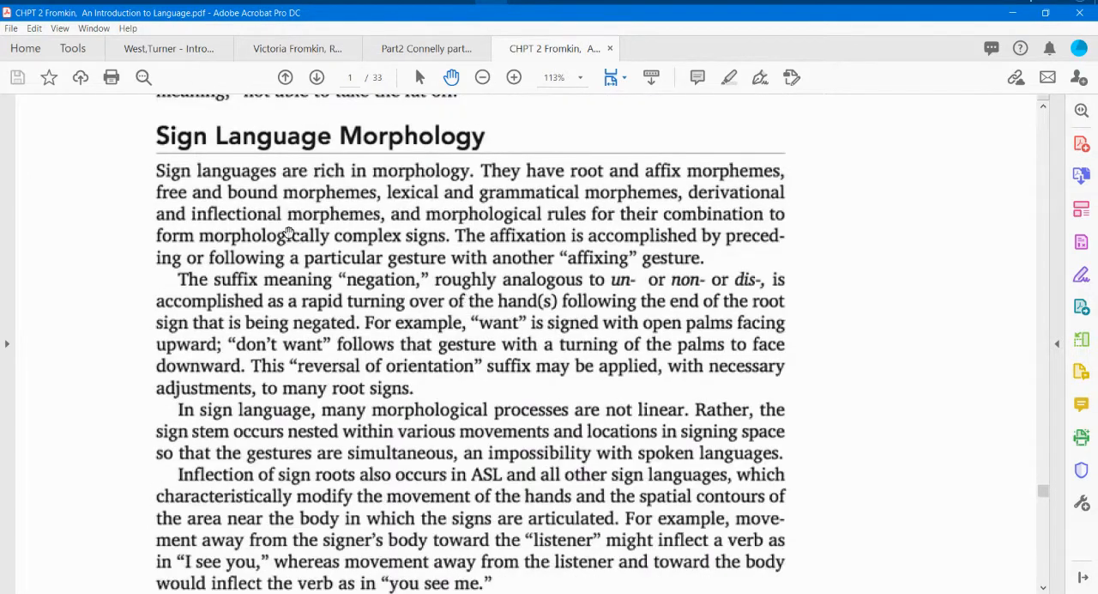
pyautogui.scroll(-3)
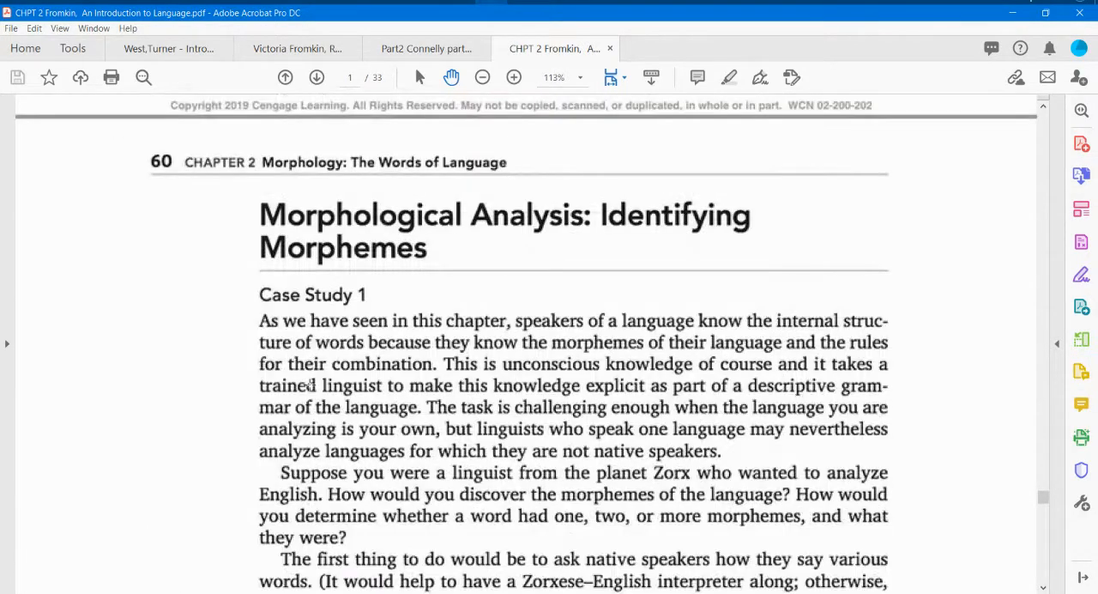
pyautogui.scroll(-3)
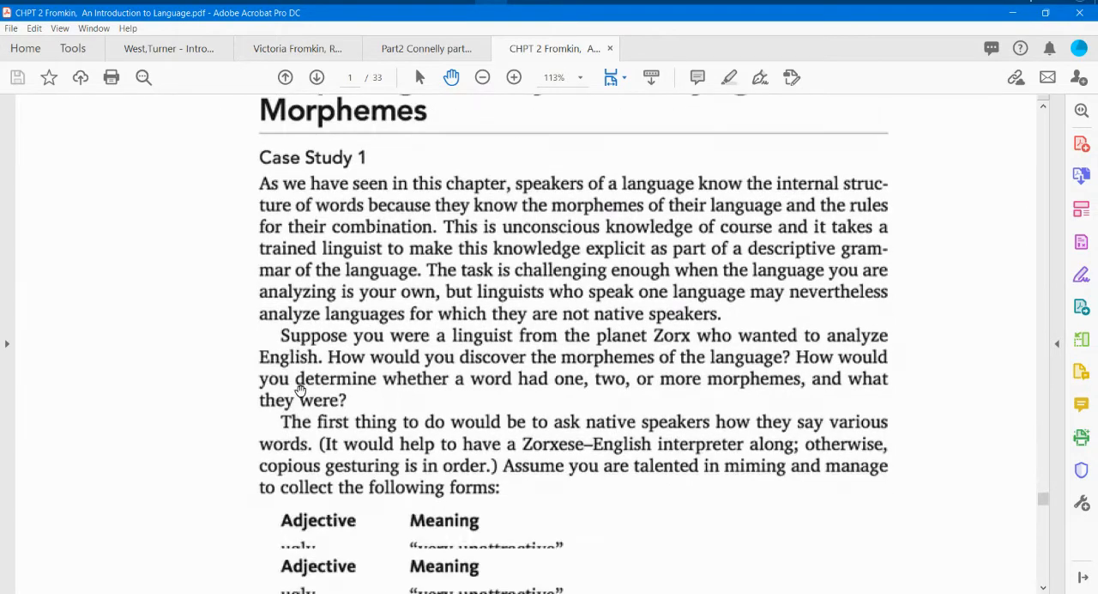
pyautogui.scroll(-3)
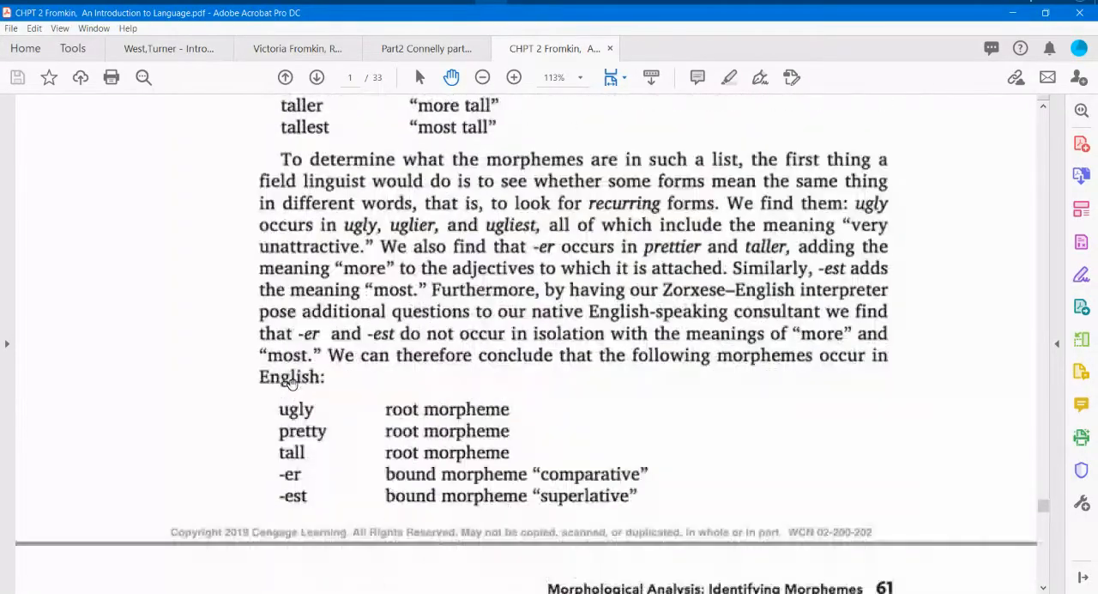
pyautogui.scroll(-3)
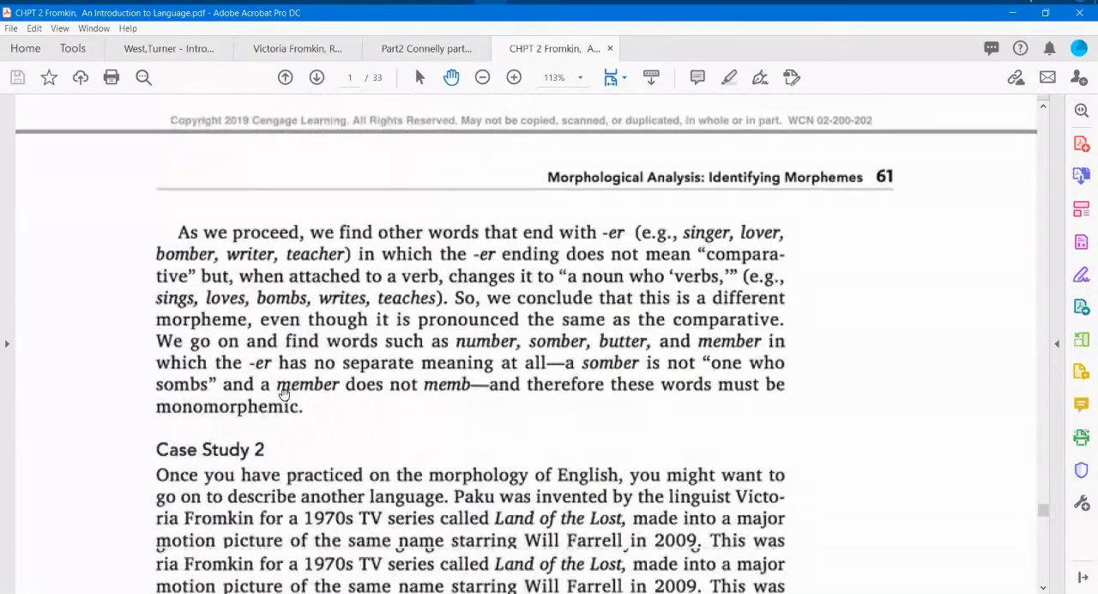
pyautogui.scroll(-3)
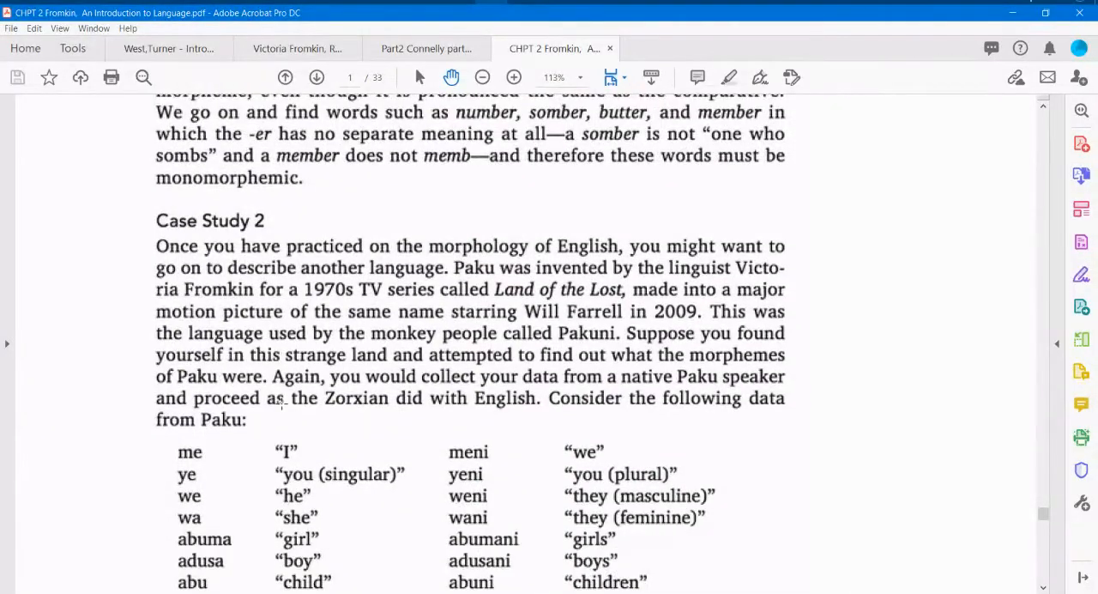
pyautogui.scroll(-3)
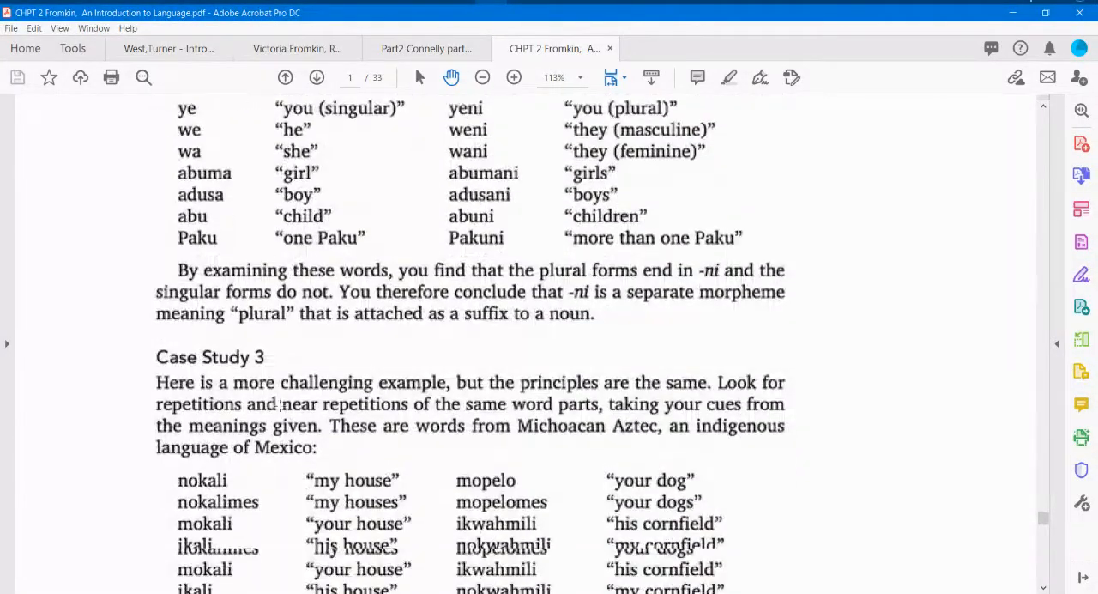
pyautogui.scroll(-3)
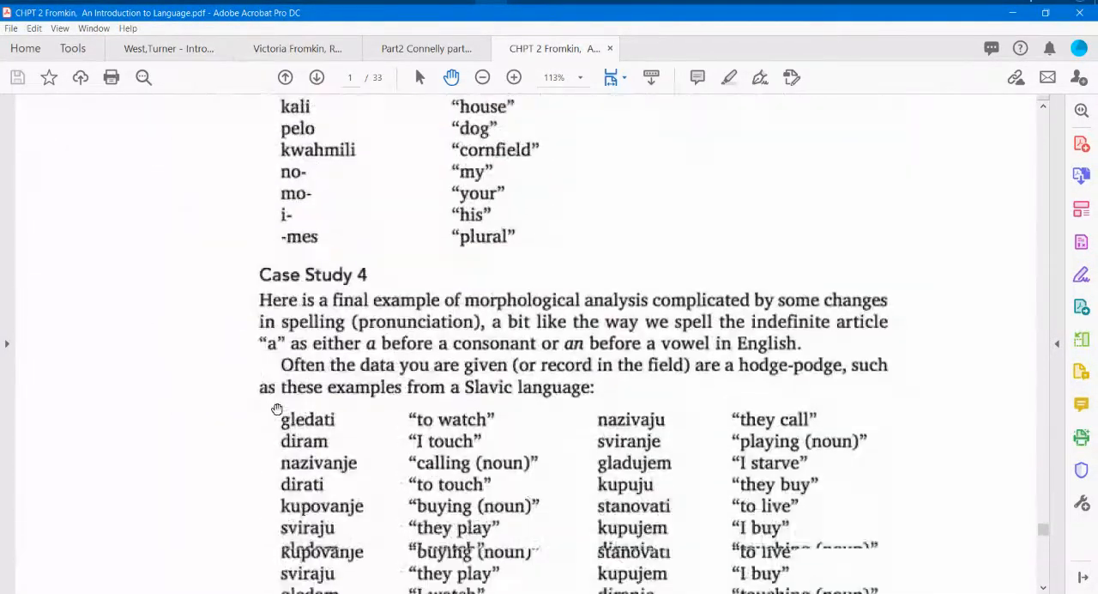
pyautogui.scroll(-3)
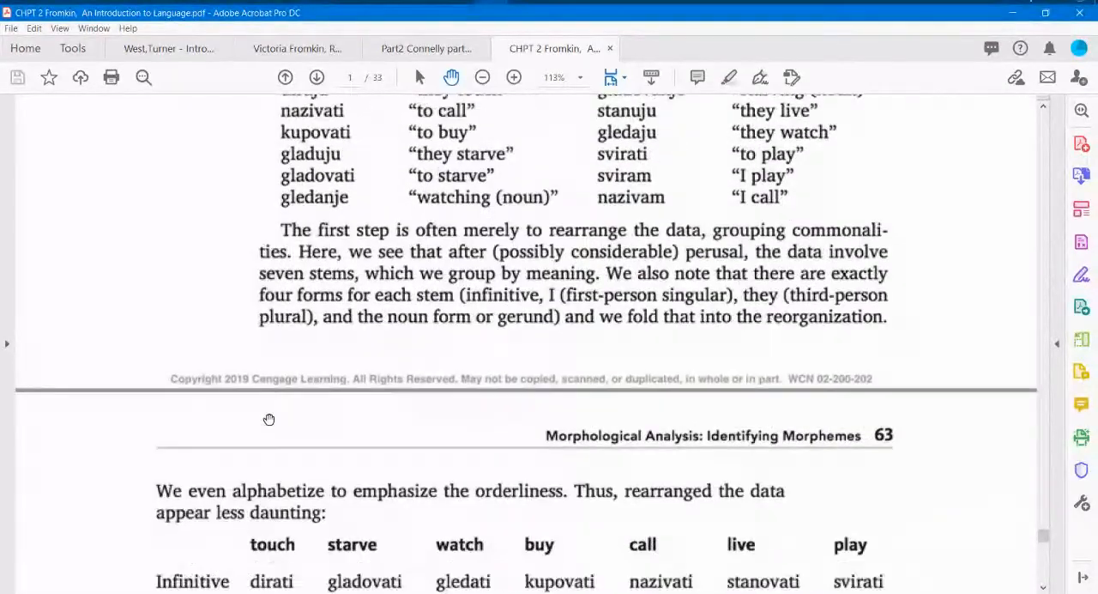
pyautogui.scroll(-3)
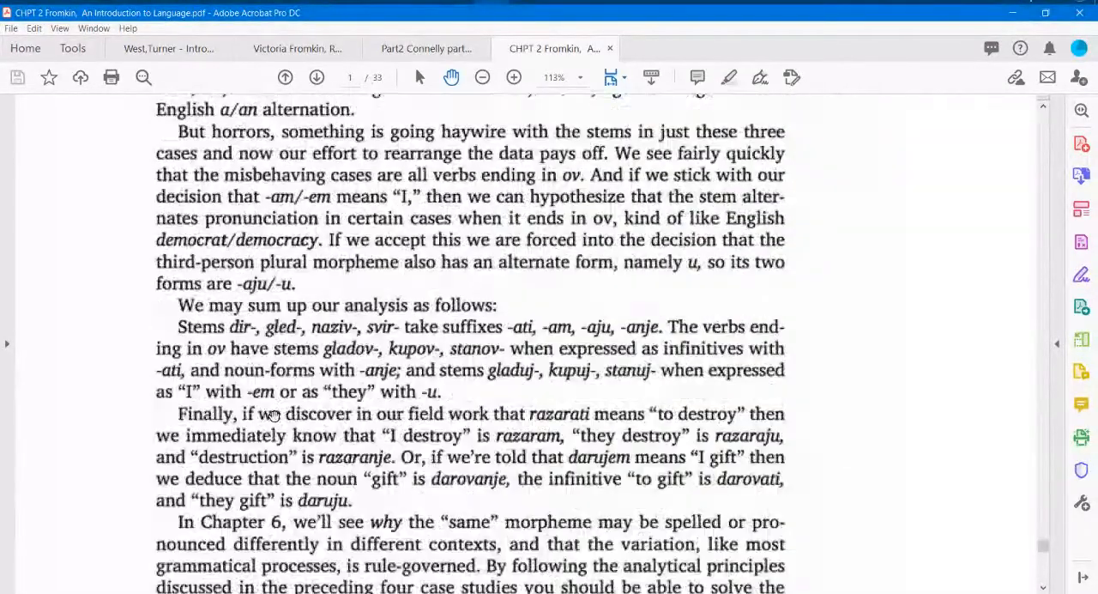
pyautogui.scroll(-3)
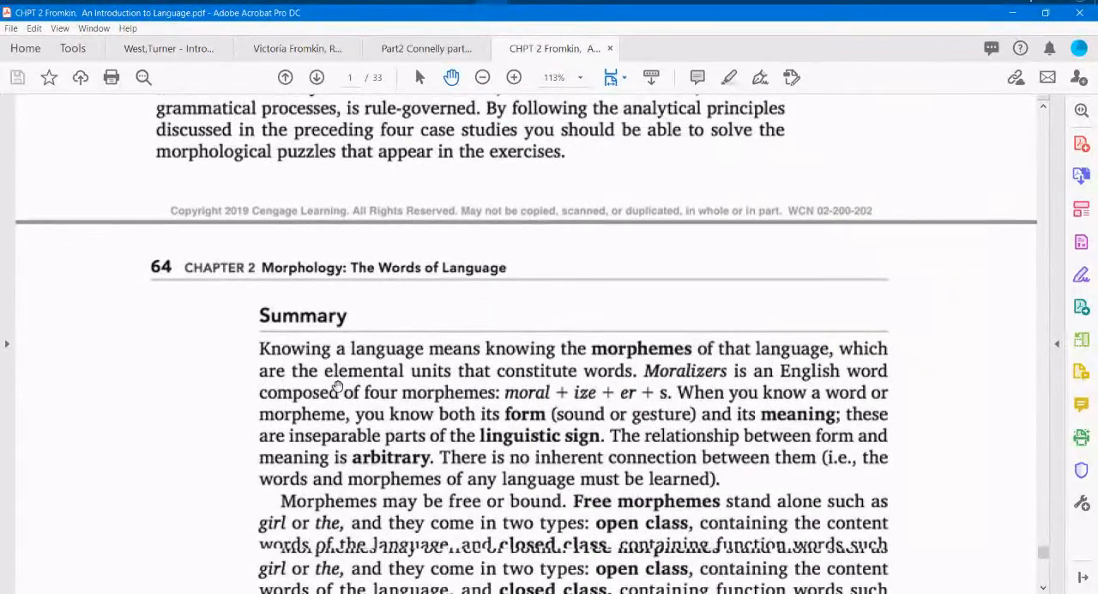
pyautogui.scroll(-3)
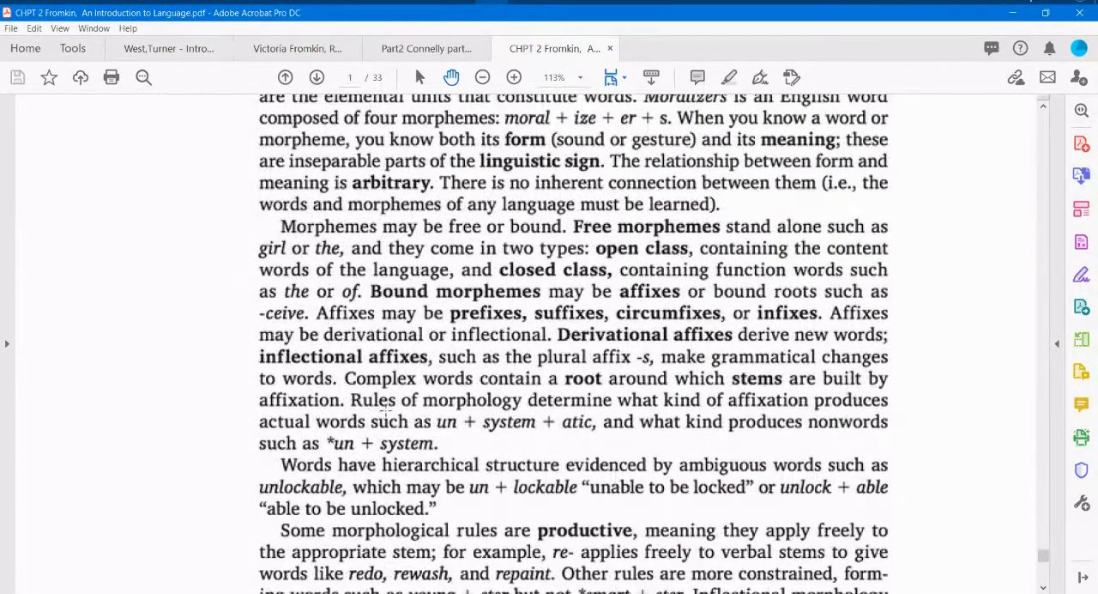
pyautogui.scroll(3)
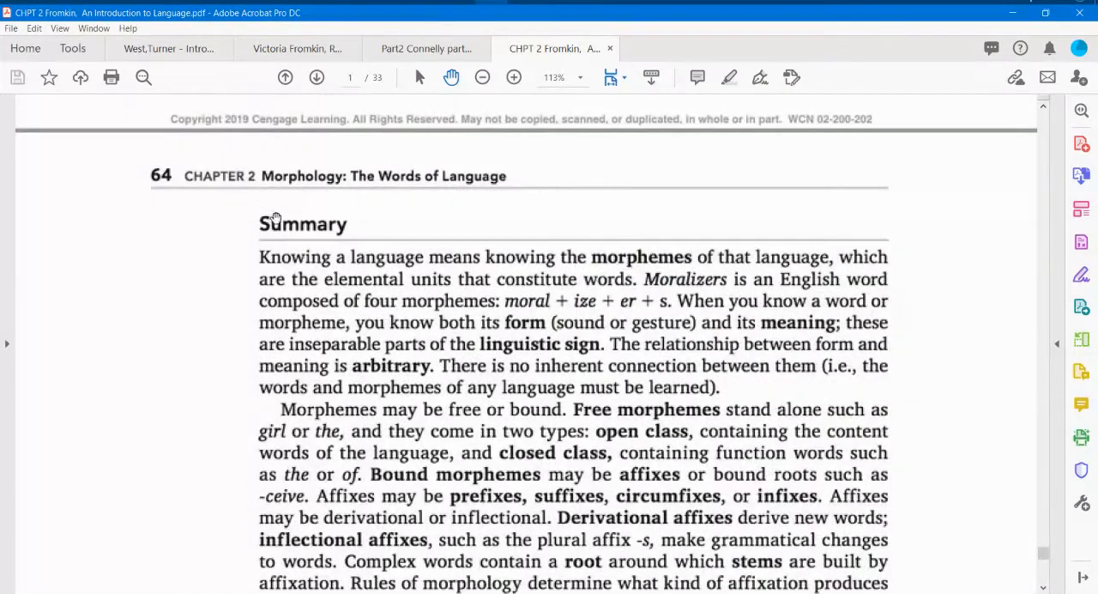
pyautogui.scroll(-3)
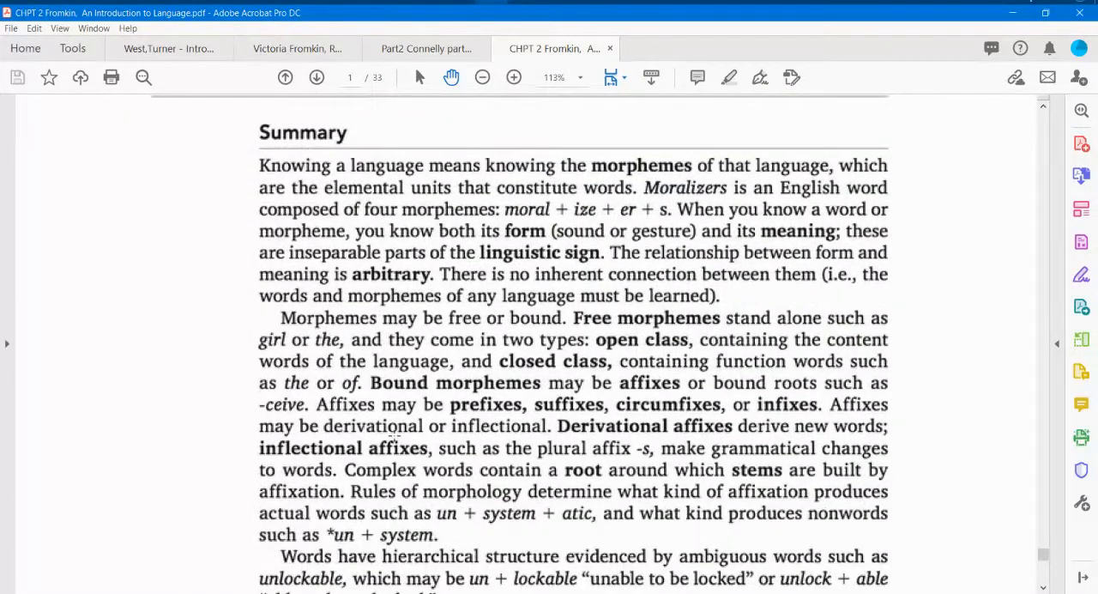
pyautogui.scroll(-3)
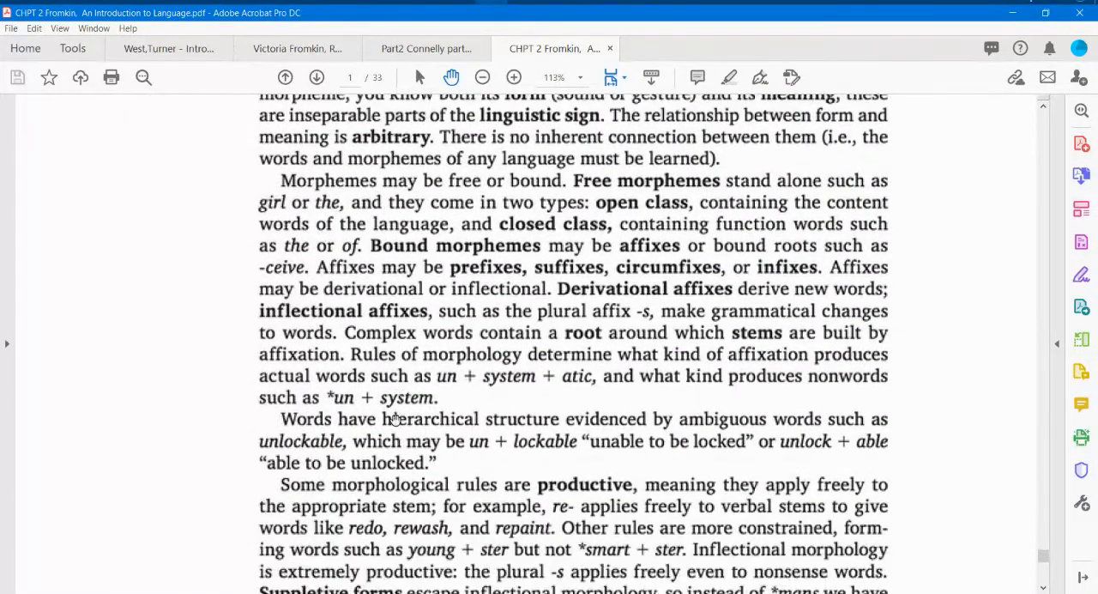
pyautogui.scroll(-3)
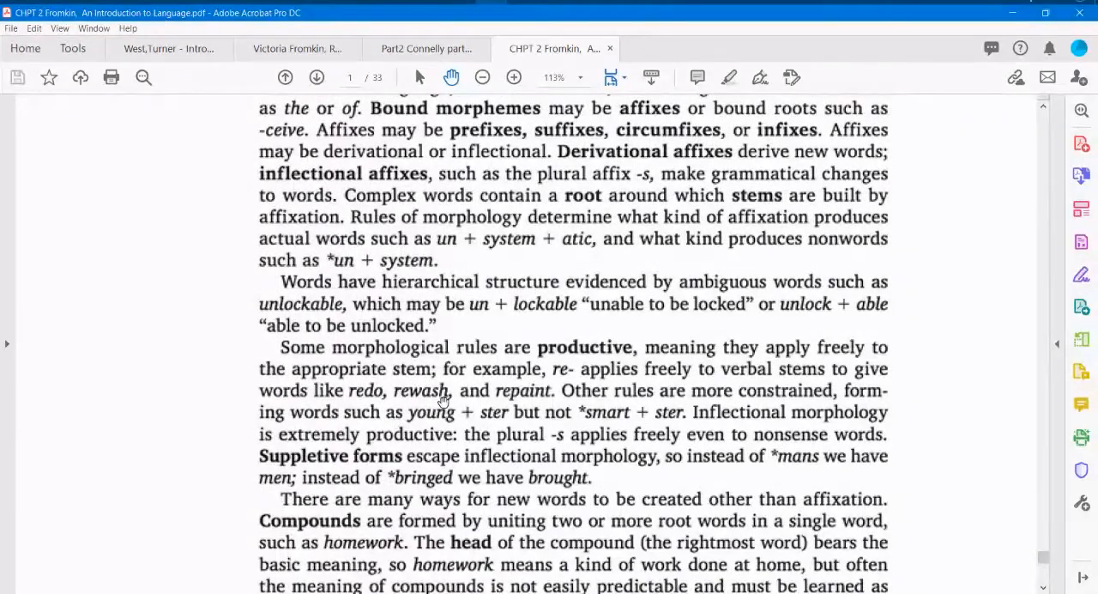
pyautogui.scroll(-3)
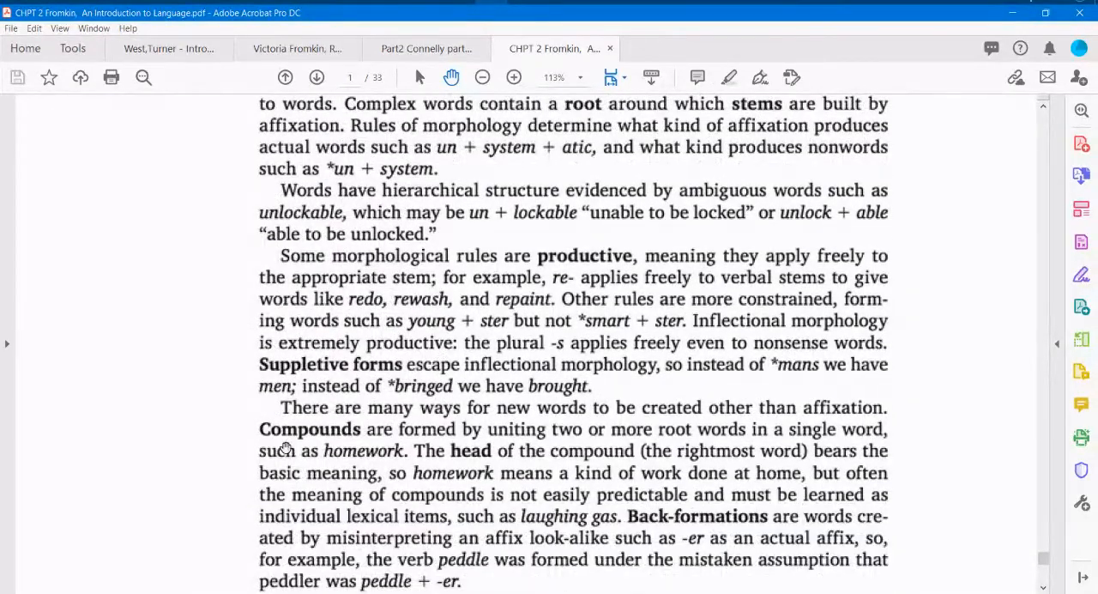
pyautogui.scroll(-3)
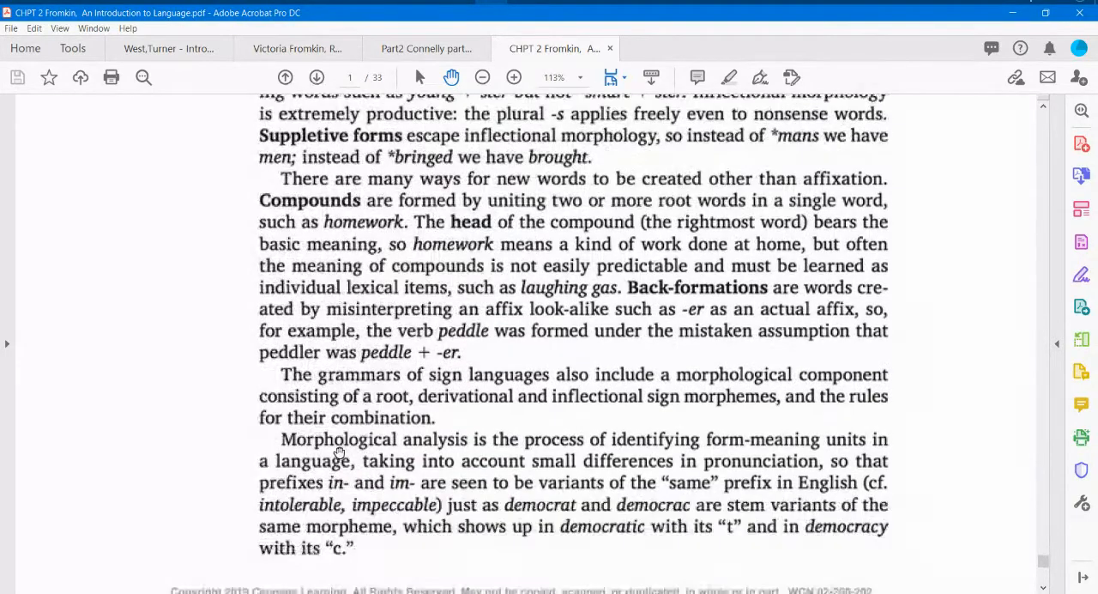
pyautogui.scroll(-3)
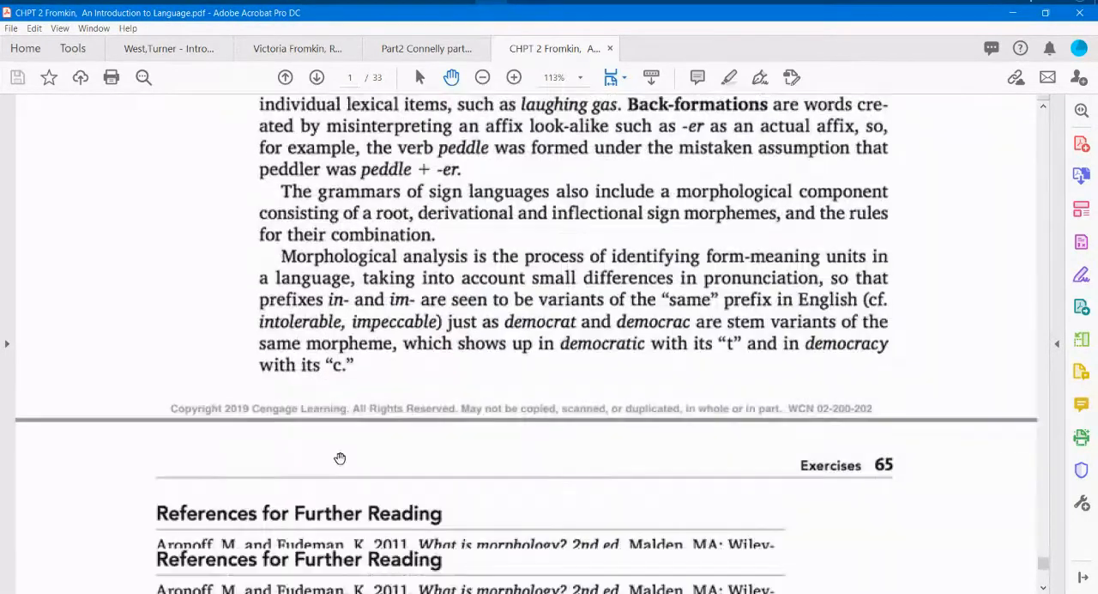
pyautogui.scroll(3)
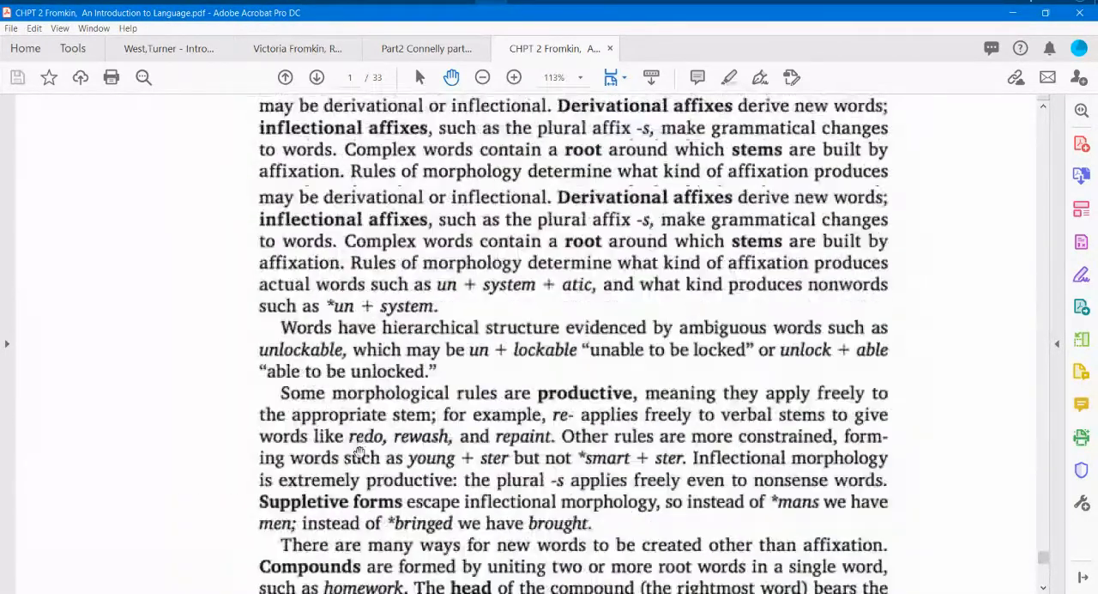
pyautogui.scroll(3)
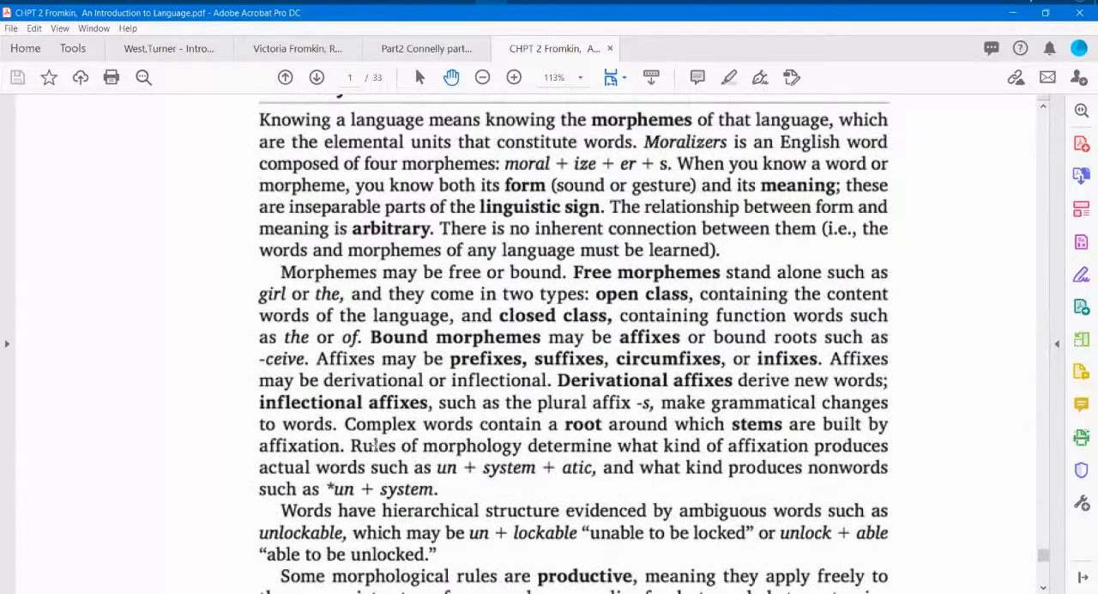
pyautogui.scroll(3)
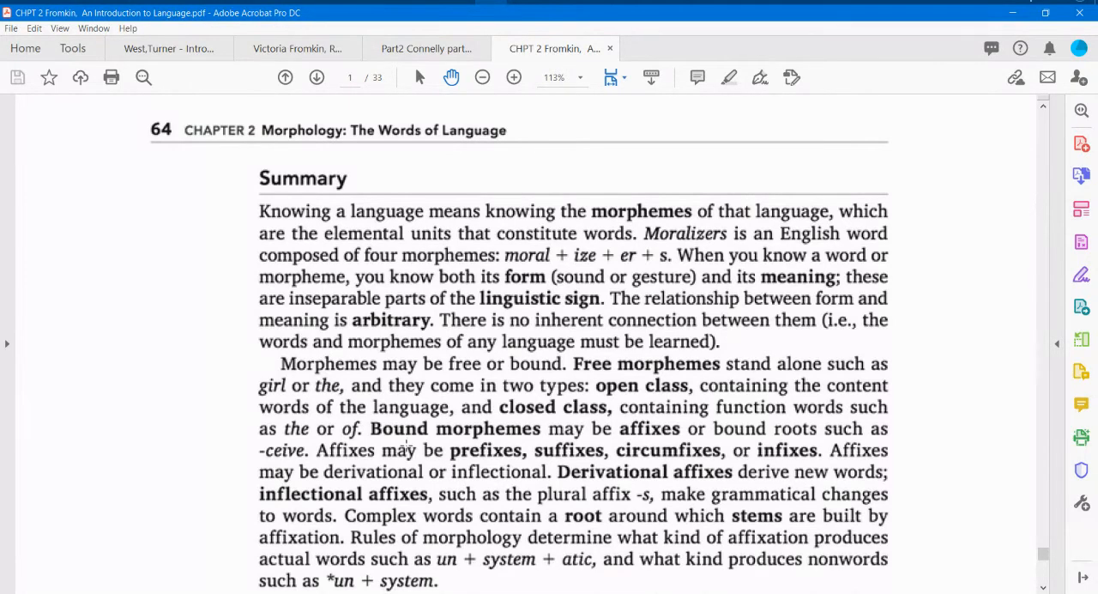
pyautogui.scroll(-3)
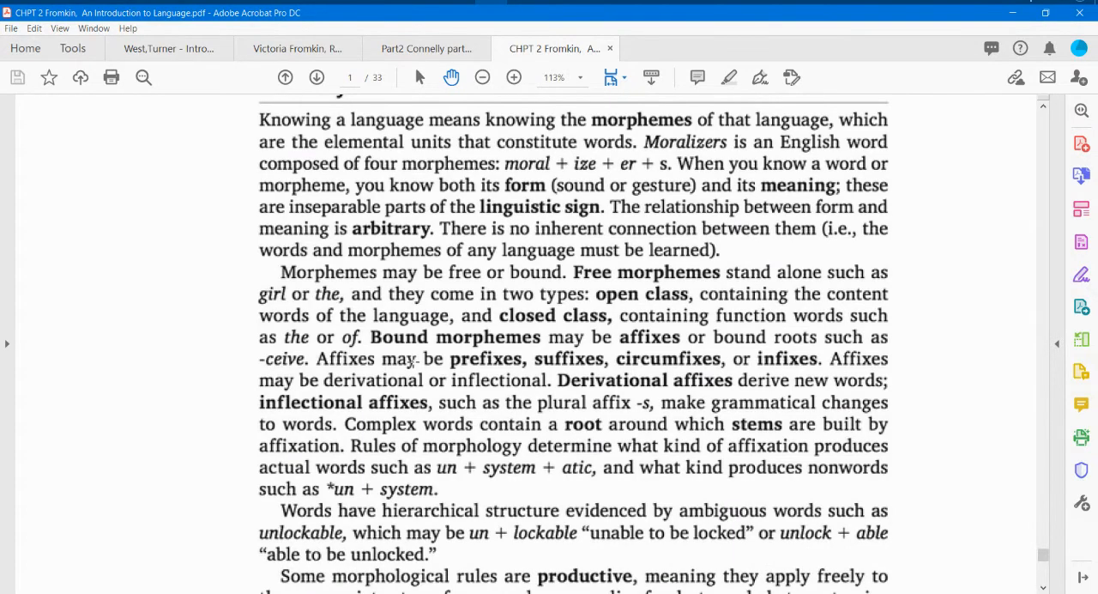
pyautogui.scroll(3)
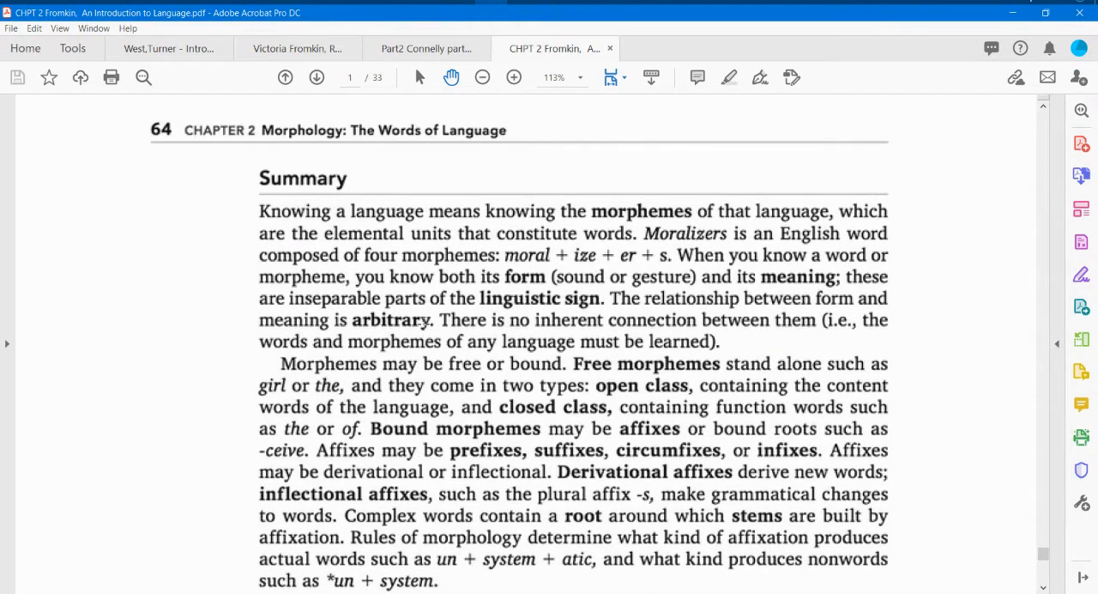
pyautogui.moveTo(539, 388)
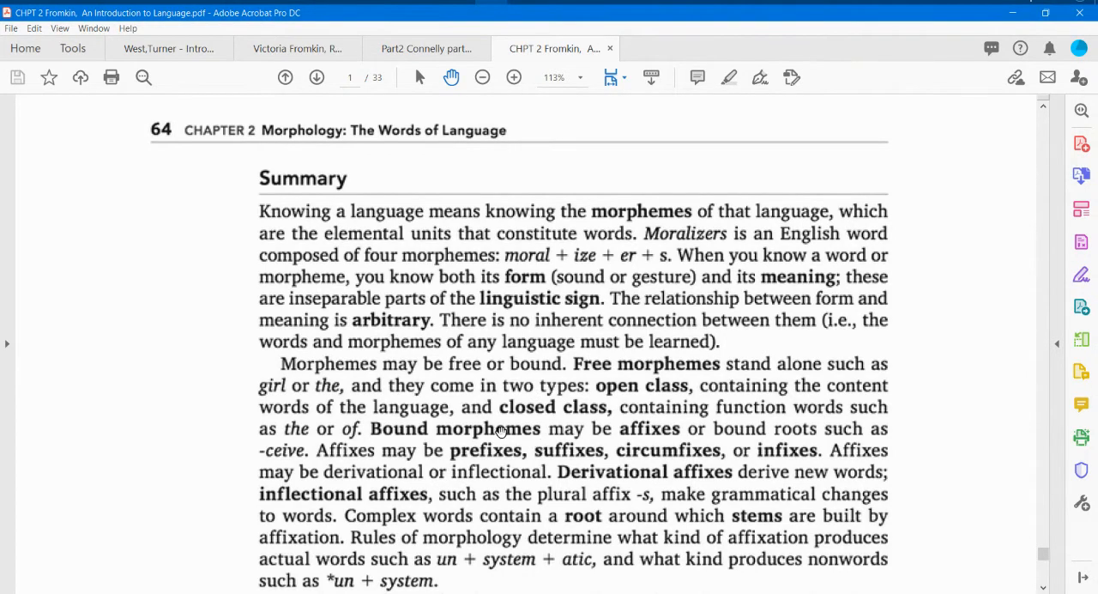
pyautogui.scroll(3)
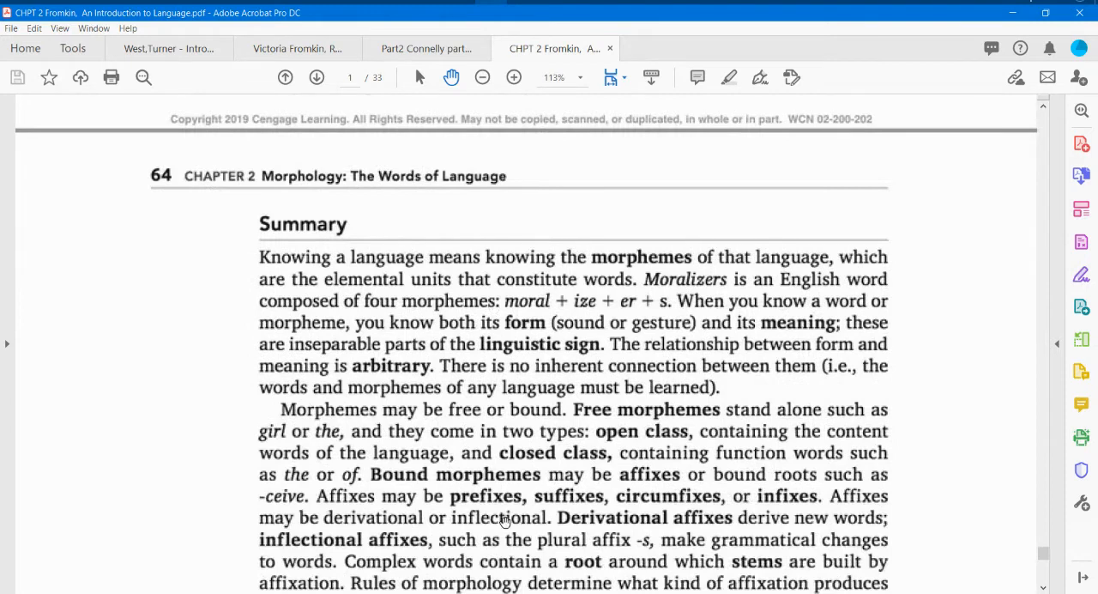
pyautogui.scroll(3)
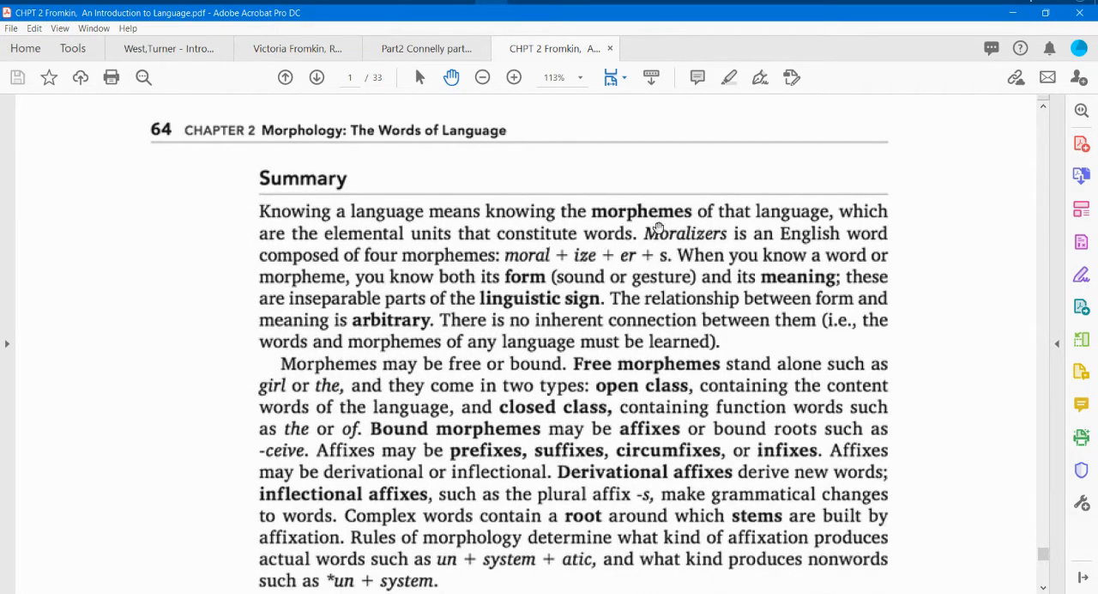
pyautogui.moveTo(575, 450)
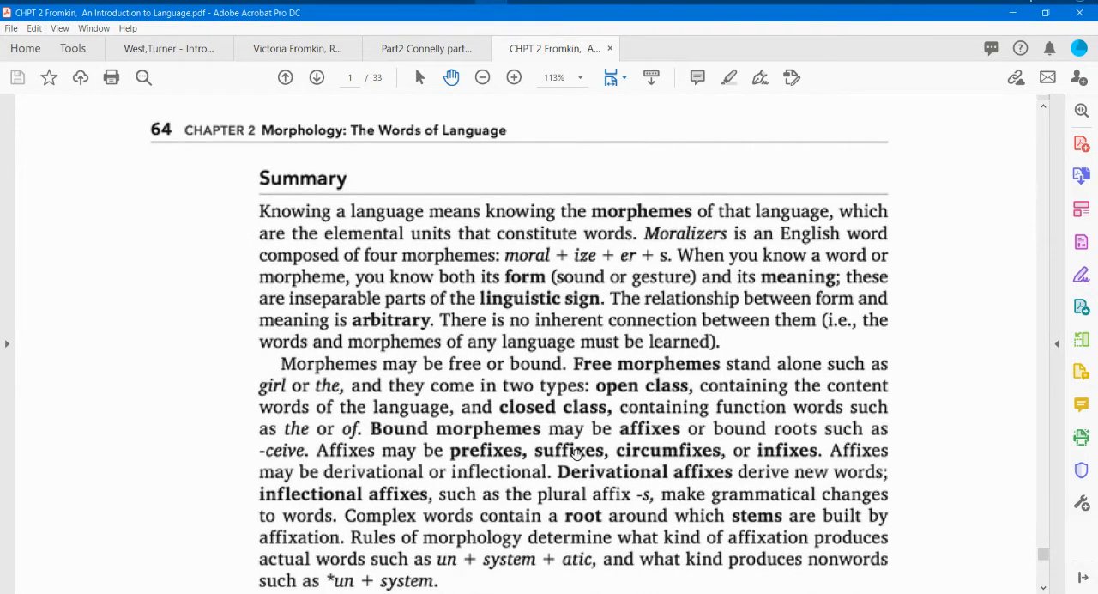
pyautogui.moveTo(665, 319)
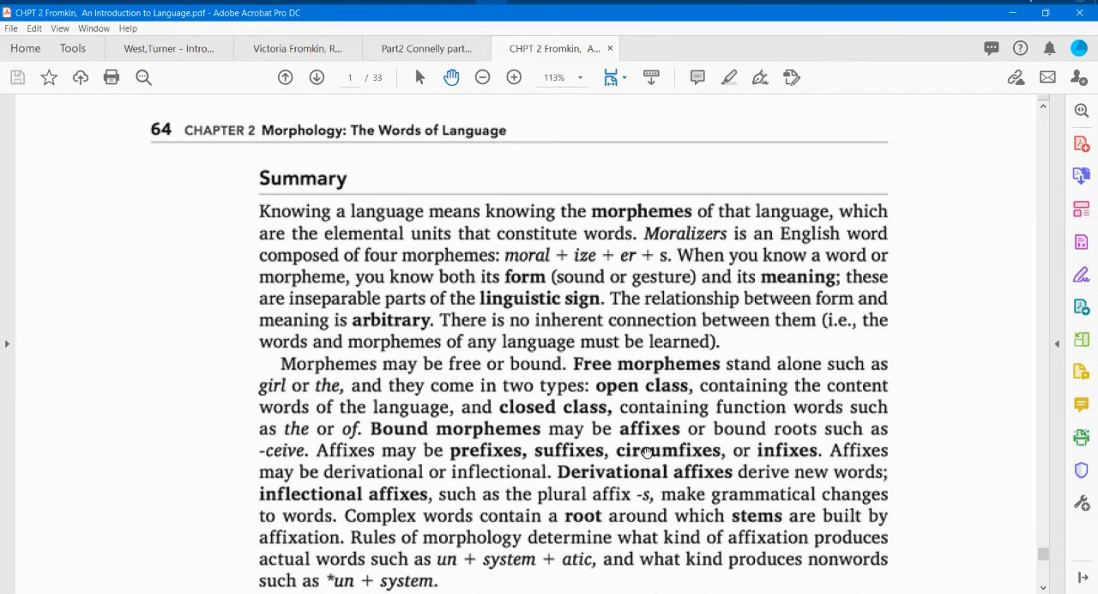
pyautogui.moveTo(592, 429)
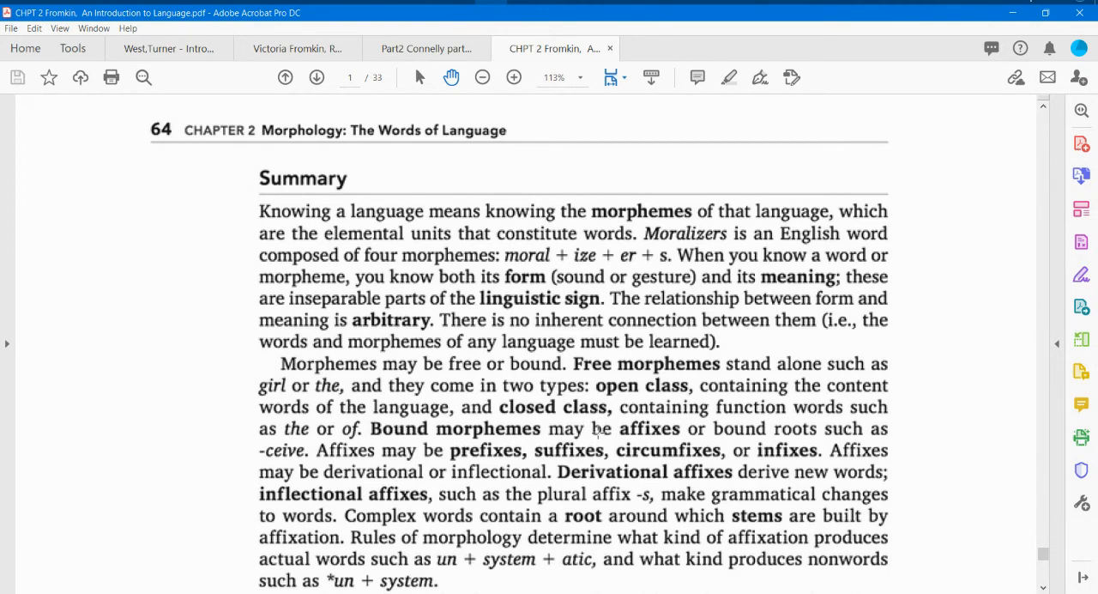
pyautogui.scroll(3)
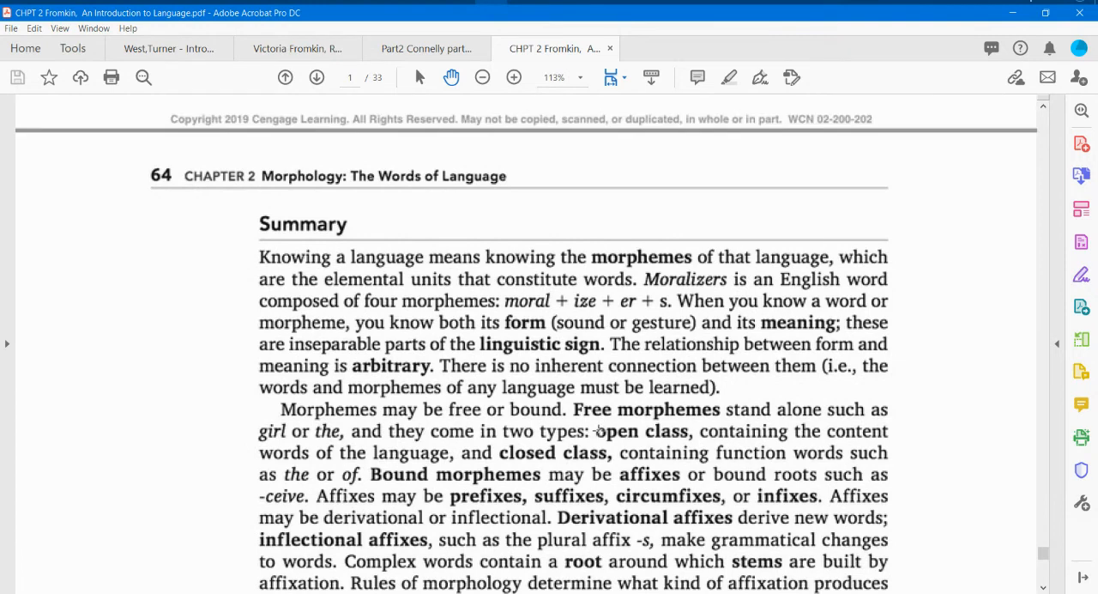